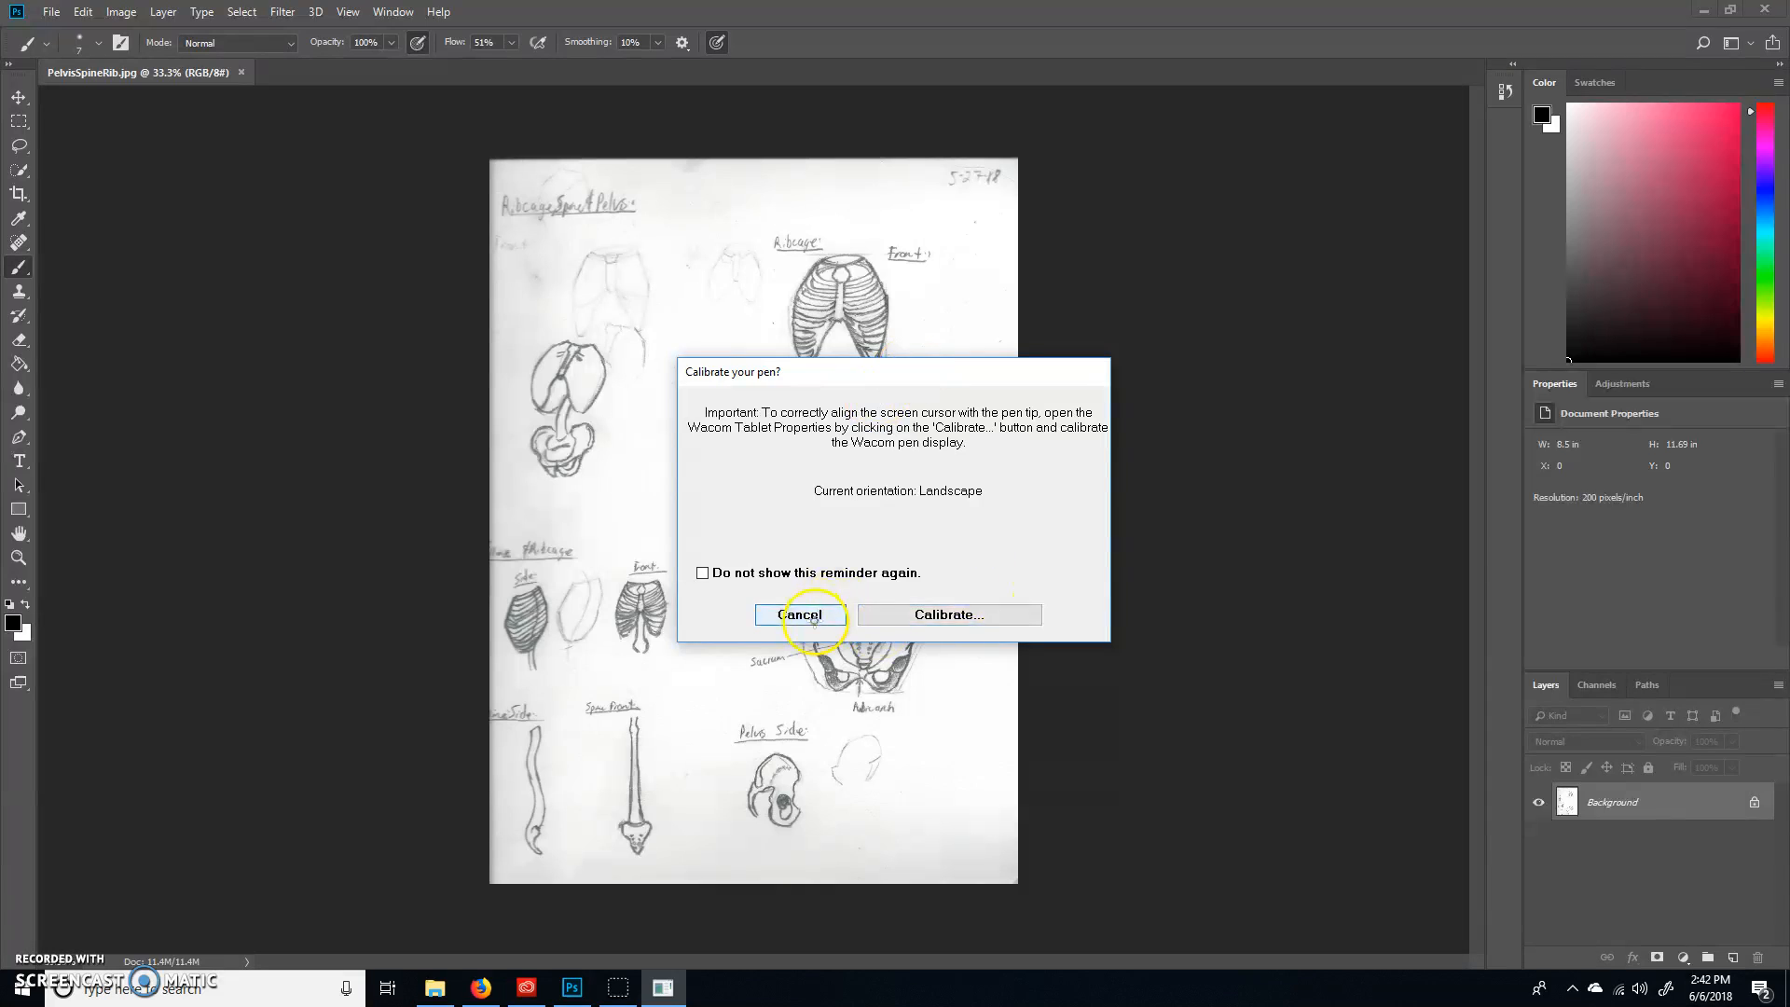
# Step: Cancel the Calibrate-your-pen reminder and rough a loose oval on the new layer beside the front ribcage
pyautogui.click(799, 614)
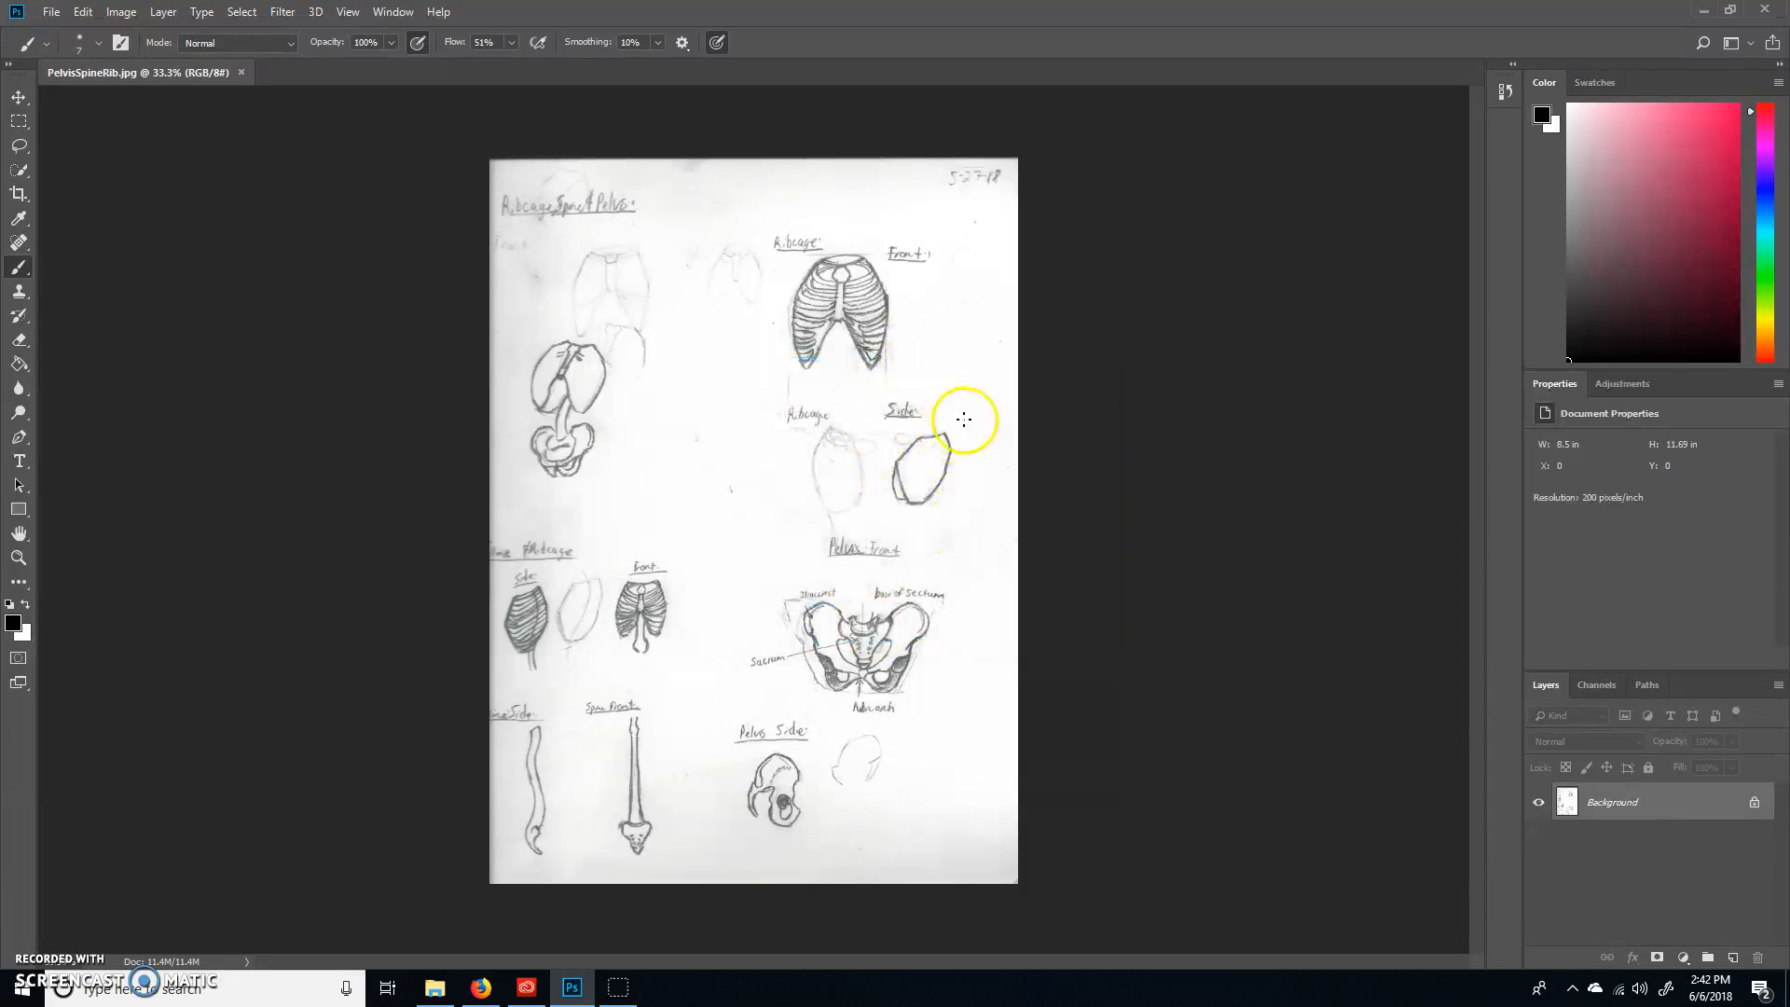
pyautogui.moveTo(907, 413)
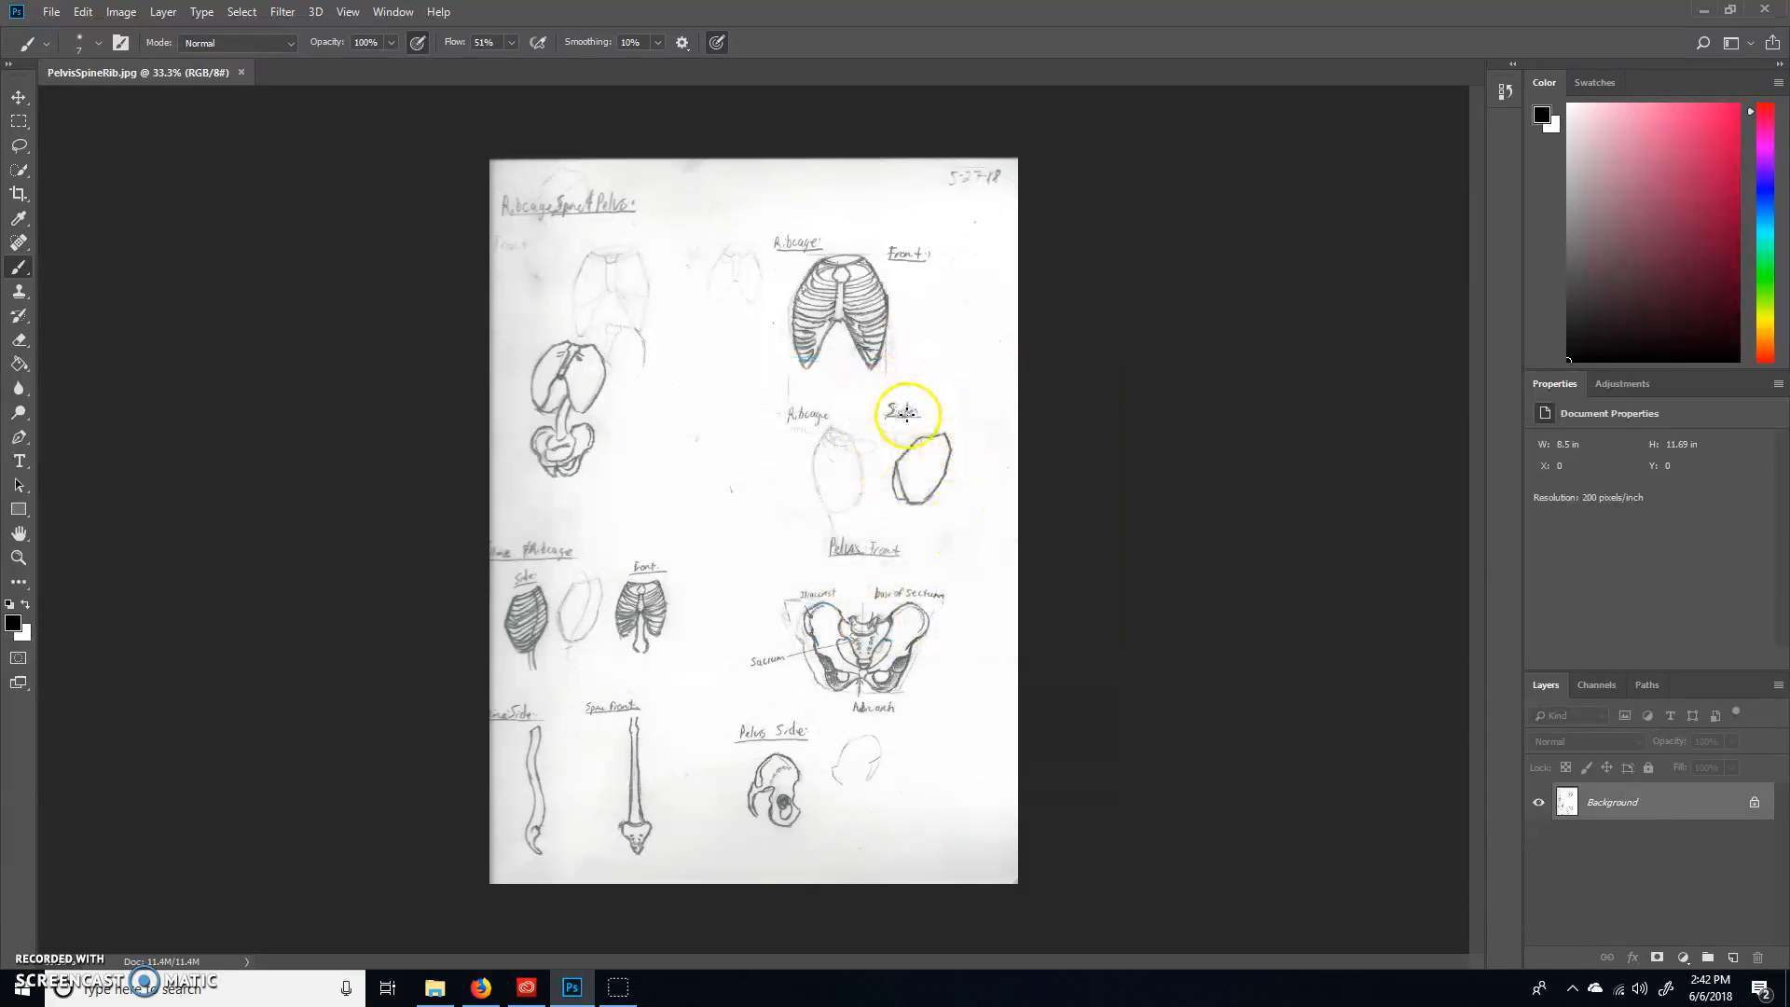
pyautogui.moveTo(907, 414); pyautogui.dragTo(890, 194)
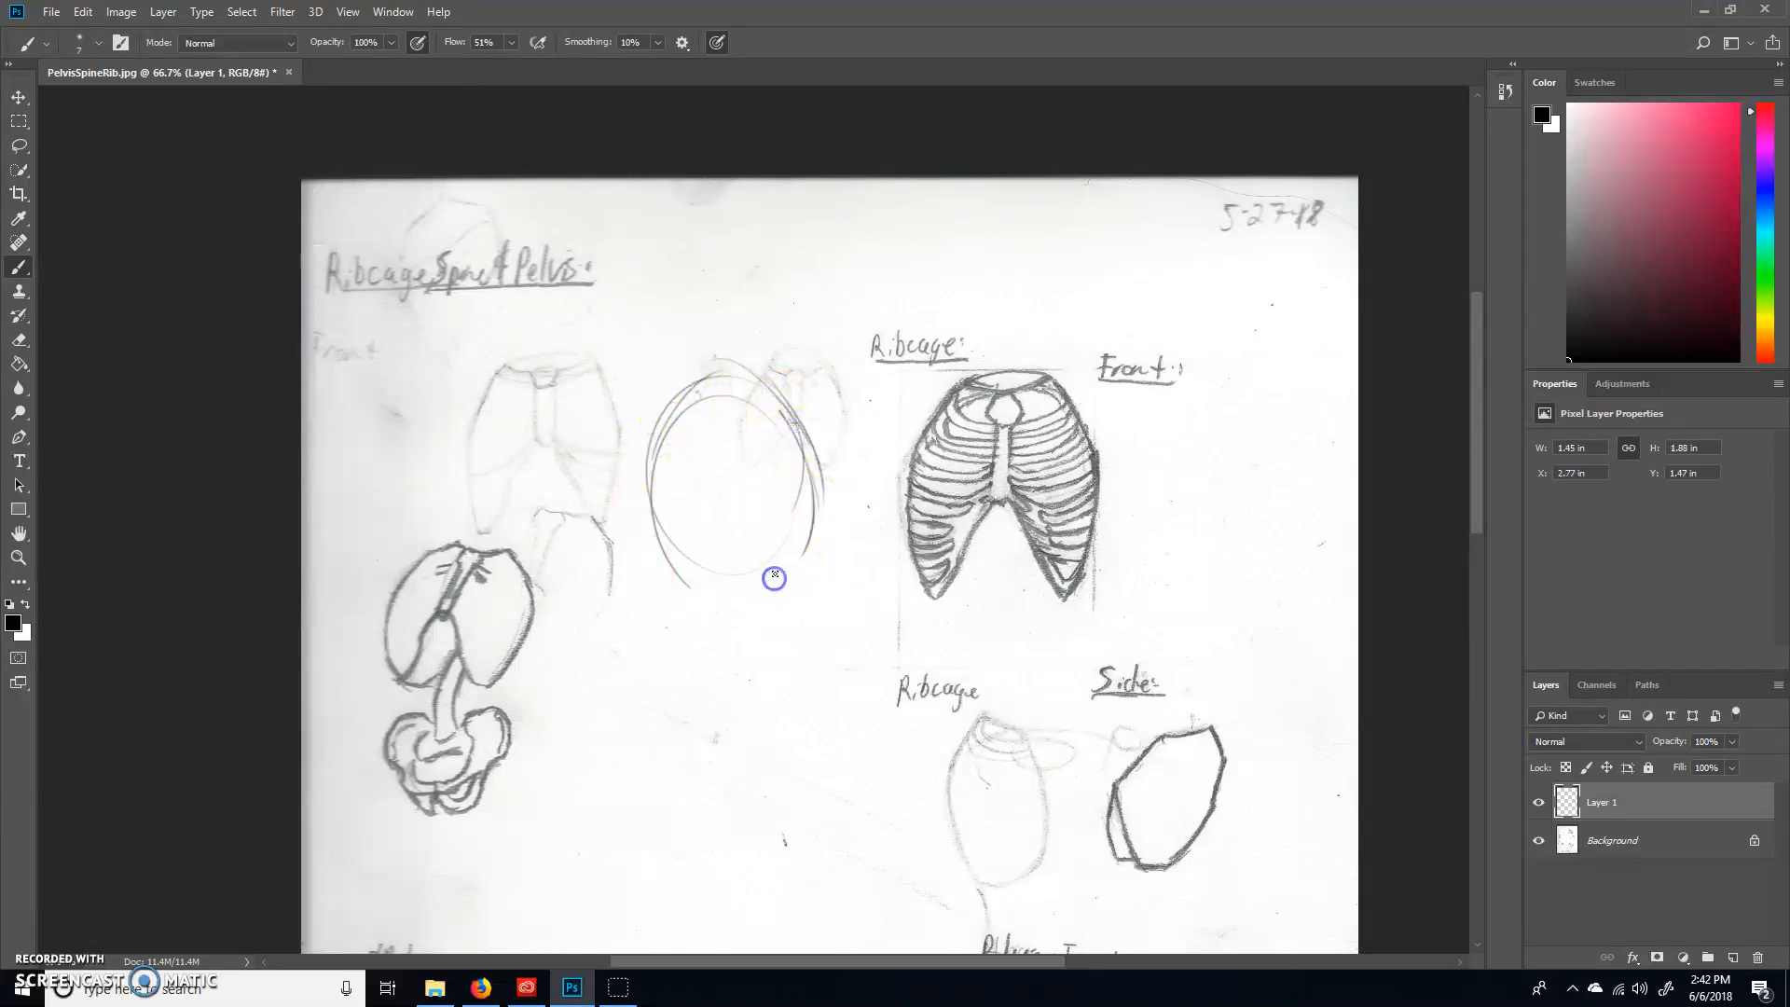
# Step: Rough in the front ribcage oval with a vertical centre line and arched lower rib opening
pyautogui.moveTo(774, 579); pyautogui.dragTo(759, 373)
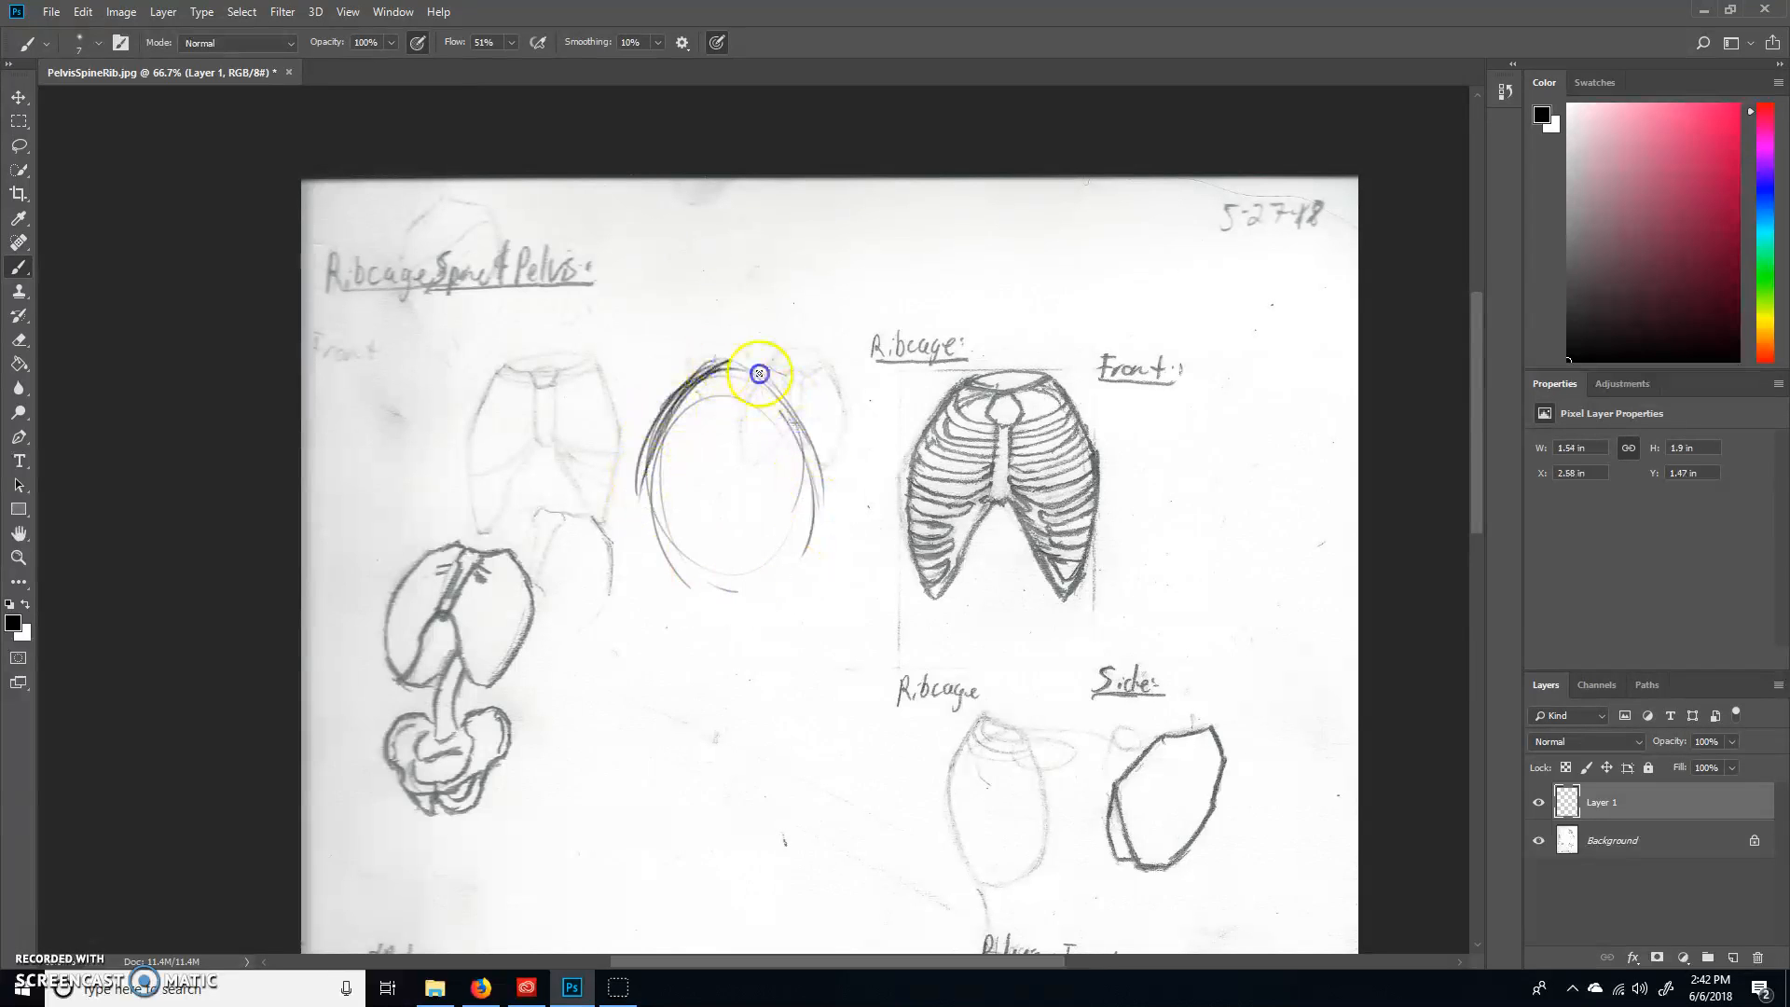
pyautogui.moveTo(759, 373); pyautogui.dragTo(647, 549)
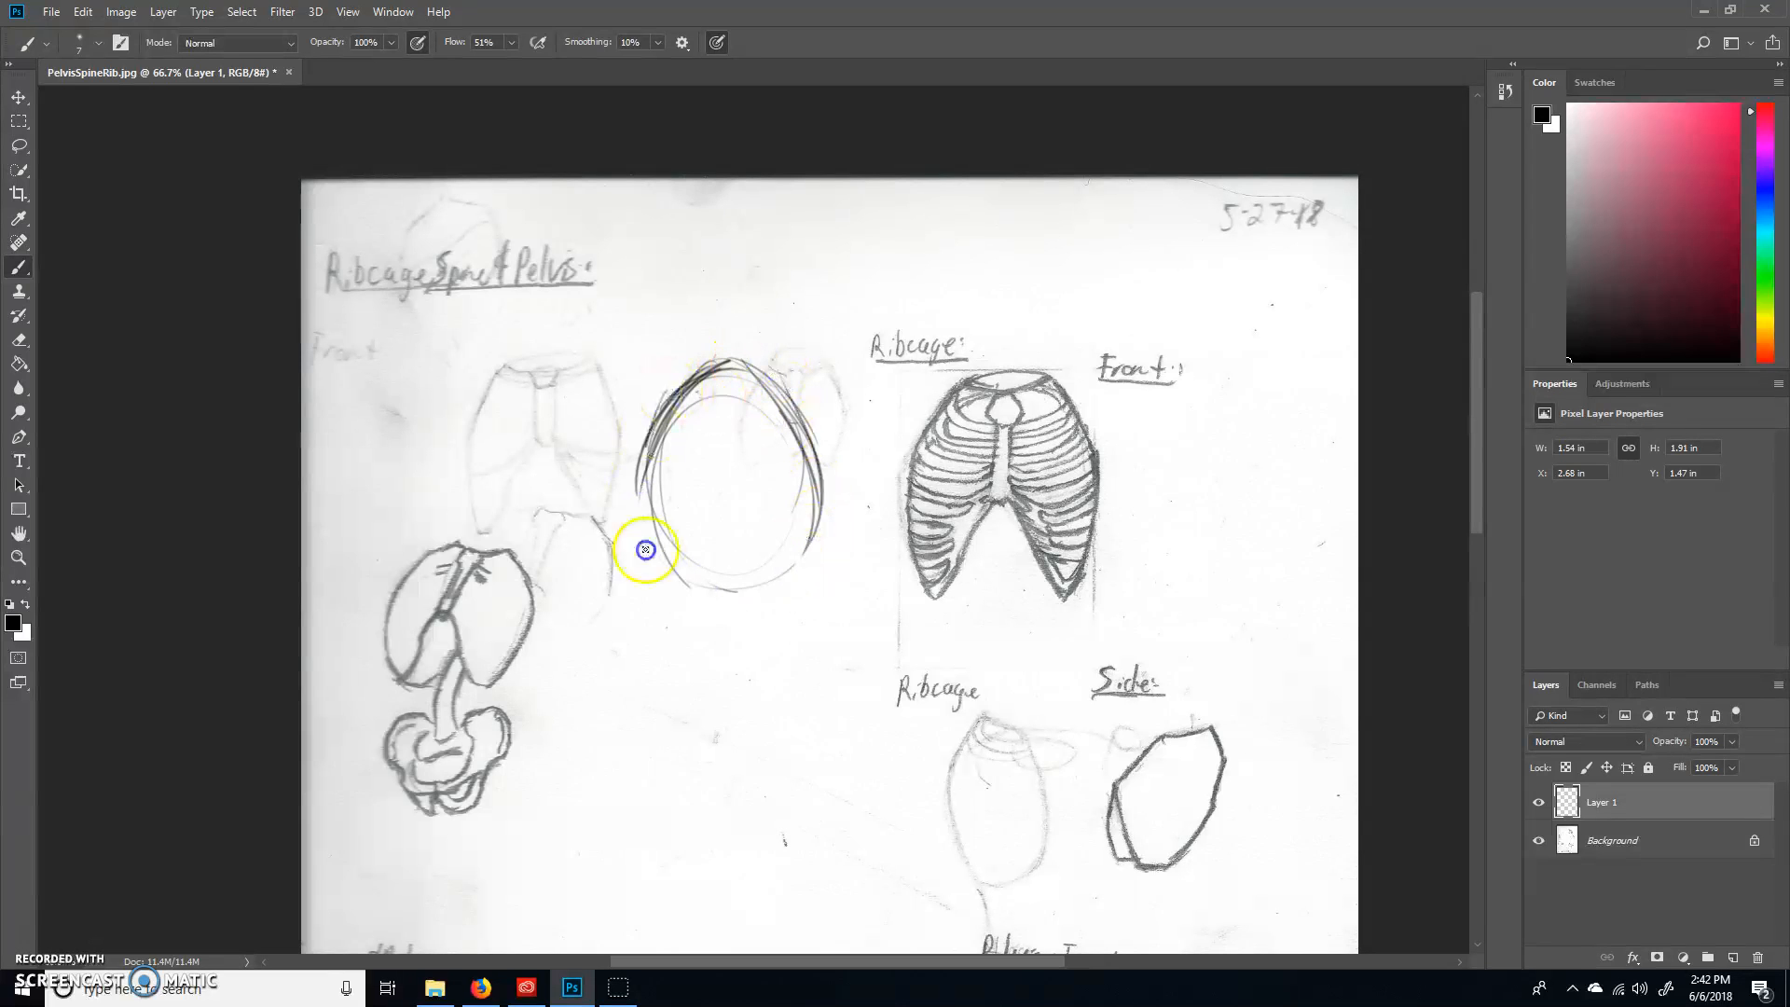
pyautogui.moveTo(646, 550); pyautogui.dragTo(828, 508)
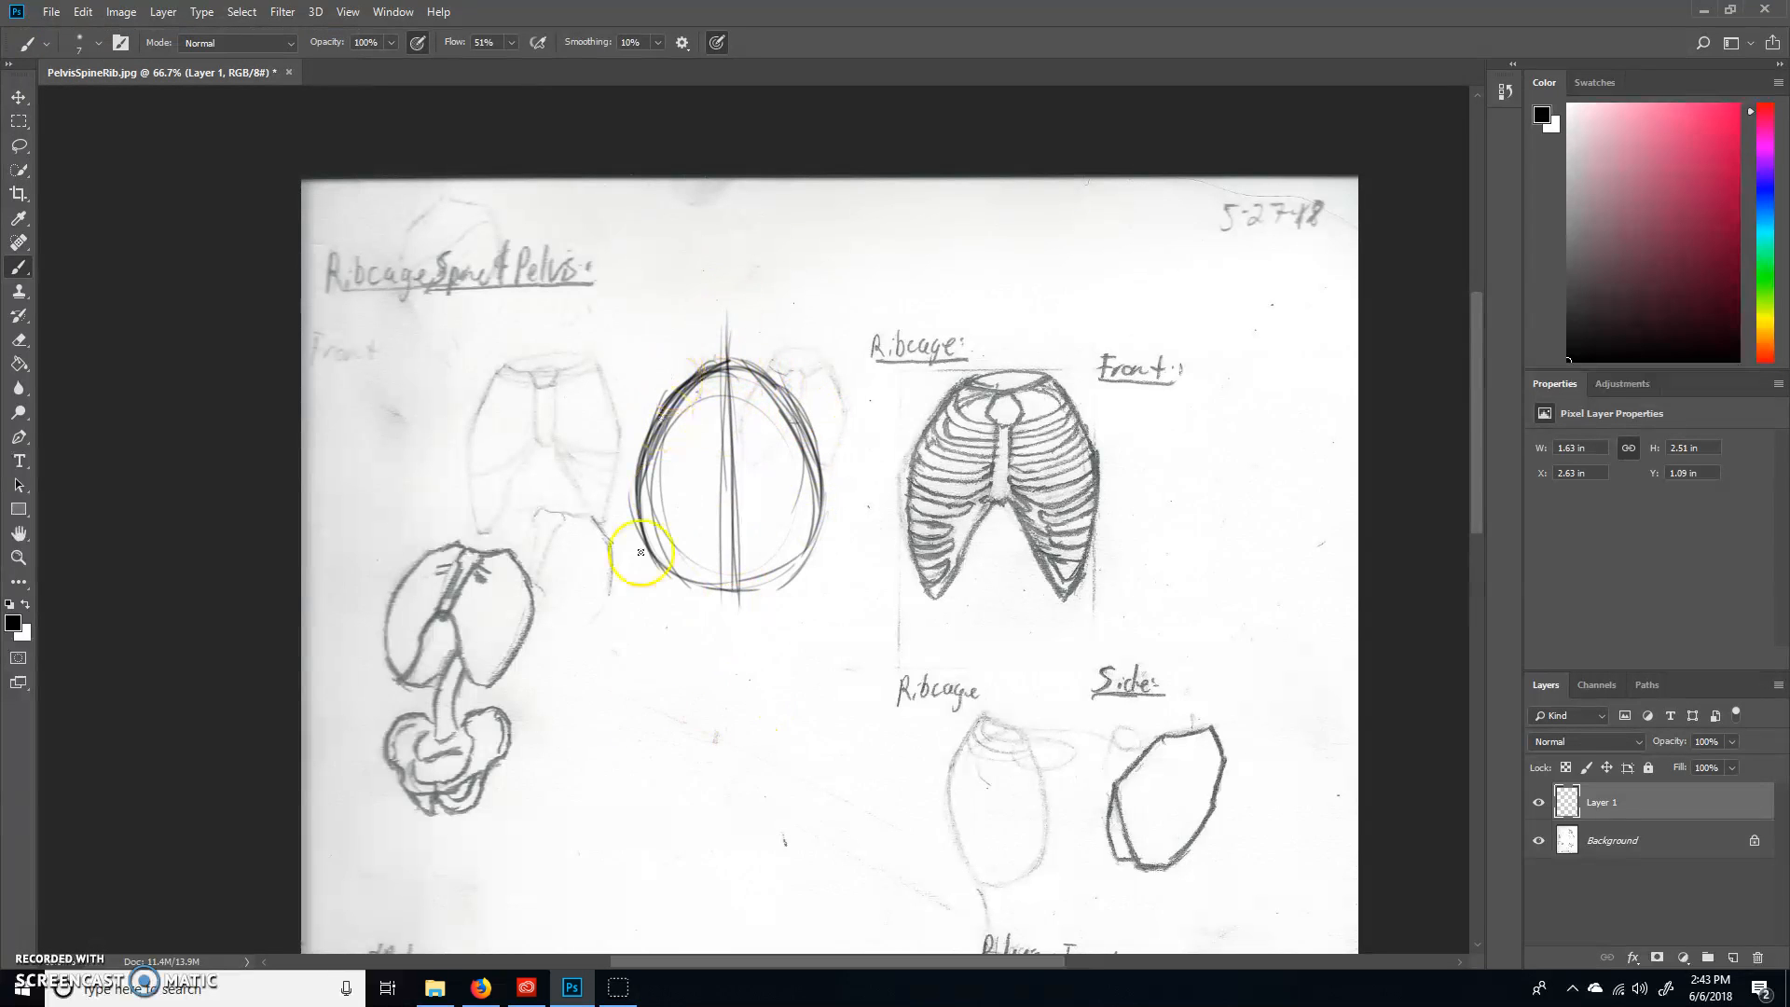
pyautogui.moveTo(639, 551); pyautogui.dragTo(693, 571)
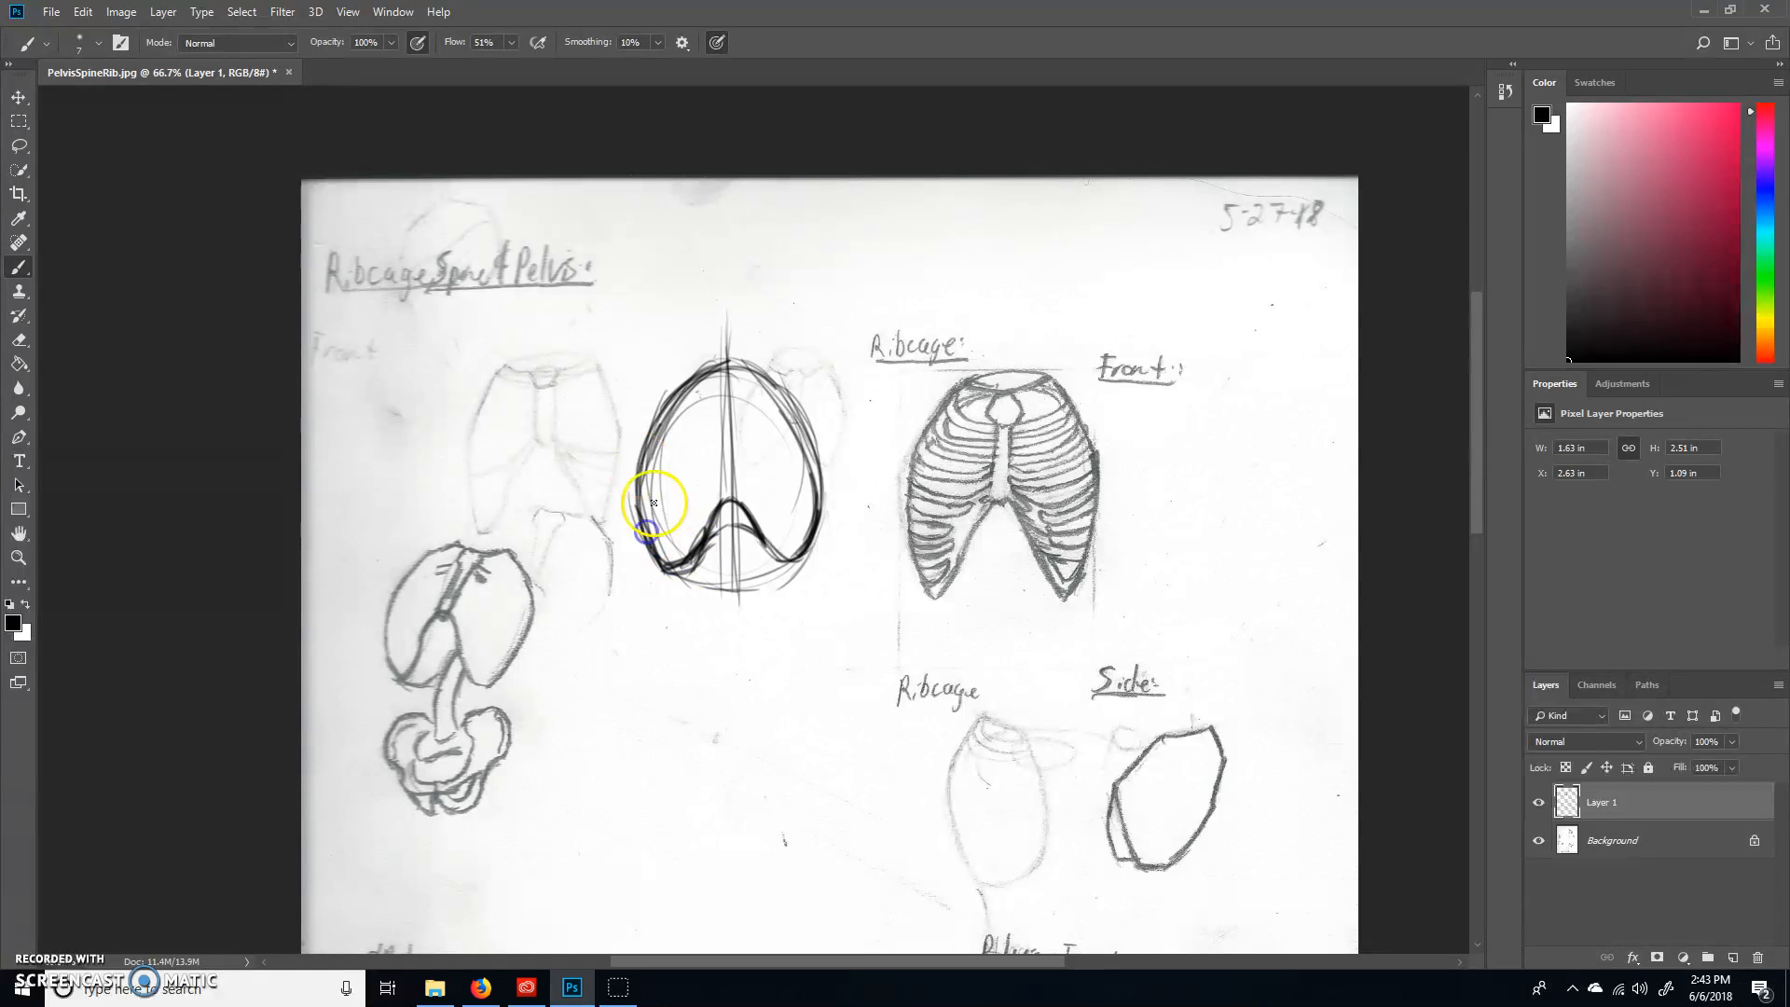
# Step: Darken the ribcage outline and add the top opening, collarbones and sternum
pyautogui.moveTo(655, 502); pyautogui.dragTo(782, 337)
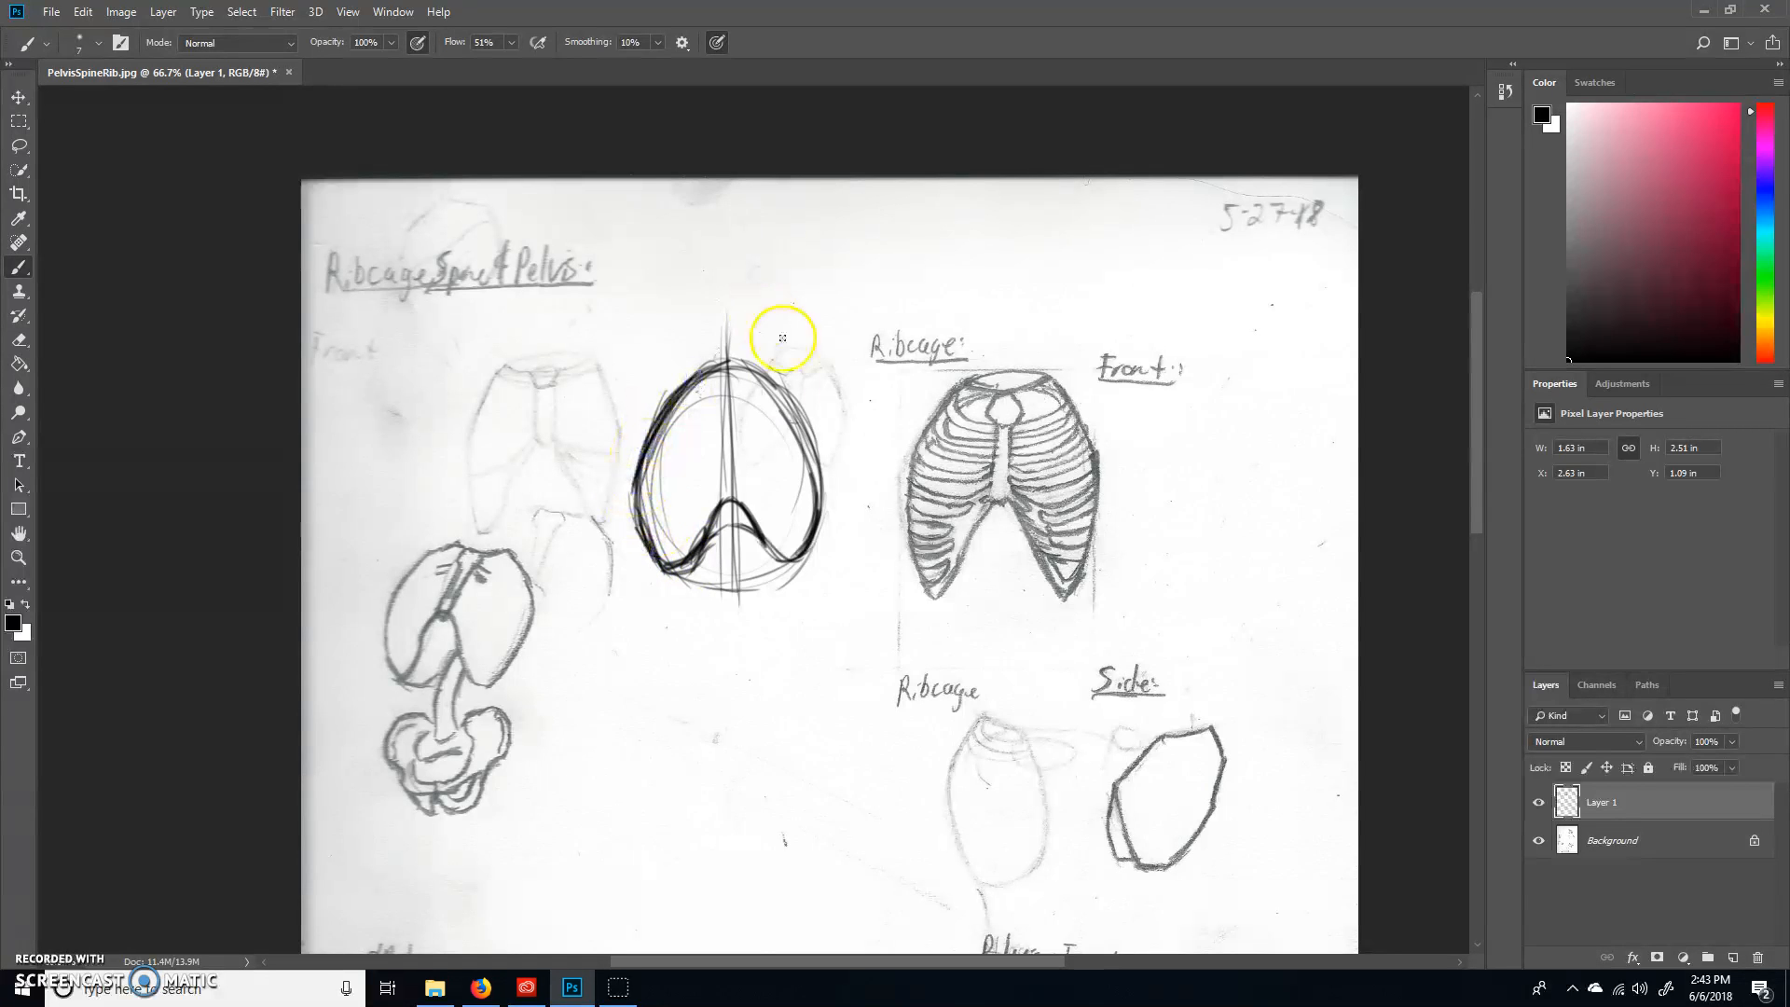
pyautogui.moveTo(782, 337); pyautogui.dragTo(719, 403)
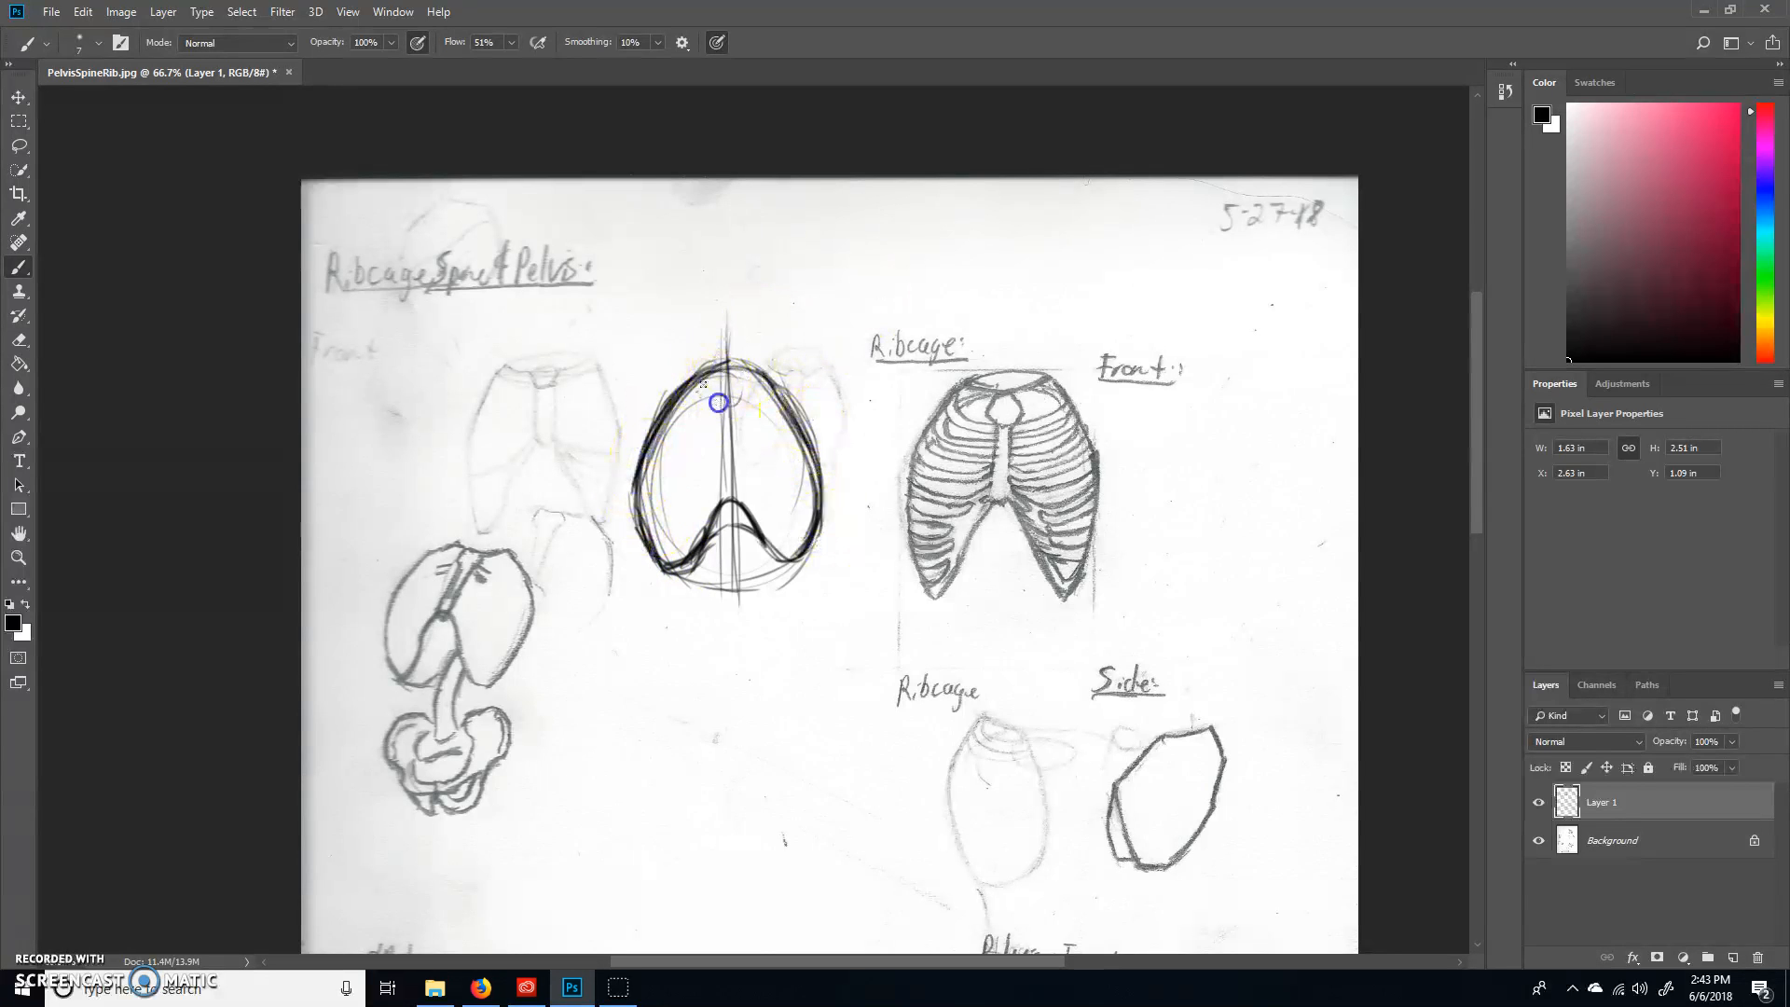
pyautogui.moveTo(719, 402); pyautogui.dragTo(731, 362)
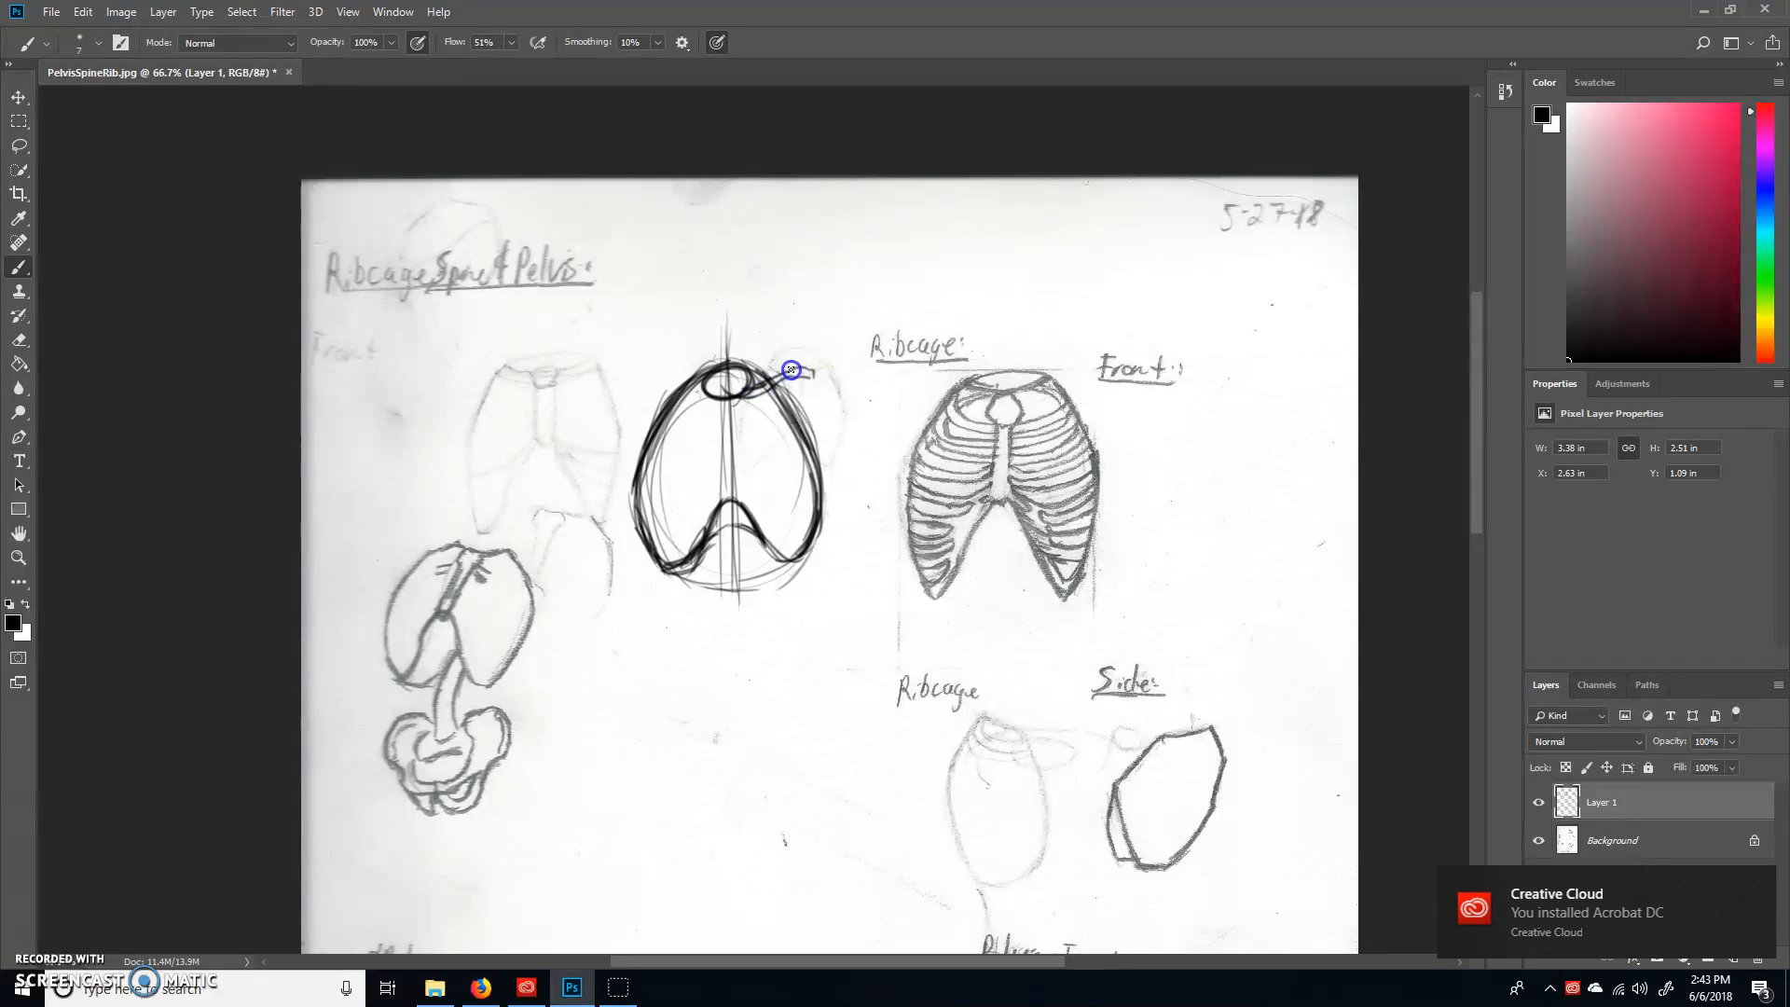
pyautogui.moveTo(792, 370); pyautogui.dragTo(655, 375)
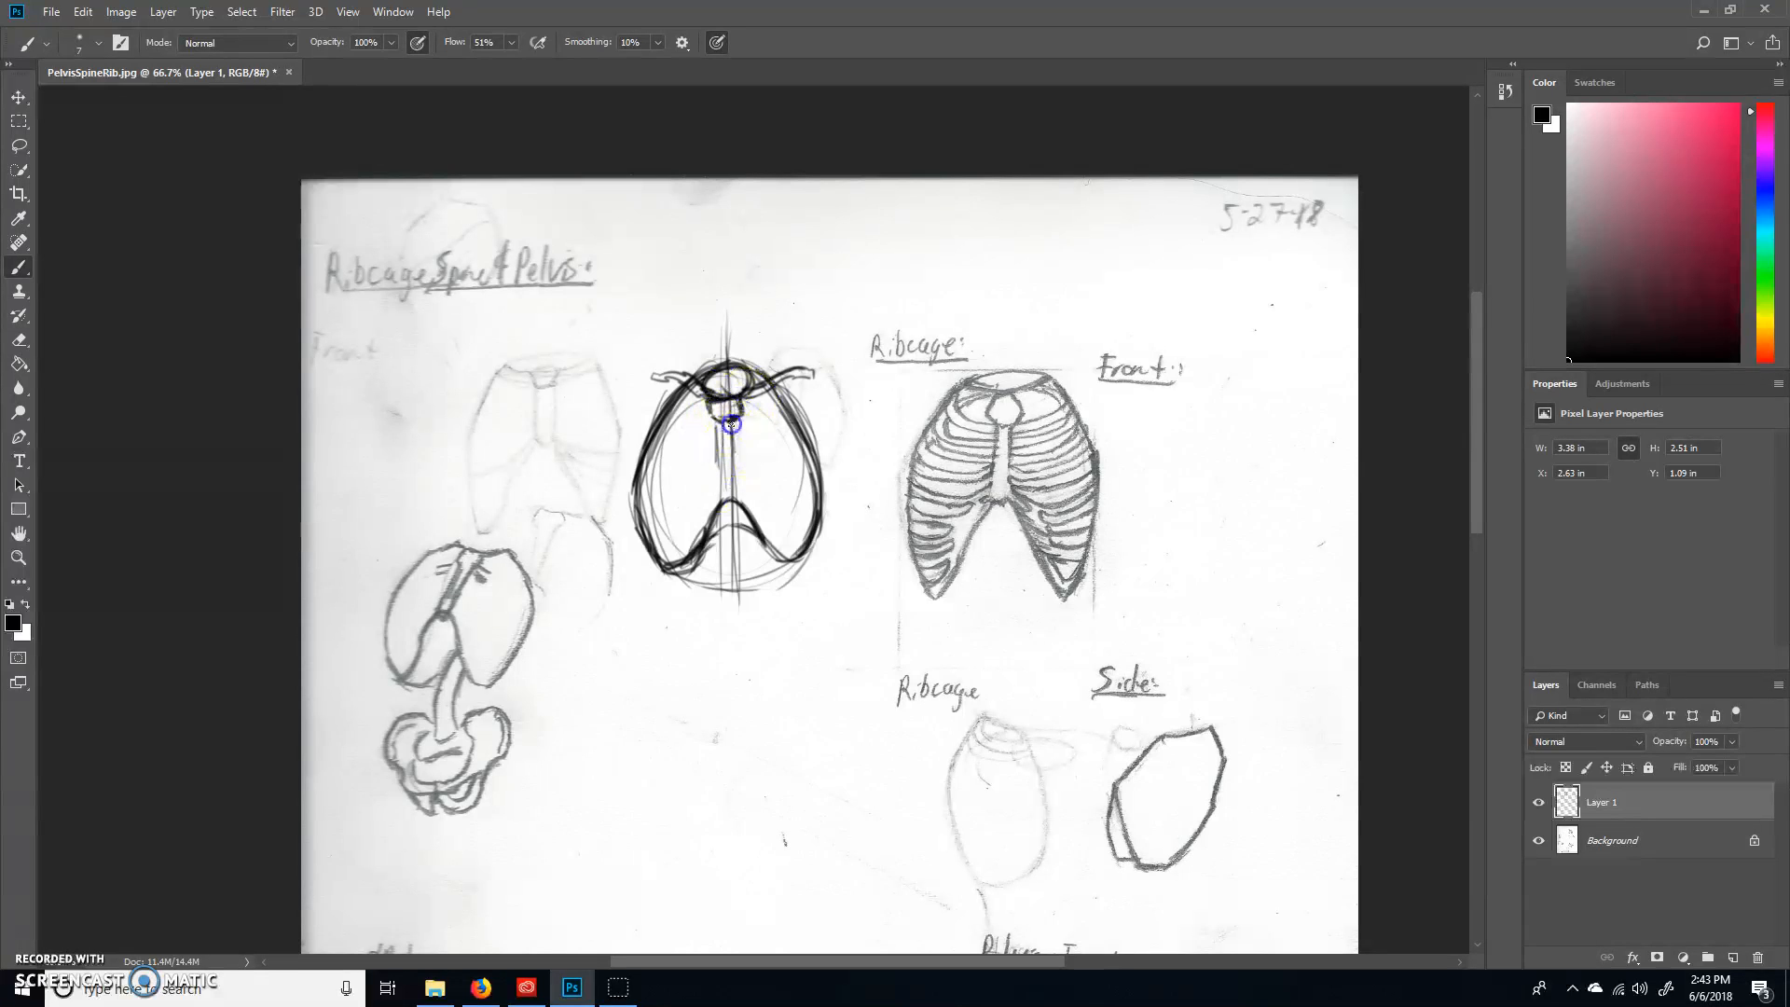
pyautogui.moveTo(731, 426); pyautogui.dragTo(719, 497)
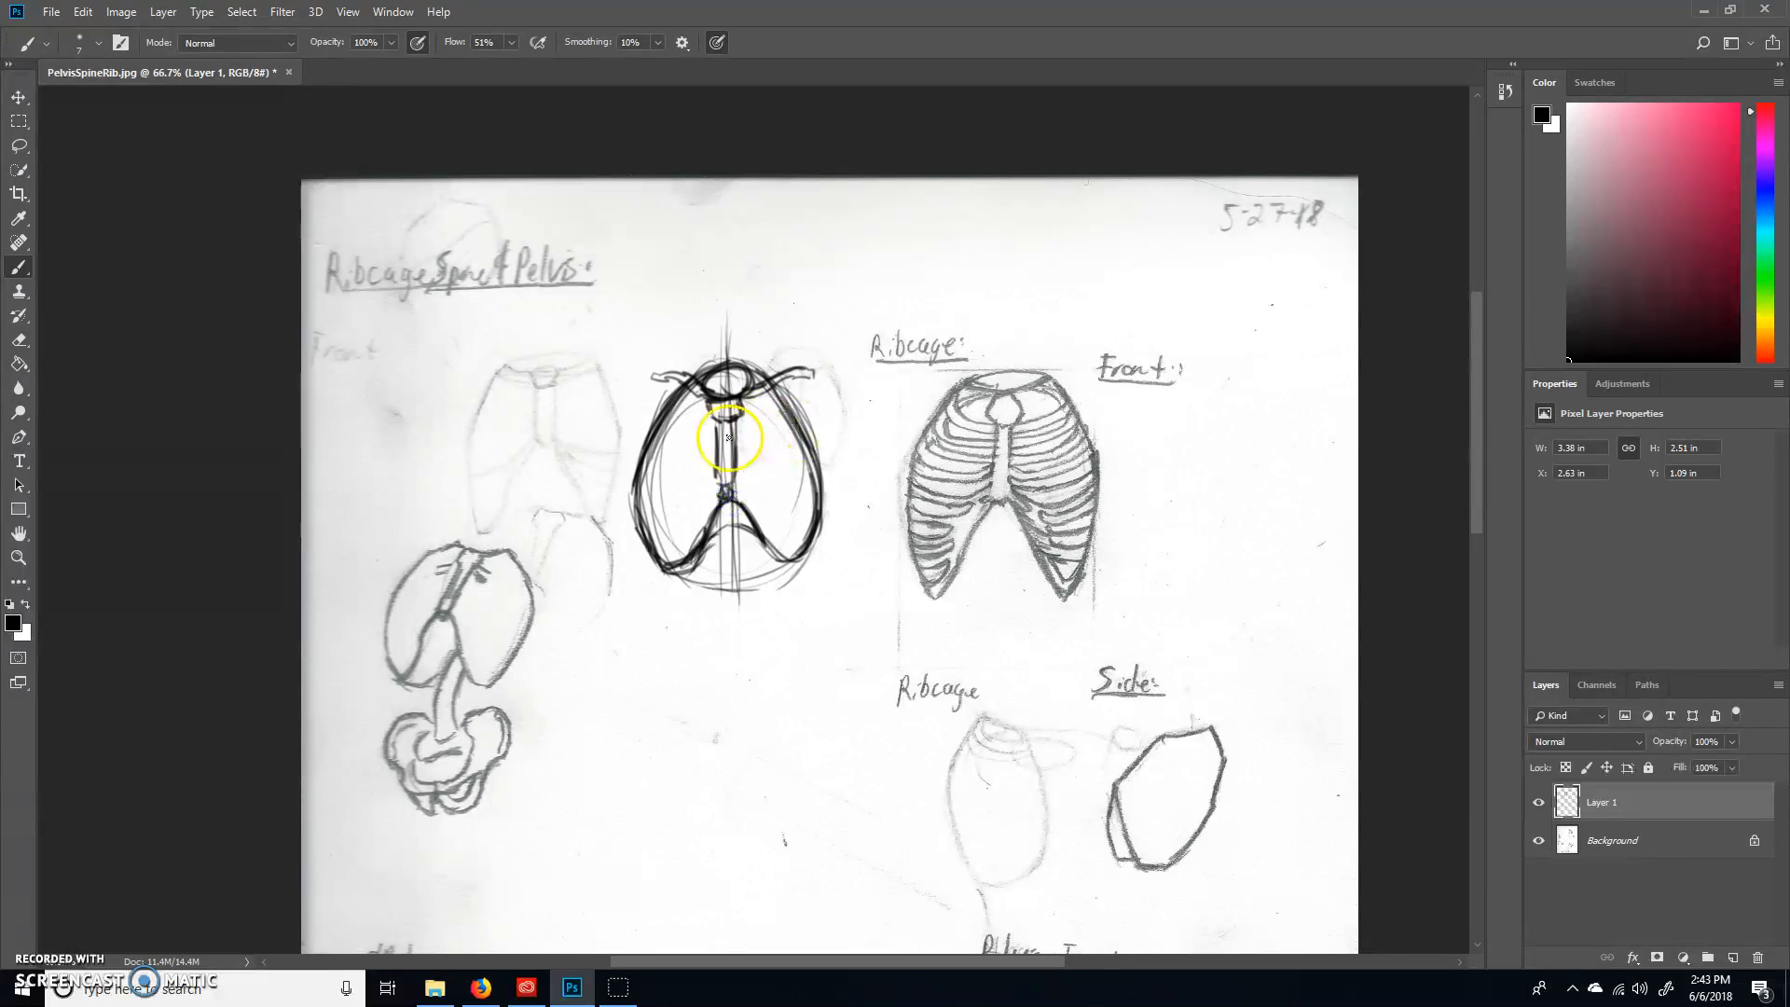
pyautogui.moveTo(713, 406)
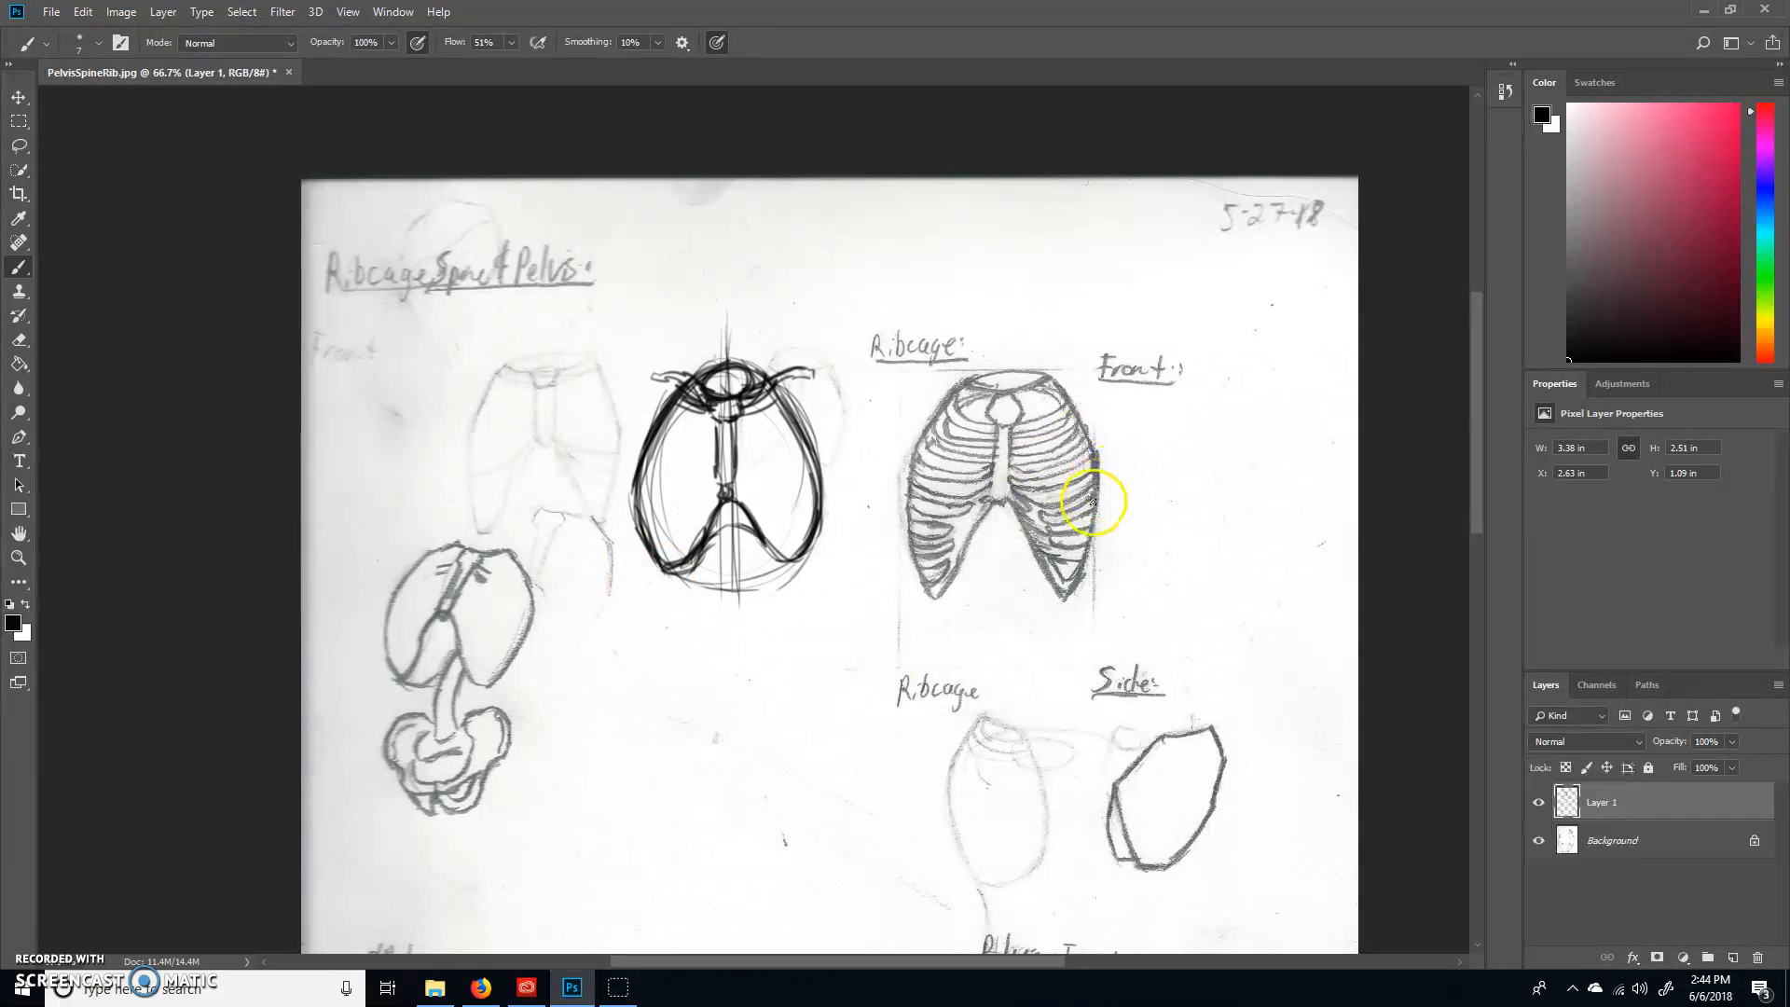
pyautogui.moveTo(626, 713)
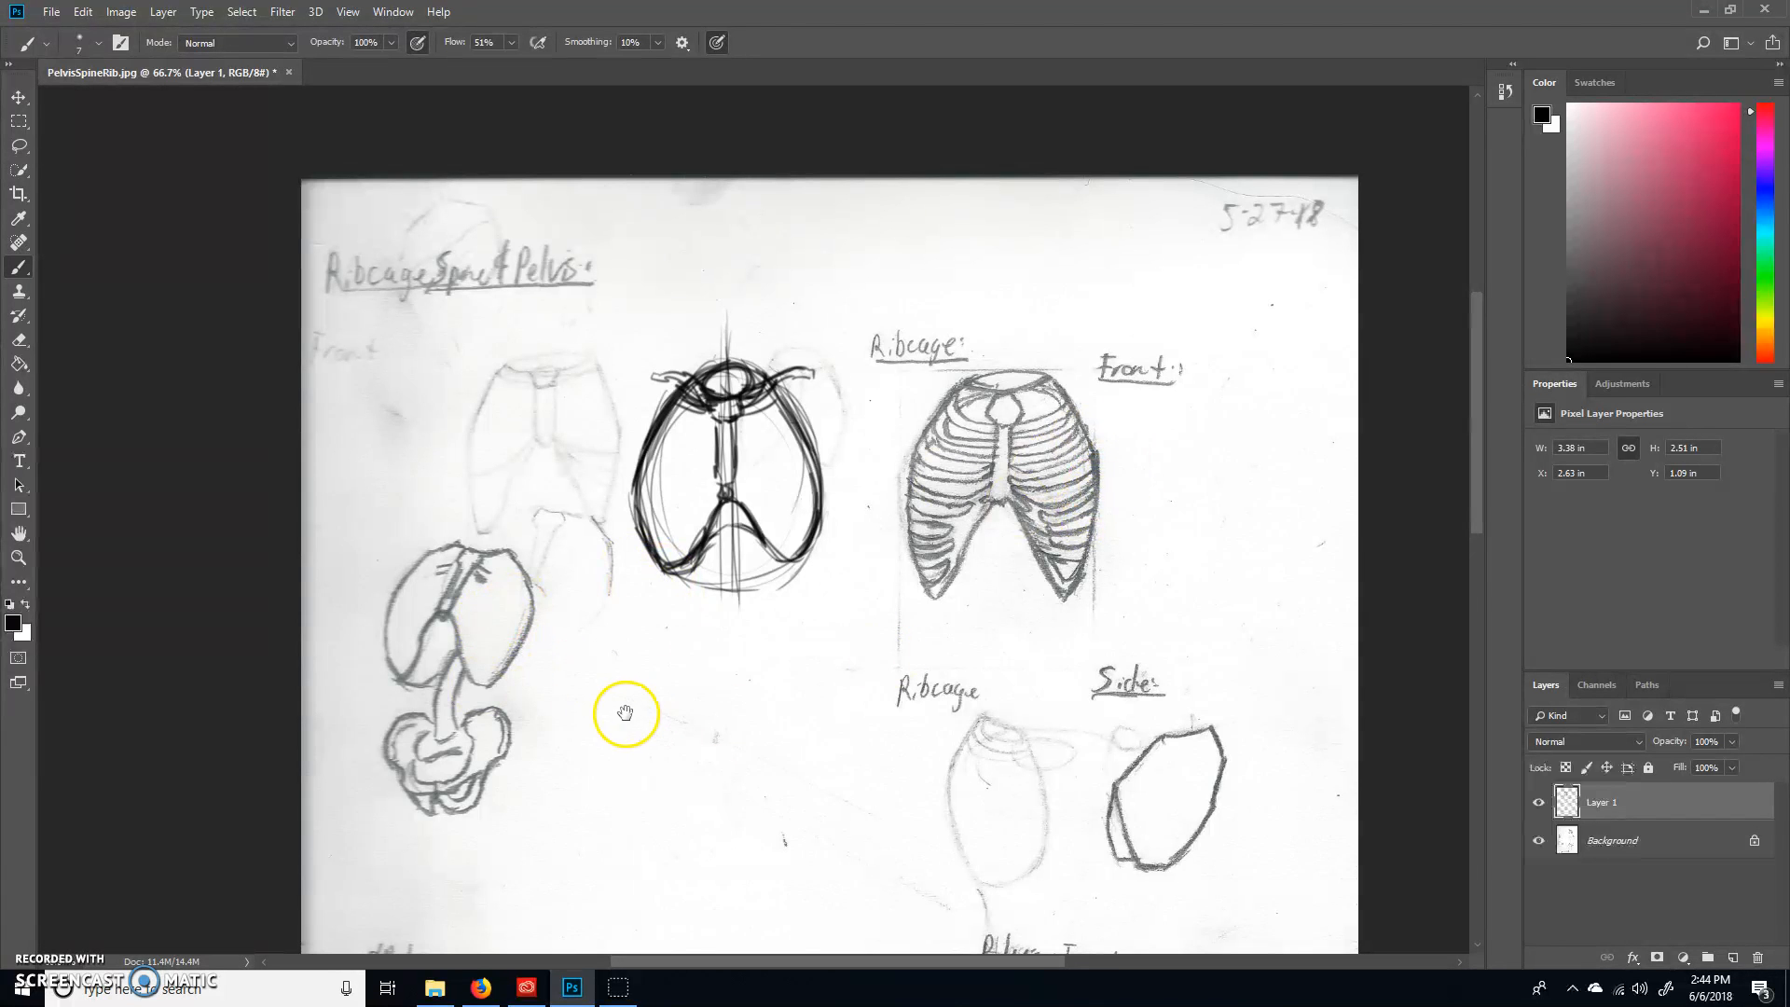
# Step: Draw horizontal guide lines and a framing box around the leftmost torso sketch
pyautogui.moveTo(626, 712); pyautogui.dragTo(576, 567)
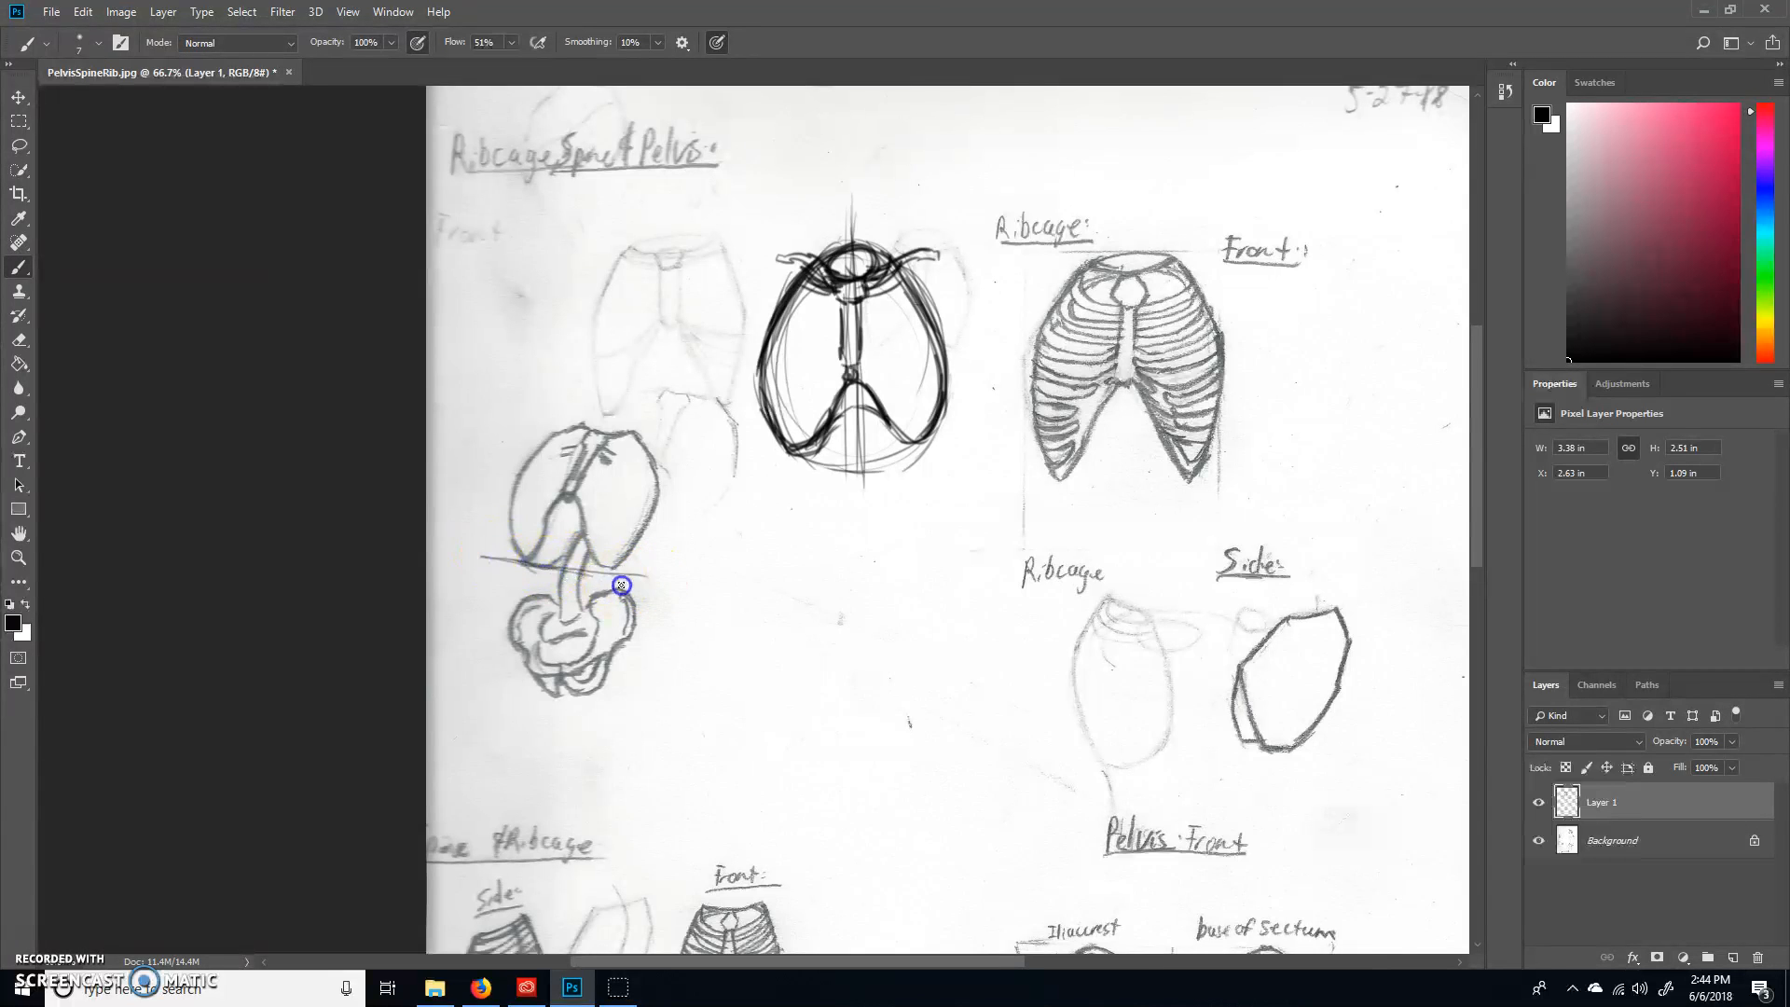
pyautogui.moveTo(622, 584); pyautogui.dragTo(492, 564)
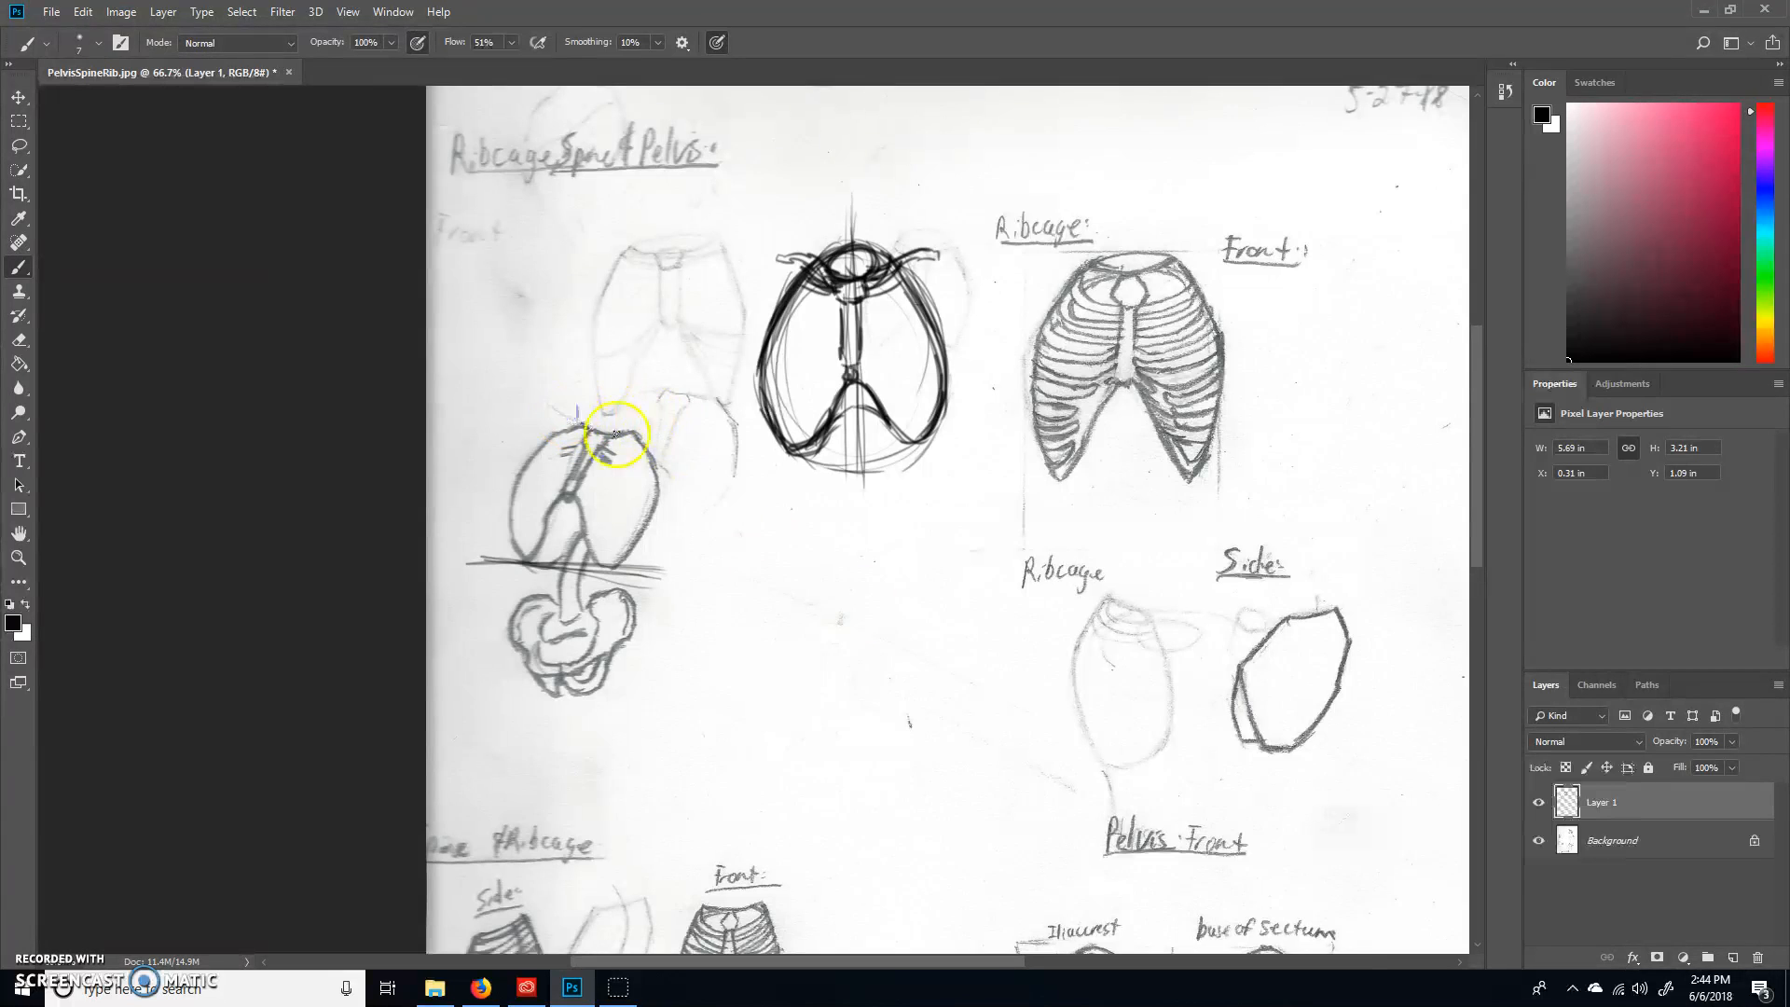
pyautogui.moveTo(576, 413); pyautogui.dragTo(667, 443)
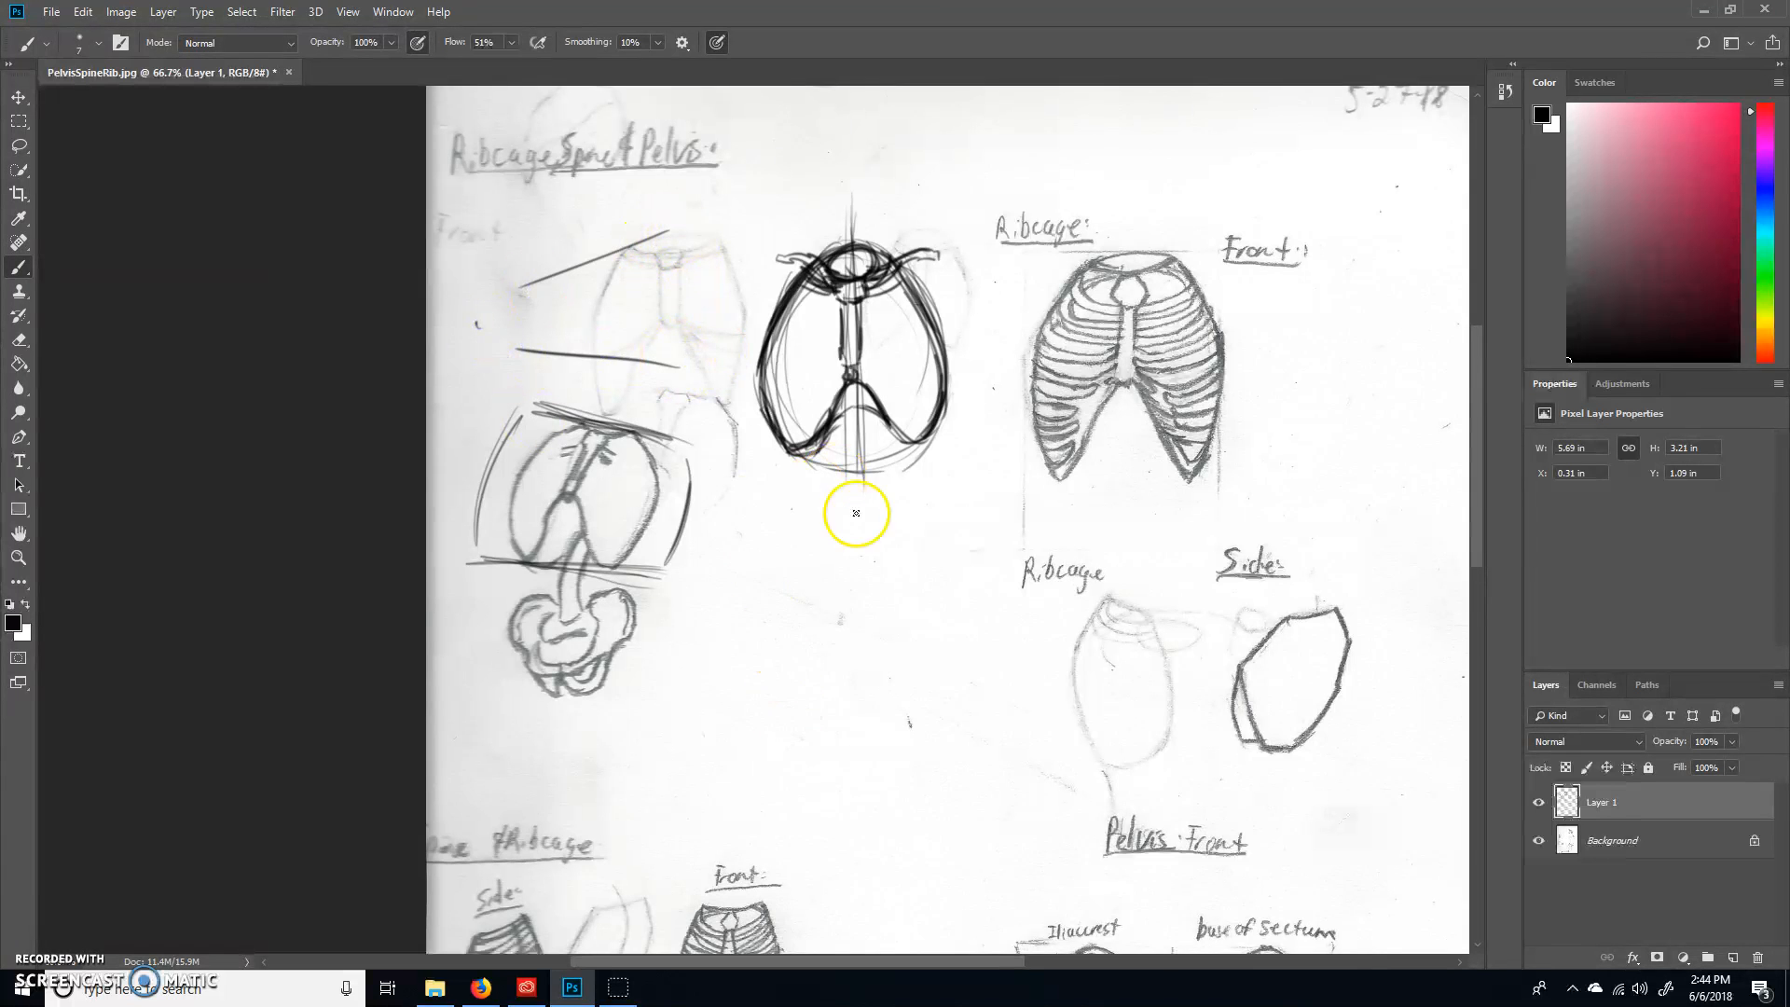
pyautogui.moveTo(810, 502); pyautogui.dragTo(777, 610)
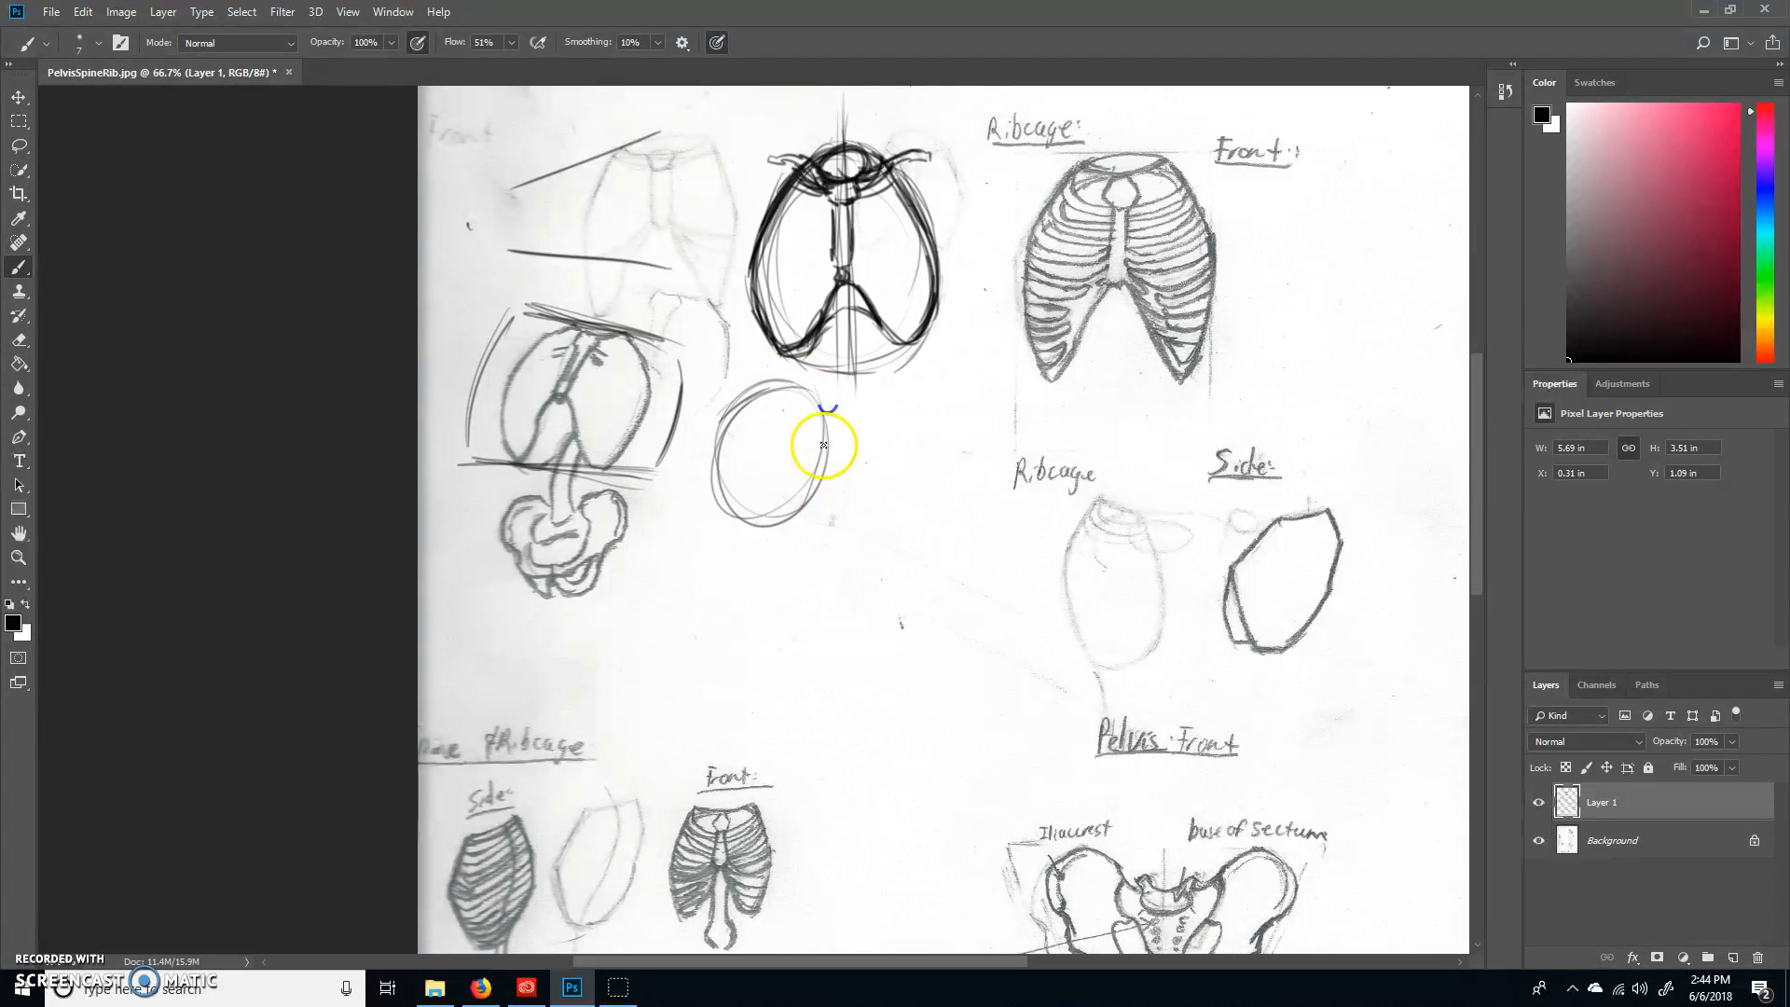
# Step: Sketch a bold tilted second ribcage oval with its lower rib arch and top opening
pyautogui.moveTo(823, 446); pyautogui.dragTo(719, 484)
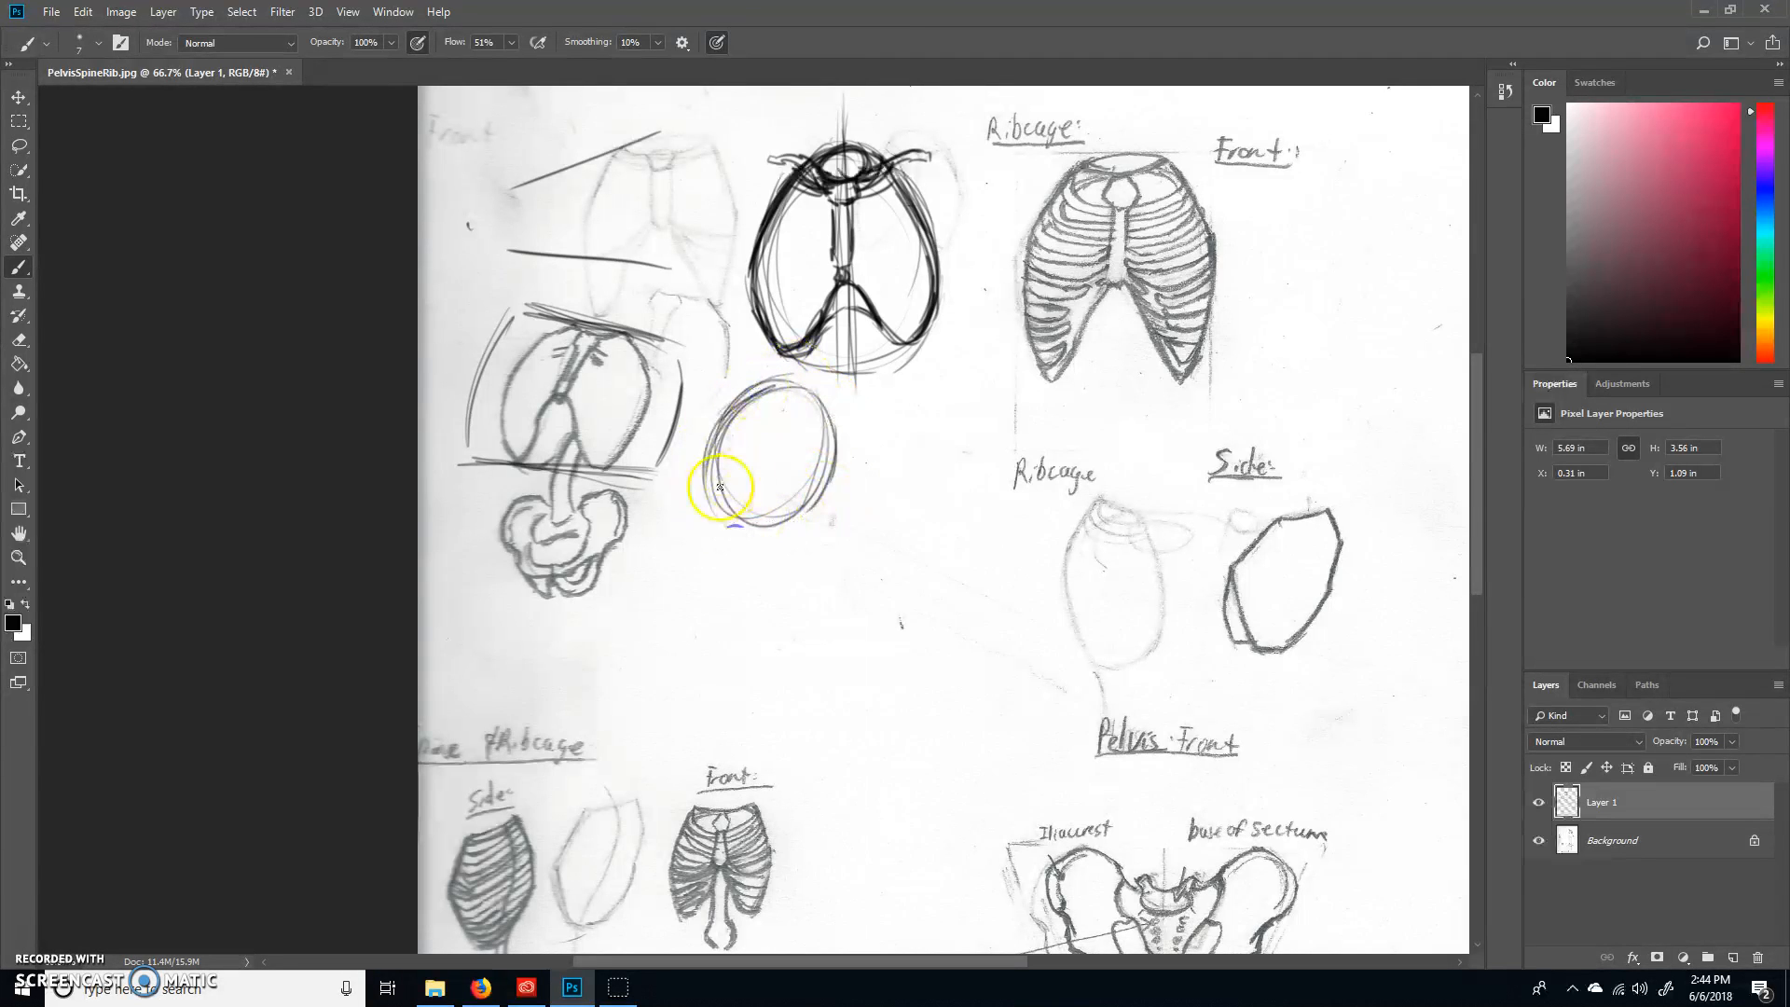
pyautogui.moveTo(719, 485); pyautogui.dragTo(831, 446)
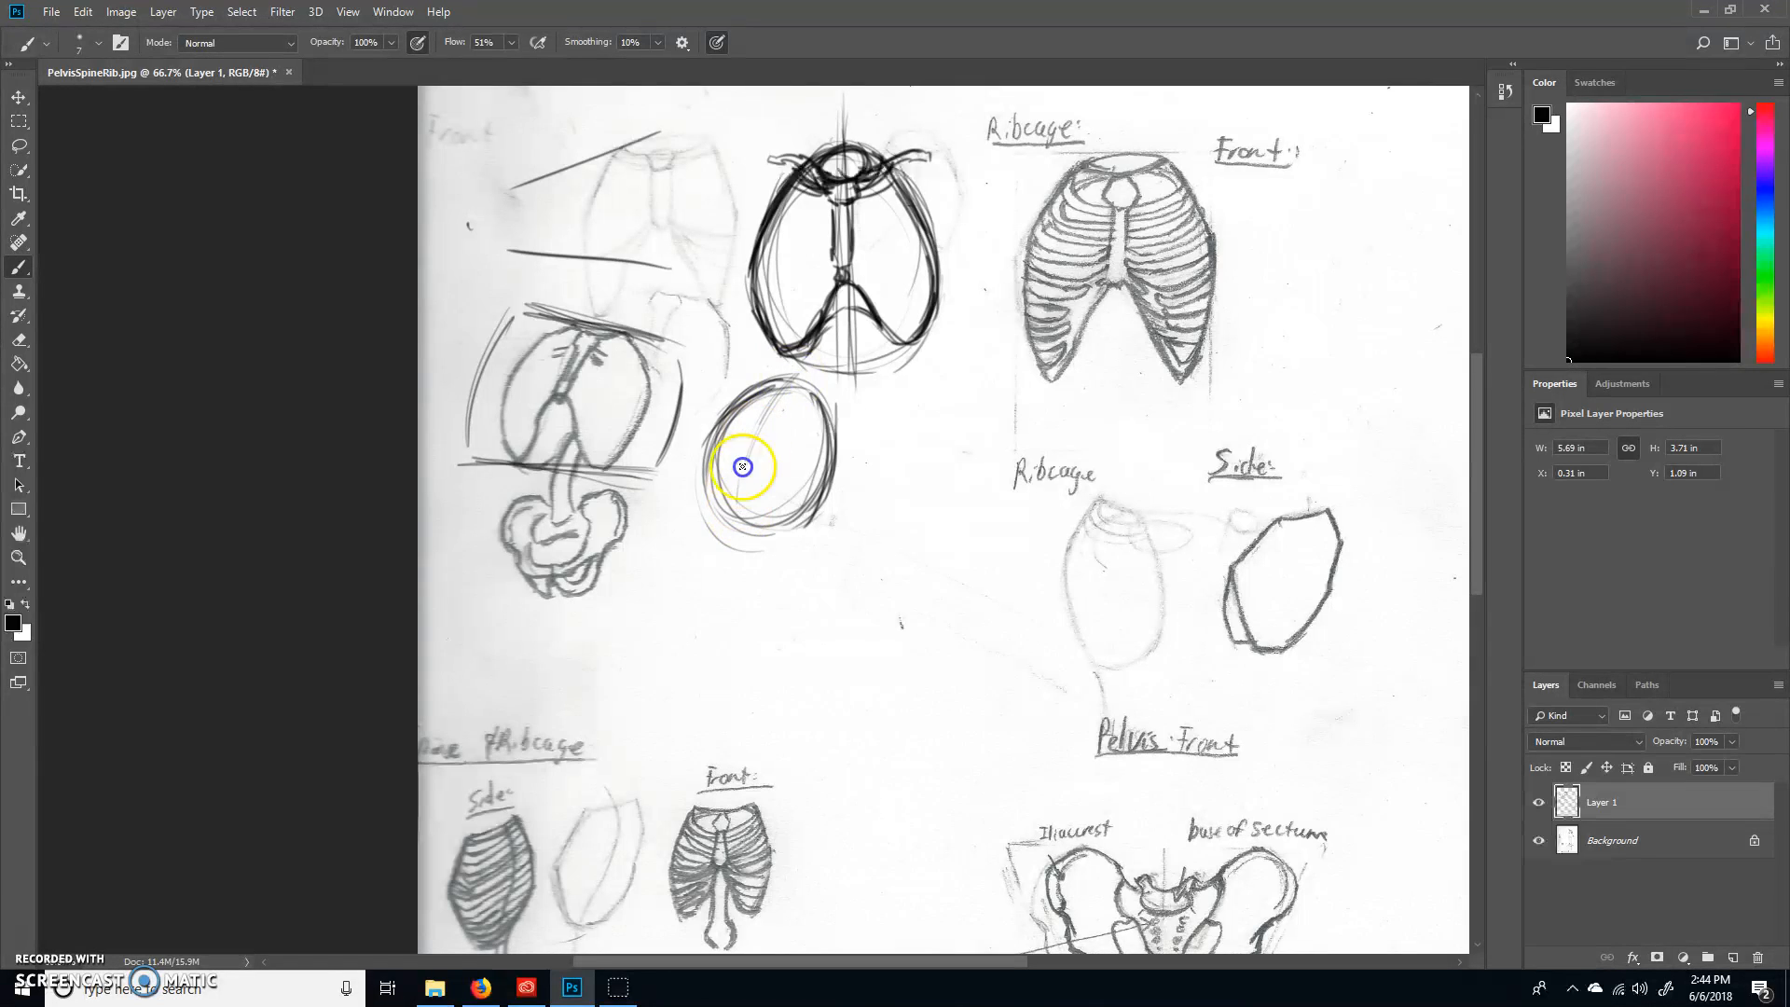
pyautogui.moveTo(742, 466); pyautogui.dragTo(774, 377)
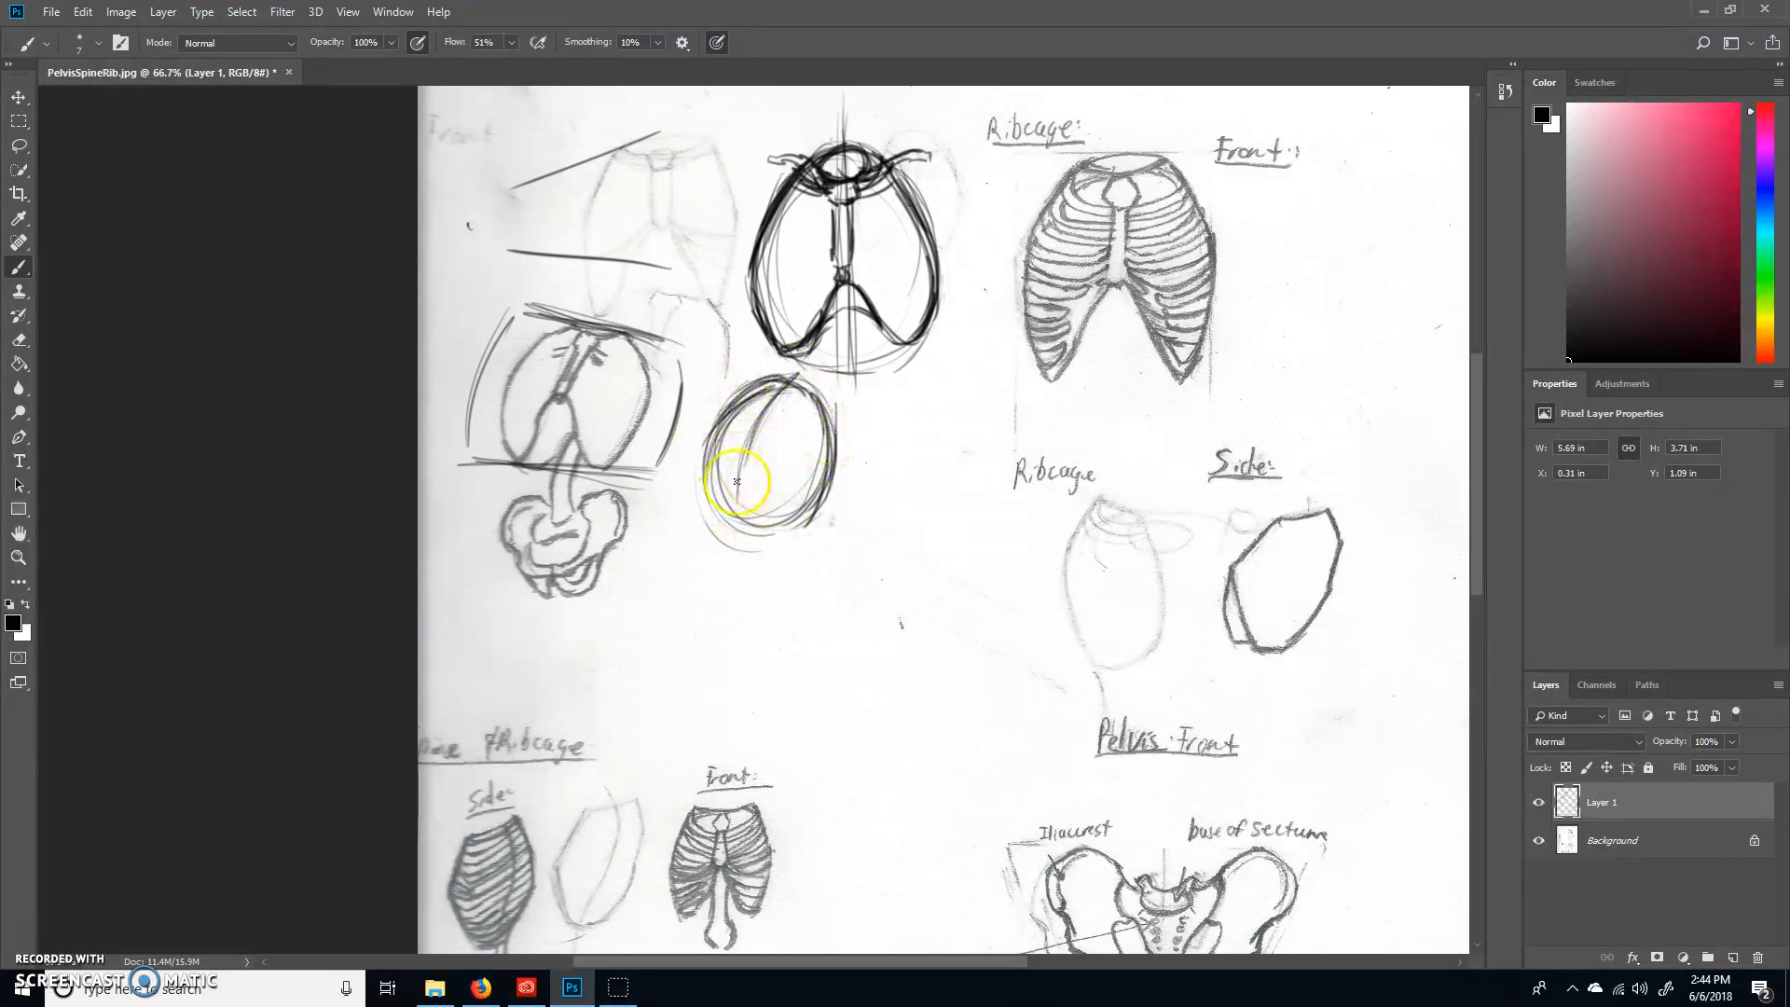
pyautogui.moveTo(736, 479); pyautogui.dragTo(793, 525)
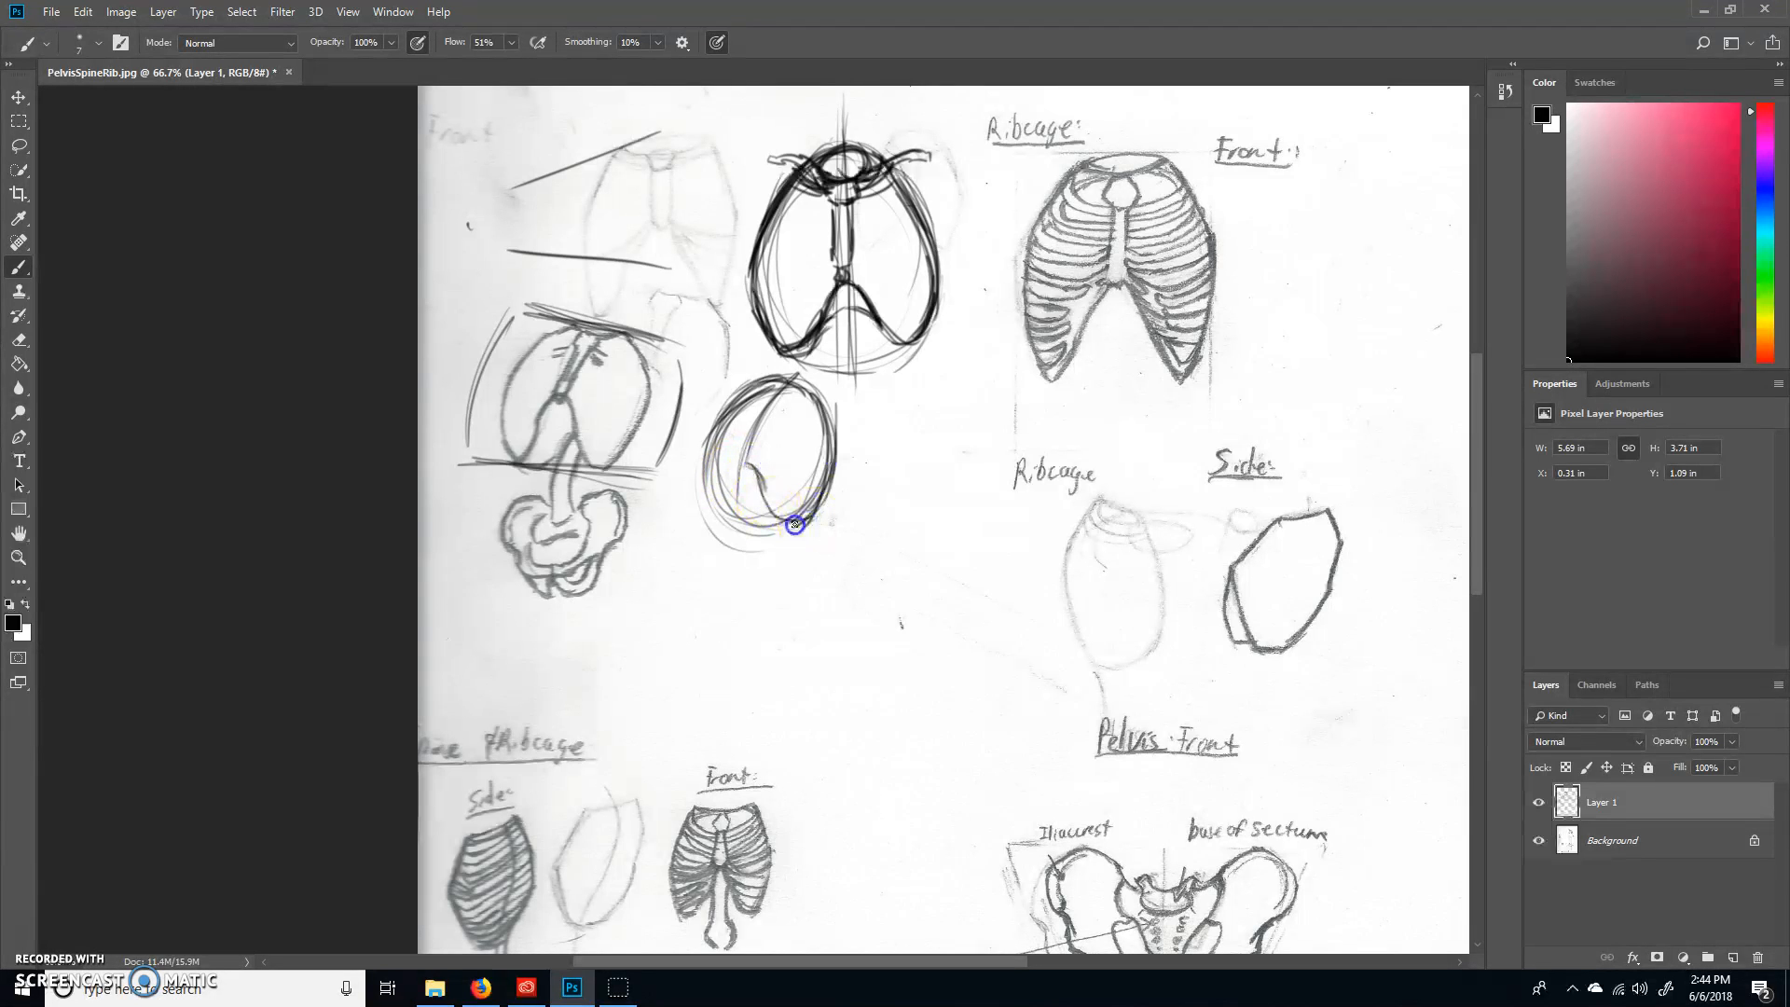
pyautogui.moveTo(794, 525); pyautogui.dragTo(711, 483)
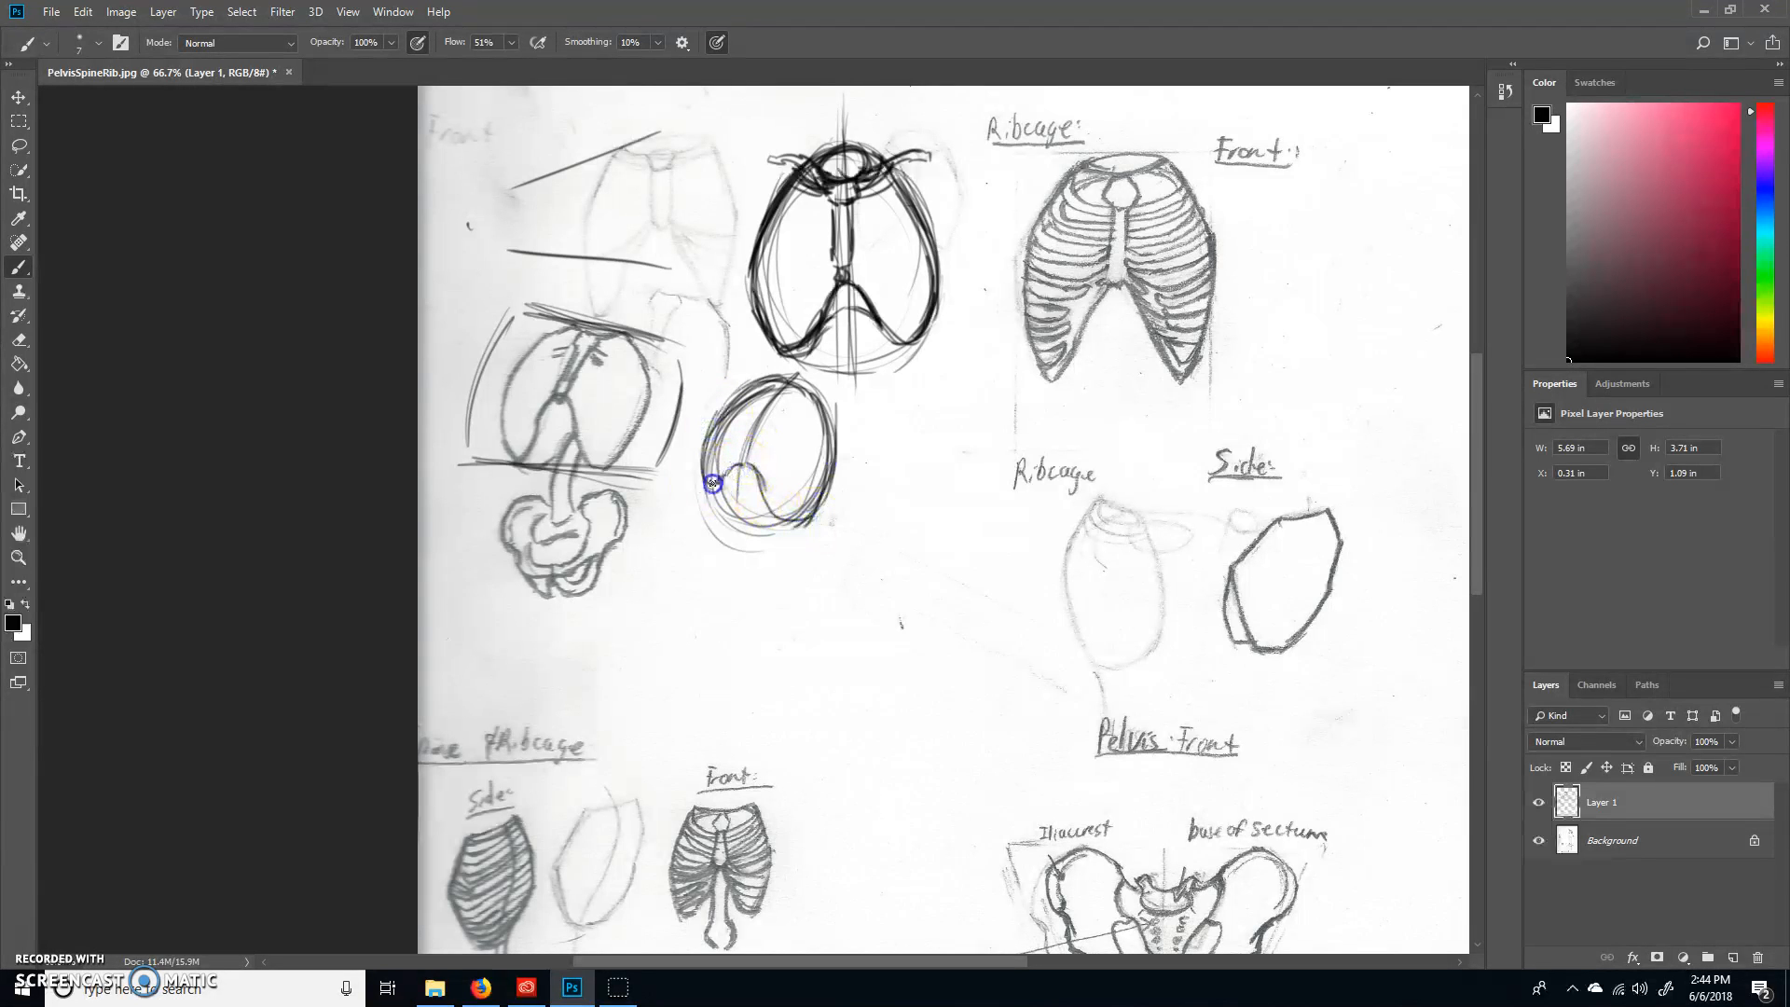
pyautogui.moveTo(711, 483); pyautogui.dragTo(736, 469)
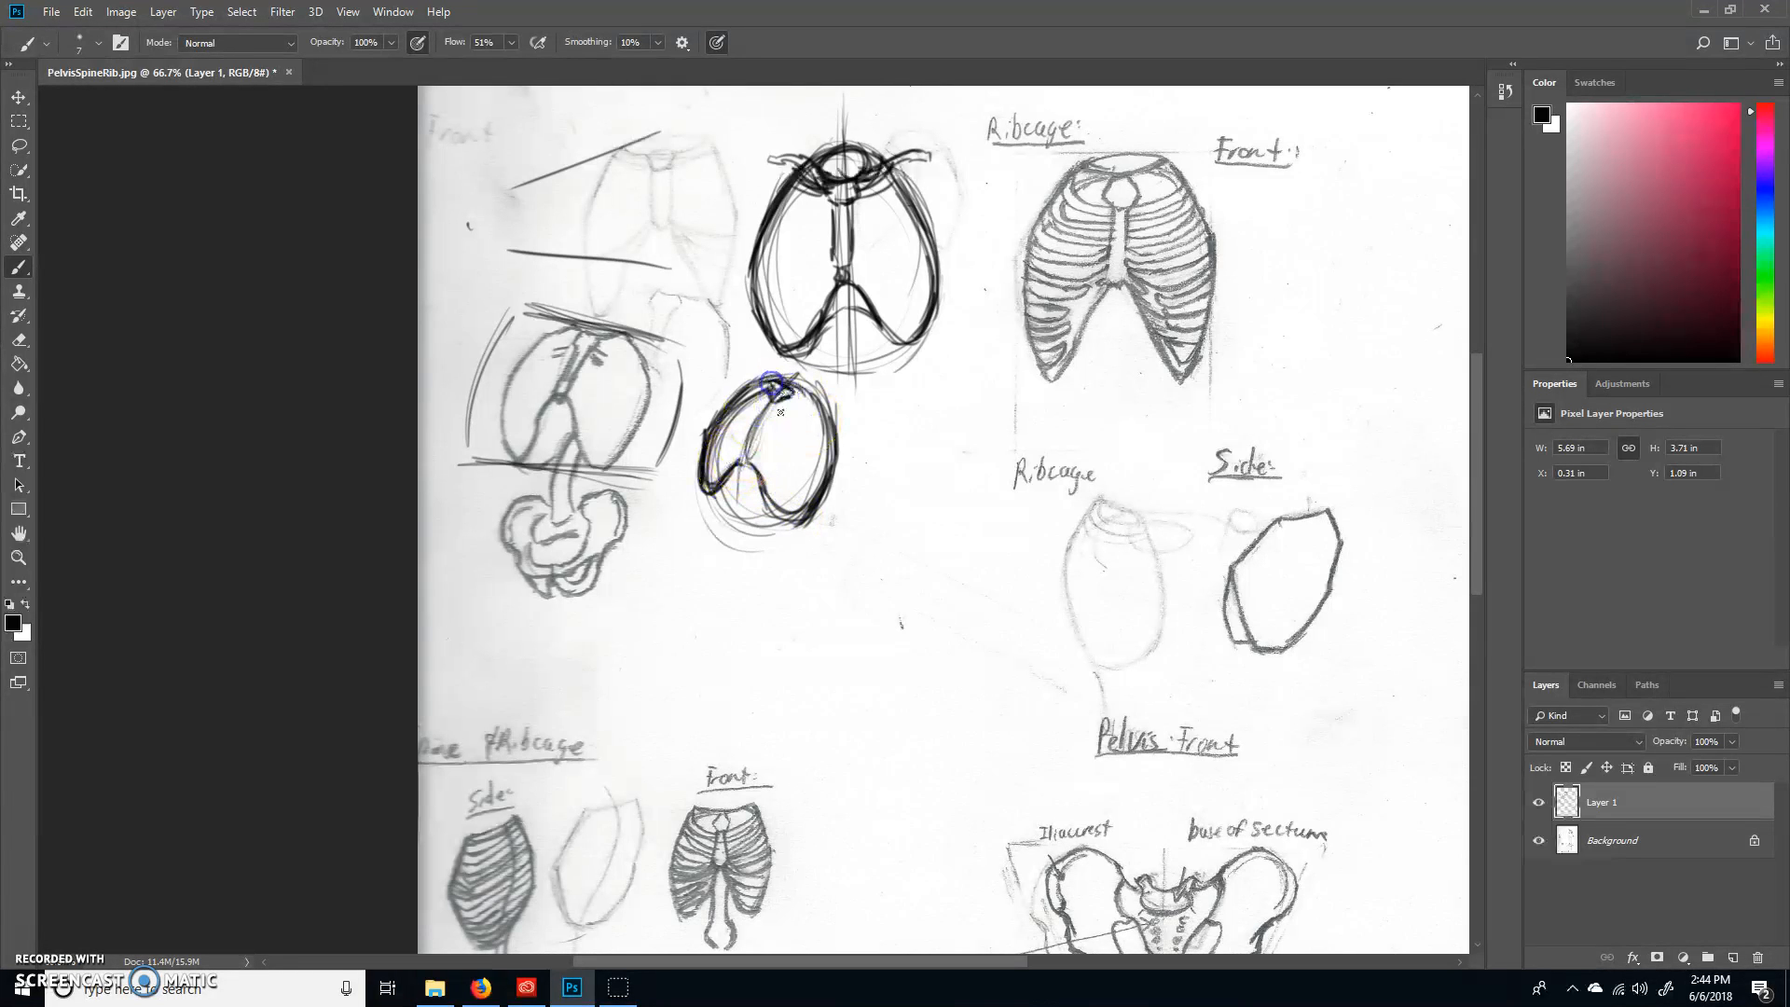
pyautogui.moveTo(768, 388); pyautogui.dragTo(785, 402)
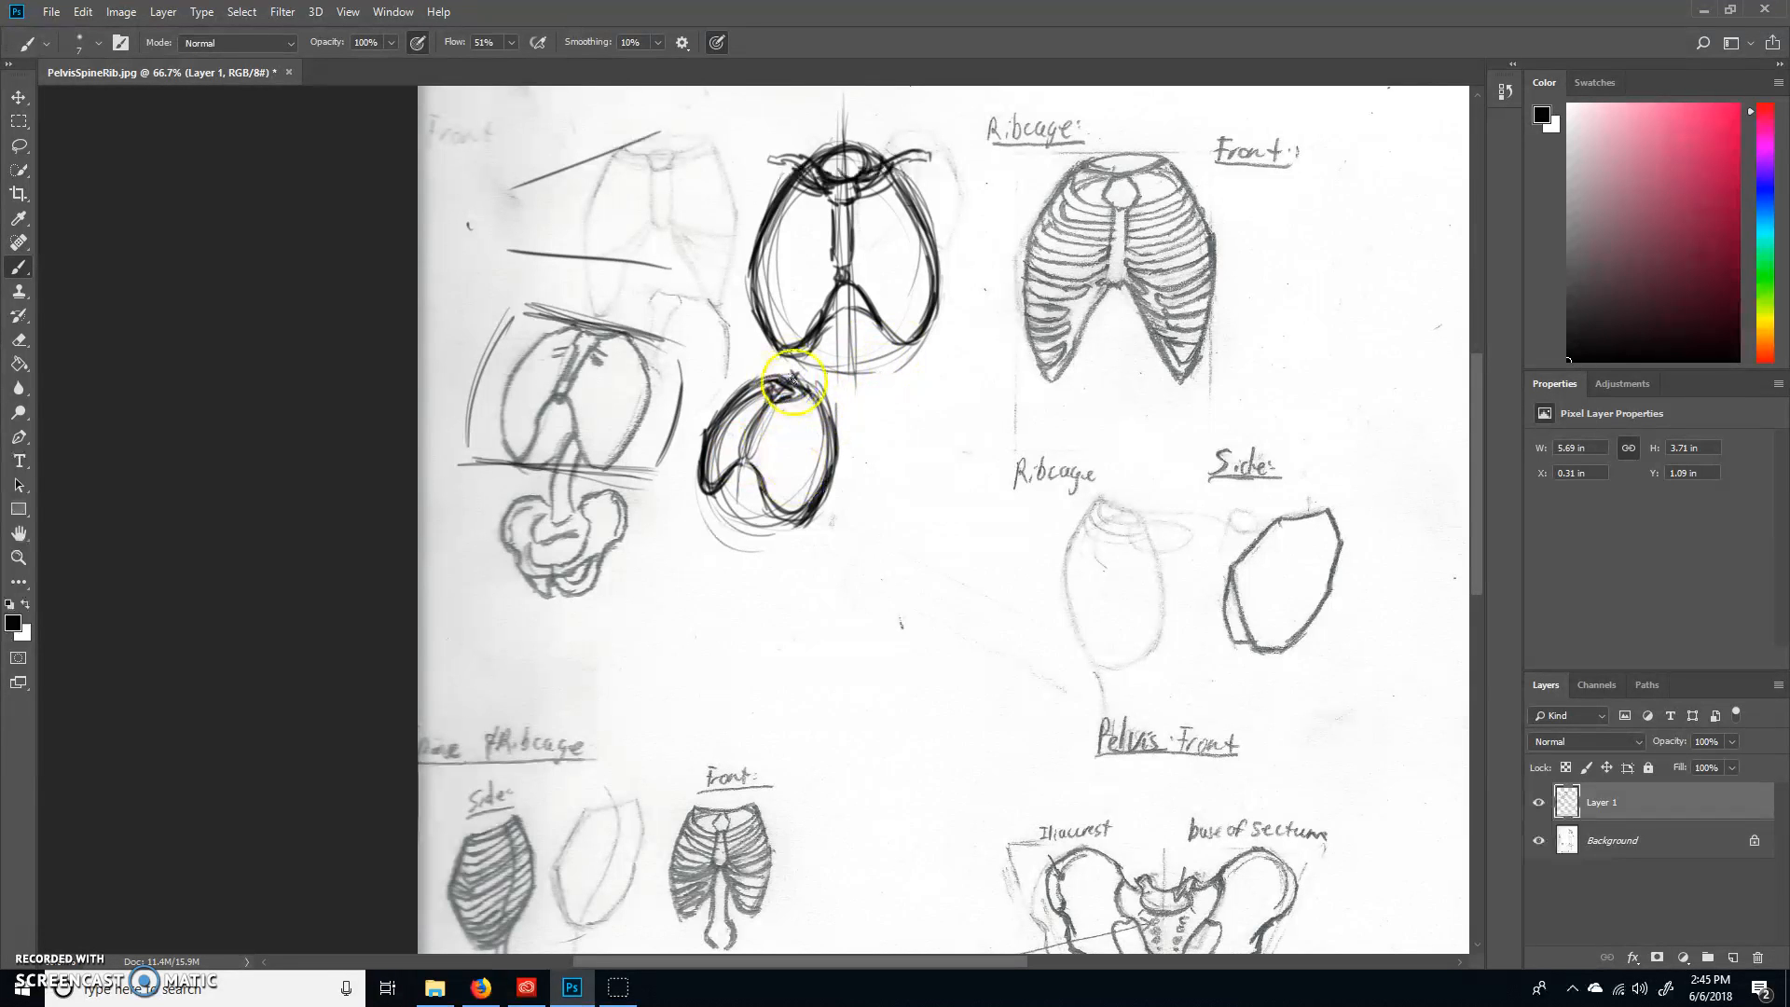
# Step: Add a rough pelvis beneath the second ribcage and long perspective lines across the sketches
pyautogui.moveTo(793, 377); pyautogui.dragTo(771, 560)
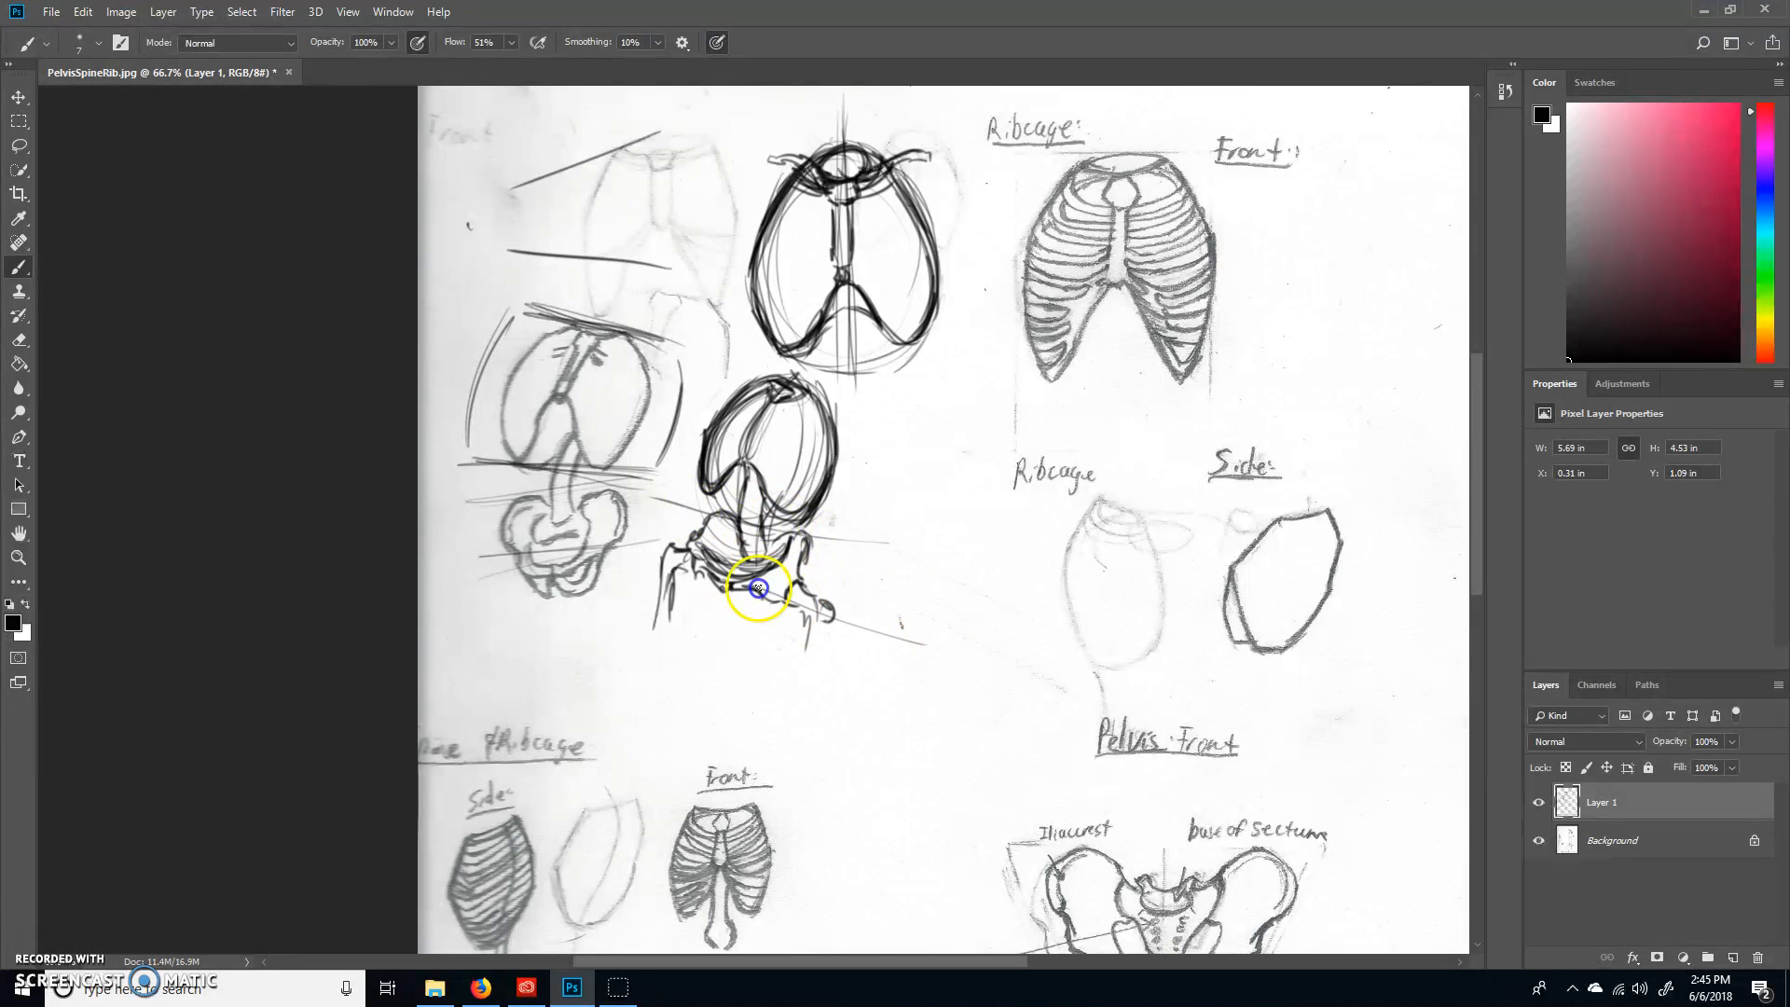
pyautogui.moveTo(758, 590); pyautogui.dragTo(968, 394)
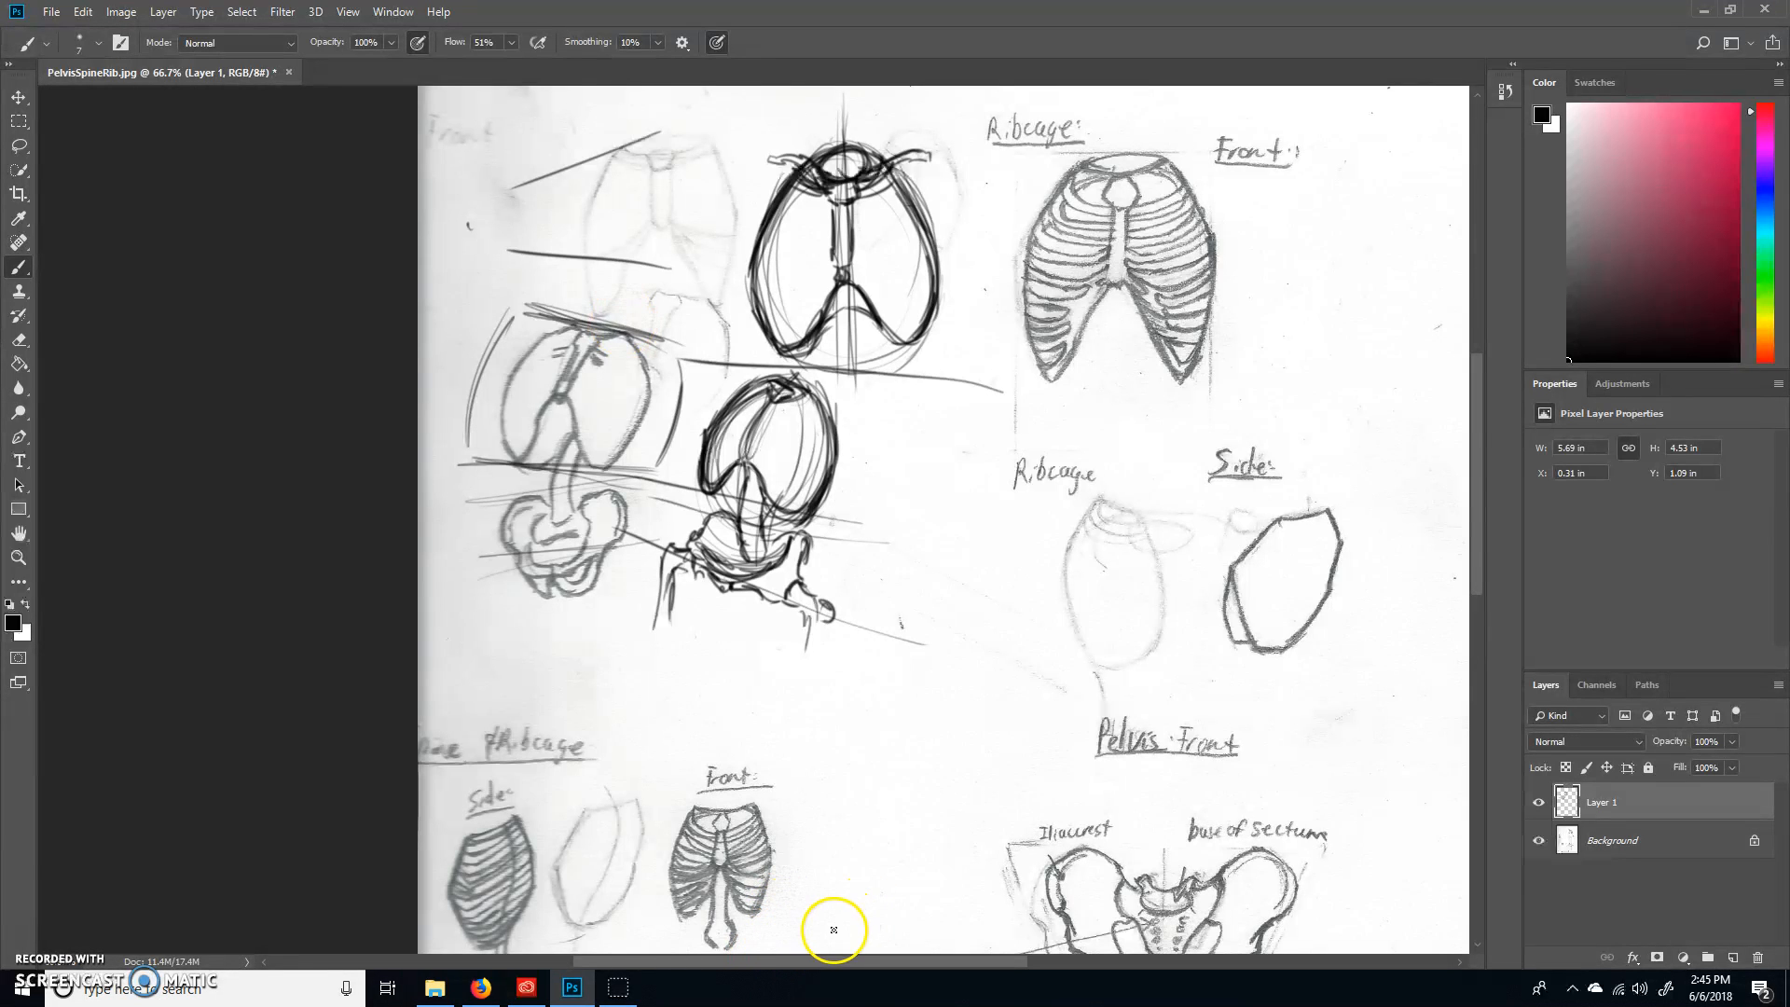
pyautogui.moveTo(637, 866)
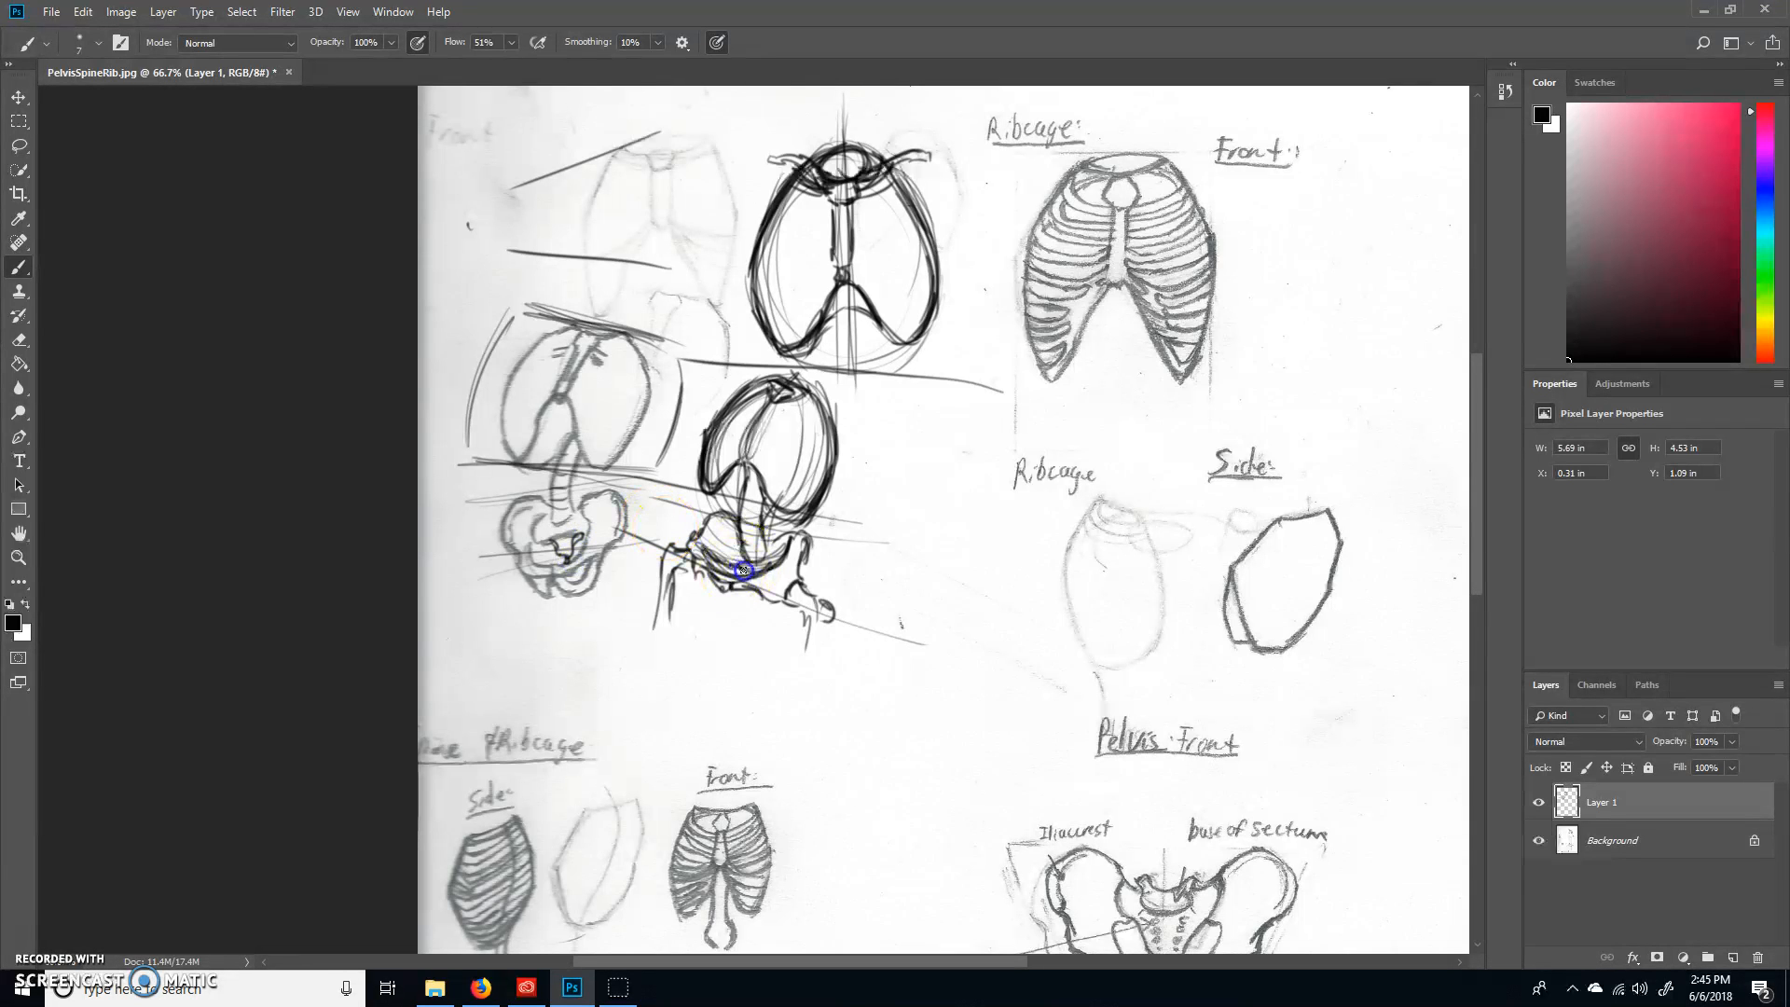
pyautogui.moveTo(742, 571); pyautogui.dragTo(804, 571)
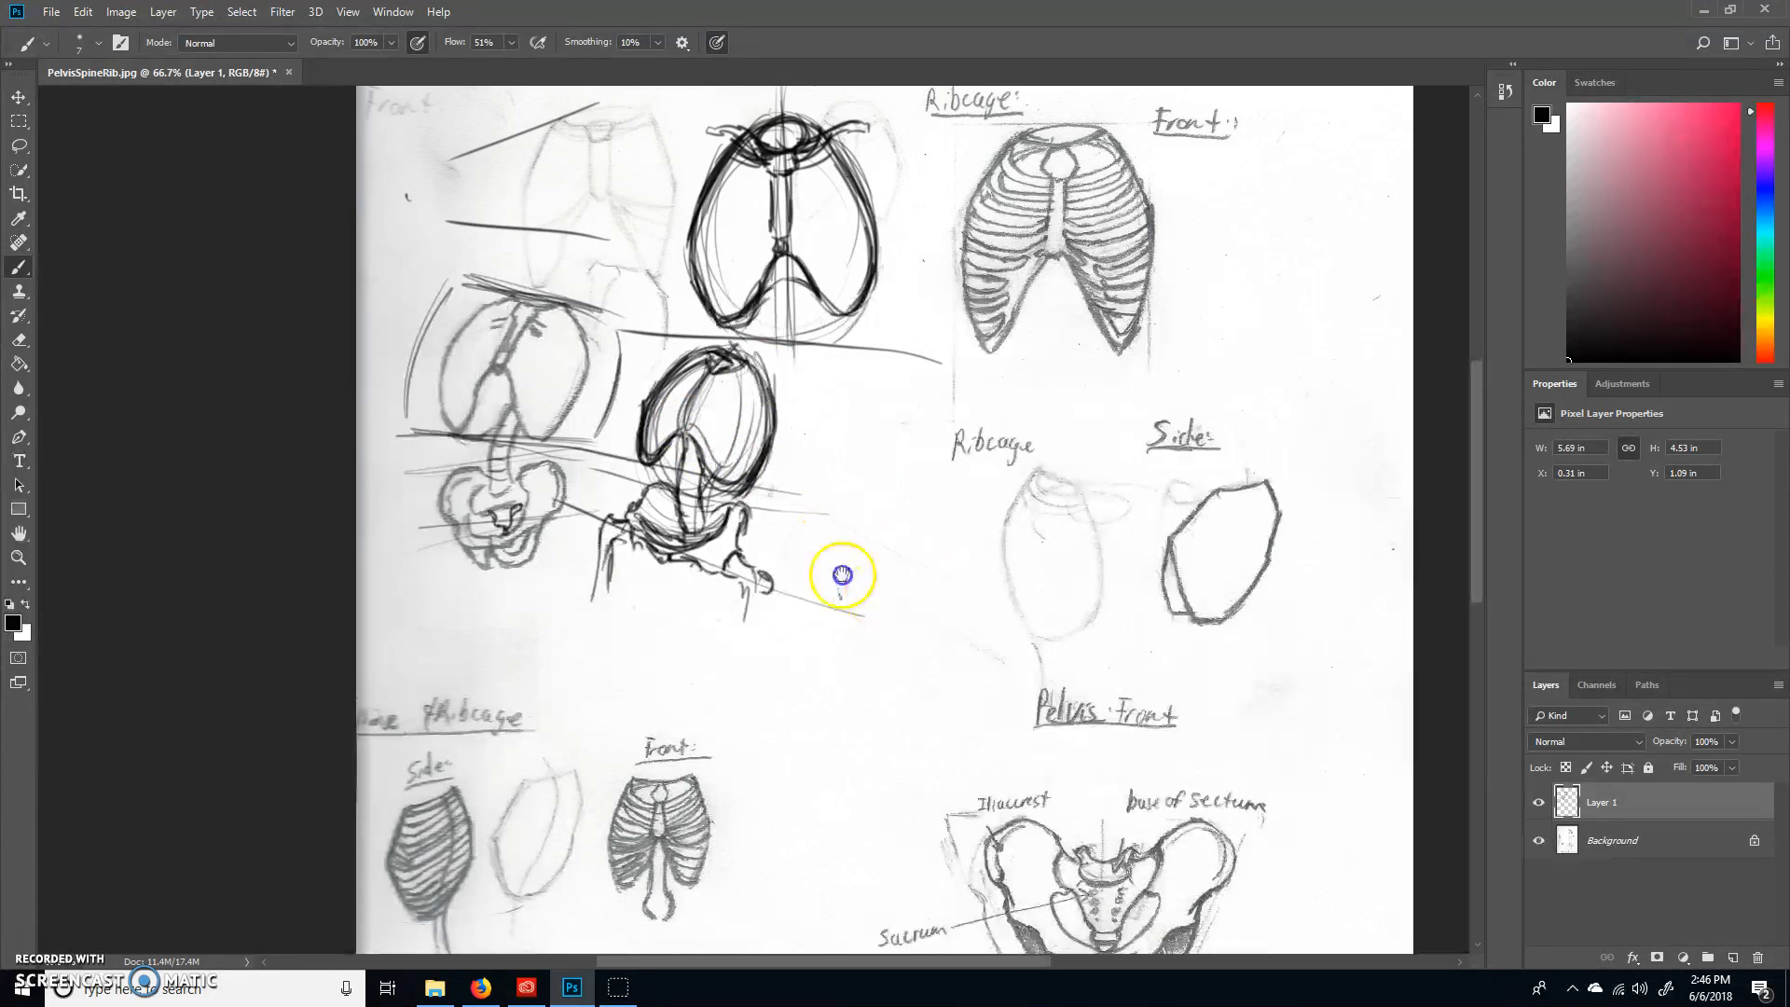
# Step: Trace a bold side-view ribcage with inner oval, spine stub, rib contours and a head circle above
pyautogui.moveTo(842, 576); pyautogui.dragTo(1252, 815)
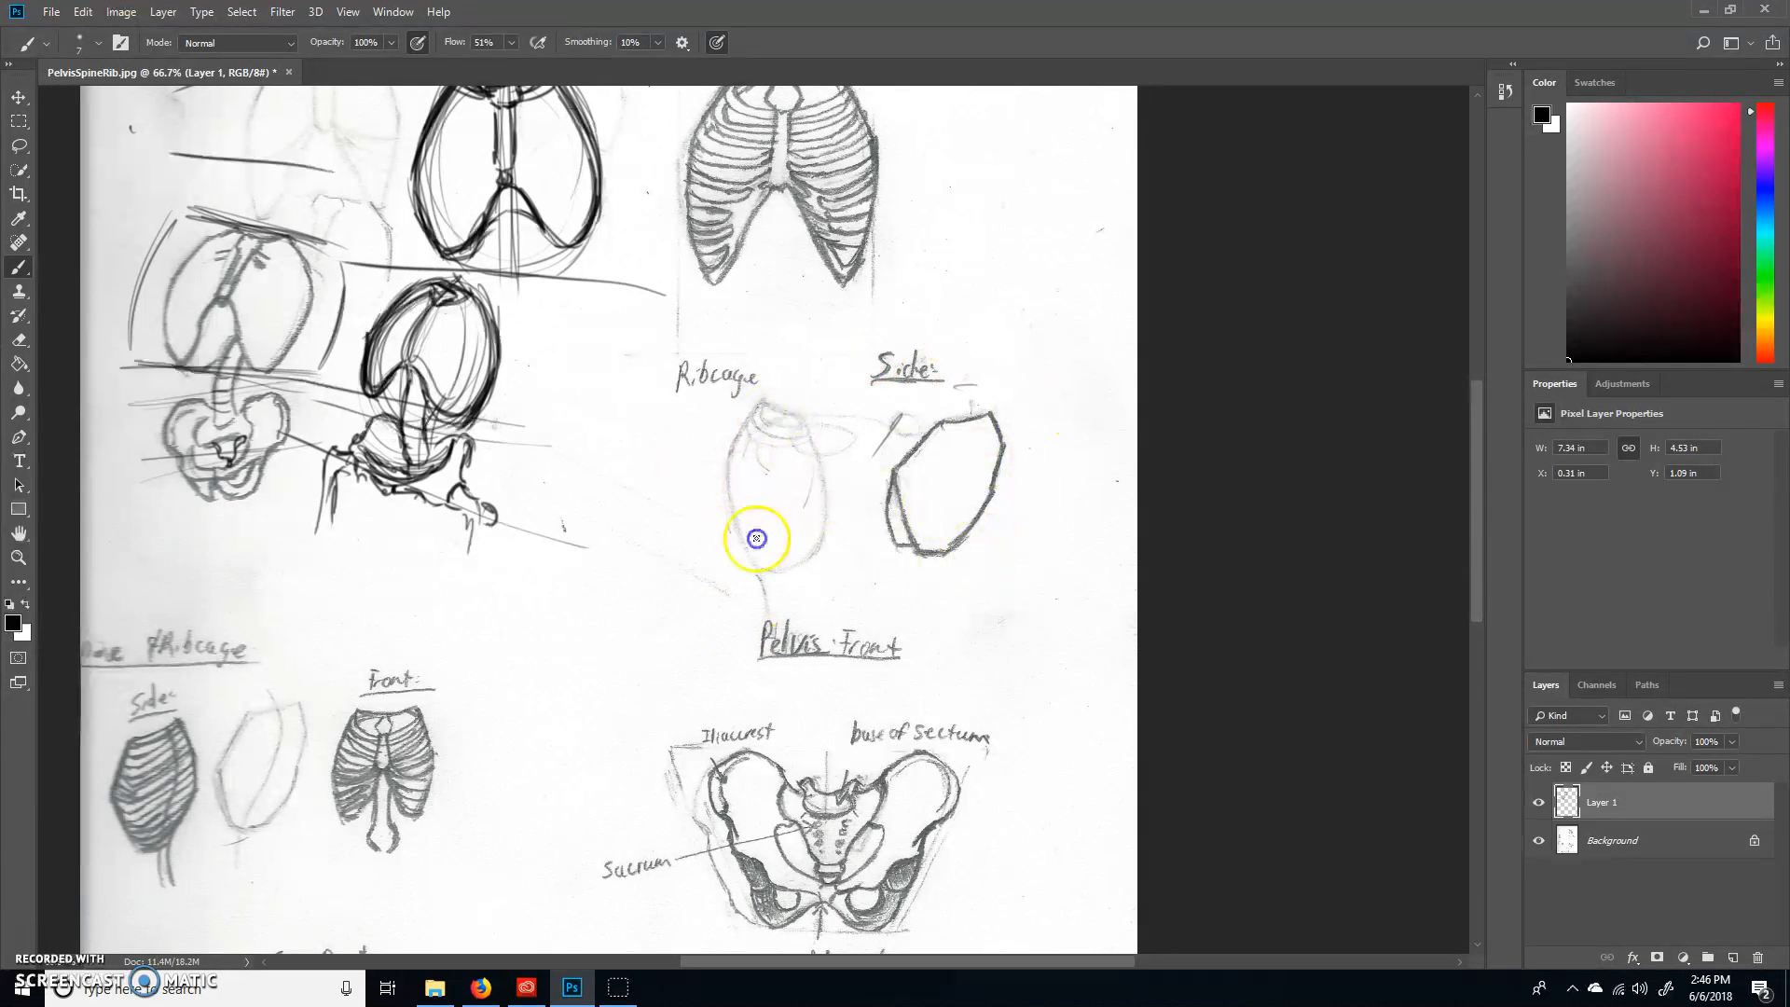
pyautogui.moveTo(756, 538); pyautogui.dragTo(756, 414)
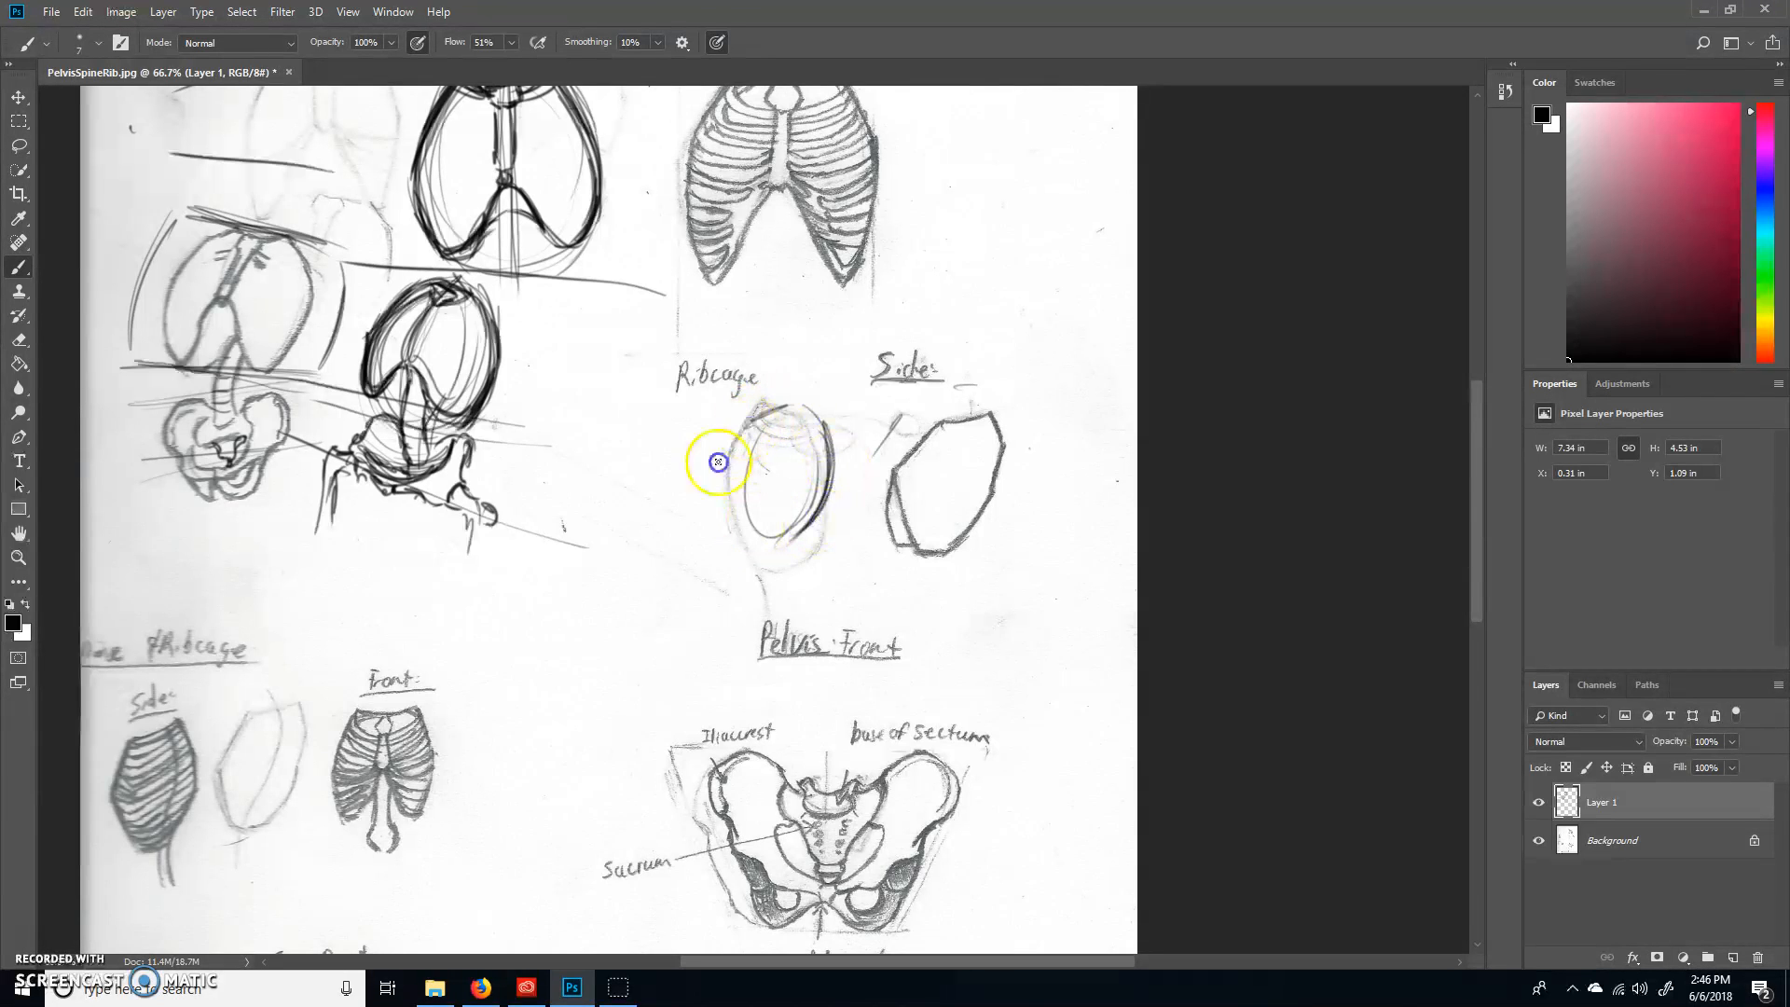
pyautogui.moveTo(718, 462); pyautogui.dragTo(790, 540)
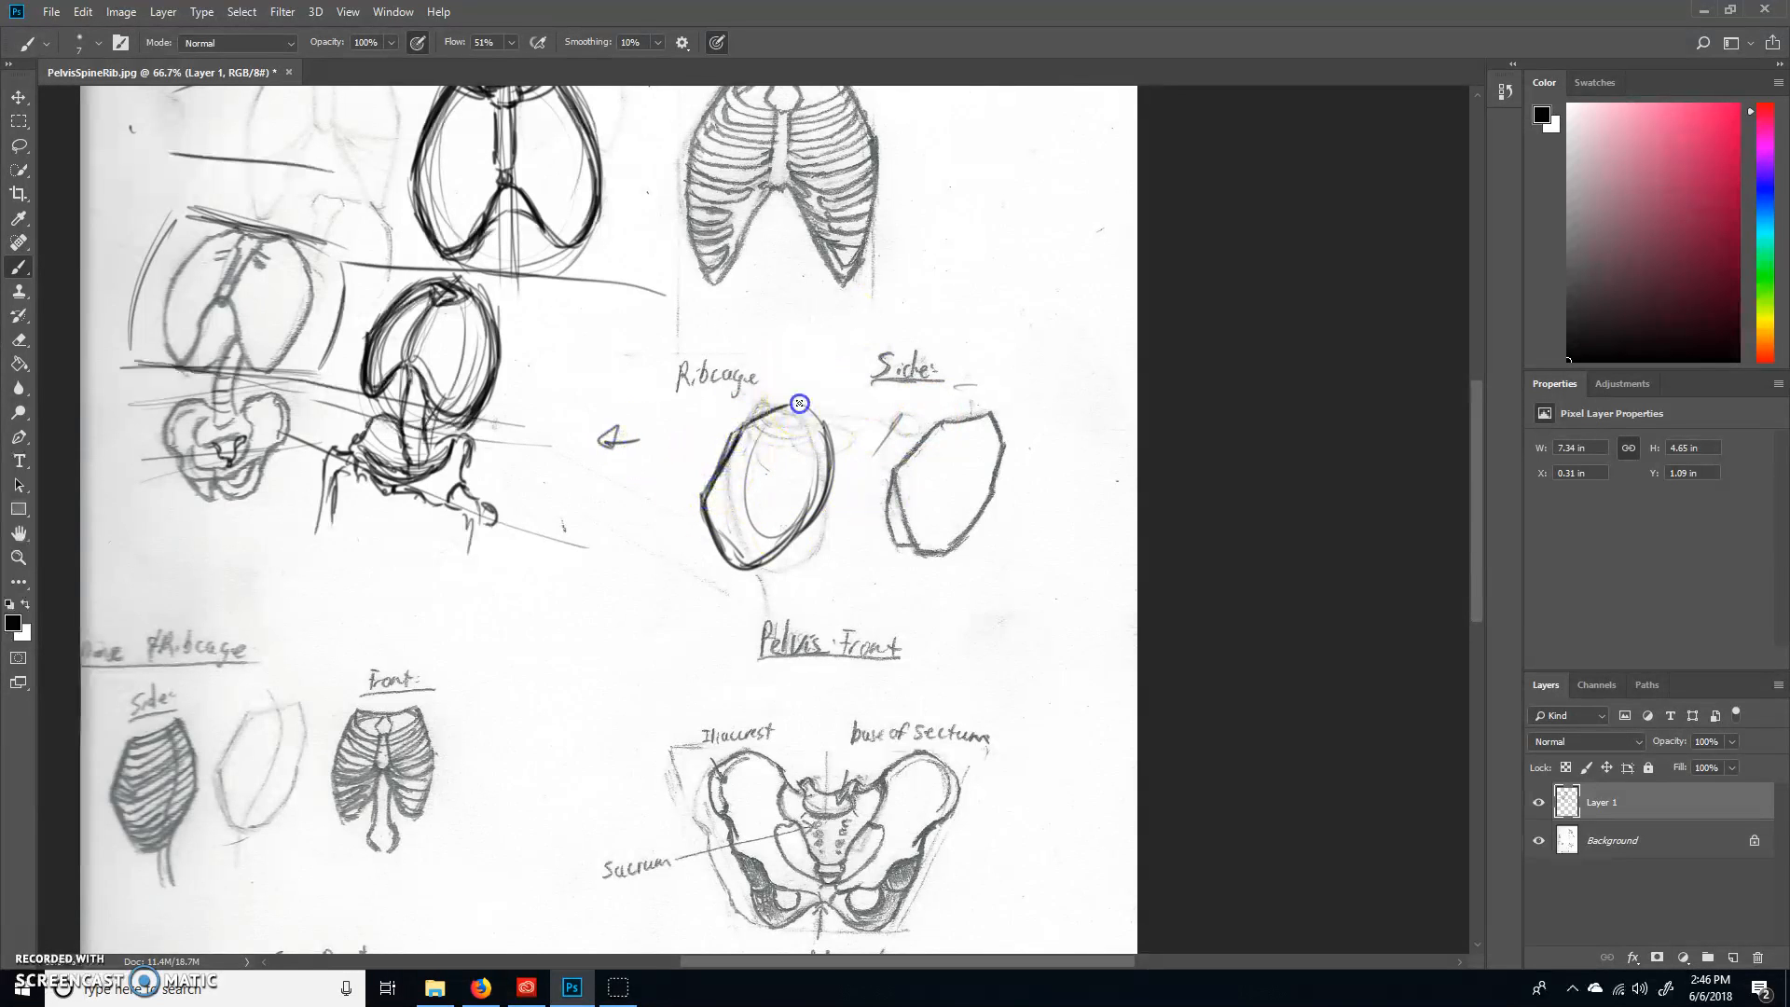
pyautogui.moveTo(799, 403); pyautogui.dragTo(805, 548)
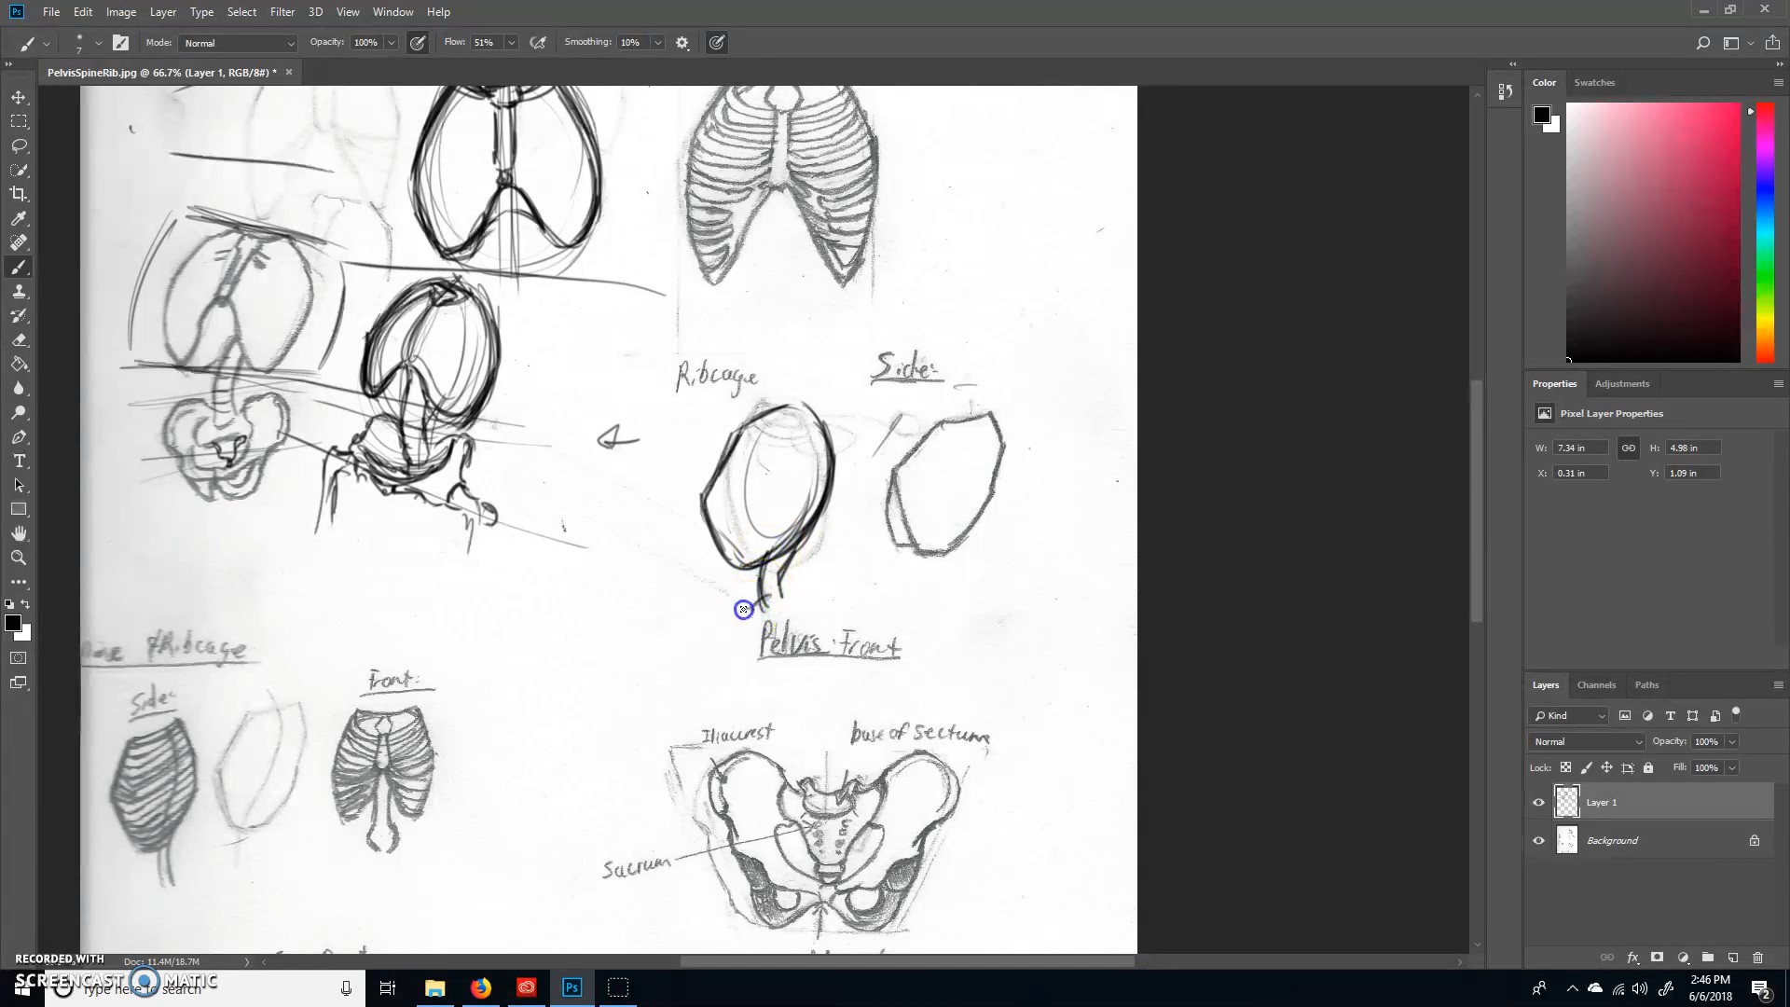
pyautogui.moveTo(743, 607); pyautogui.dragTo(799, 548)
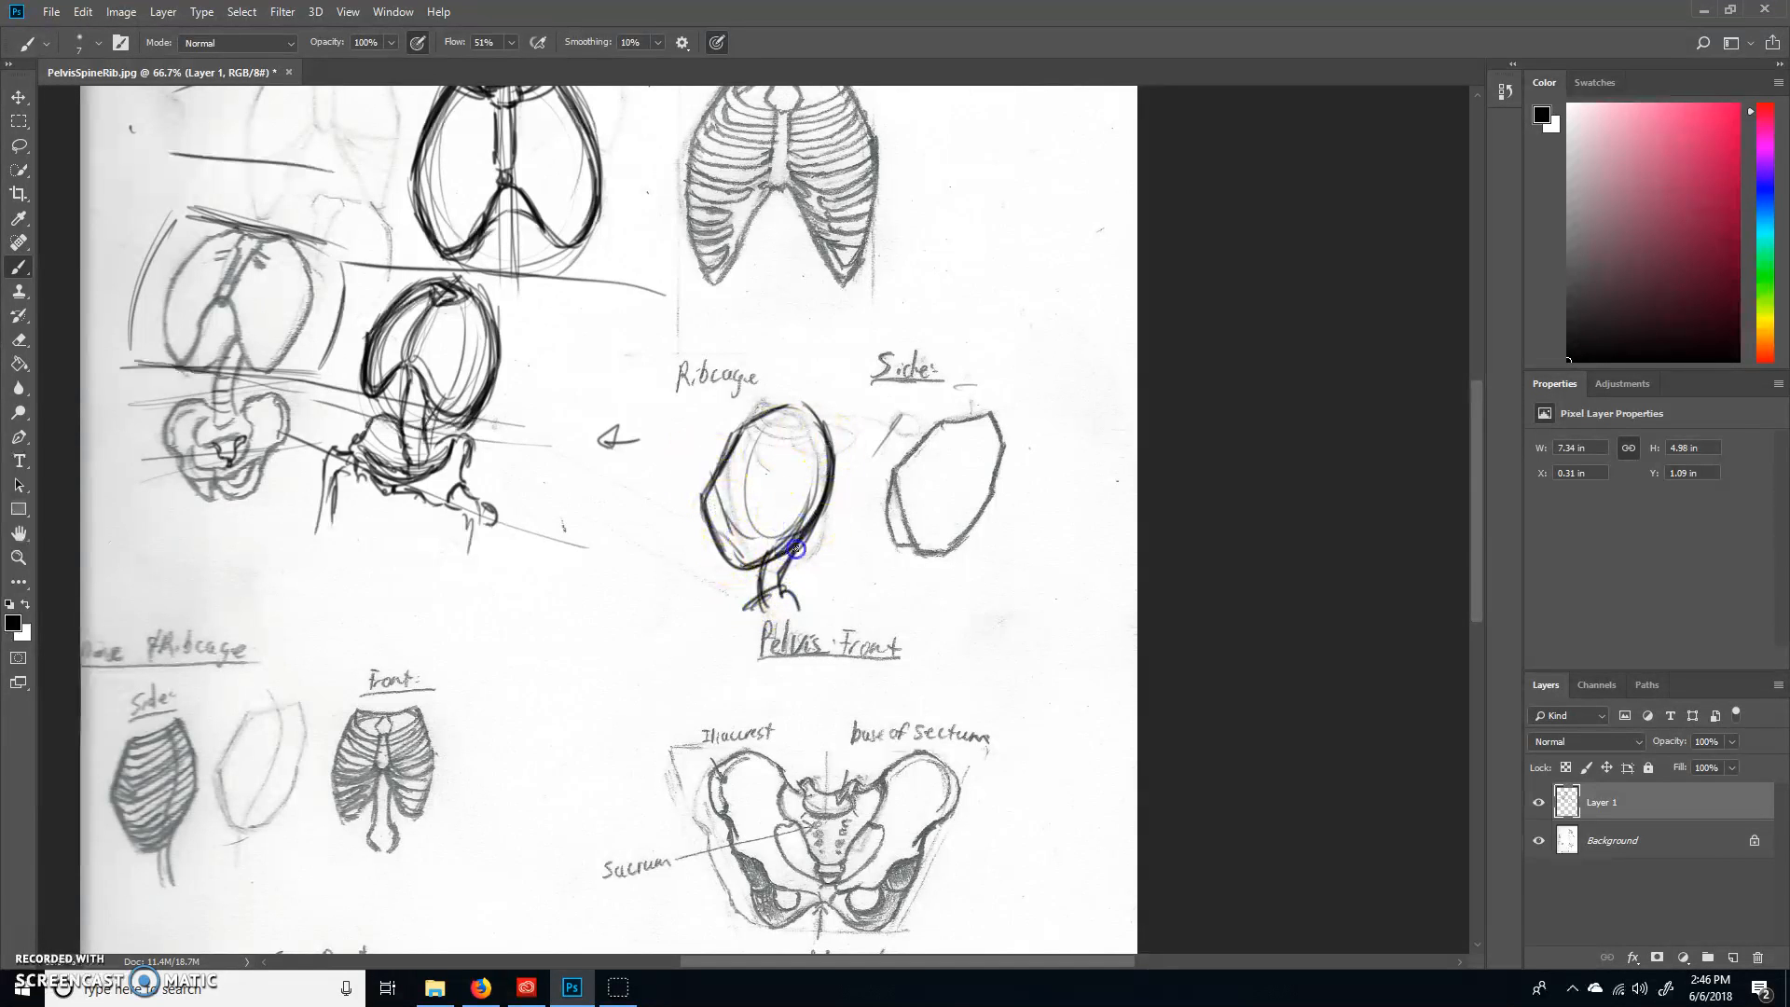
pyautogui.moveTo(799, 550); pyautogui.dragTo(747, 560)
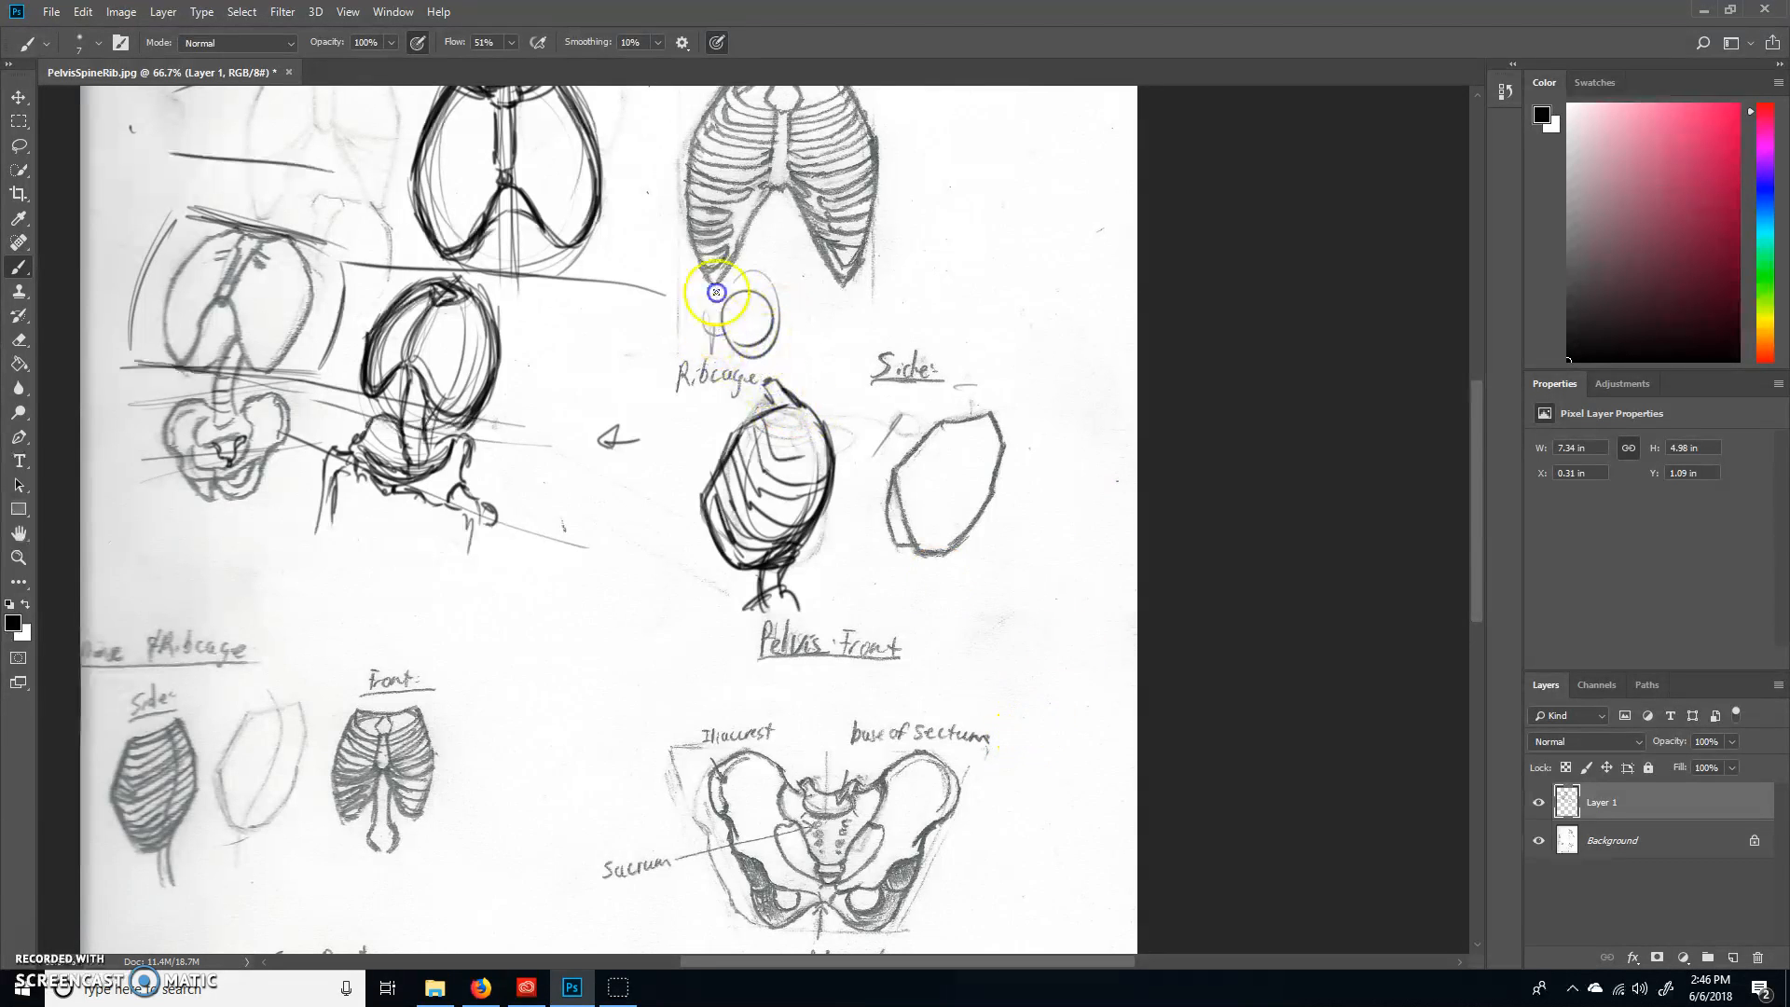
pyautogui.moveTo(717, 291); pyautogui.dragTo(900, 295)
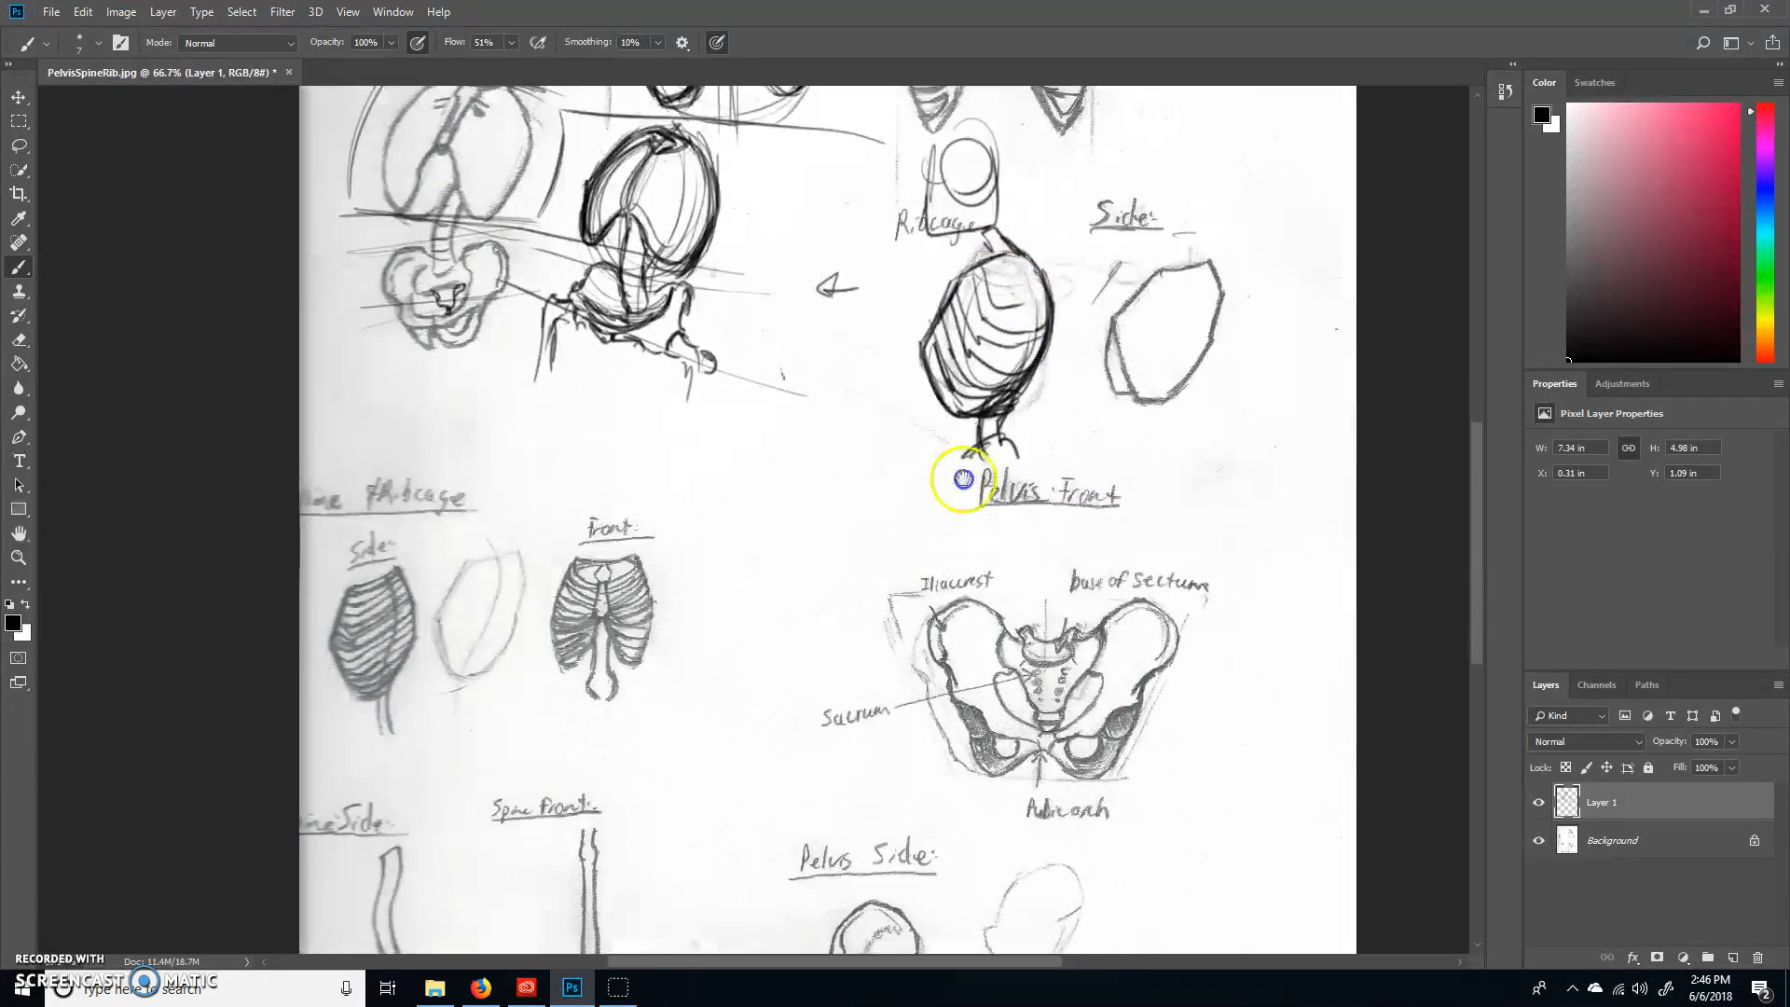
# Step: Outline the shaded side ribcage, redraw the side spine's corrected curve and loop a pelvis at its base
pyautogui.scroll(-3)
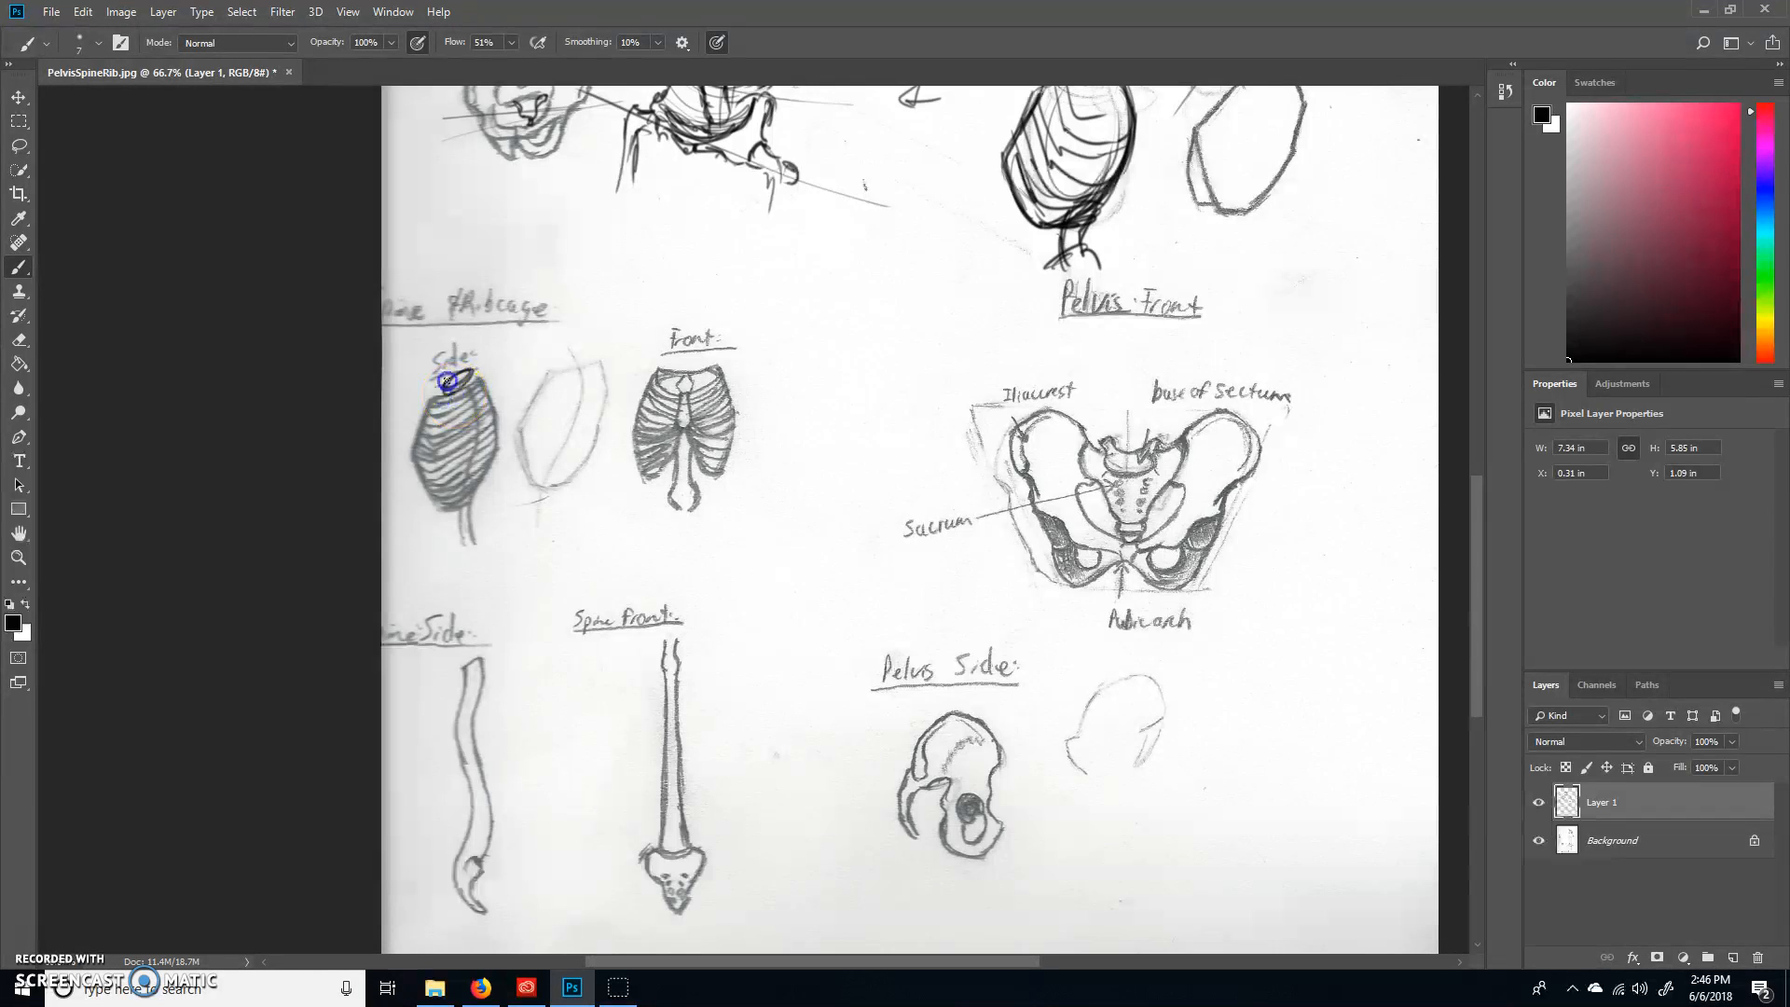
pyautogui.moveTo(451, 382); pyautogui.dragTo(478, 484)
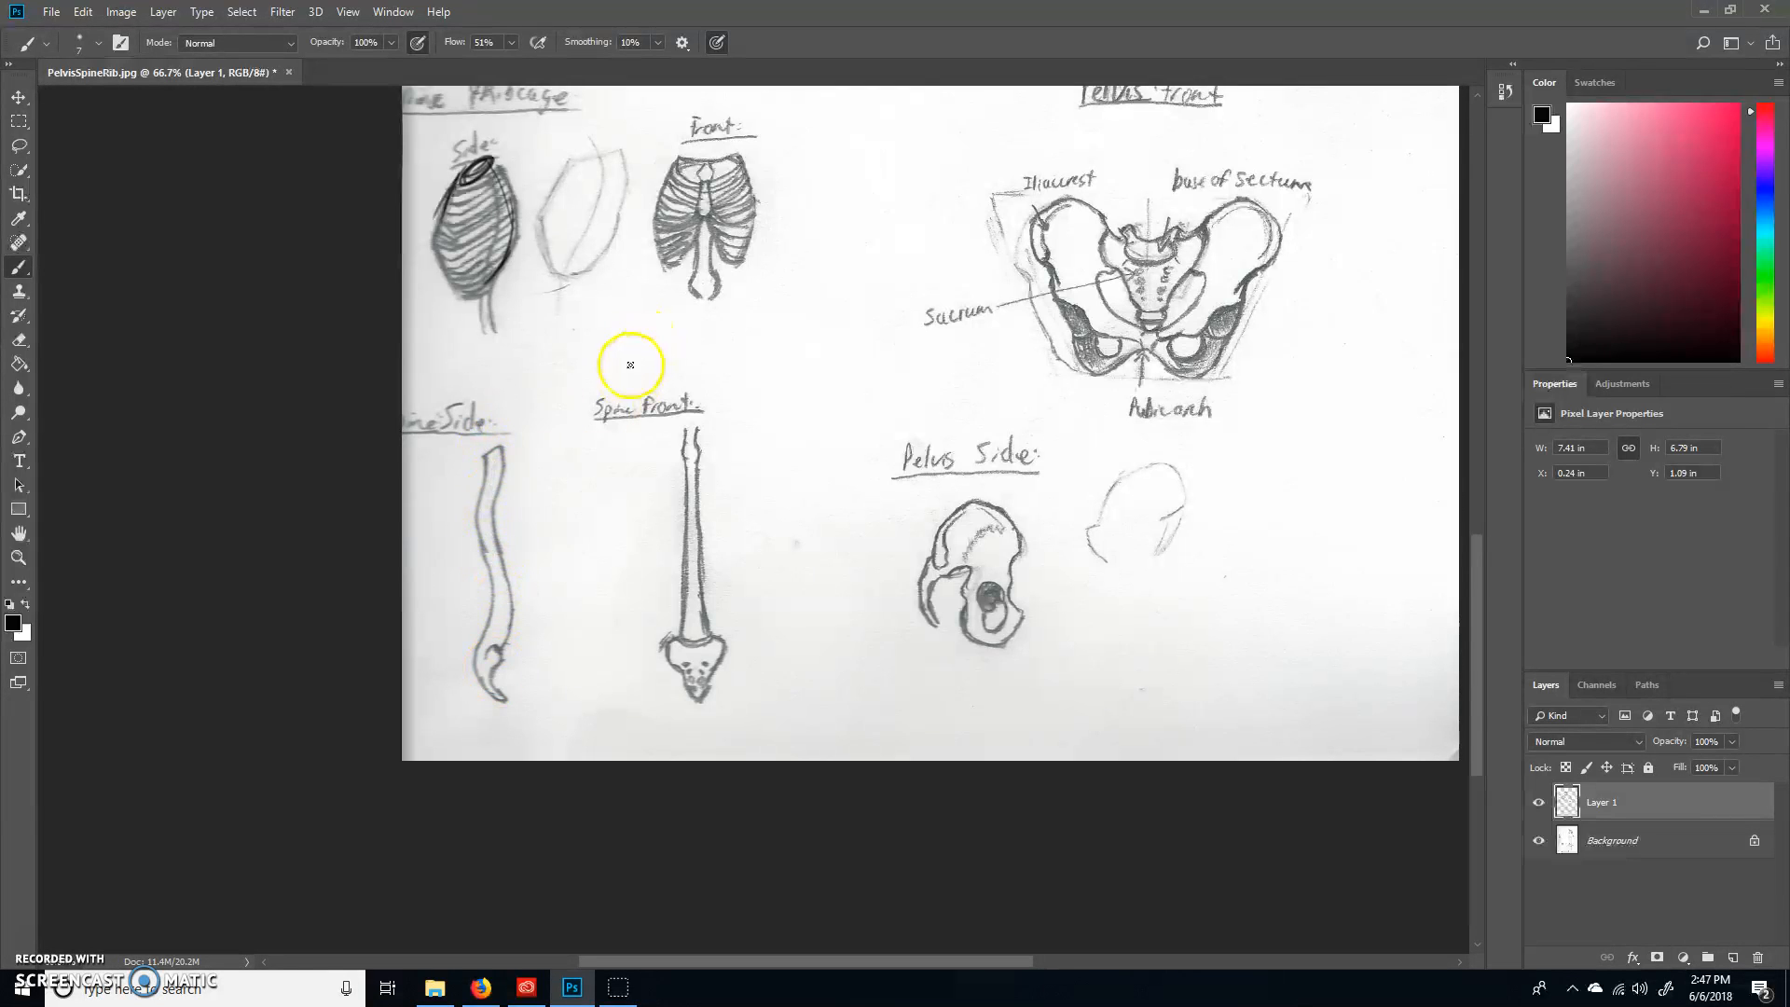
pyautogui.moveTo(512, 446)
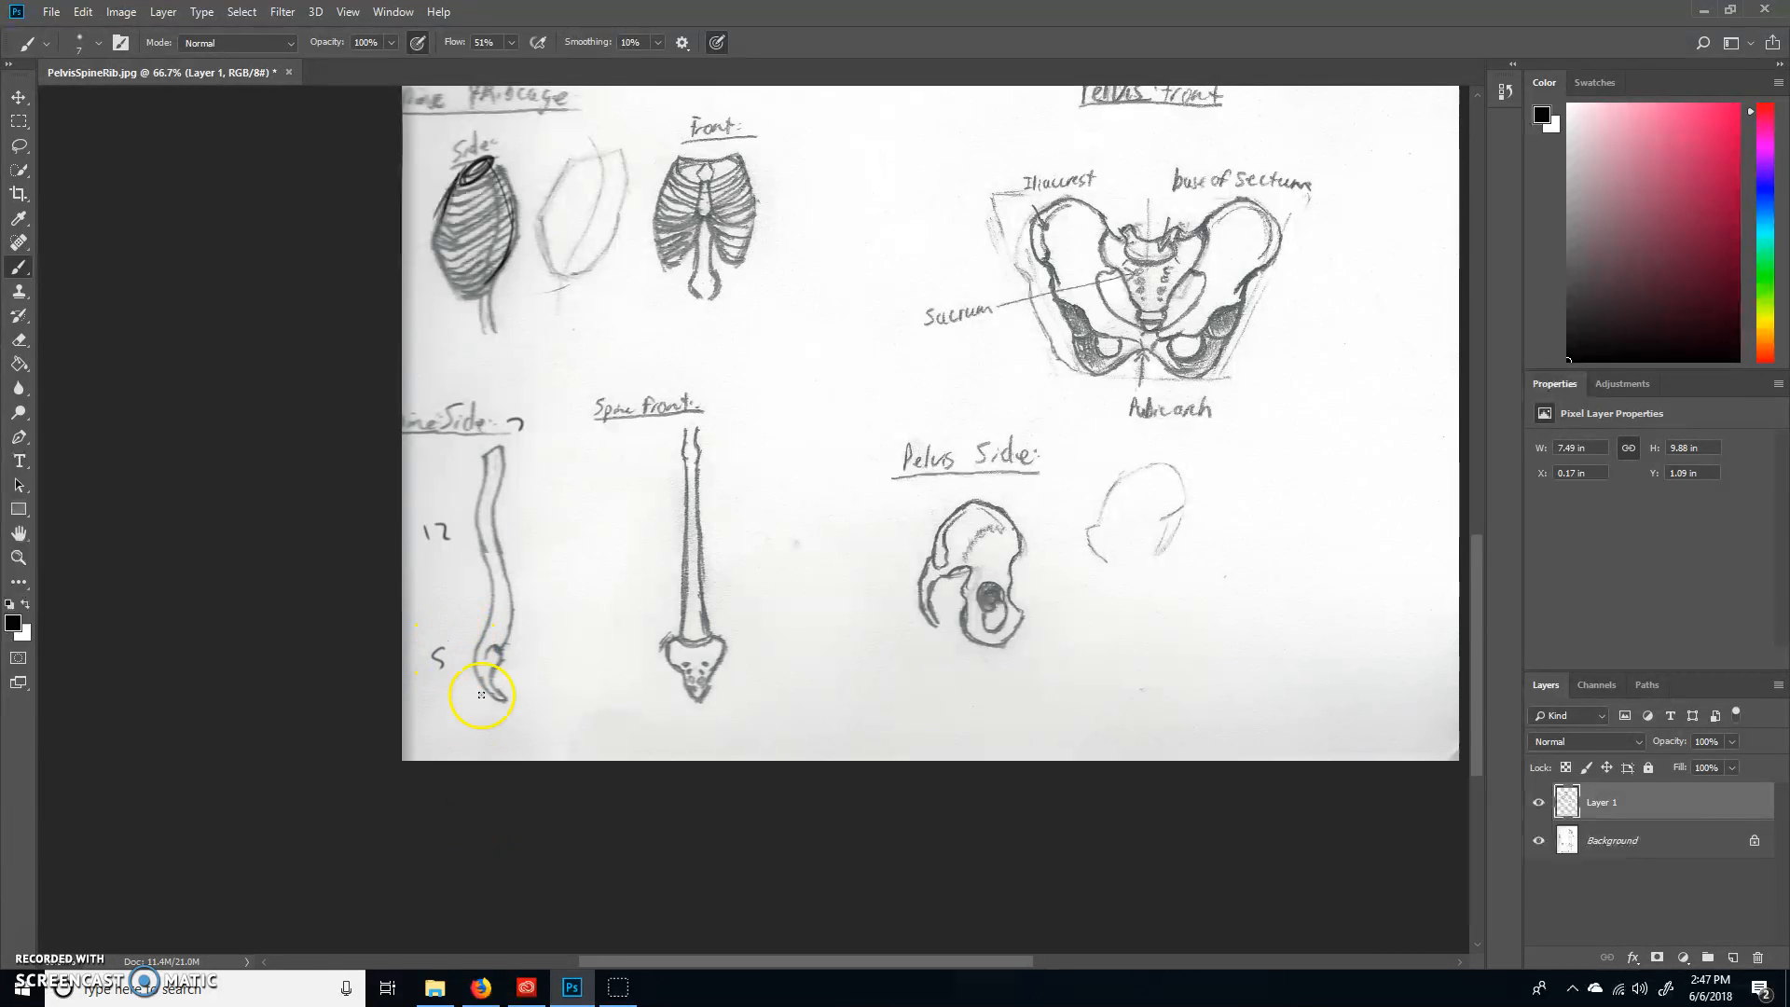
pyautogui.moveTo(481, 696); pyautogui.dragTo(477, 653)
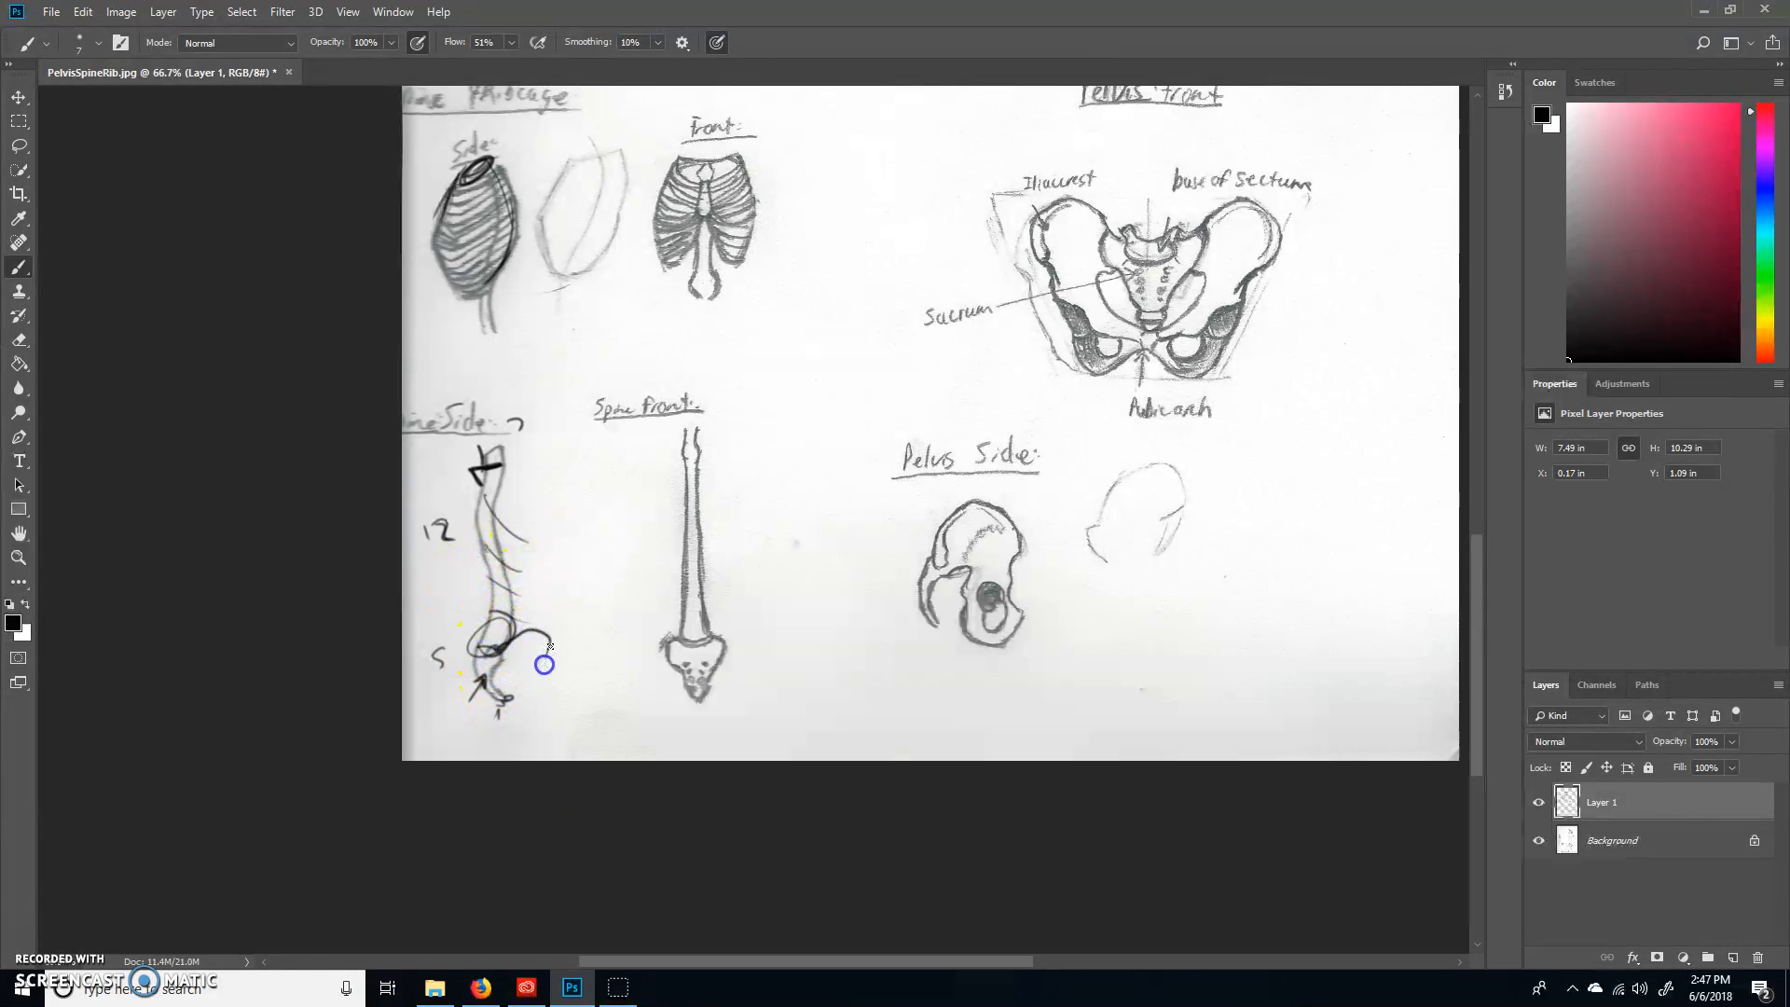
pyautogui.moveTo(537, 651); pyautogui.dragTo(503, 679)
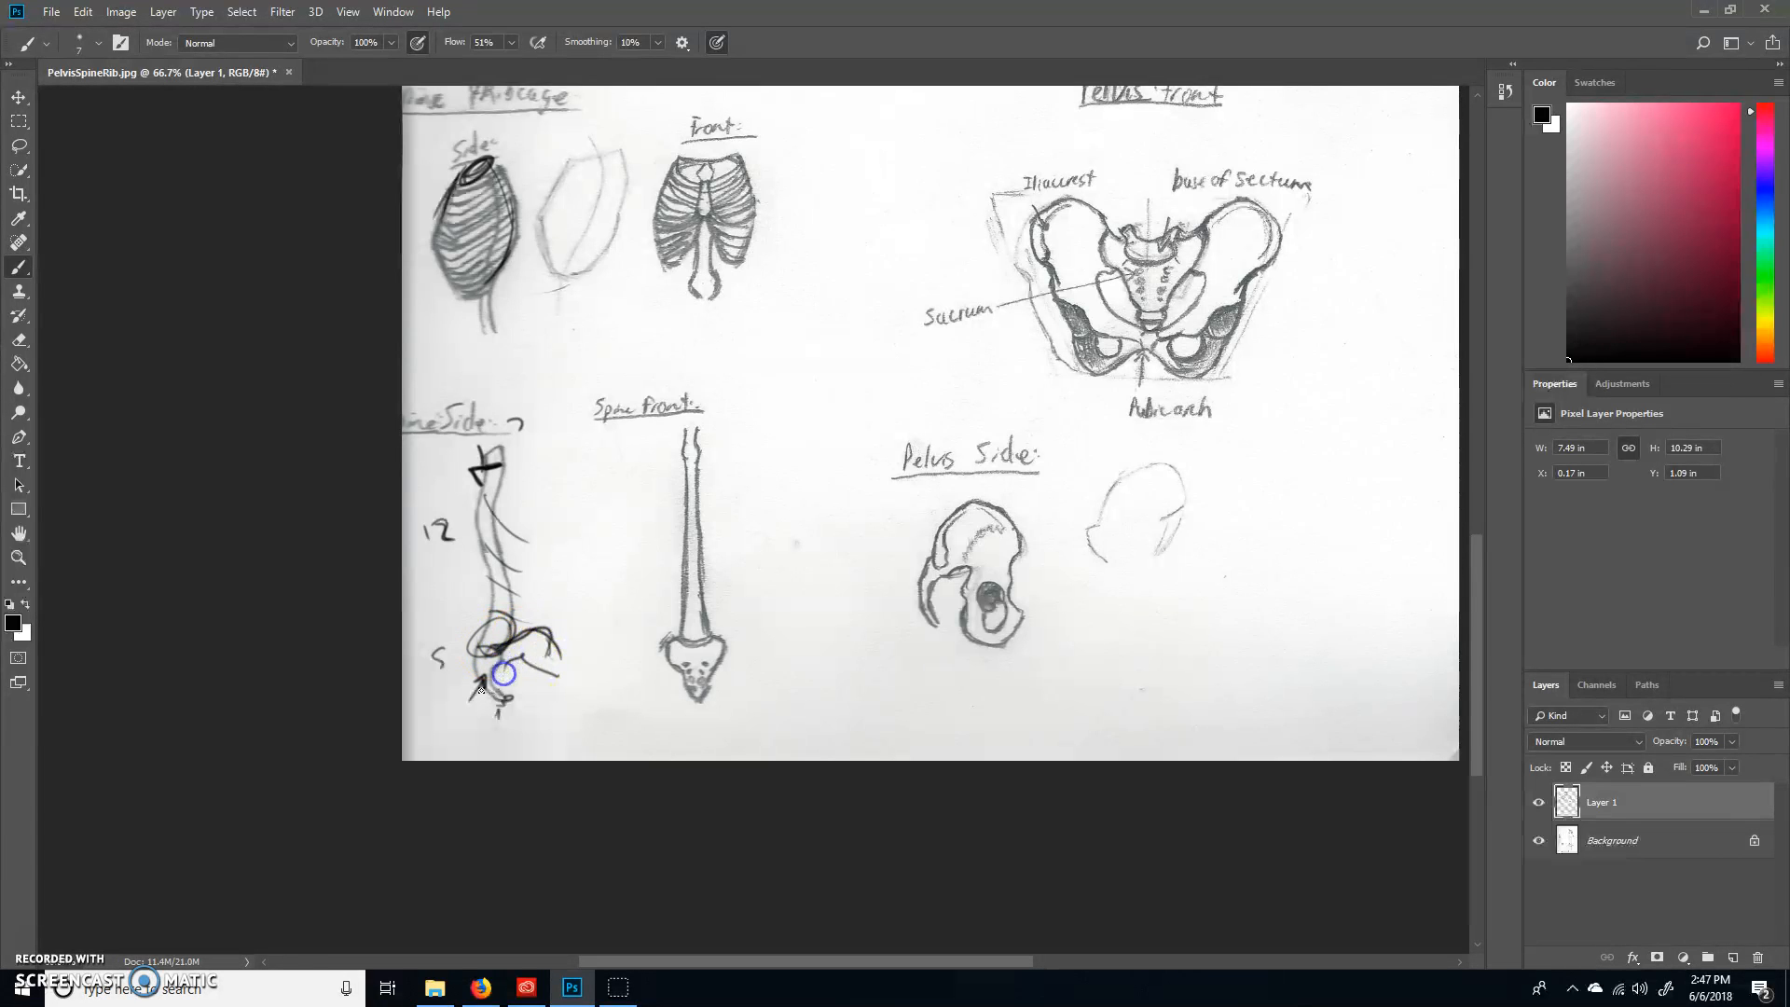
pyautogui.moveTo(503, 673); pyautogui.dragTo(533, 685)
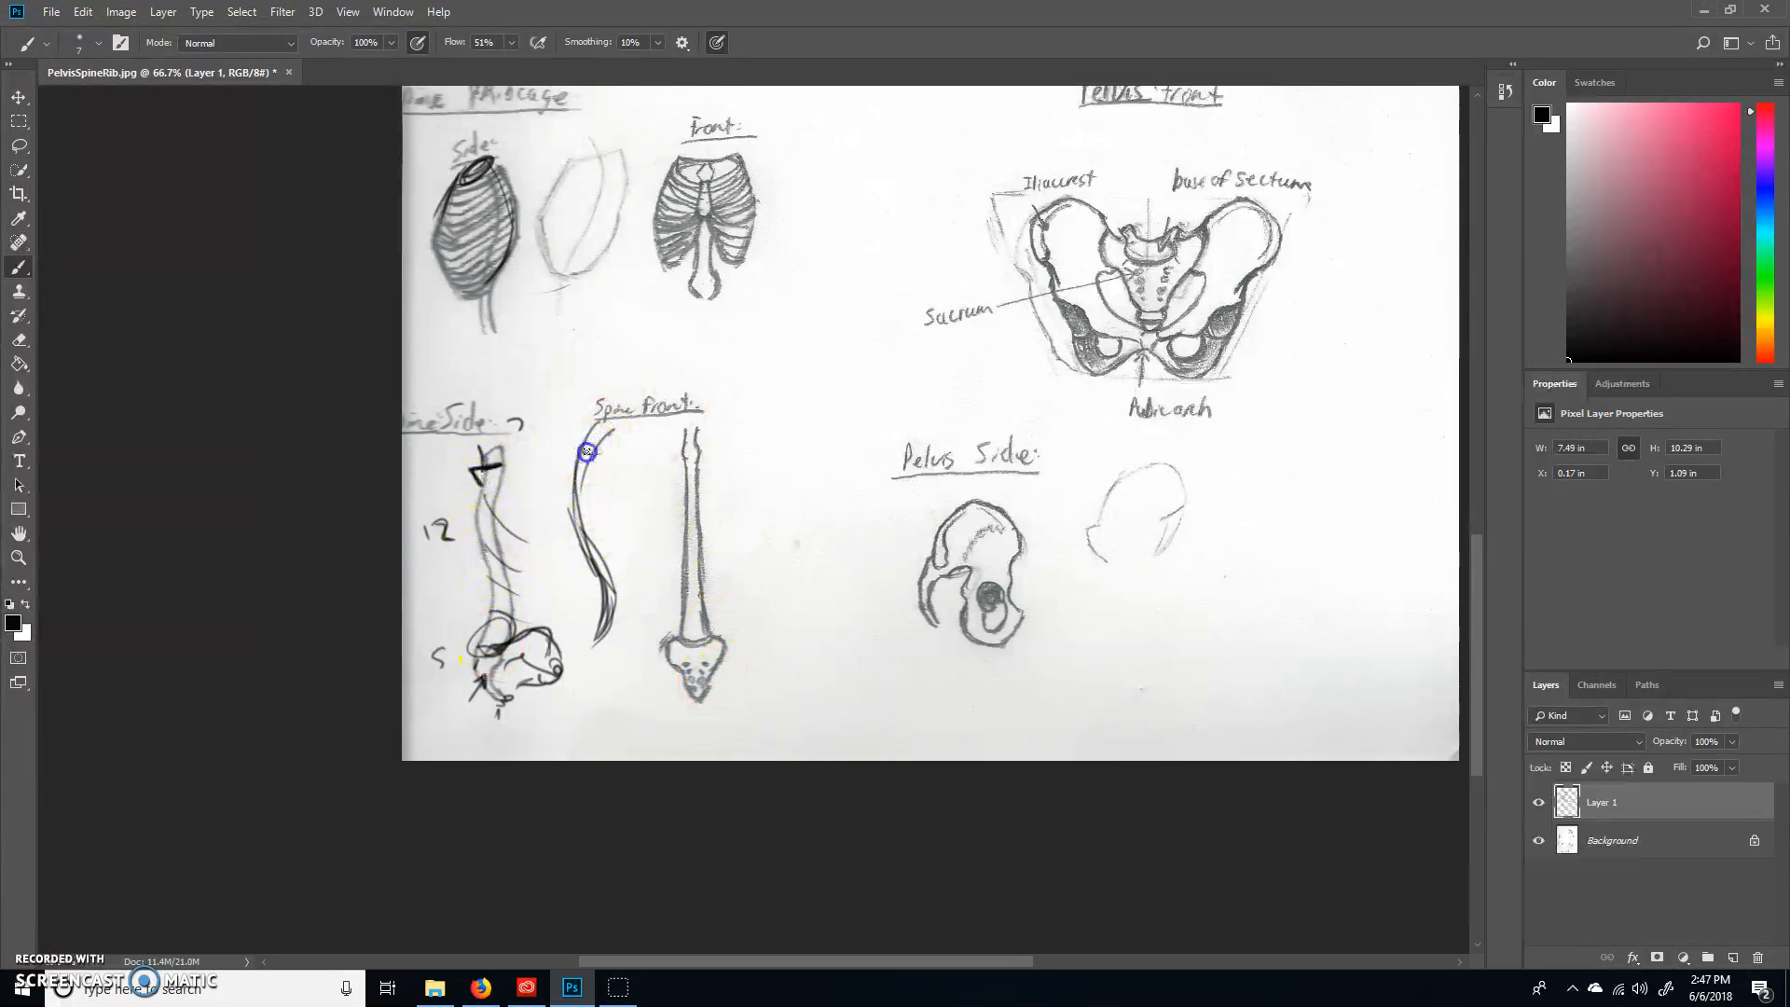
# Step: Sketch the first skeleton torso by Spine Front: curving spine, skull circle and thickened spine strokes
pyautogui.moveTo(585, 448); pyautogui.dragTo(604, 462)
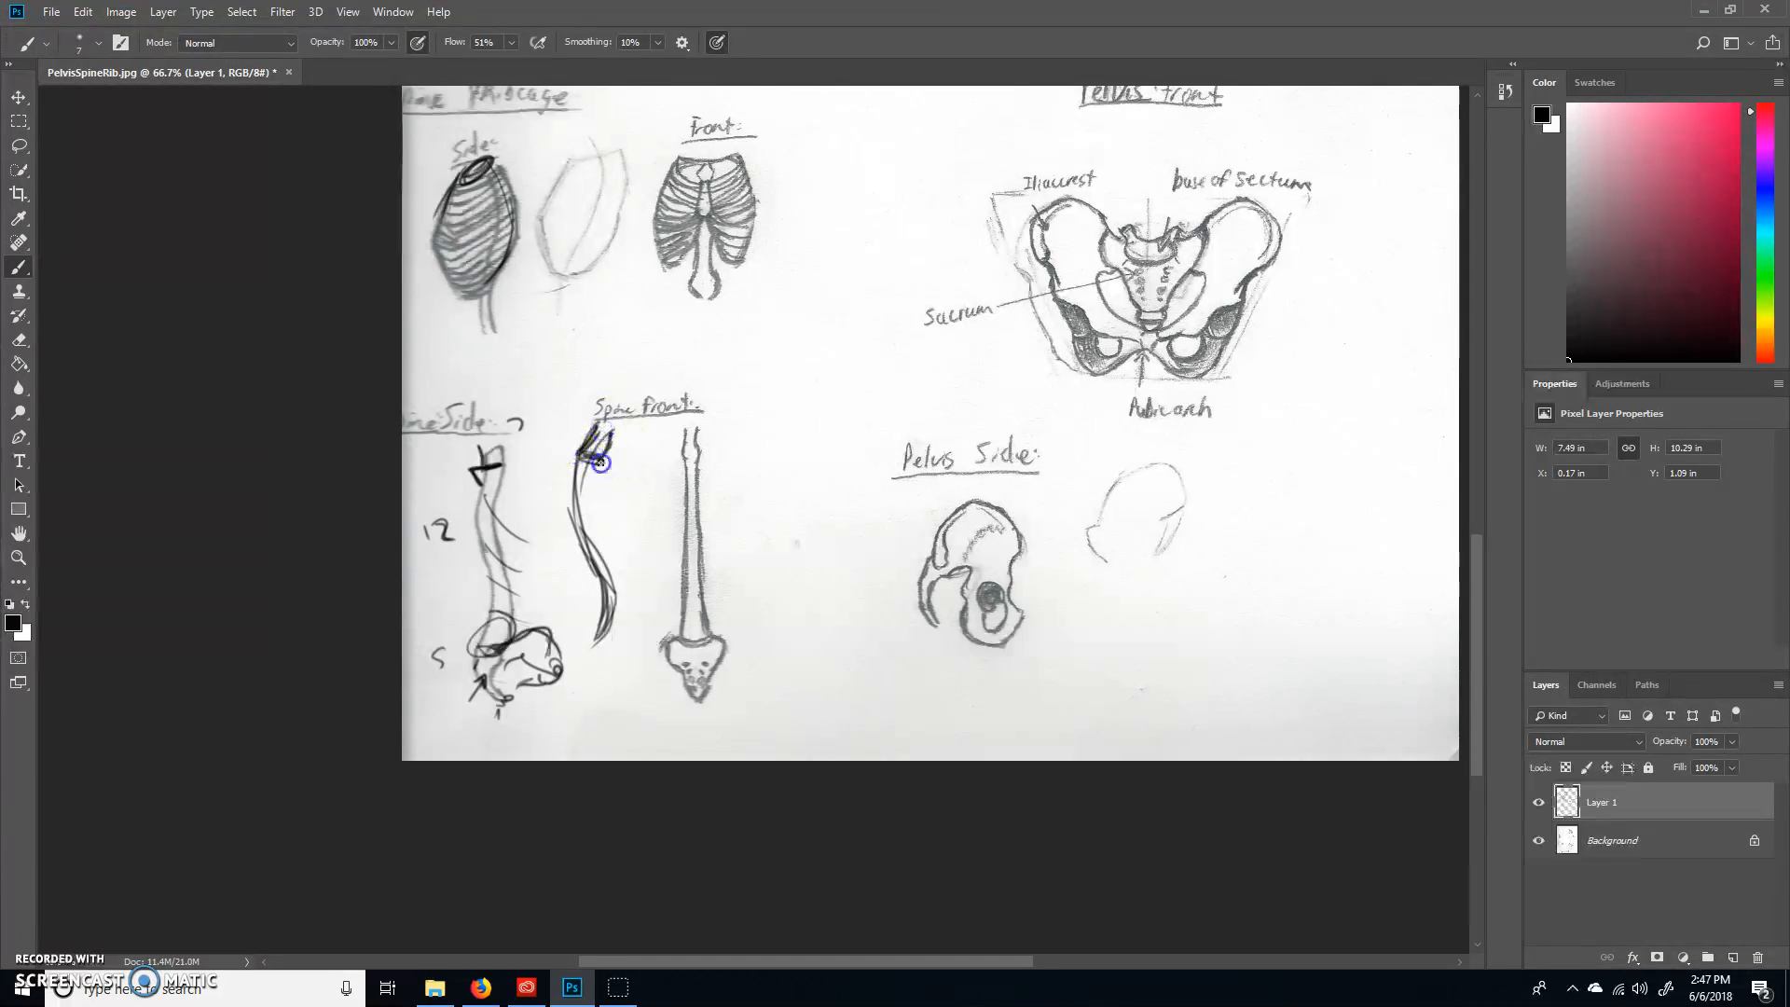
pyautogui.moveTo(594, 439); pyautogui.dragTo(605, 462)
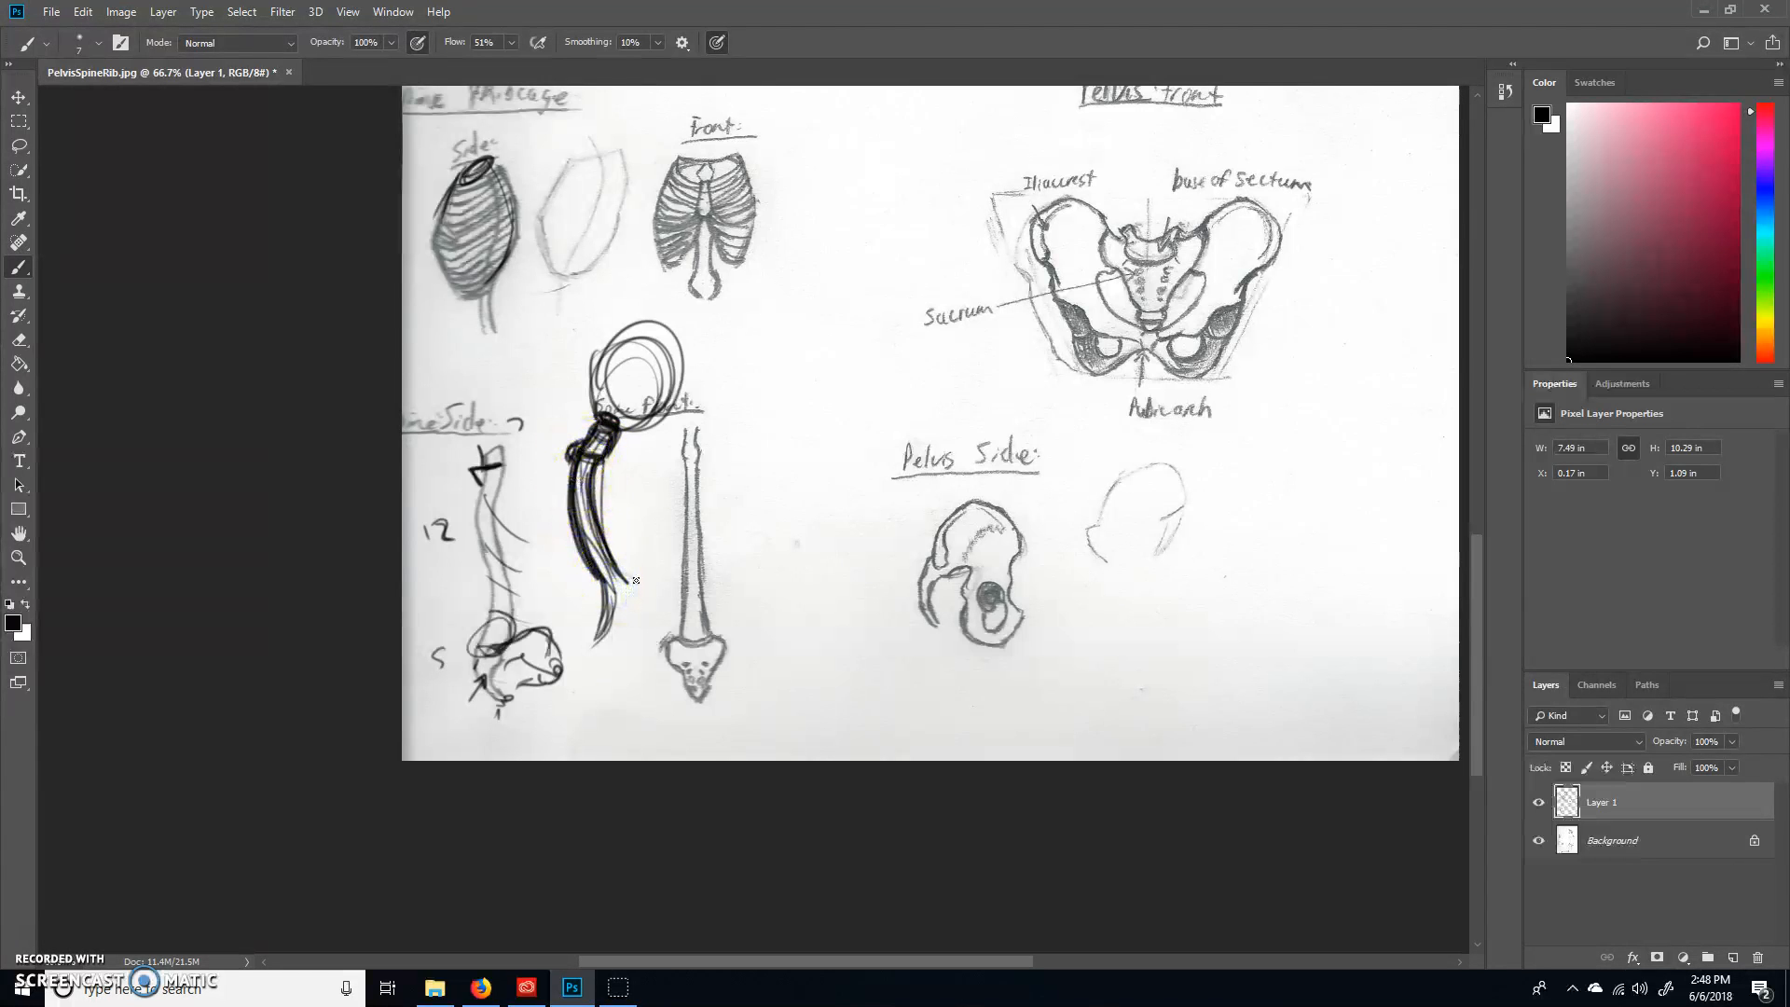
pyautogui.moveTo(635, 579); pyautogui.dragTo(605, 656)
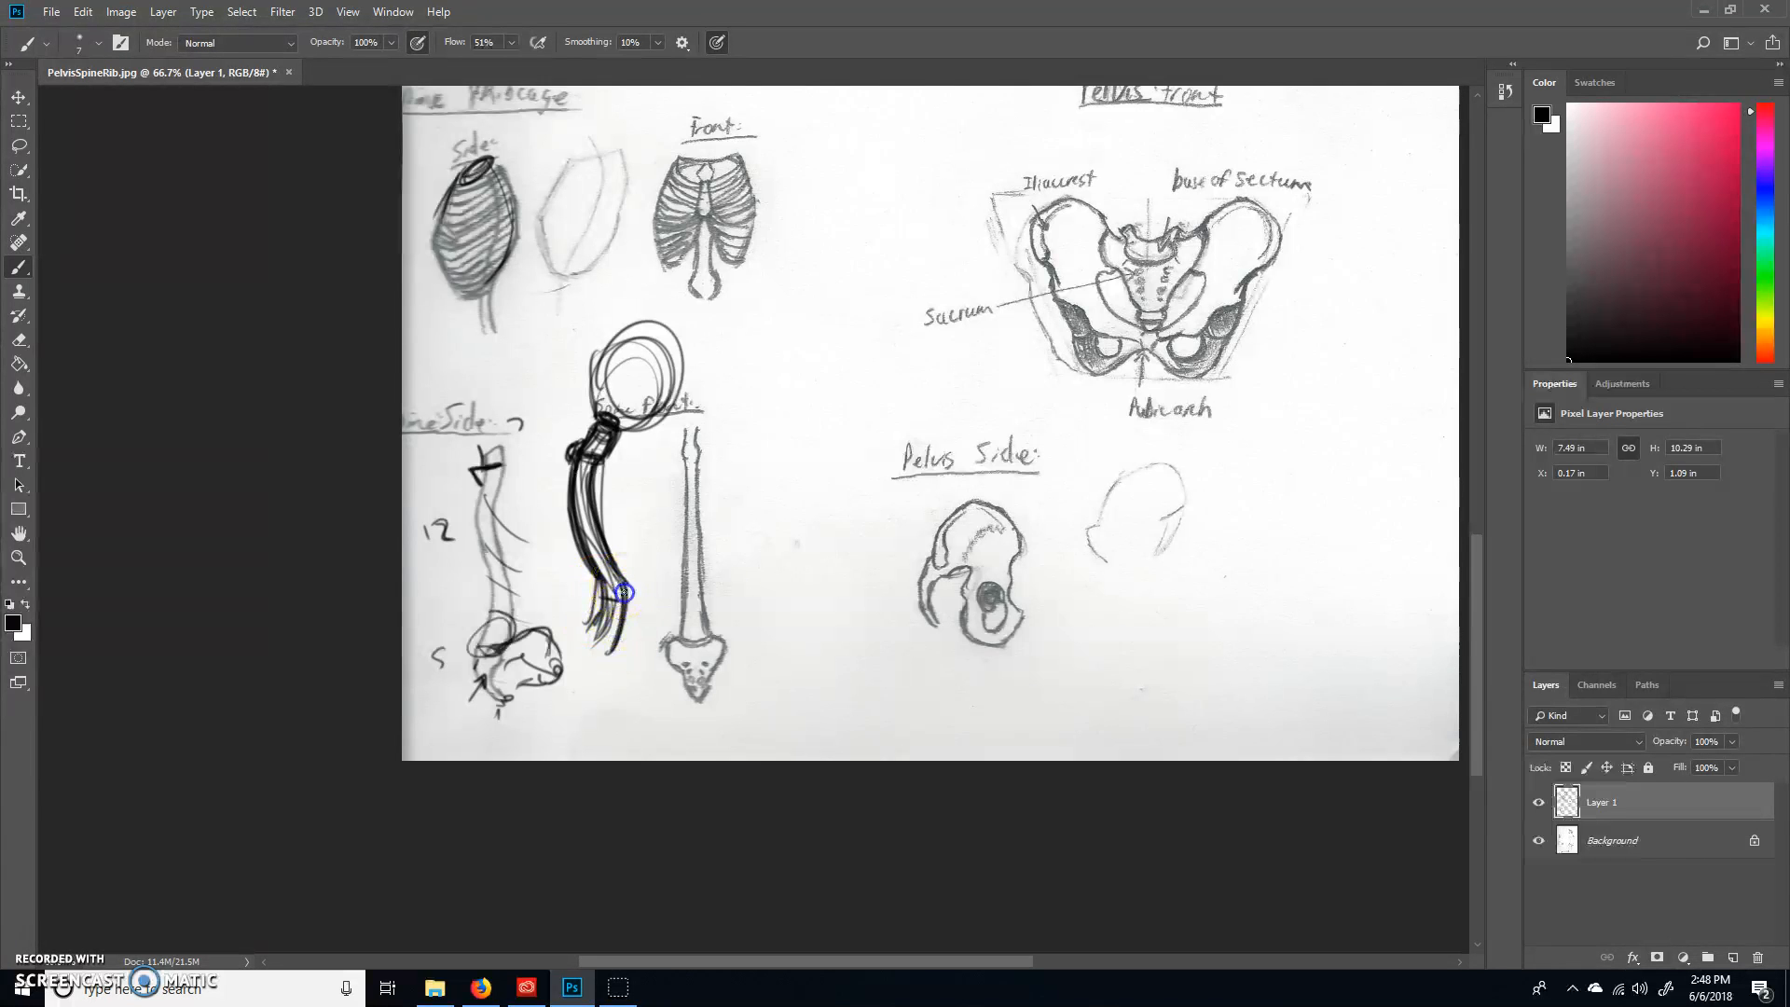
pyautogui.moveTo(625, 593); pyautogui.dragTo(605, 690)
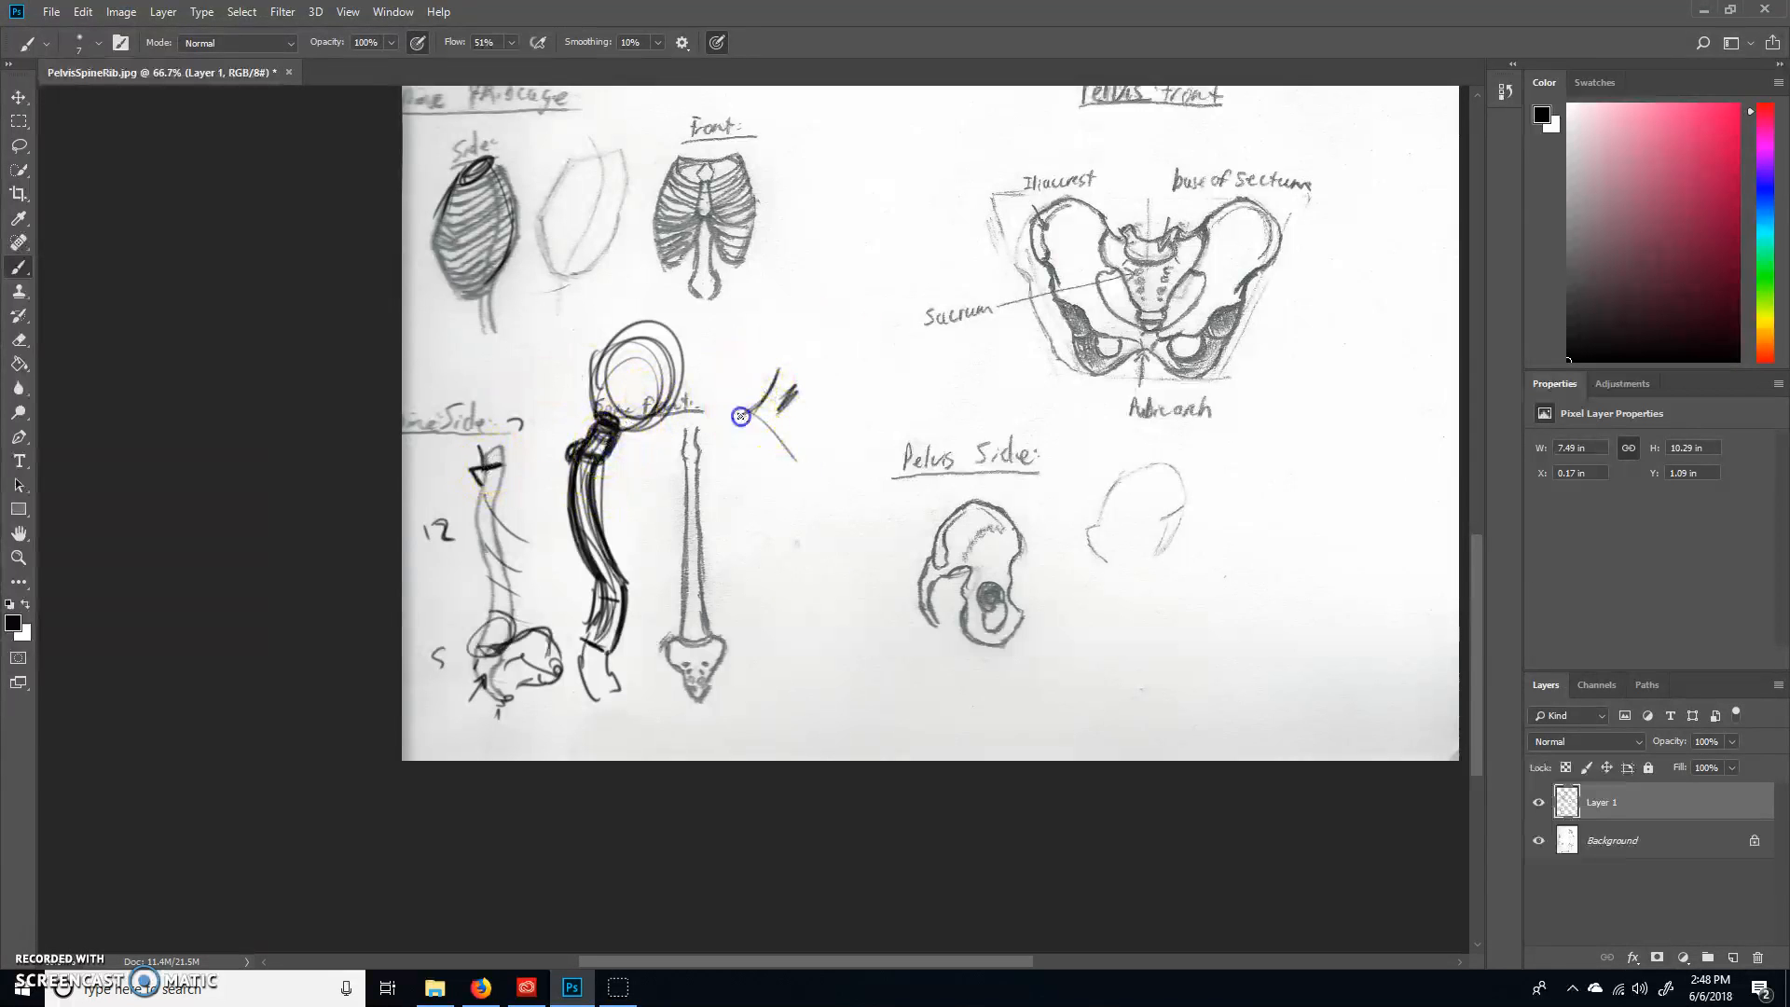
# Step: Sketch a second torso with neck, large ribcage oval, spine strokes and skull circle
pyautogui.moveTo(739, 414); pyautogui.dragTo(834, 517)
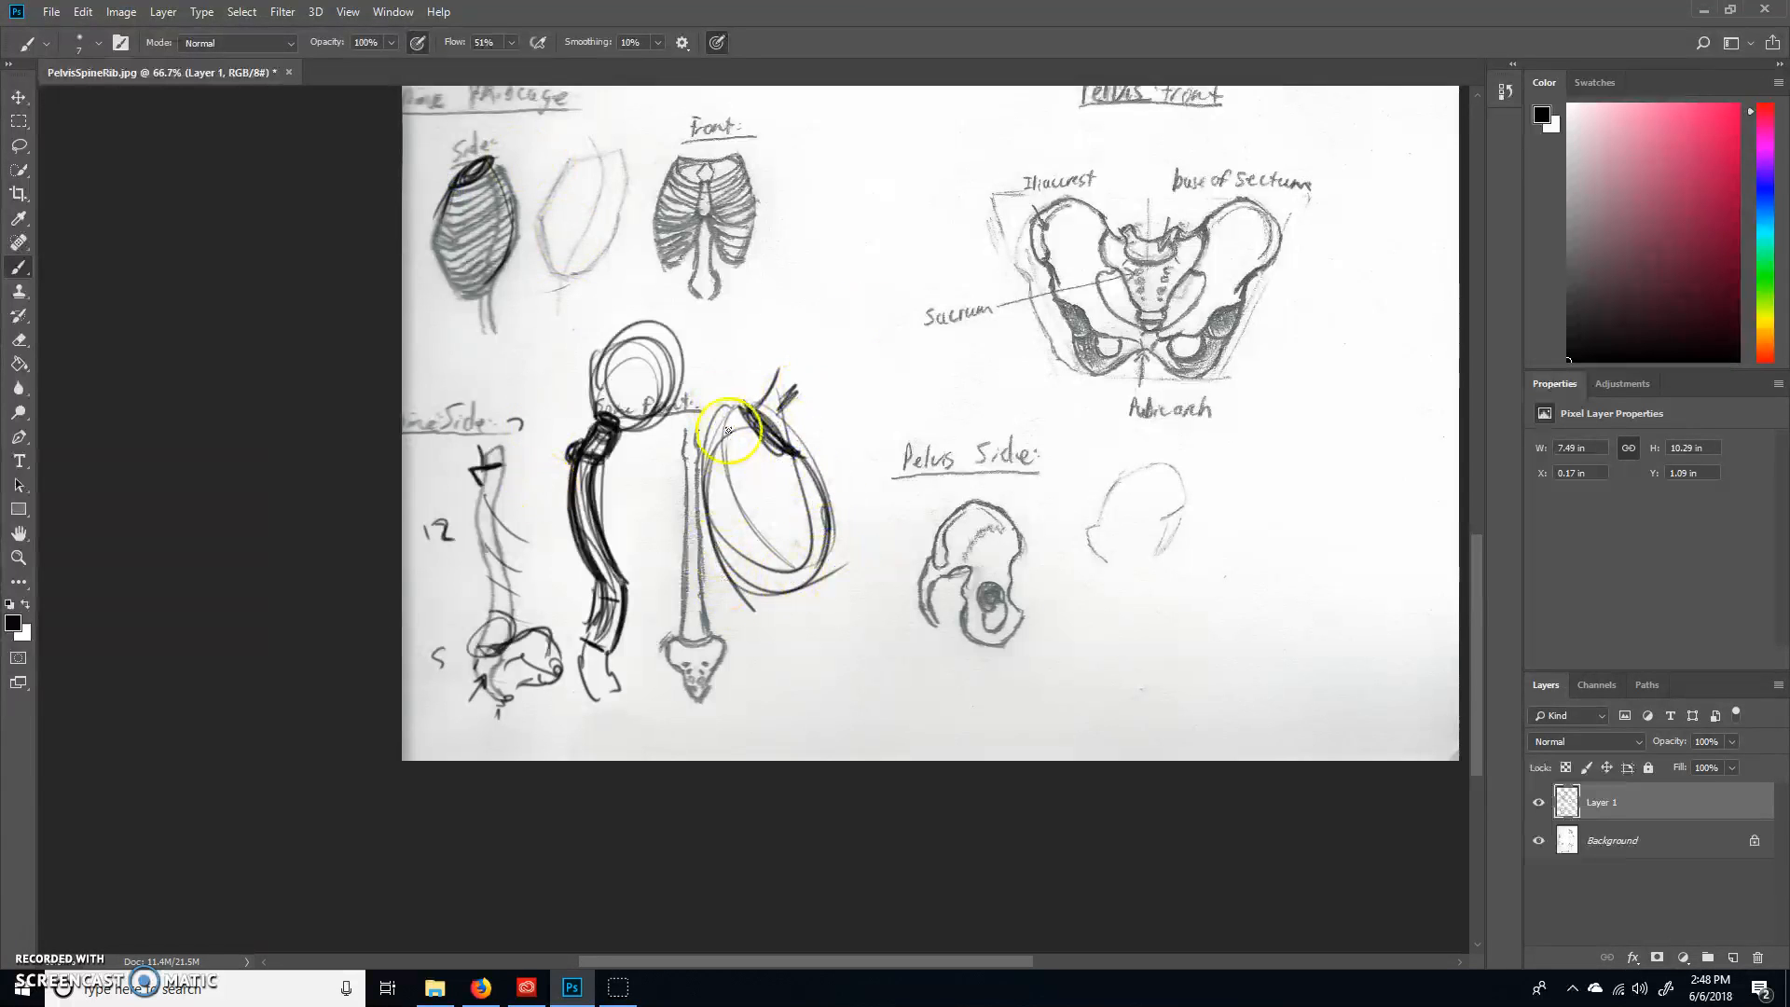
pyautogui.moveTo(730, 428); pyautogui.dragTo(768, 681)
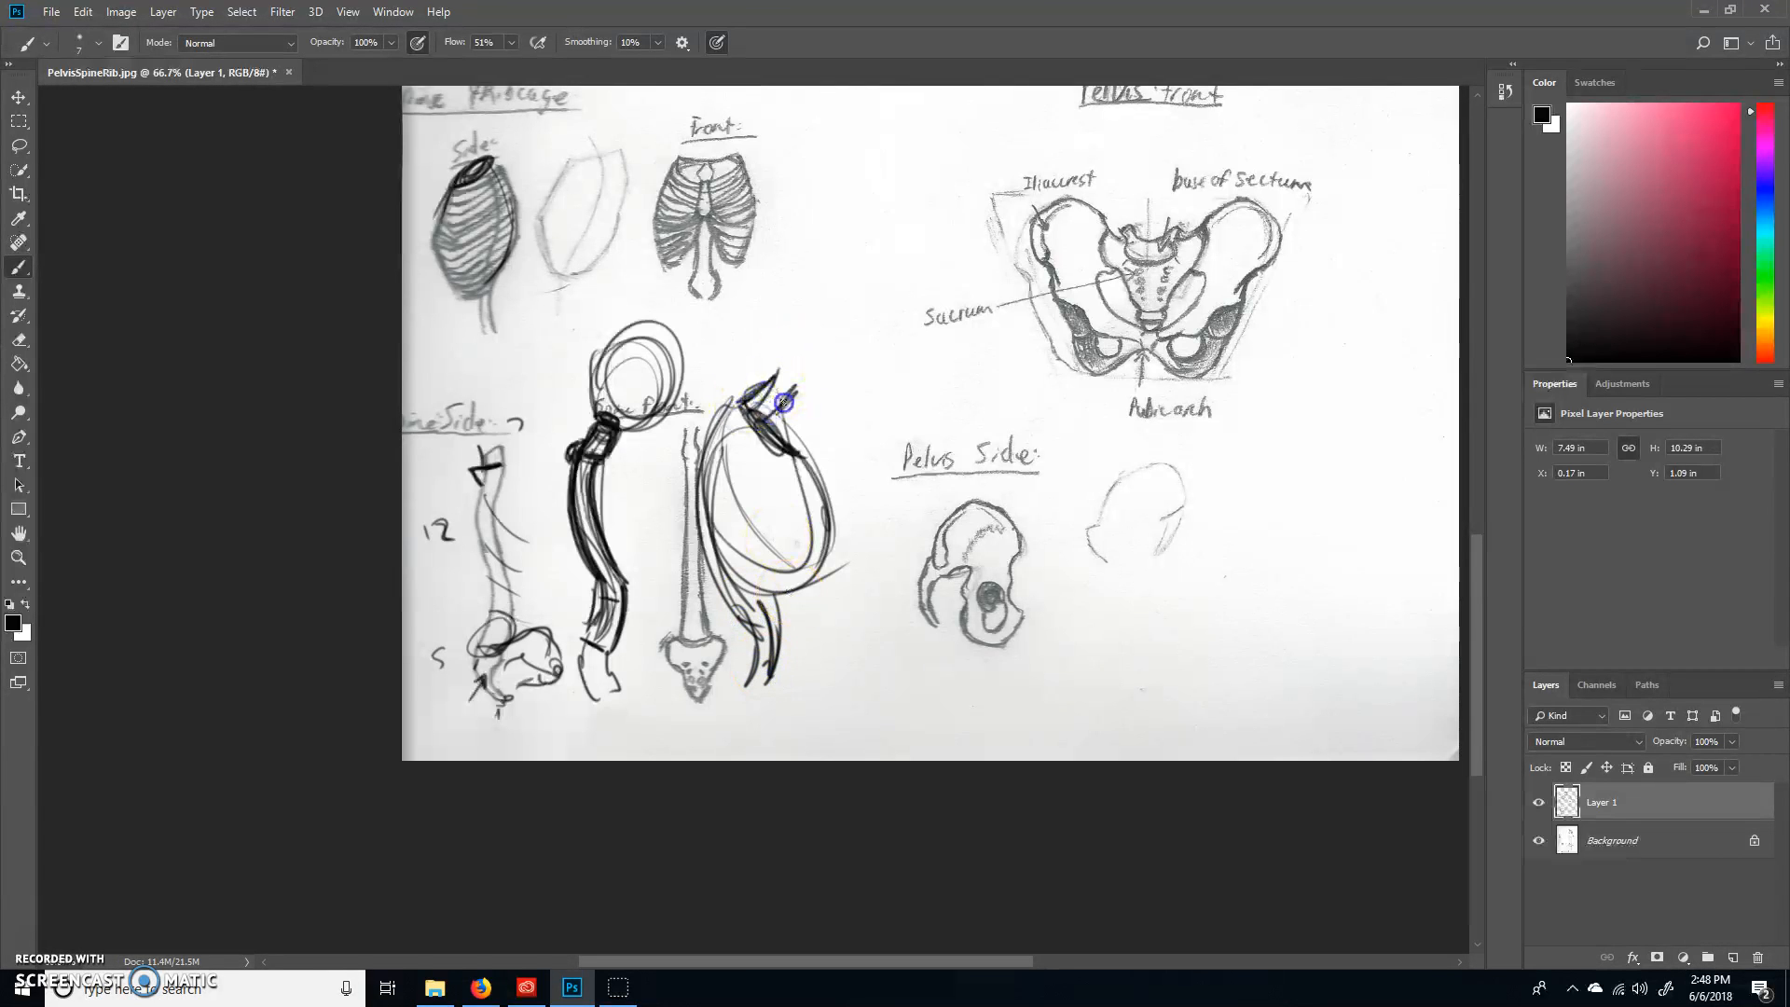
pyautogui.moveTo(783, 400); pyautogui.dragTo(856, 371)
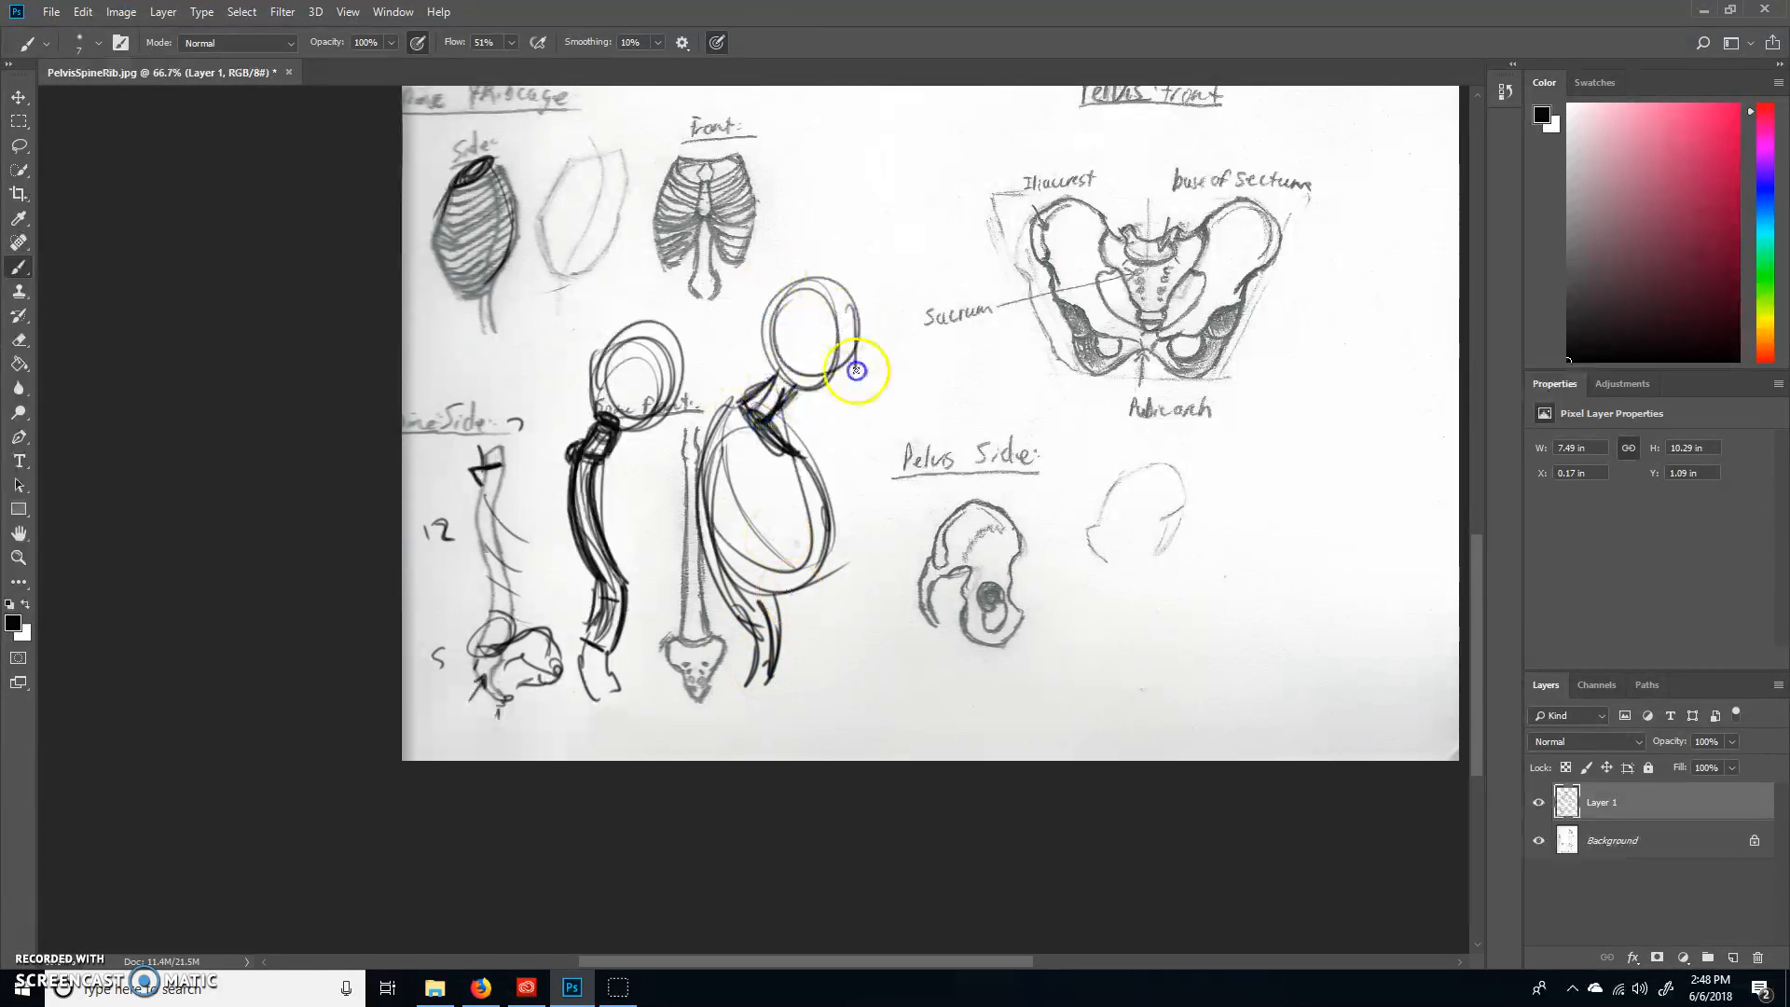
pyautogui.moveTo(856, 371); pyautogui.dragTo(848, 316)
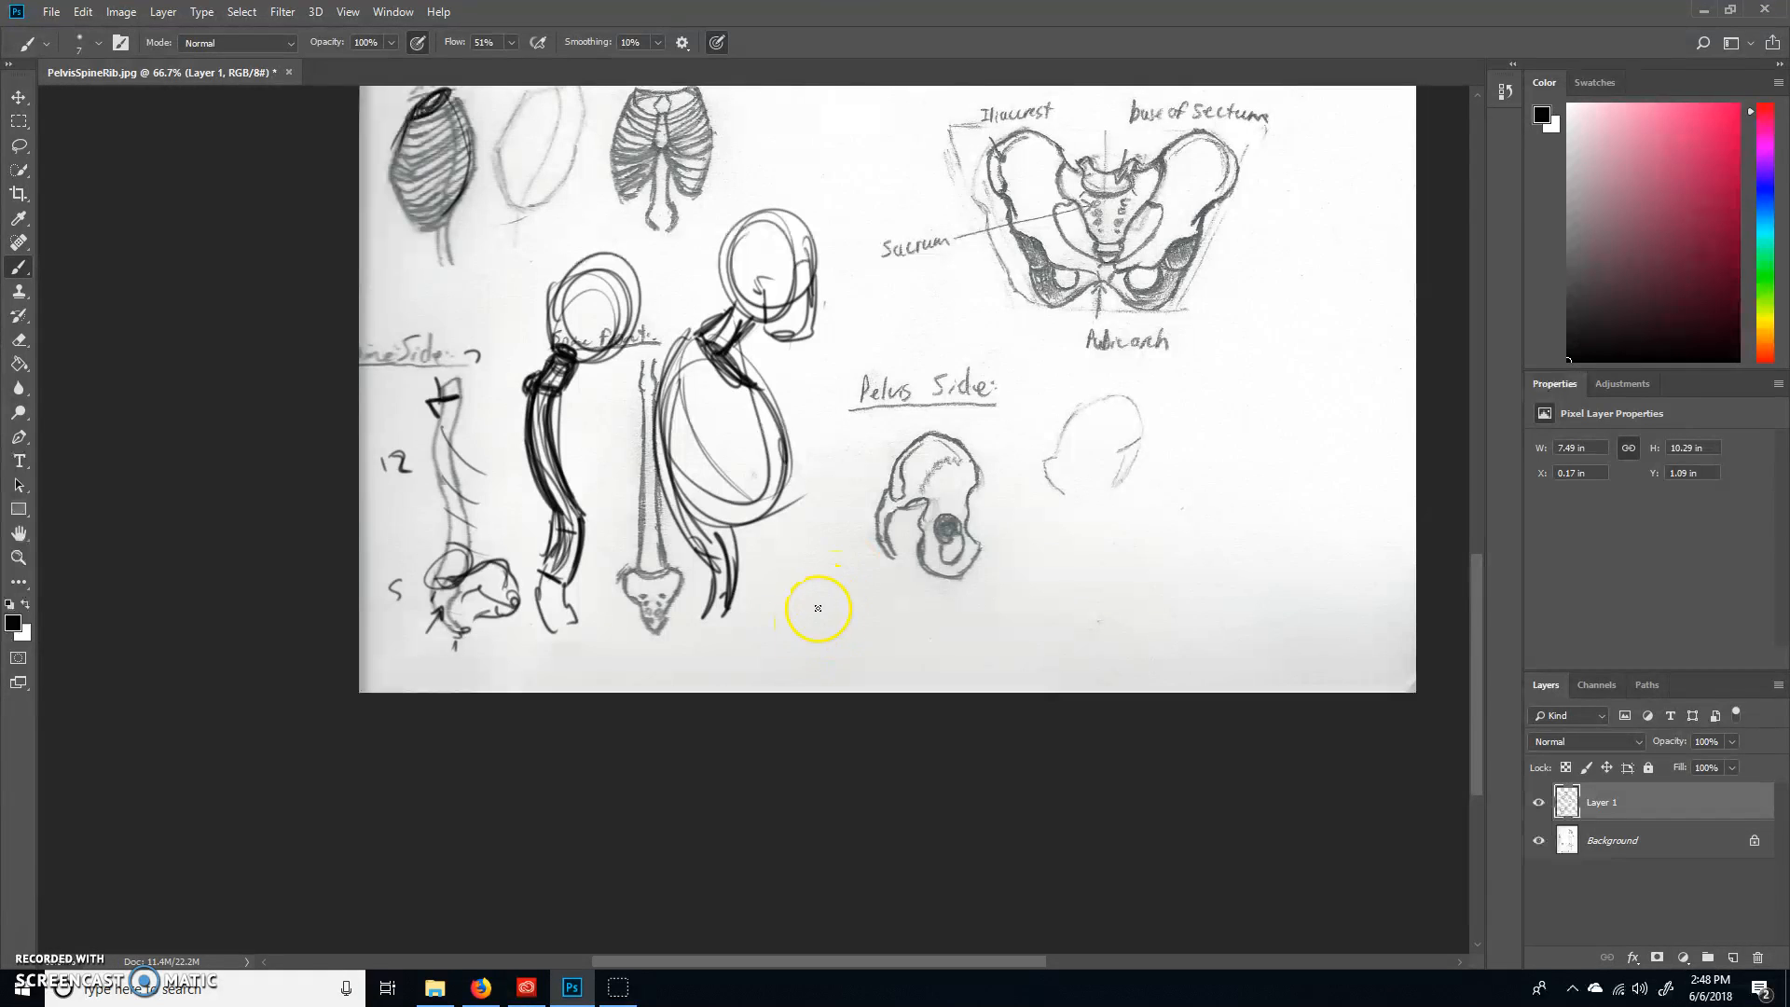
# Step: Draw a single vertebra: oval body with processes and side wings beneath the torso figures
pyautogui.moveTo(810, 611); pyautogui.dragTo(862, 600)
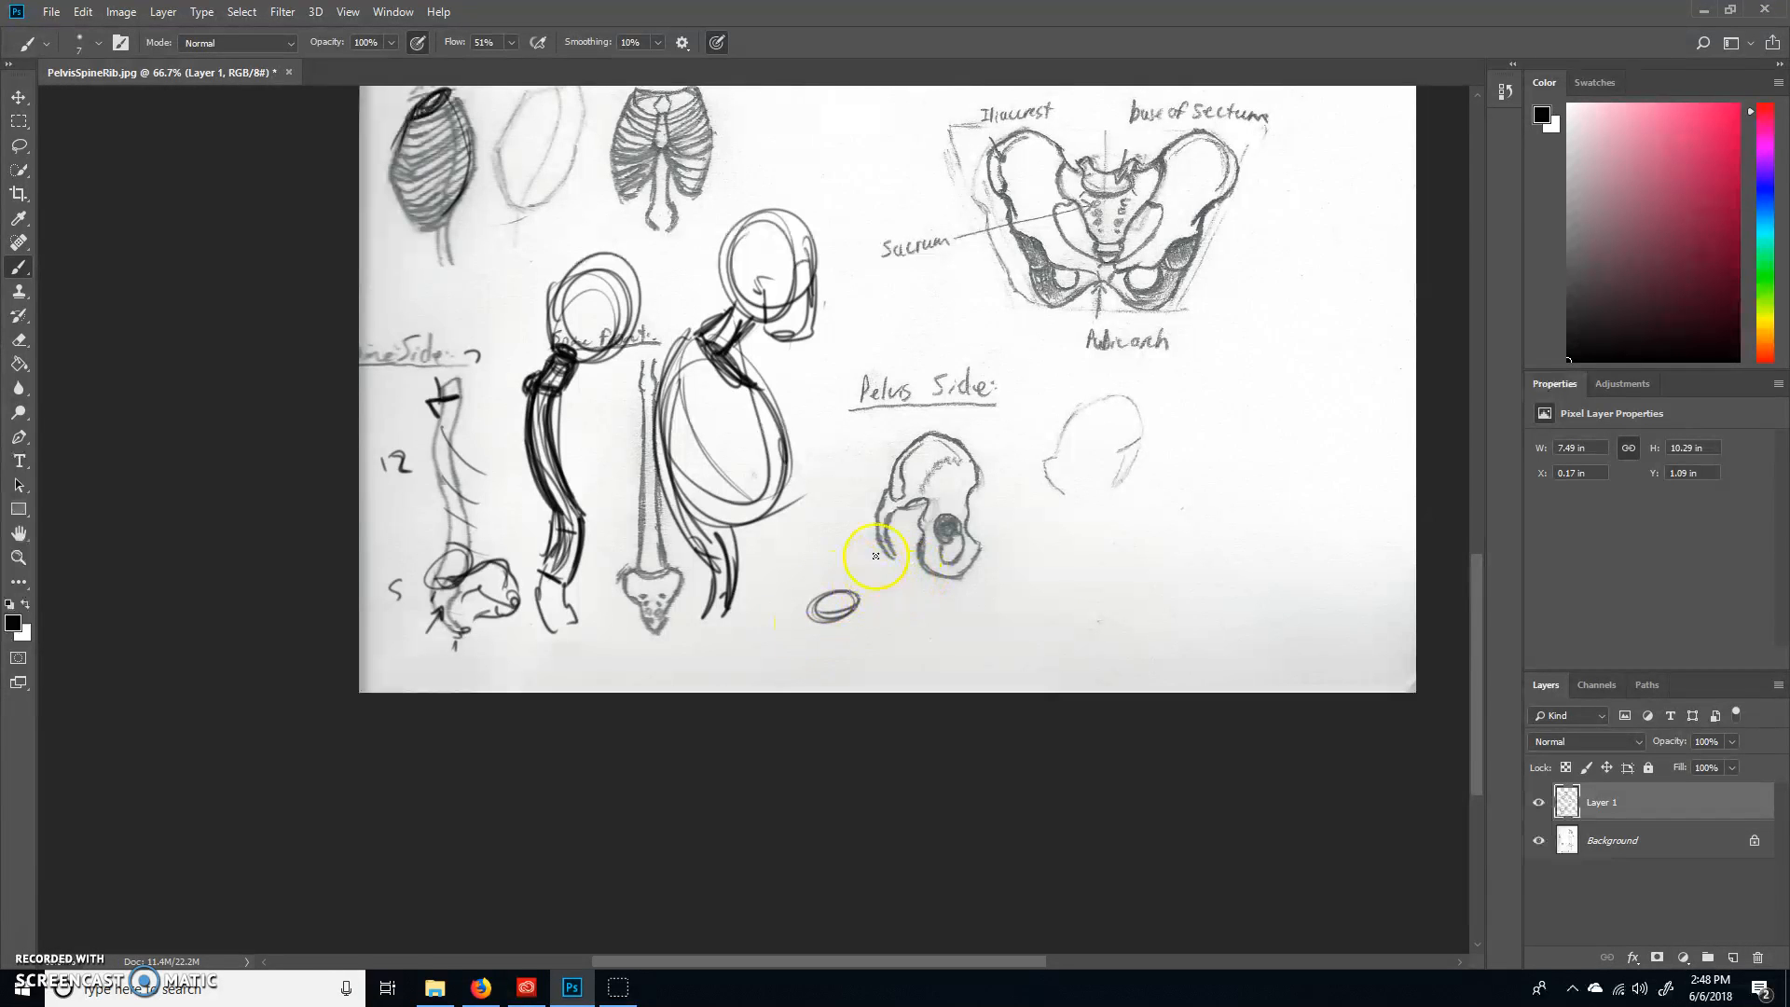
pyautogui.moveTo(835, 591)
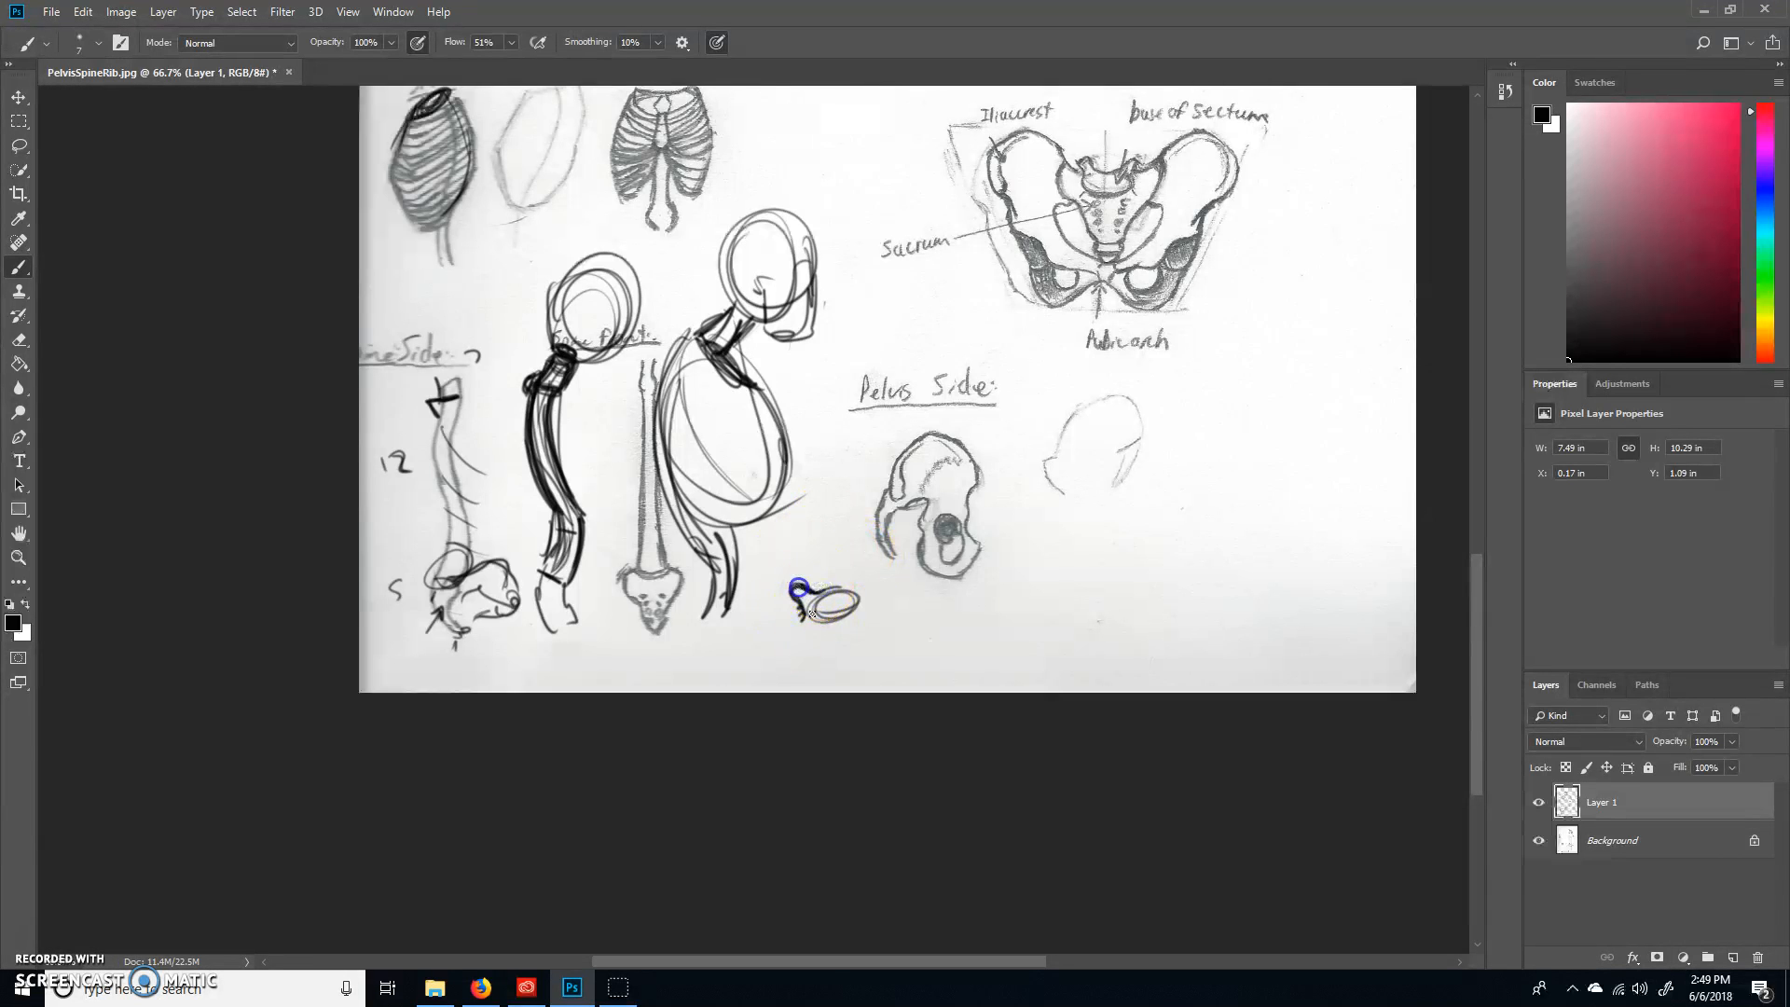
pyautogui.moveTo(799, 590); pyautogui.dragTo(805, 649)
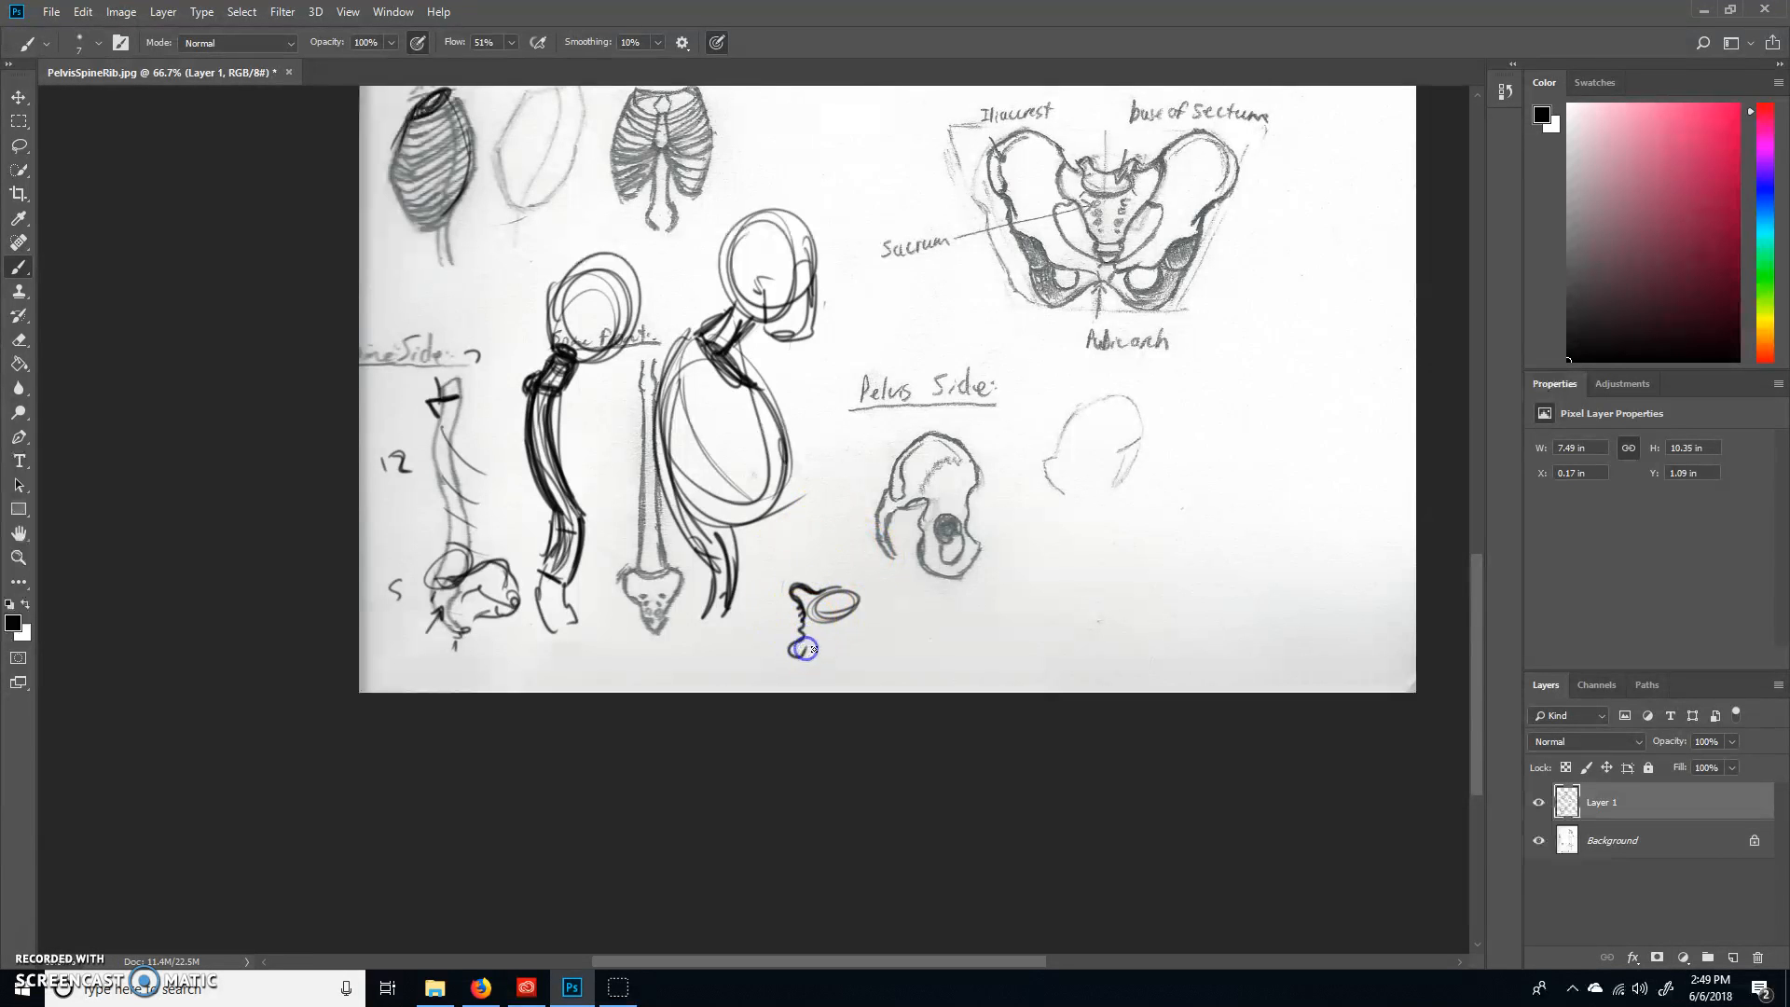
pyautogui.moveTo(805, 649); pyautogui.dragTo(874, 600)
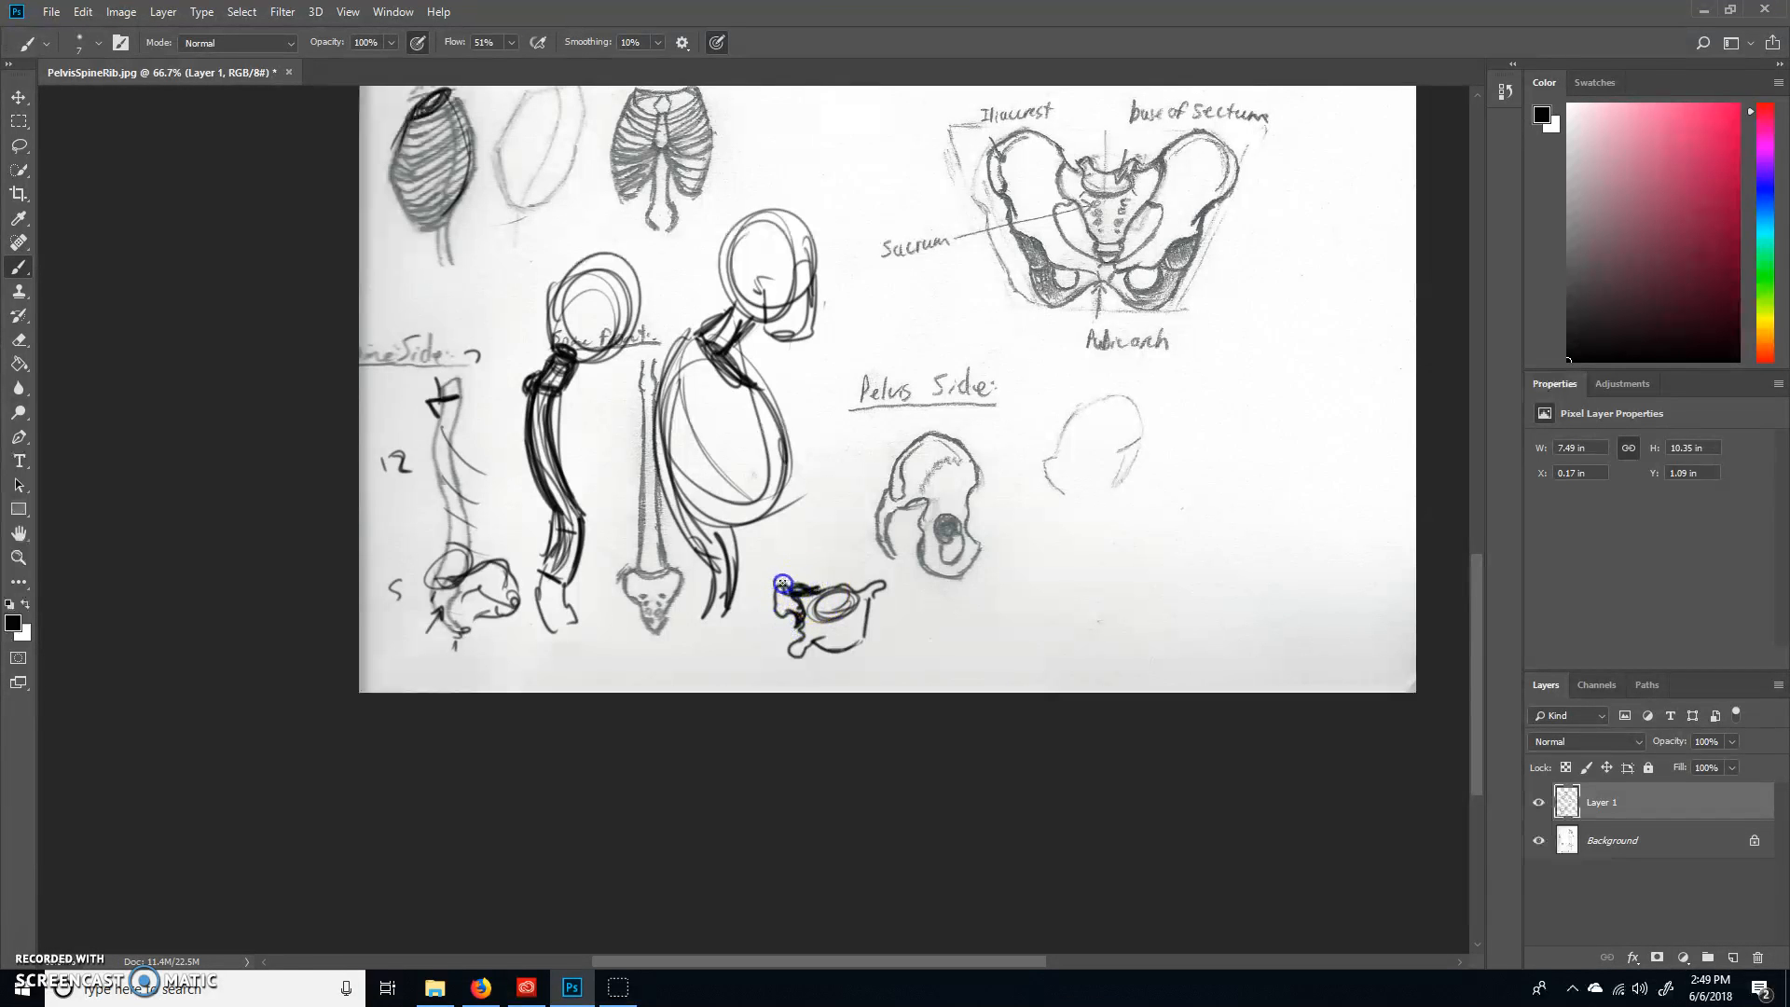
pyautogui.moveTo(783, 581); pyautogui.dragTo(571, 354)
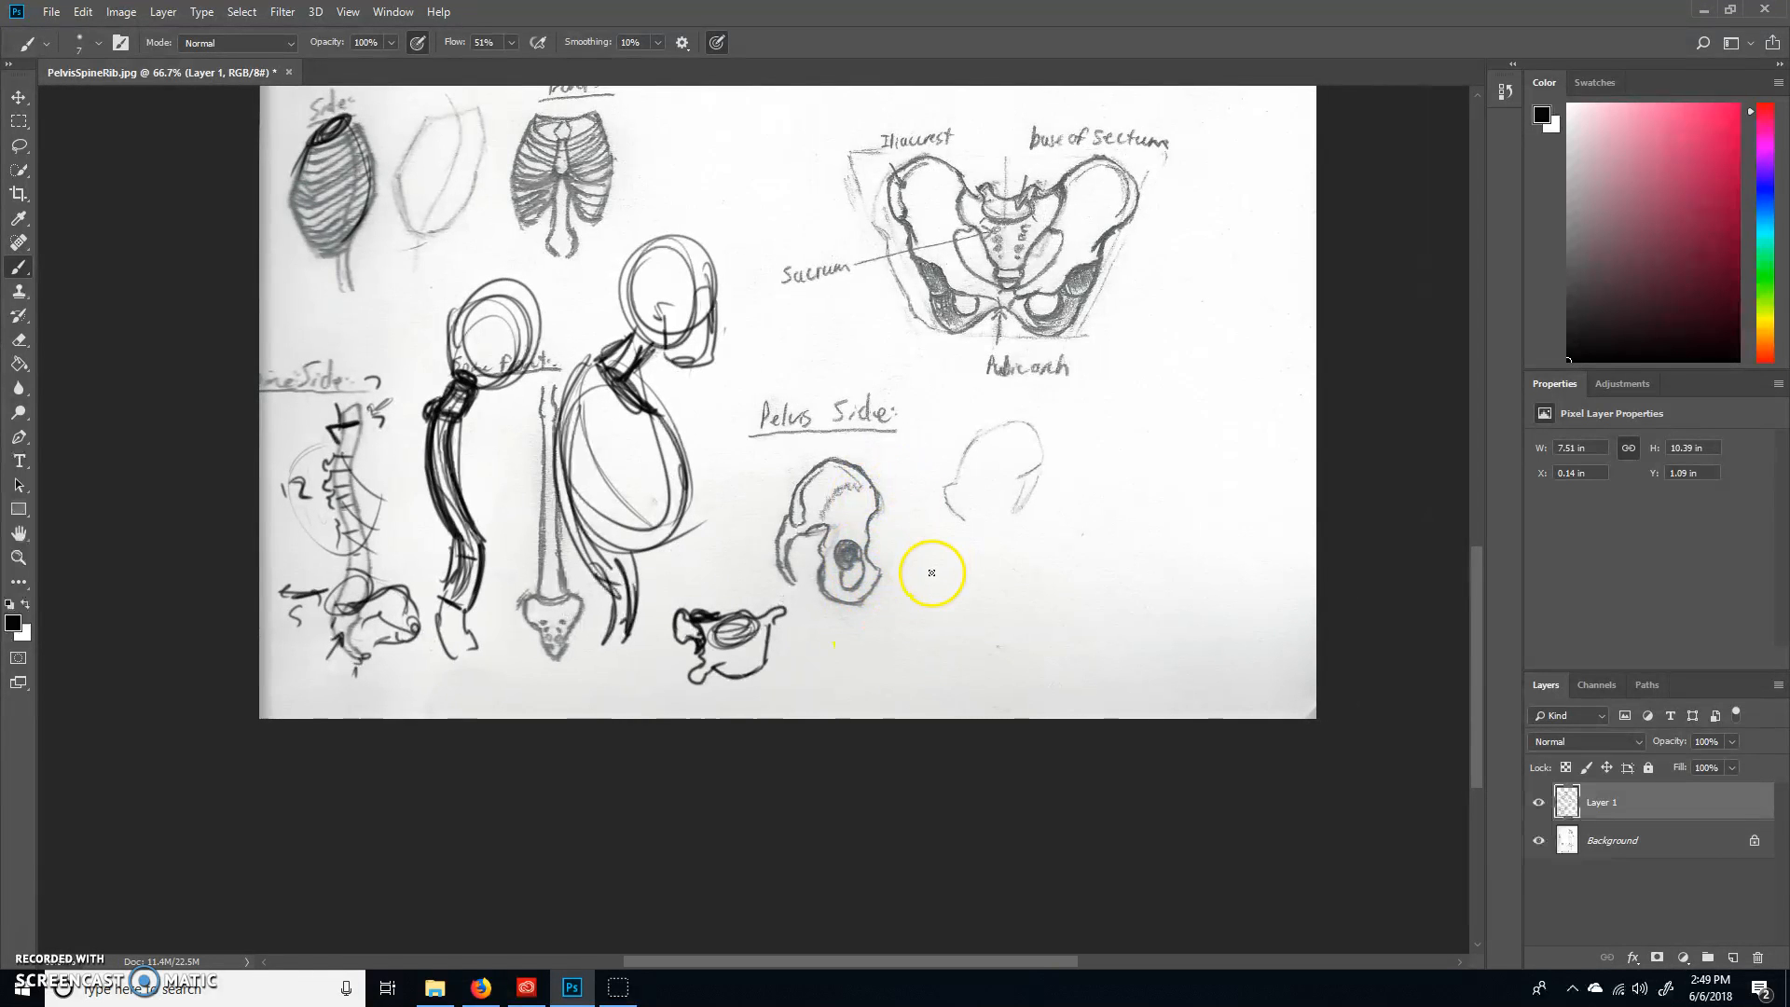
pyautogui.moveTo(1110, 392)
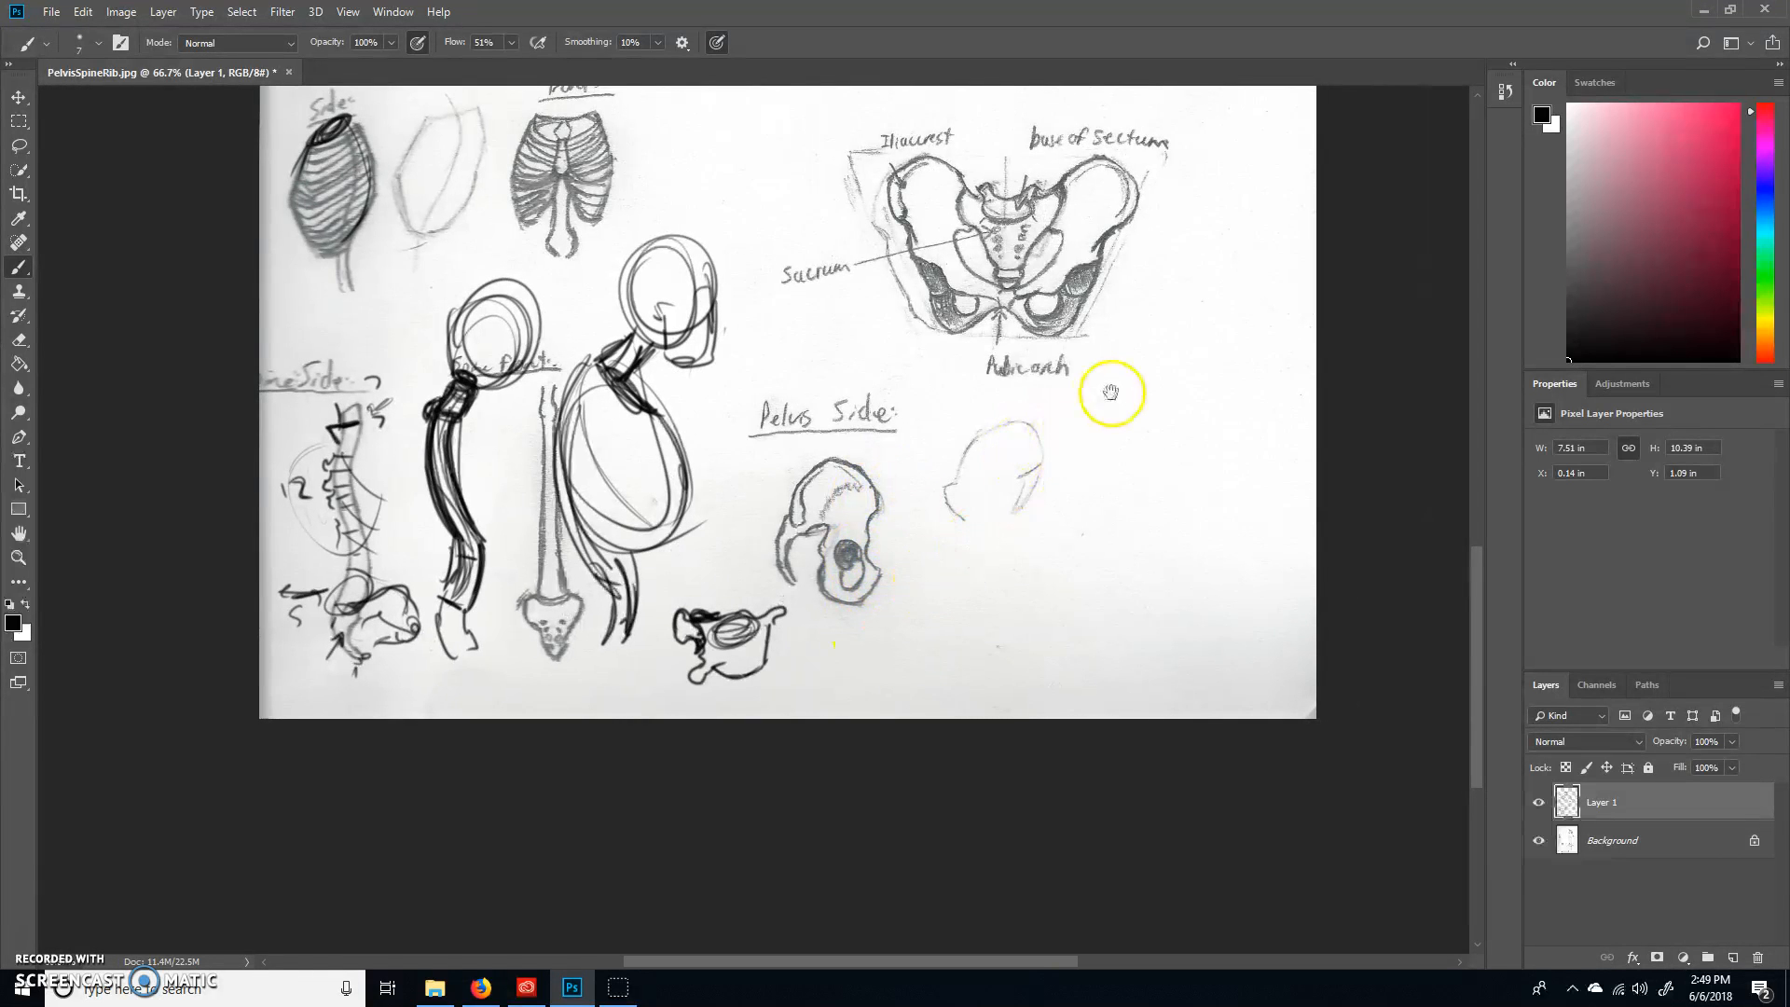
# Step: Circle the front pelvis drawing and lay down a first gesture line for a new form
pyautogui.moveTo(1110, 392); pyautogui.dragTo(840, 591)
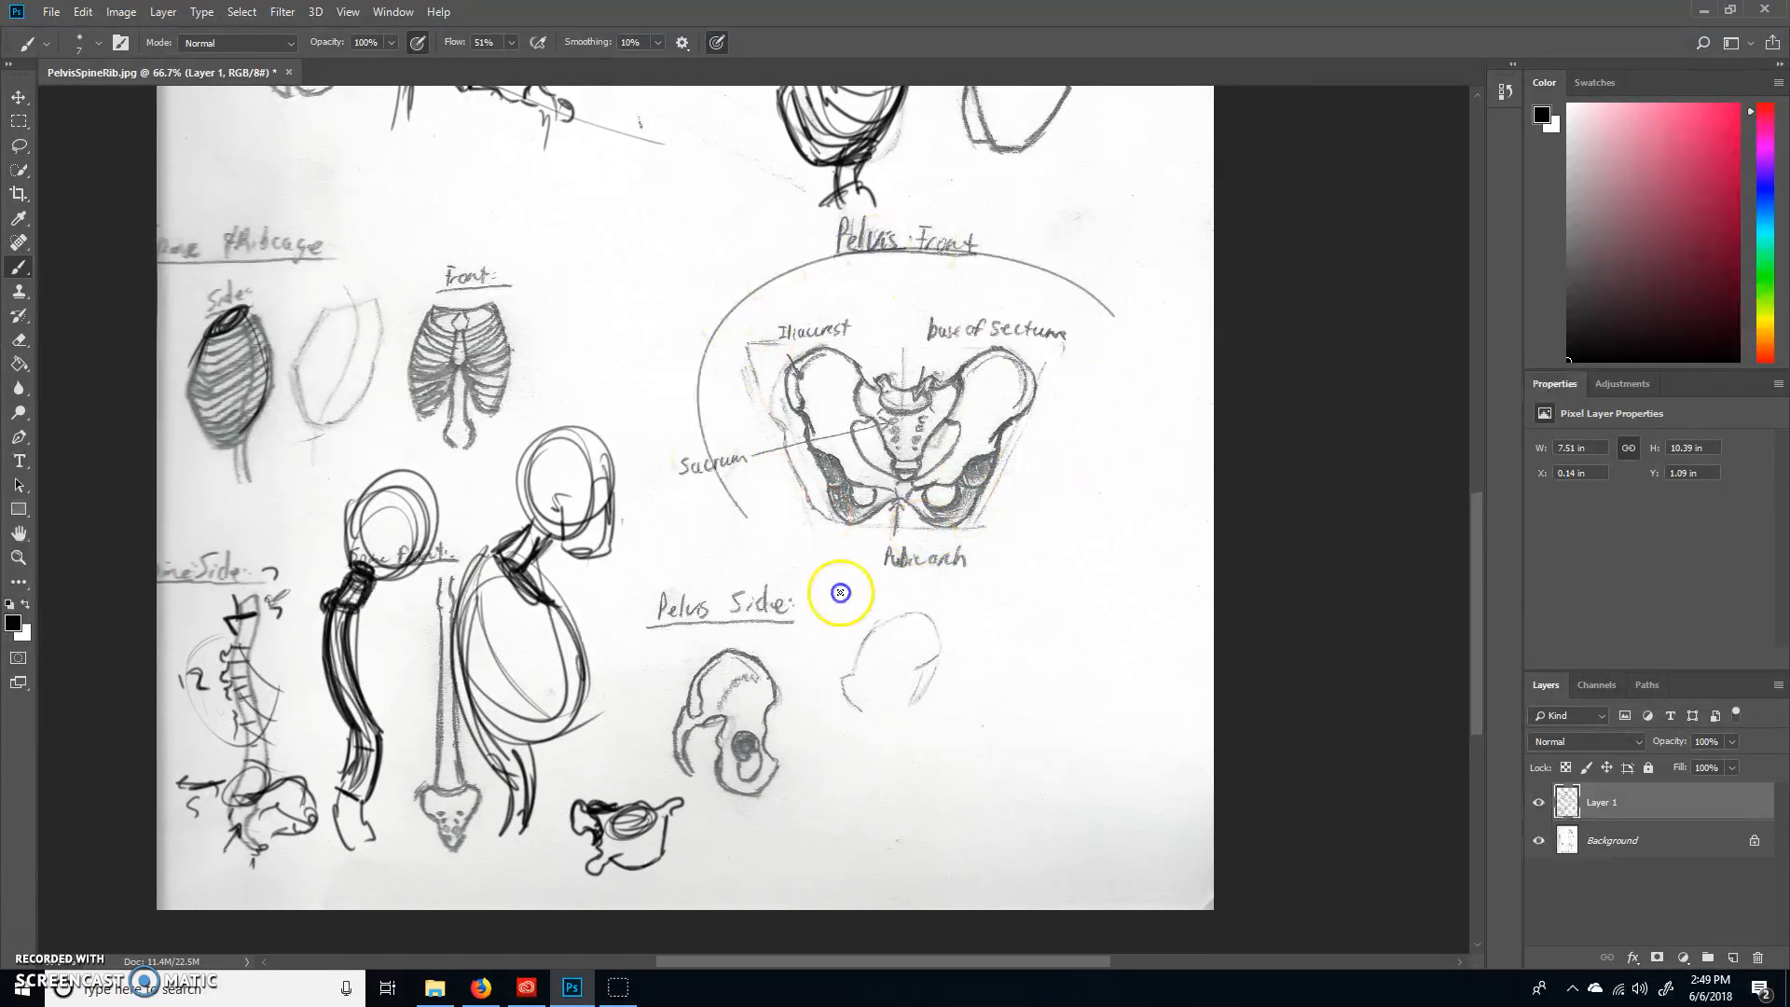
pyautogui.moveTo(841, 591); pyautogui.dragTo(1129, 646)
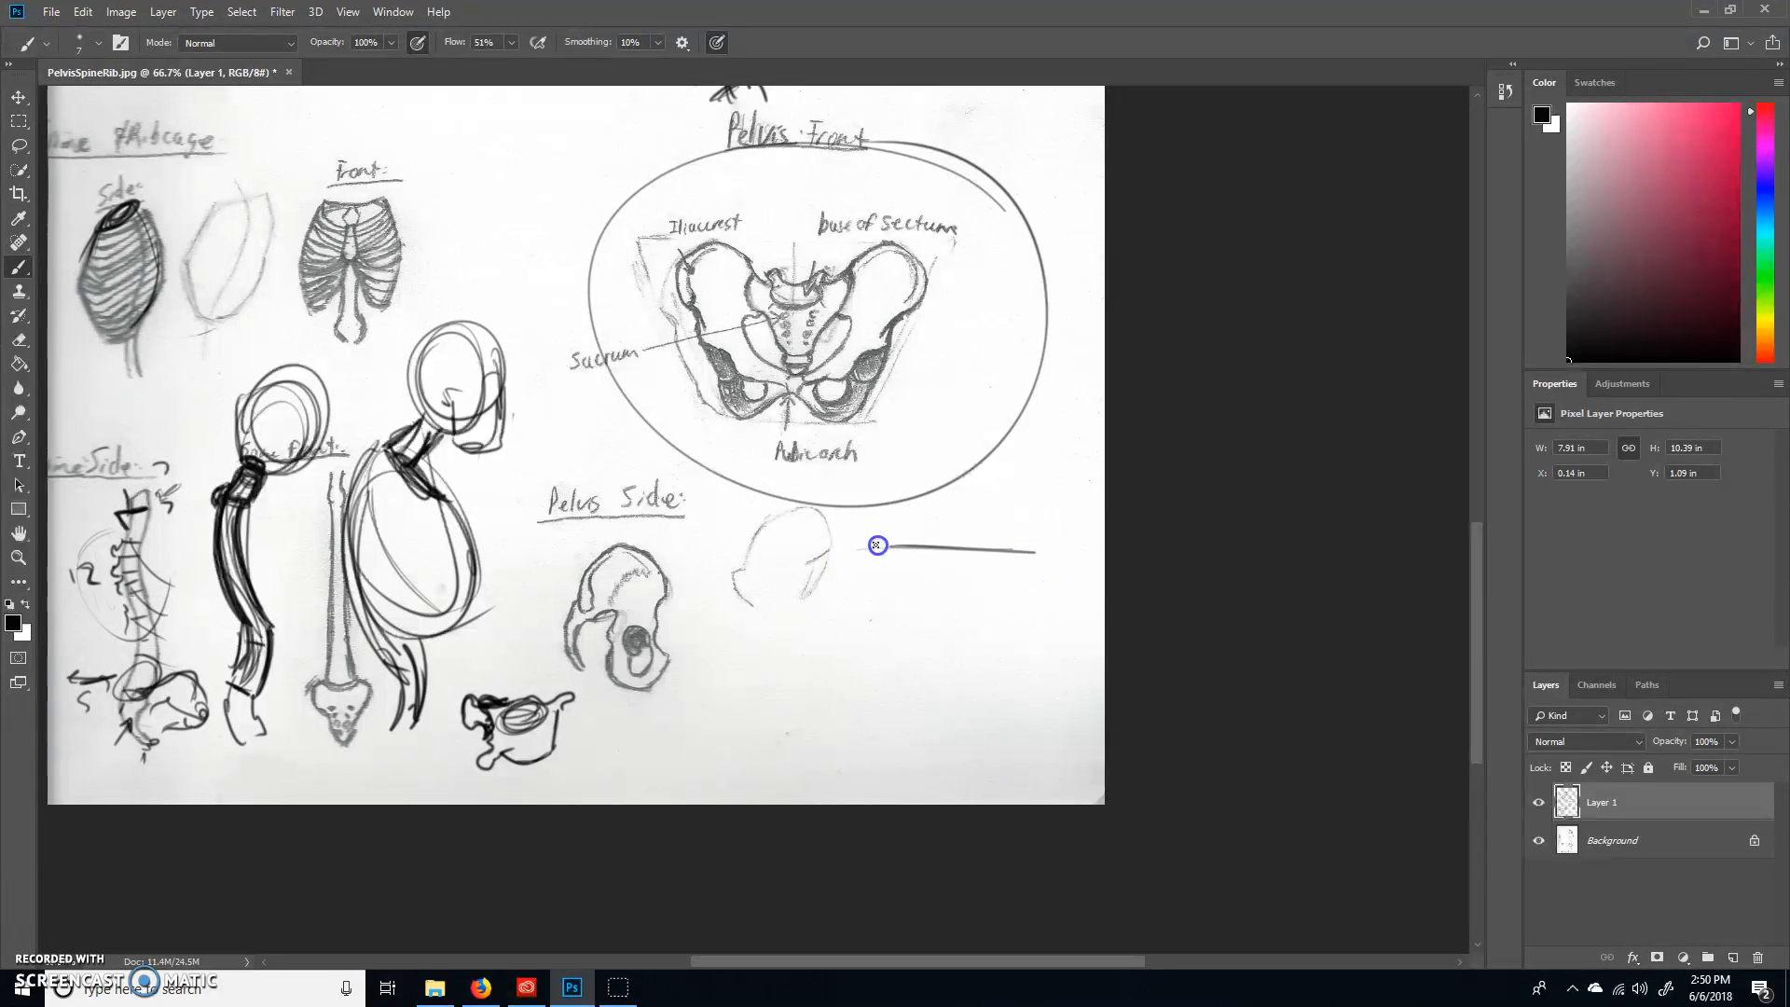
pyautogui.moveTo(879, 545); pyautogui.dragTo(1019, 635)
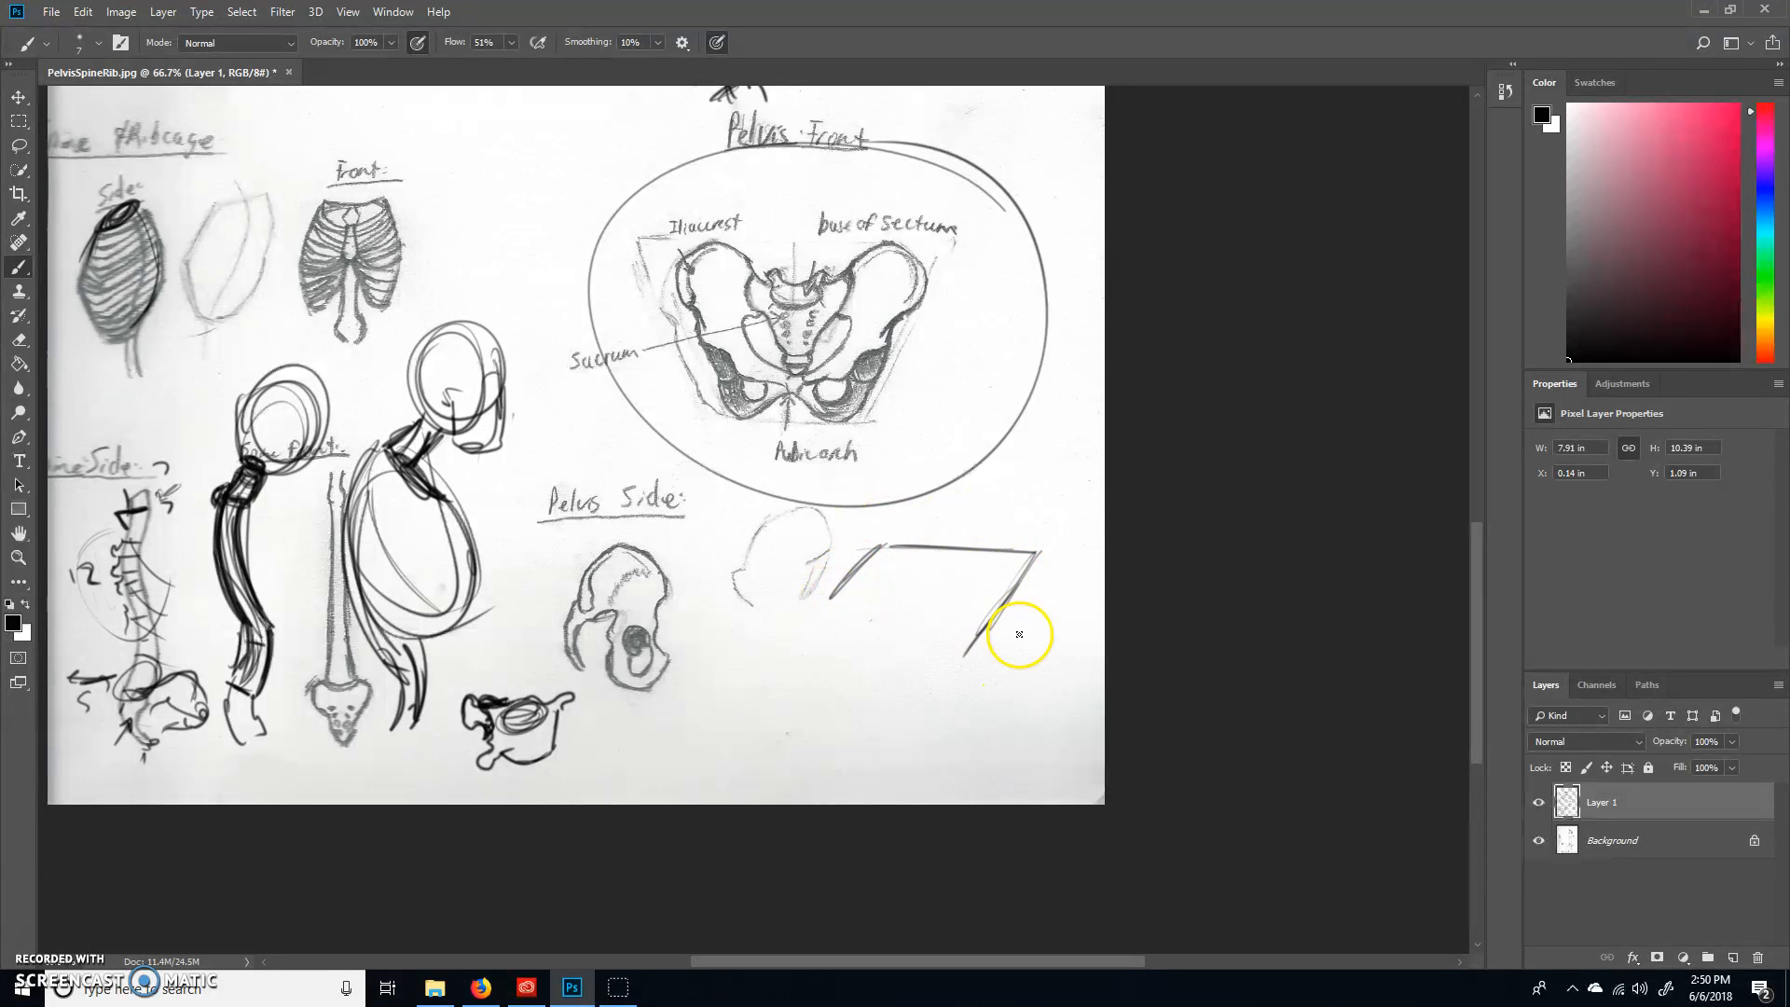
# Step: Build a perspective box beside the side pelvis and draw a curved bowl form with inner rim inside it
pyautogui.moveTo(1019, 635); pyautogui.dragTo(835, 677)
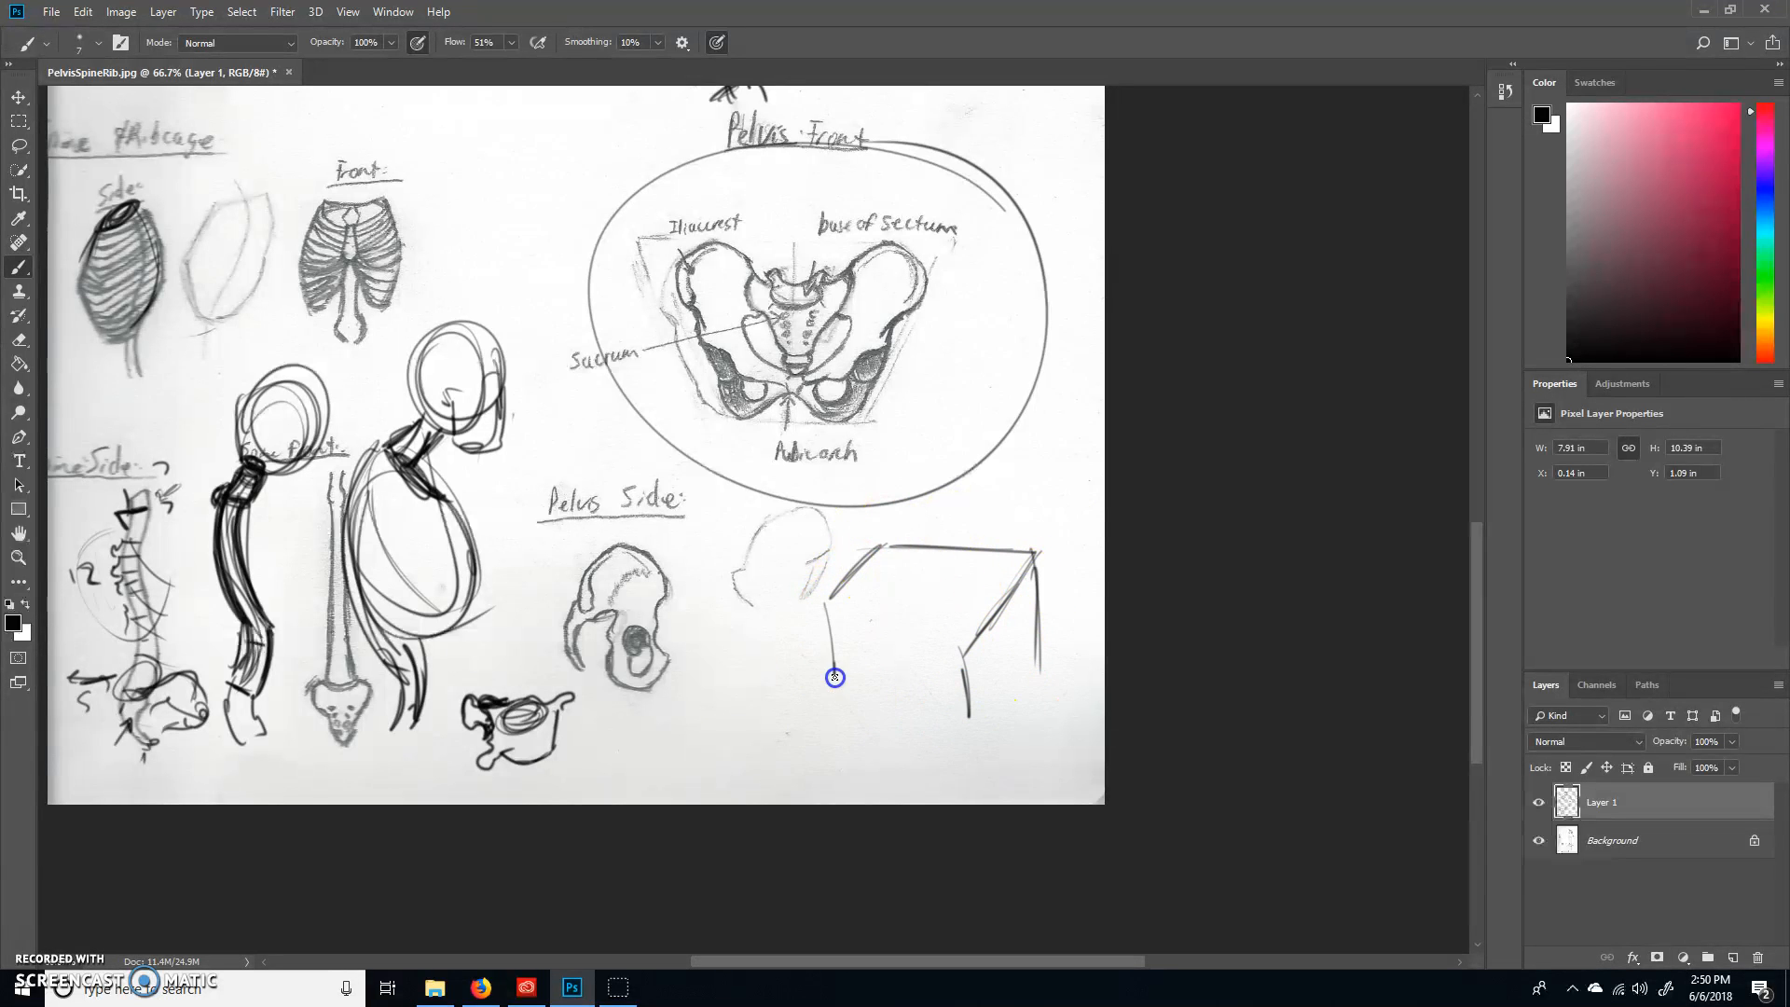
pyautogui.moveTo(835, 676); pyautogui.dragTo(910, 705)
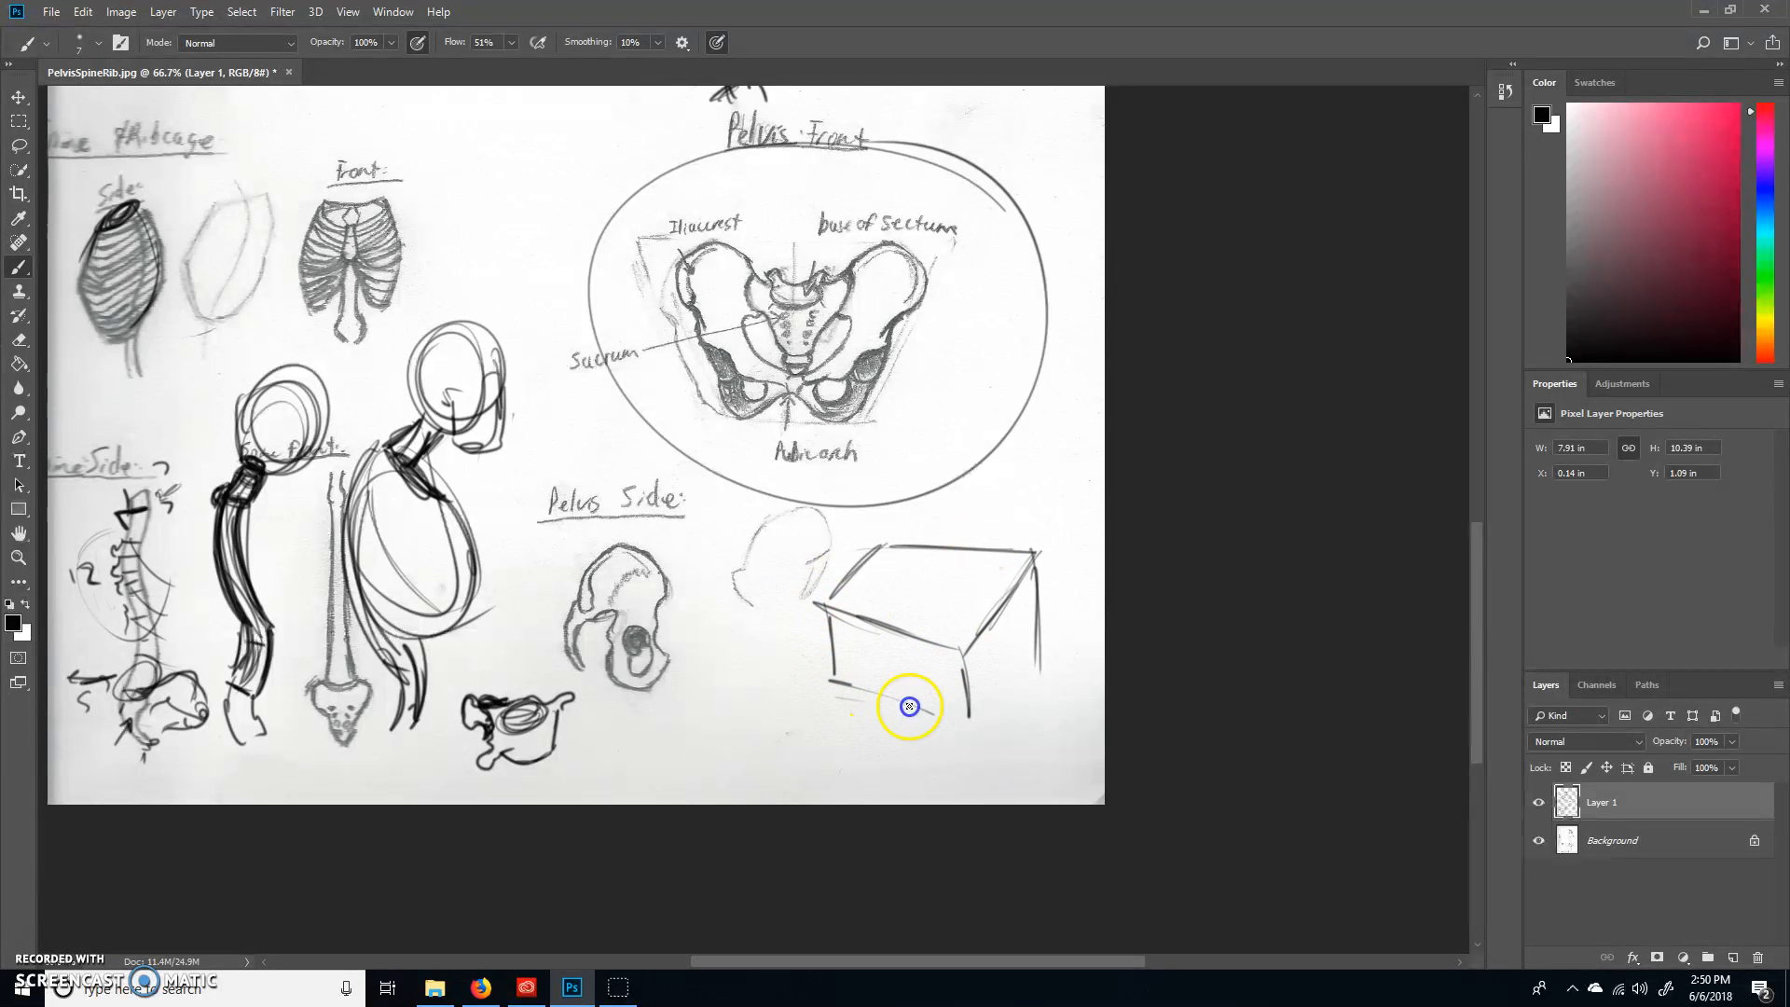
pyautogui.moveTo(910, 706); pyautogui.dragTo(1012, 591)
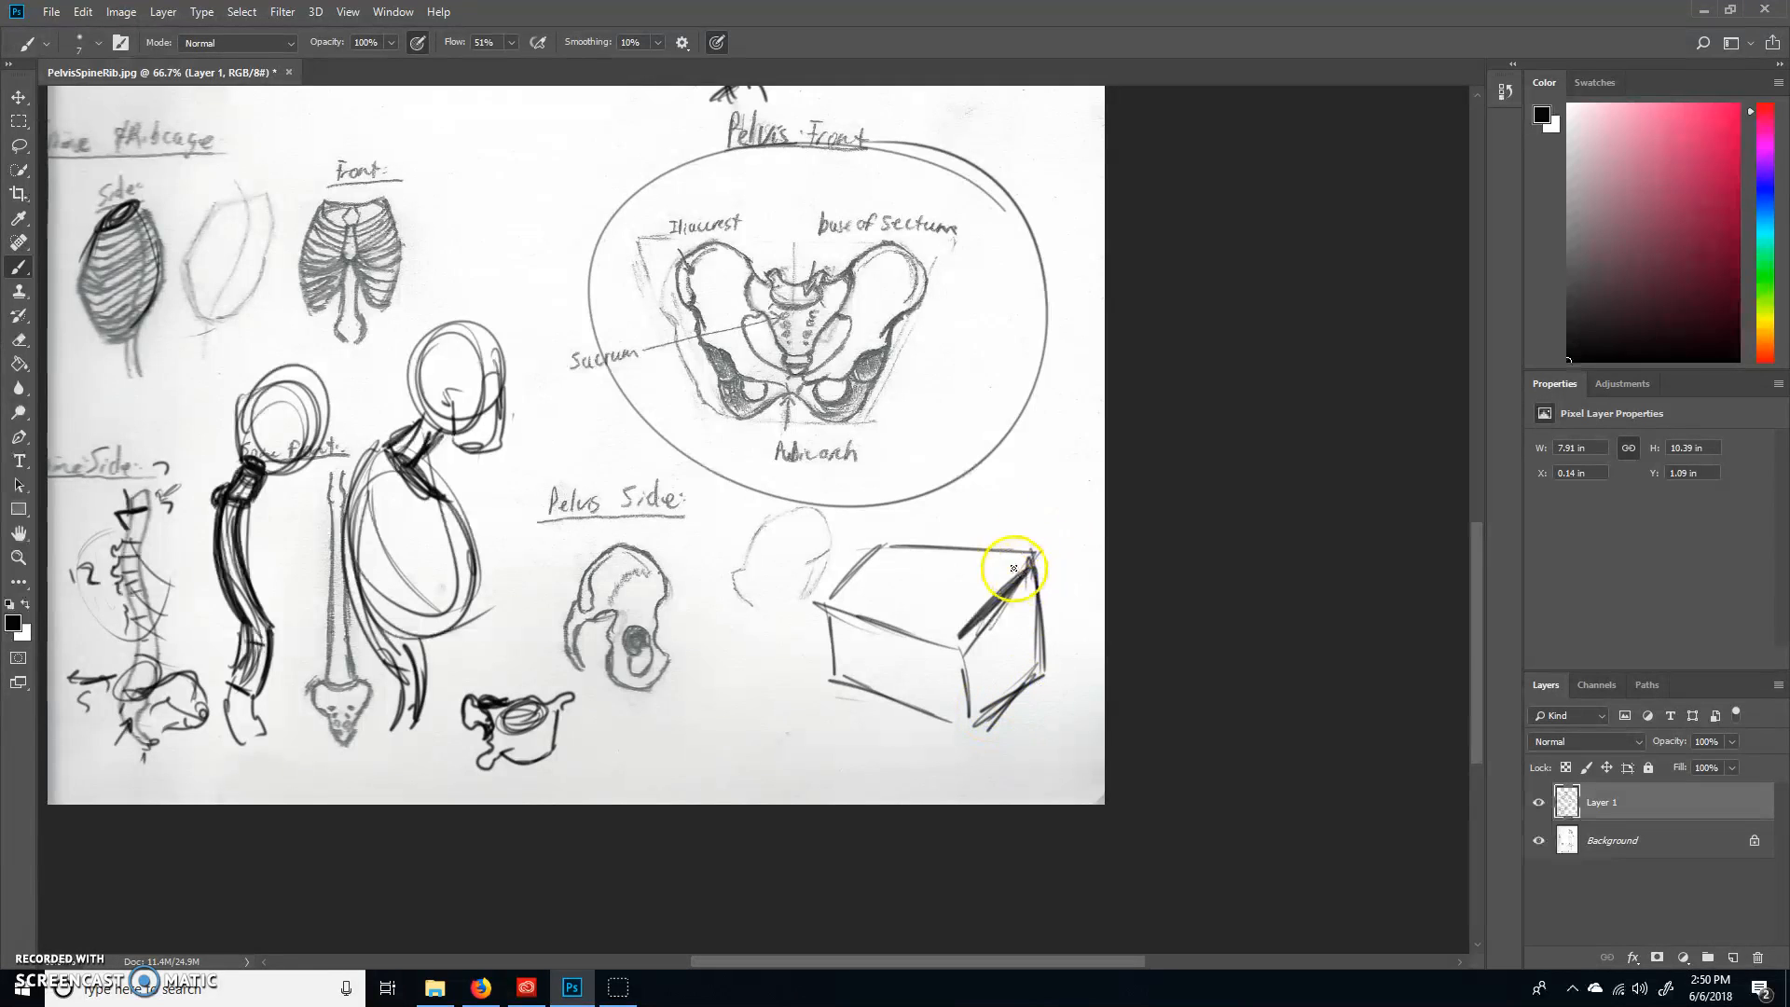
pyautogui.moveTo(1016, 568); pyautogui.dragTo(978, 734)
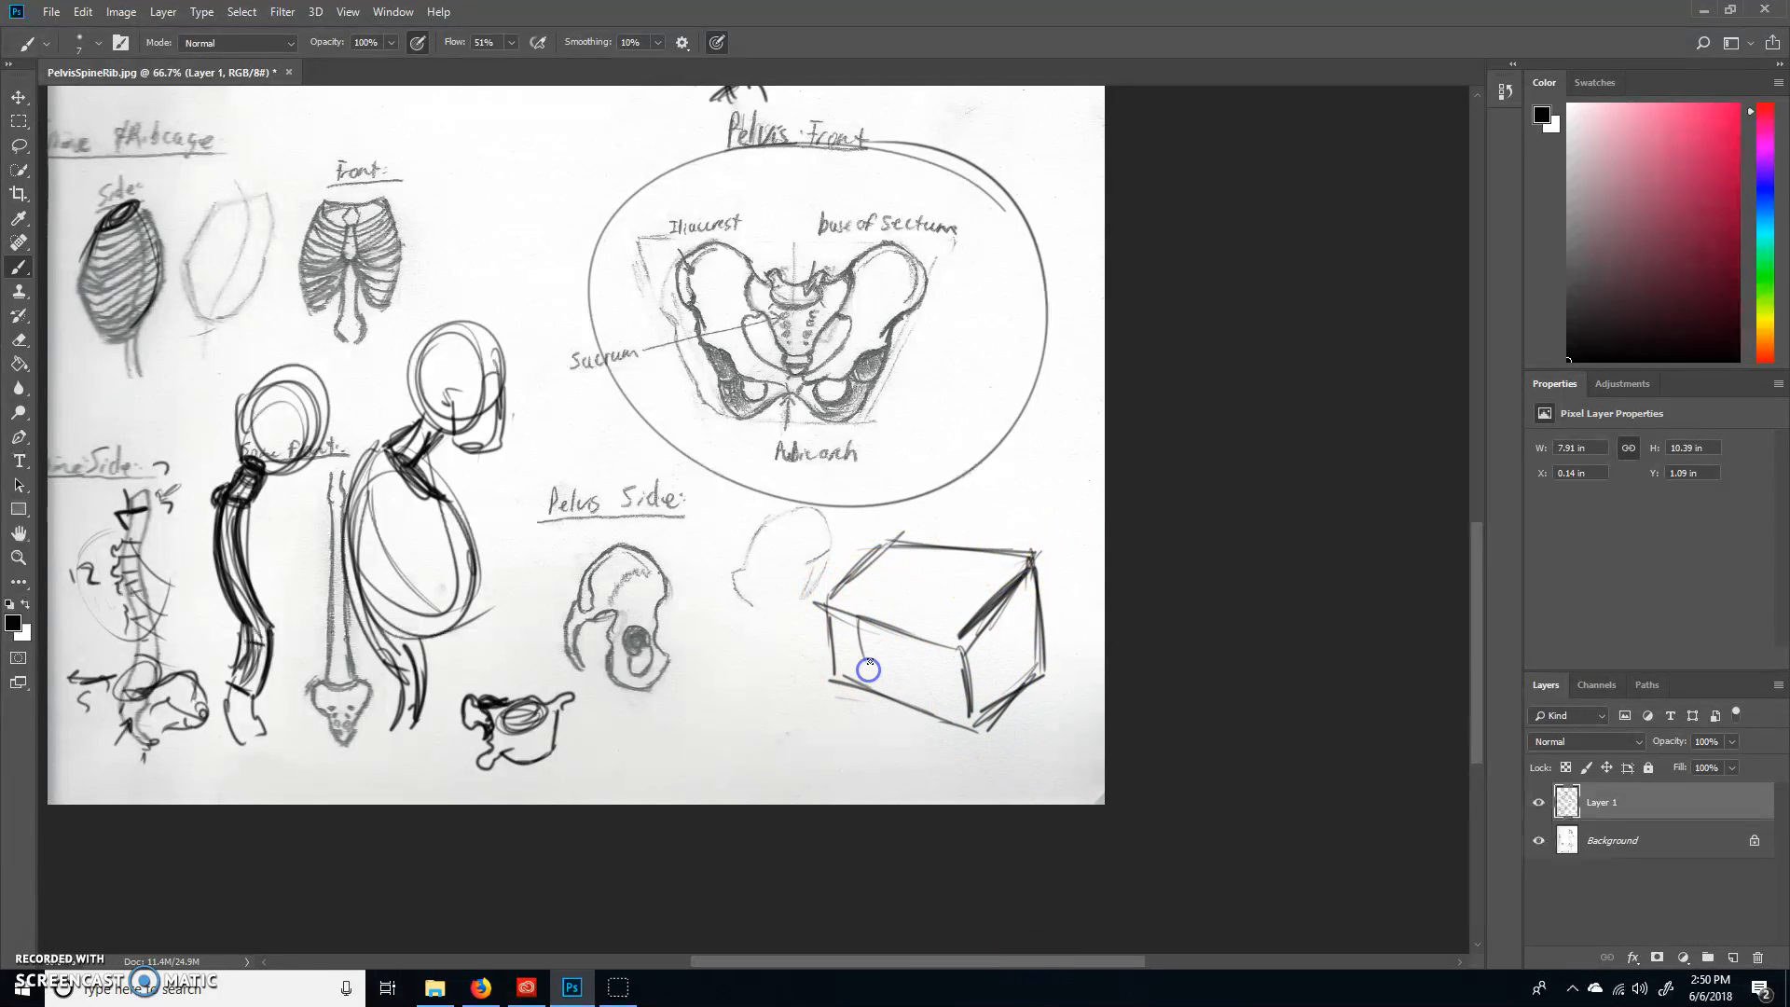
pyautogui.moveTo(868, 669); pyautogui.dragTo(932, 660)
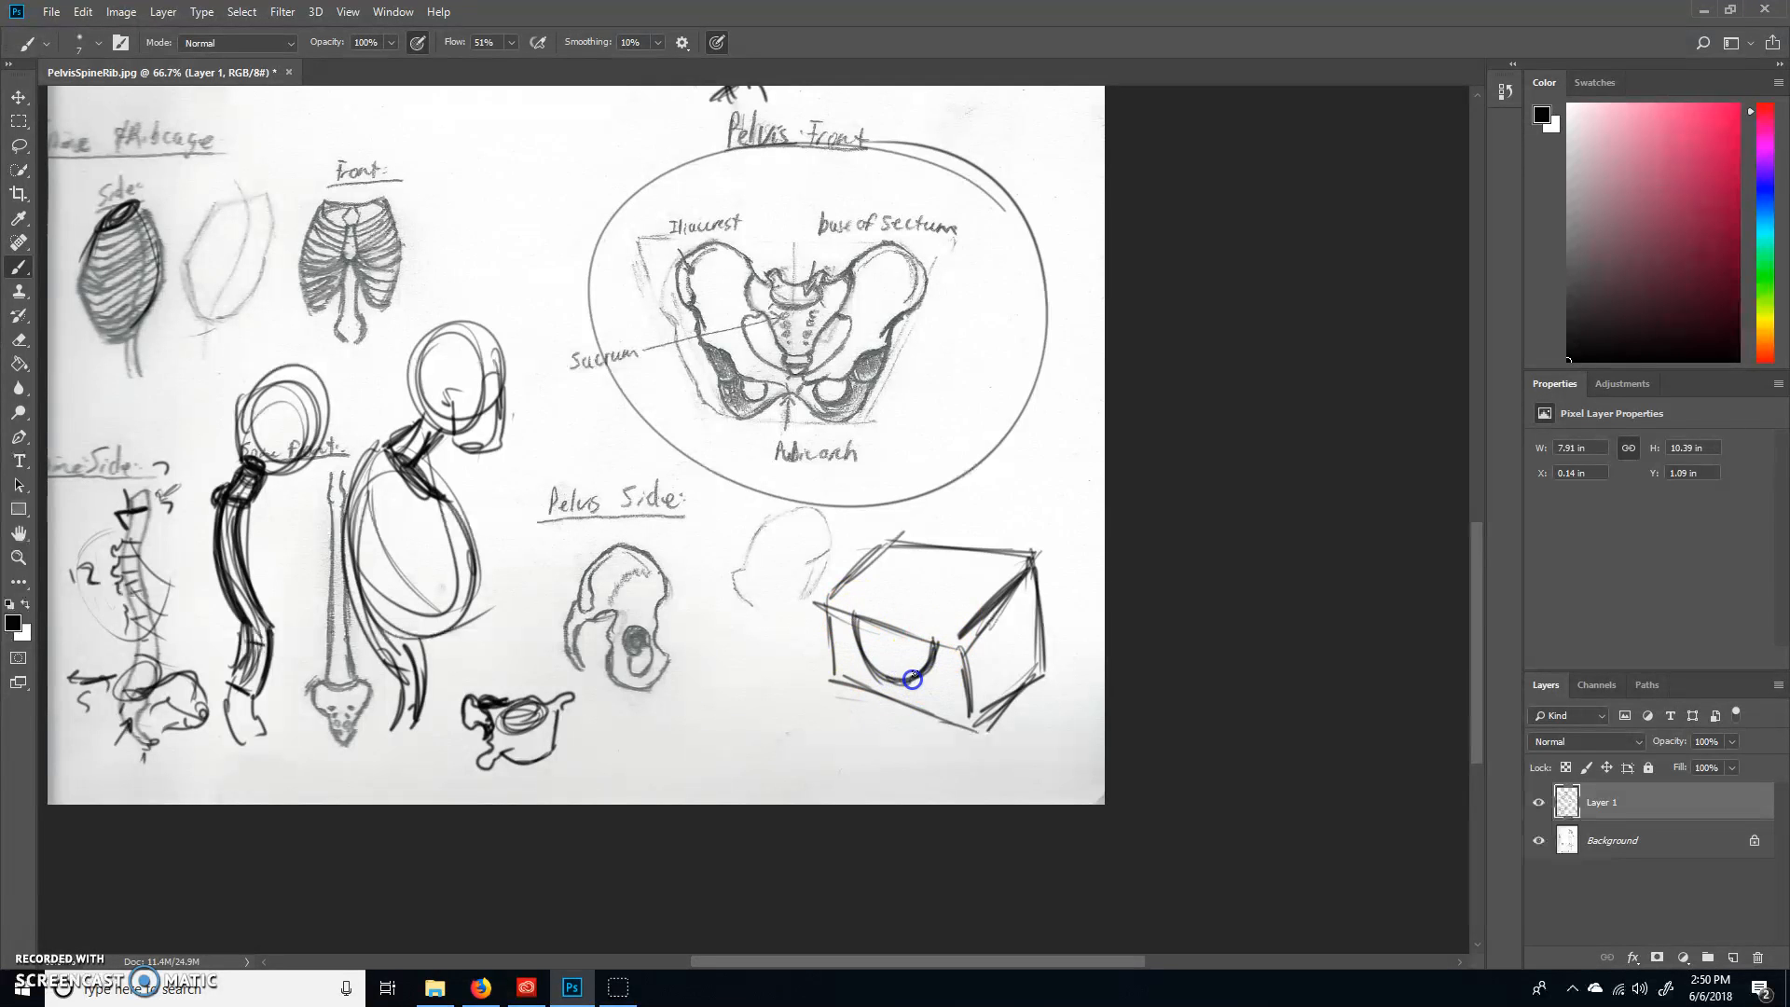
pyautogui.moveTo(917, 562)
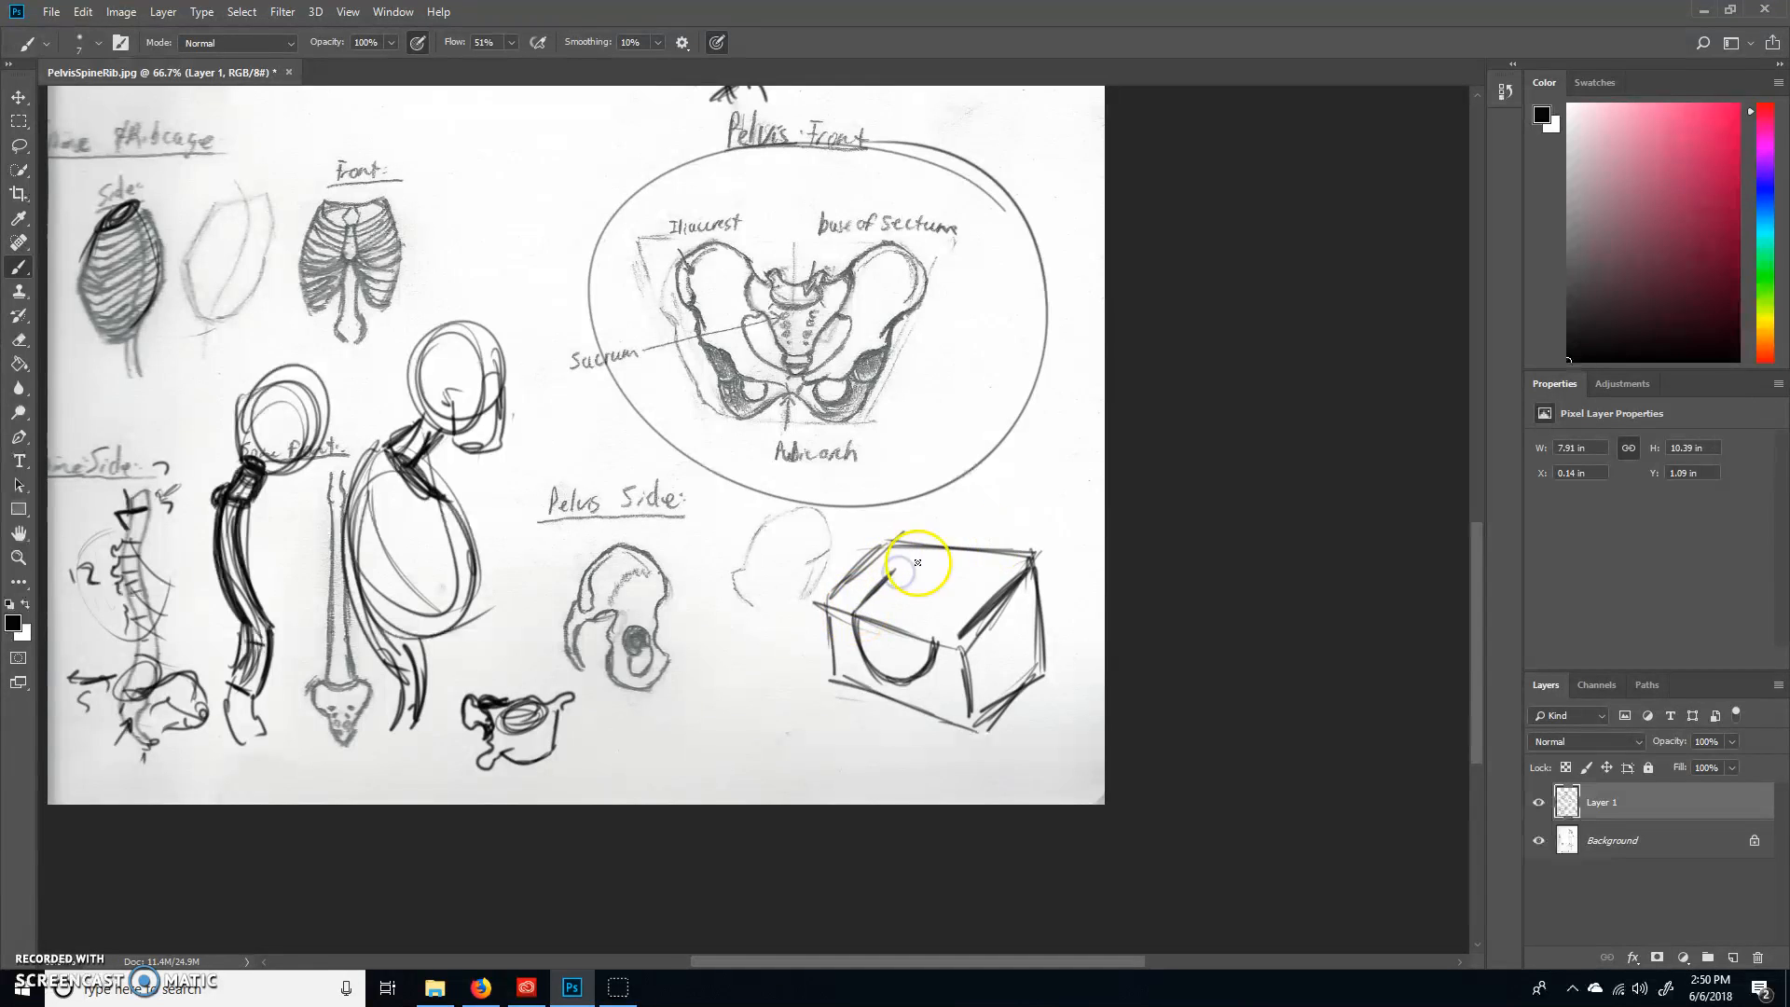
pyautogui.moveTo(916, 563); pyautogui.dragTo(959, 606)
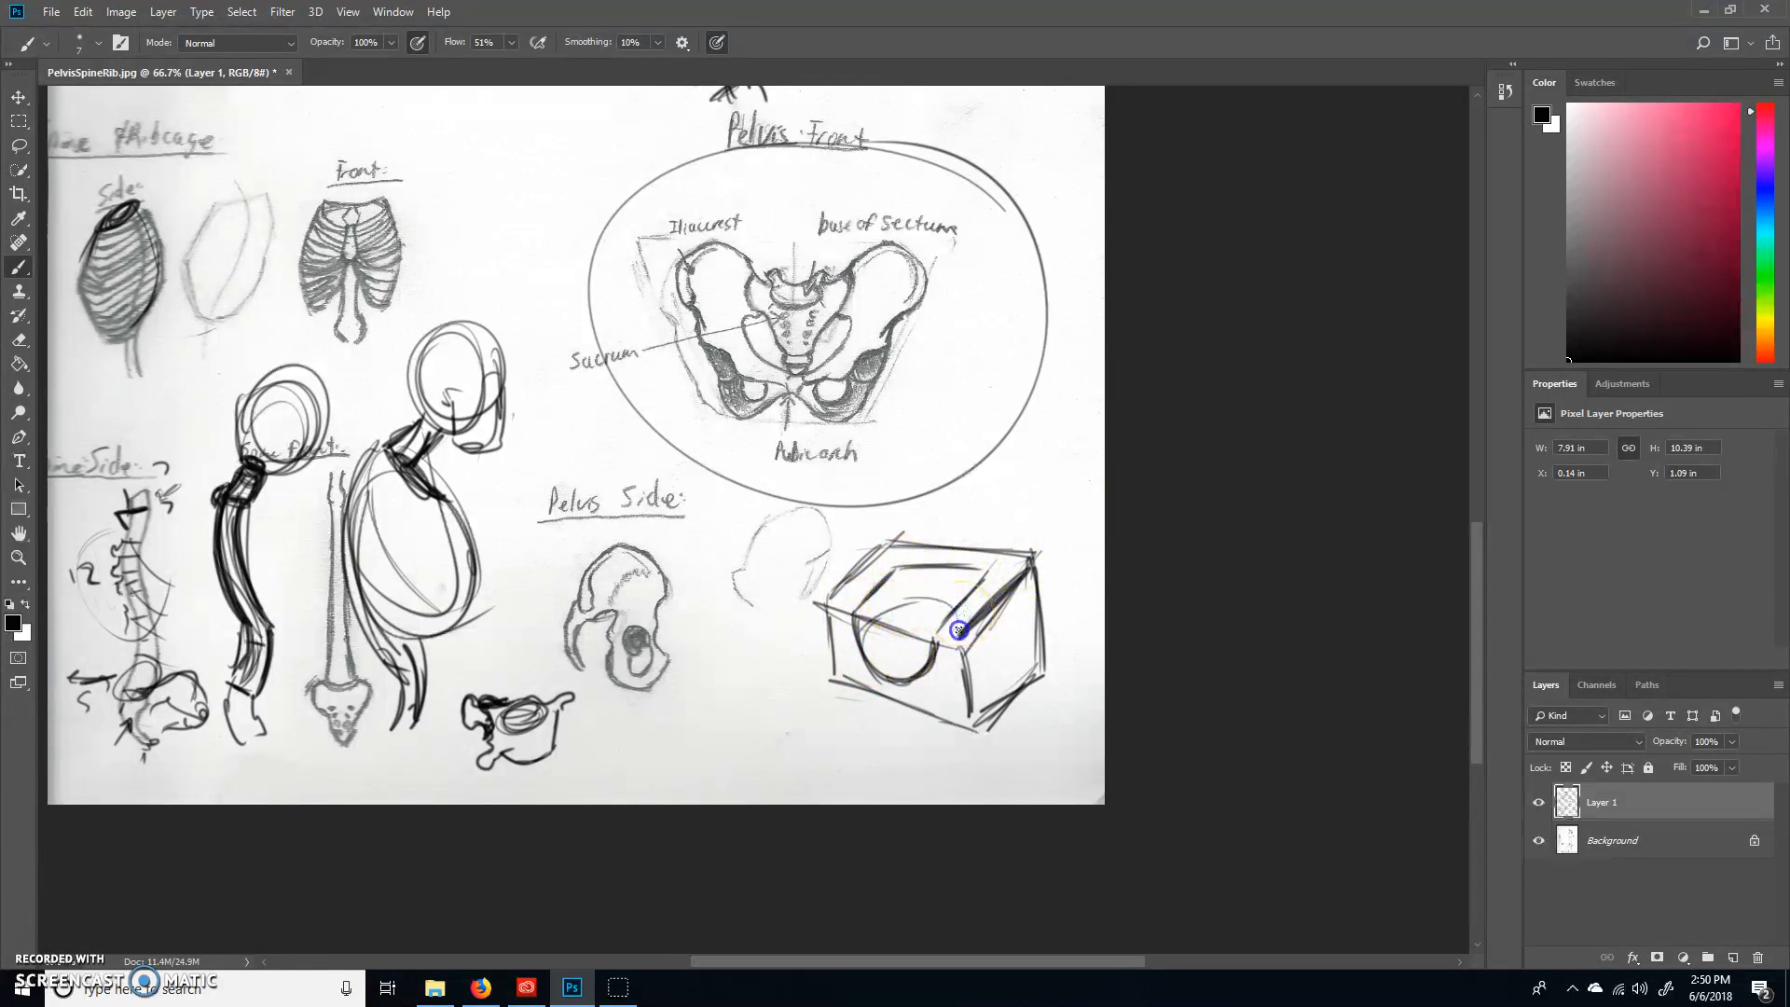
pyautogui.moveTo(959, 630); pyautogui.dragTo(913, 621)
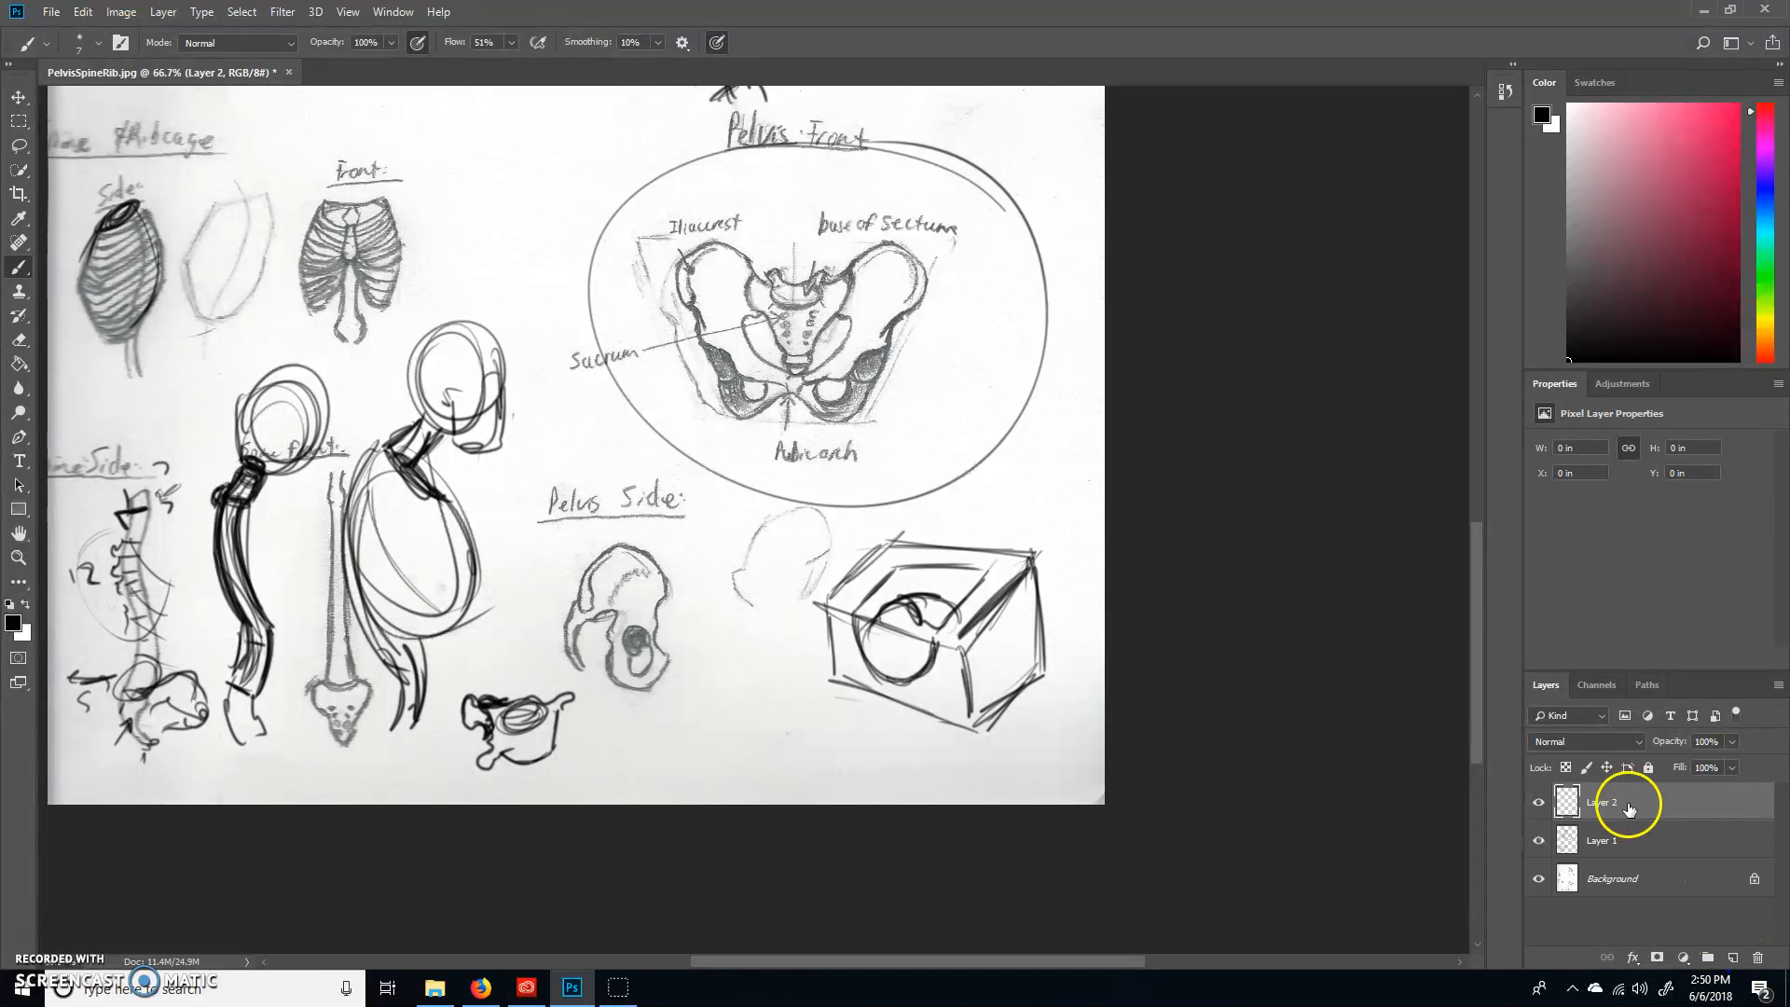
# Step: Lower Layer 1's opacity to about 16% and make the empty Layer 2 the drawing layer
pyautogui.moveTo(1726, 767); pyautogui.dragTo(1678, 768)
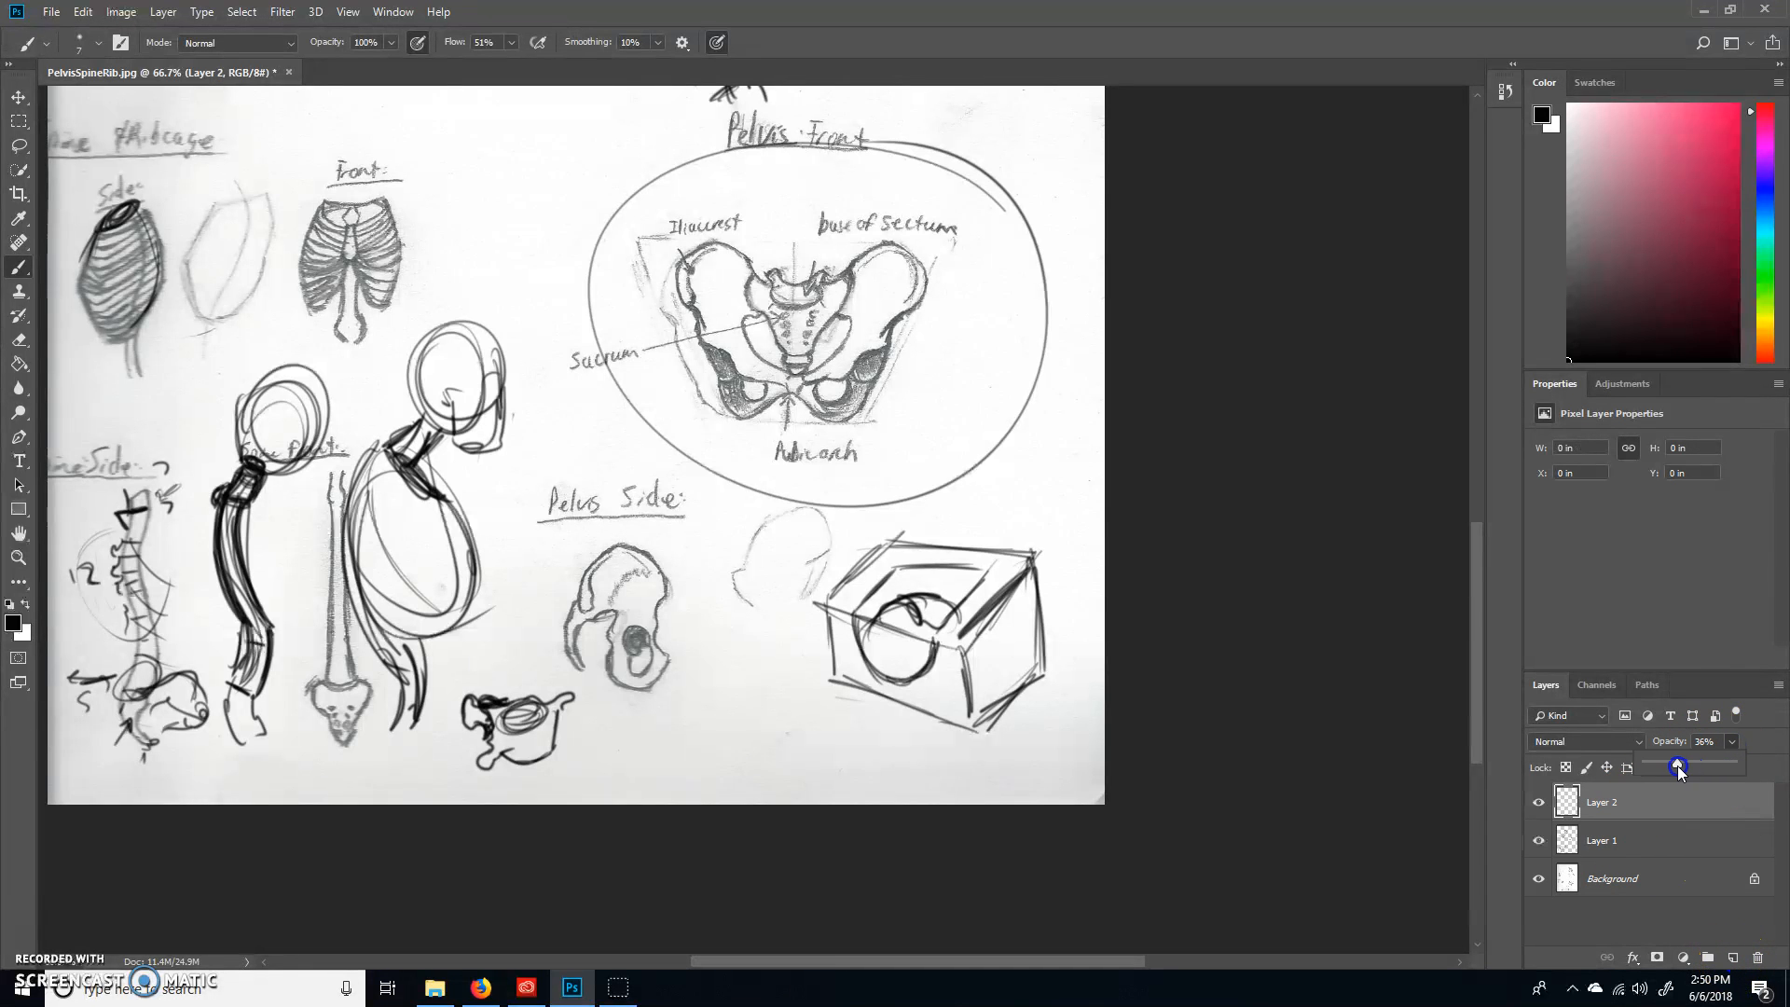
pyautogui.moveTo(1678, 764); pyautogui.dragTo(1695, 763)
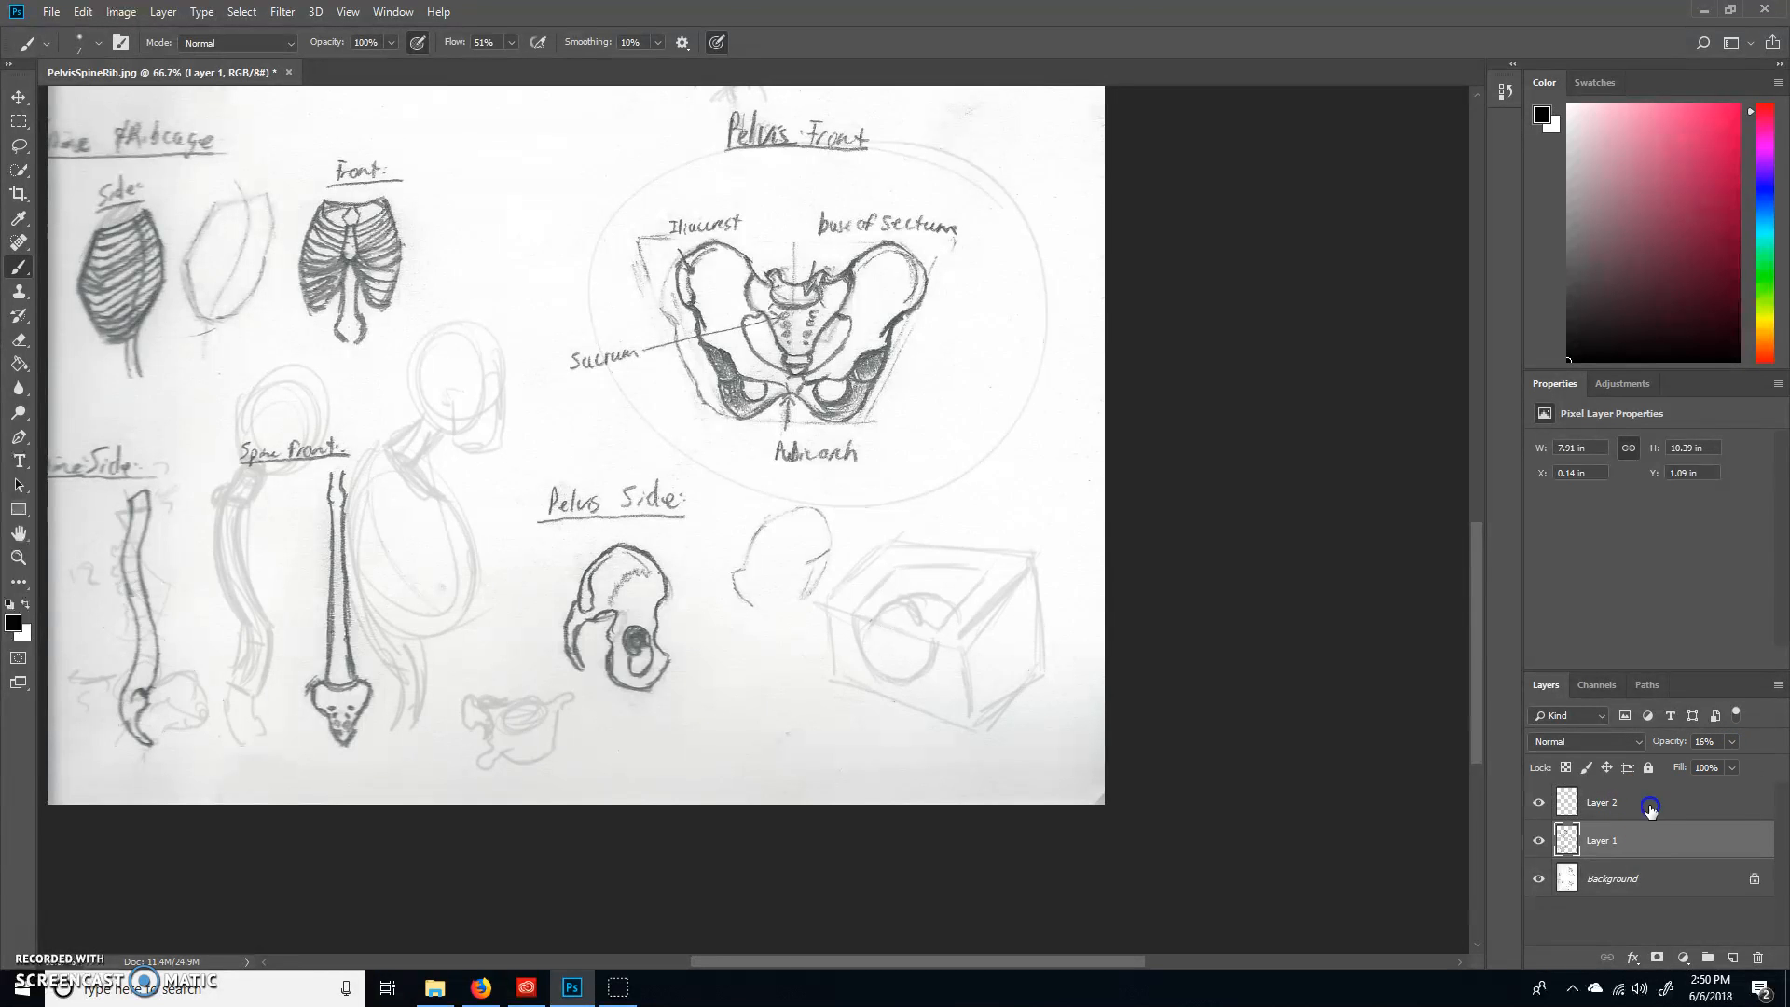
pyautogui.click(1602, 802)
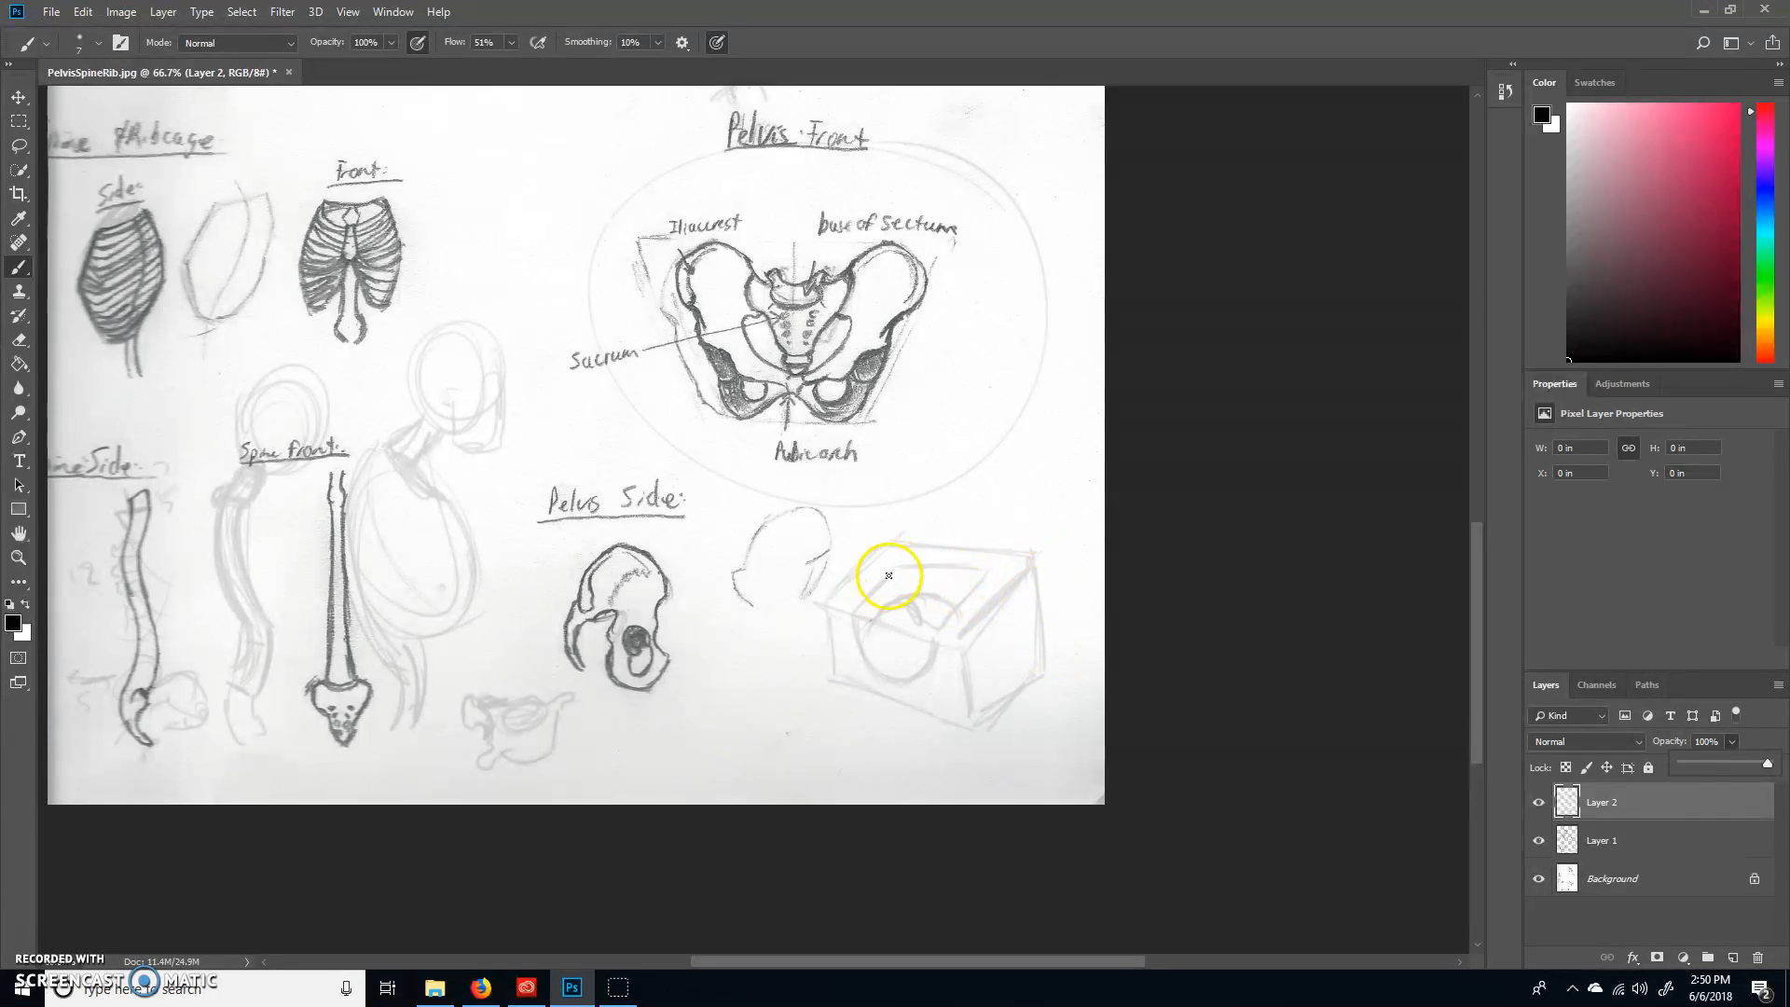
# Step: Brush a bold side-view pelvis outline with rim, base and hip socket over the faint box
pyautogui.moveTo(889, 576); pyautogui.dragTo(1108, 560)
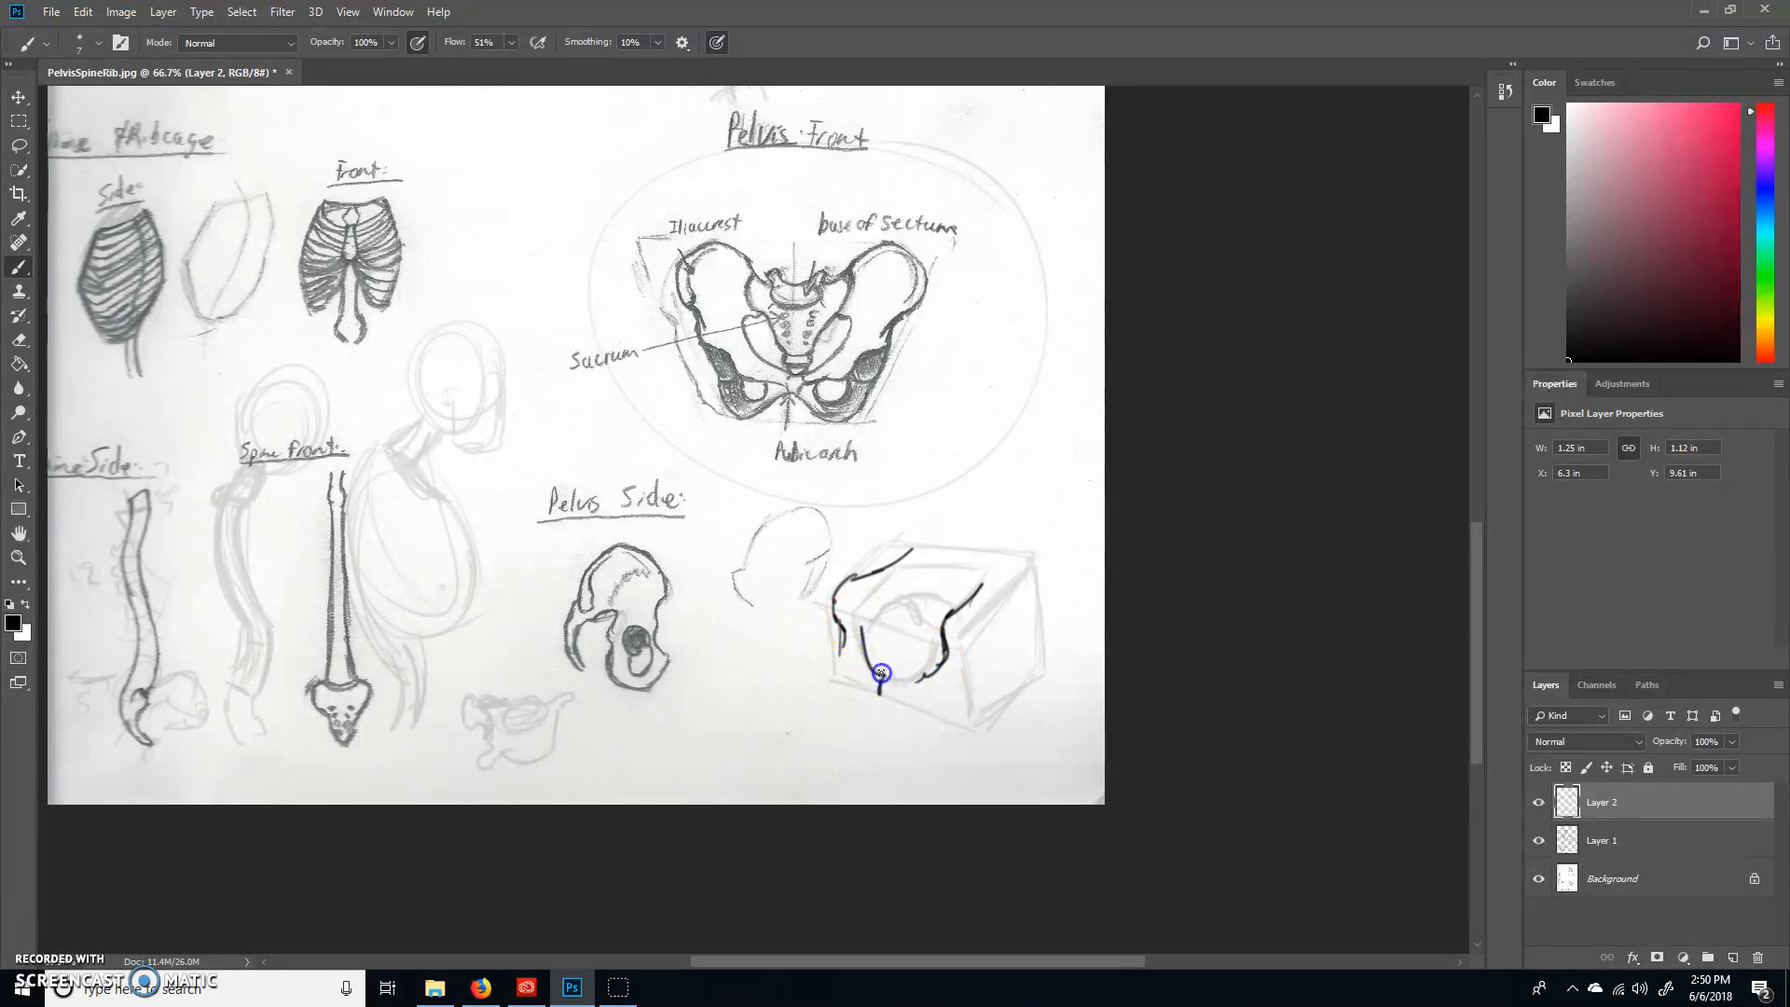
pyautogui.moveTo(879, 672); pyautogui.dragTo(886, 686)
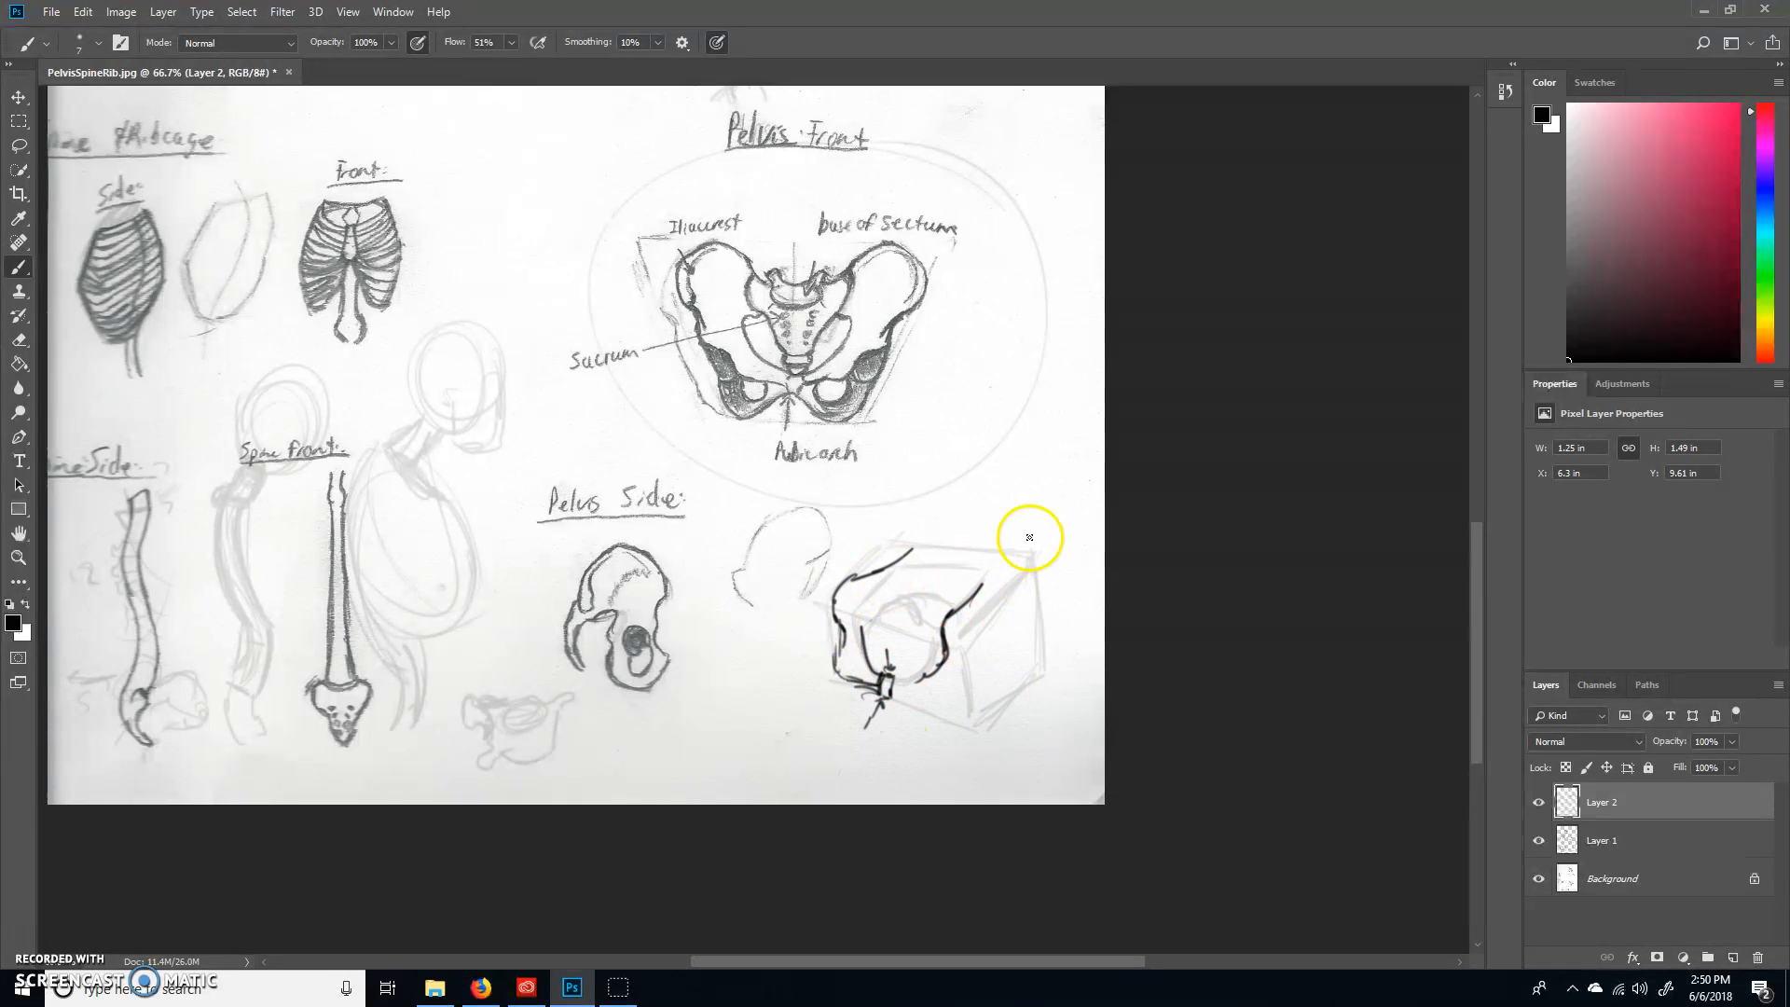
pyautogui.moveTo(1030, 538); pyautogui.dragTo(1011, 576)
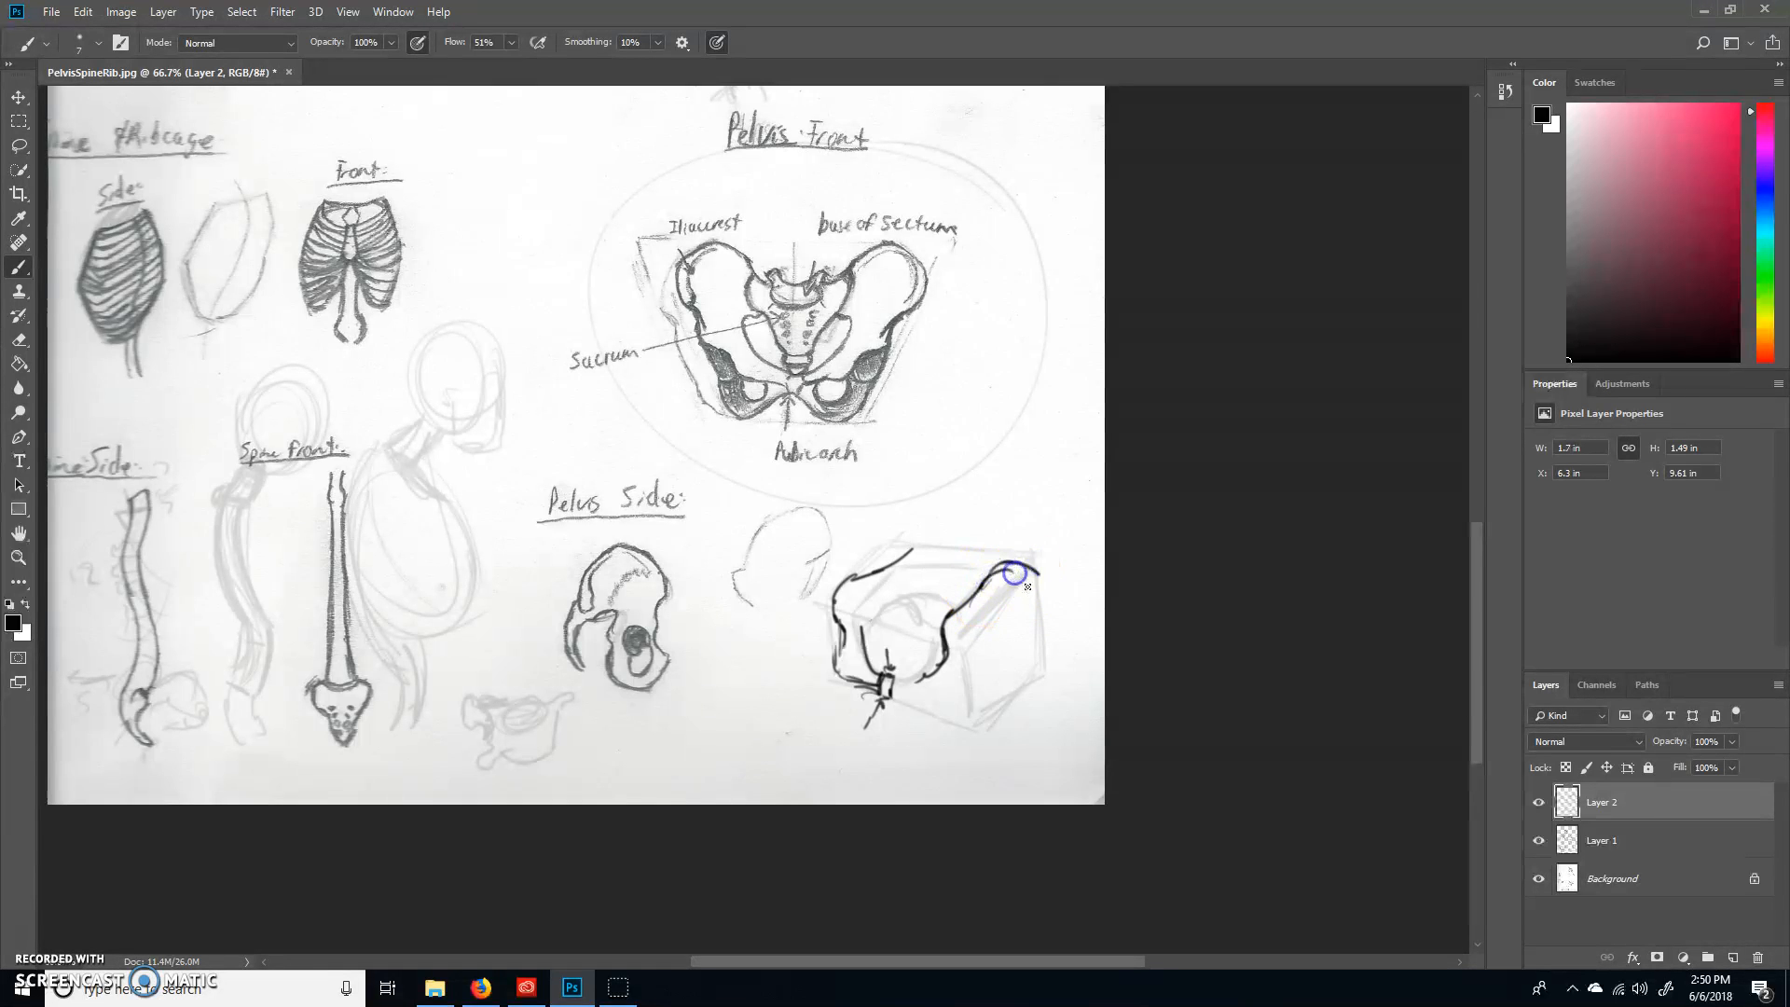
pyautogui.moveTo(1011, 577); pyautogui.dragTo(1013, 694)
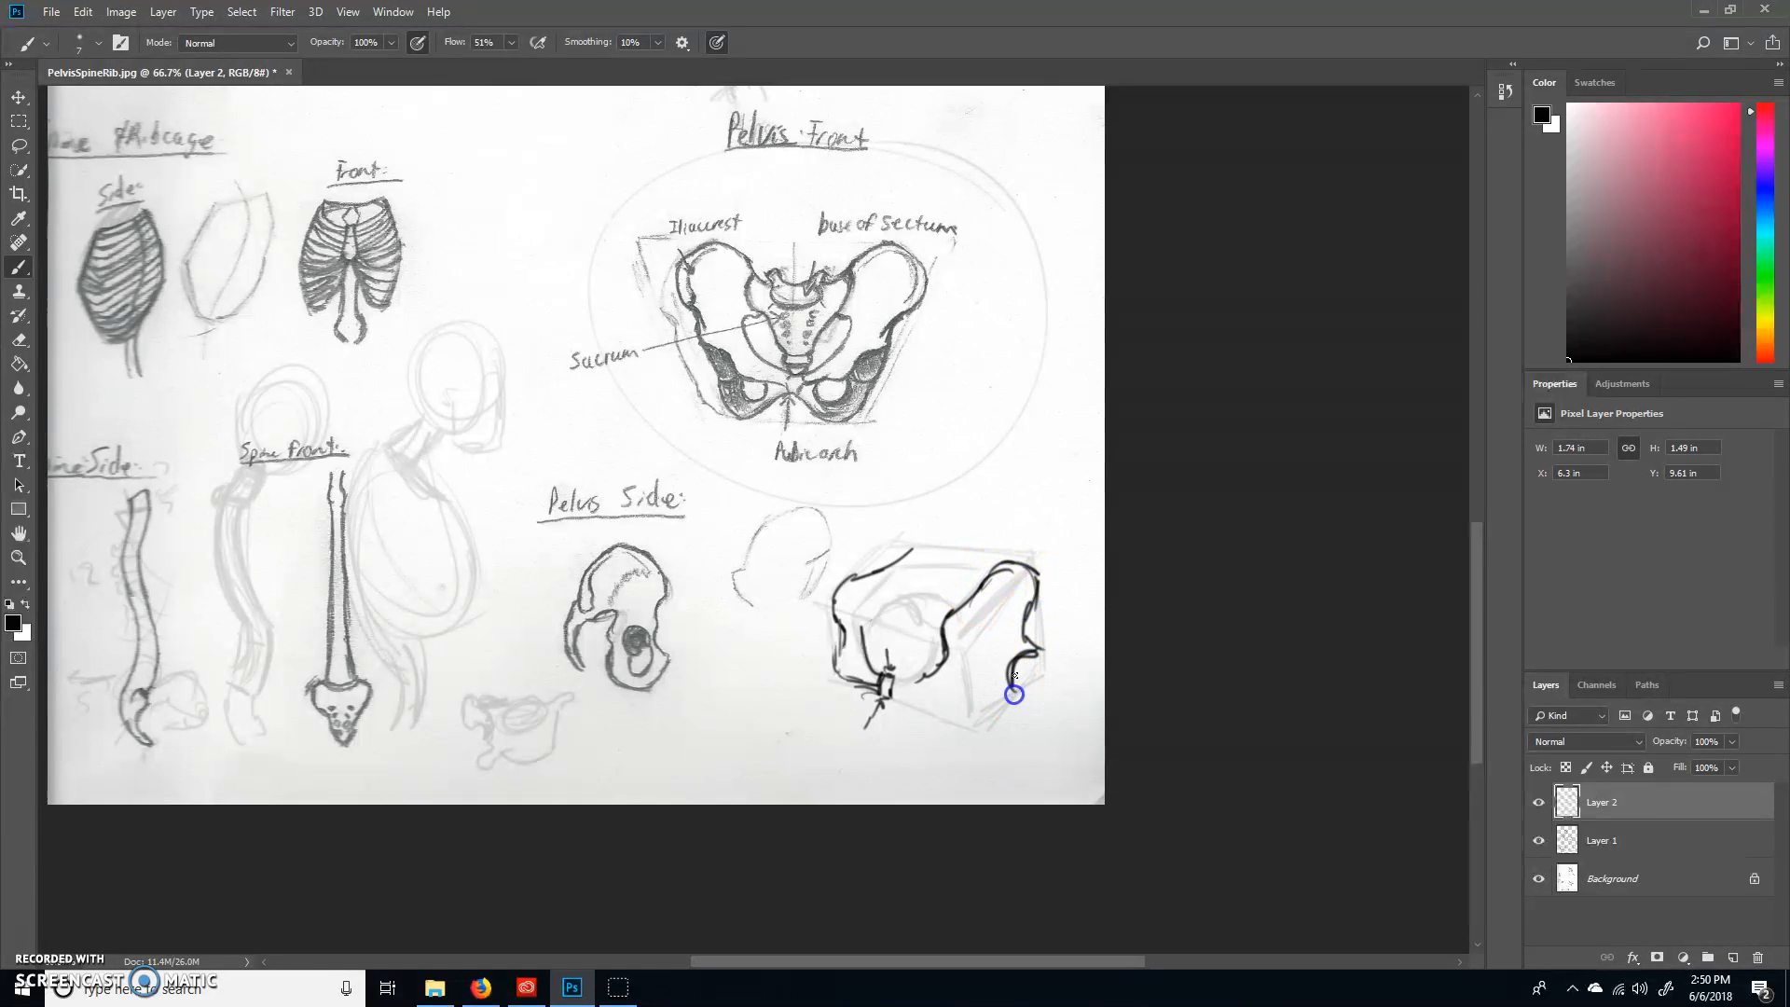
pyautogui.moveTo(1013, 693); pyautogui.dragTo(910, 693)
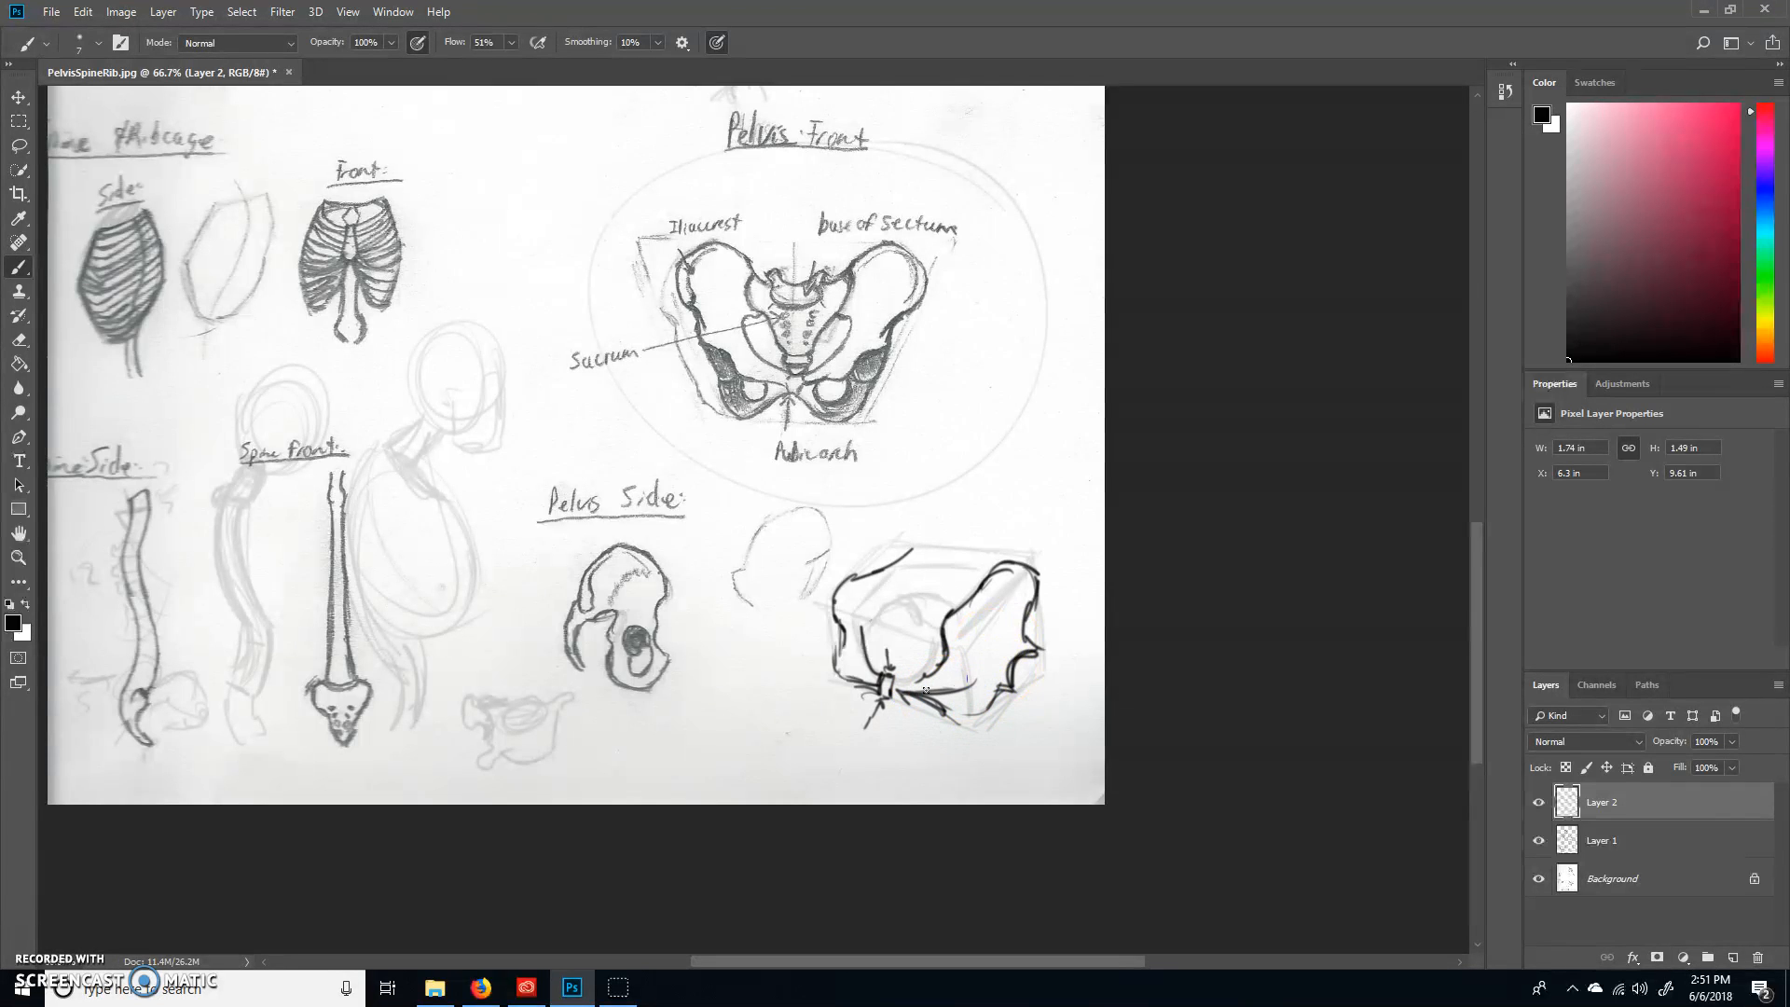
pyautogui.moveTo(901, 685); pyautogui.dragTo(970, 702)
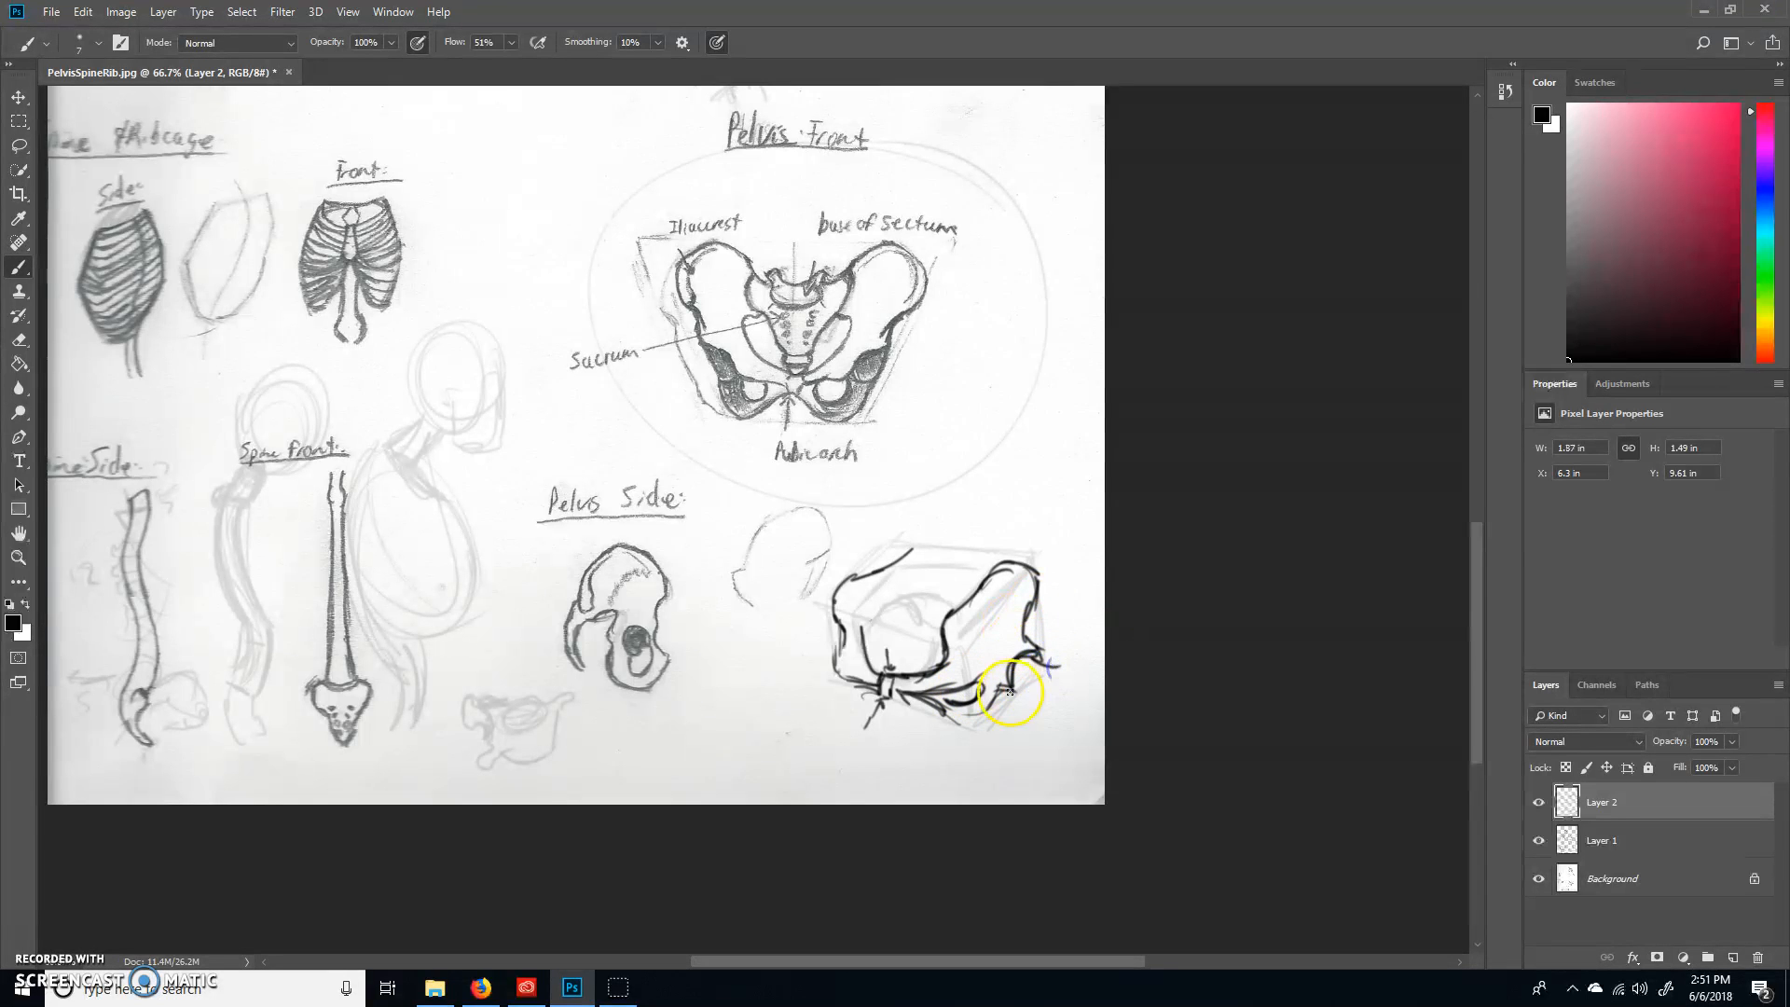
pyautogui.moveTo(1010, 691); pyautogui.dragTo(1073, 723)
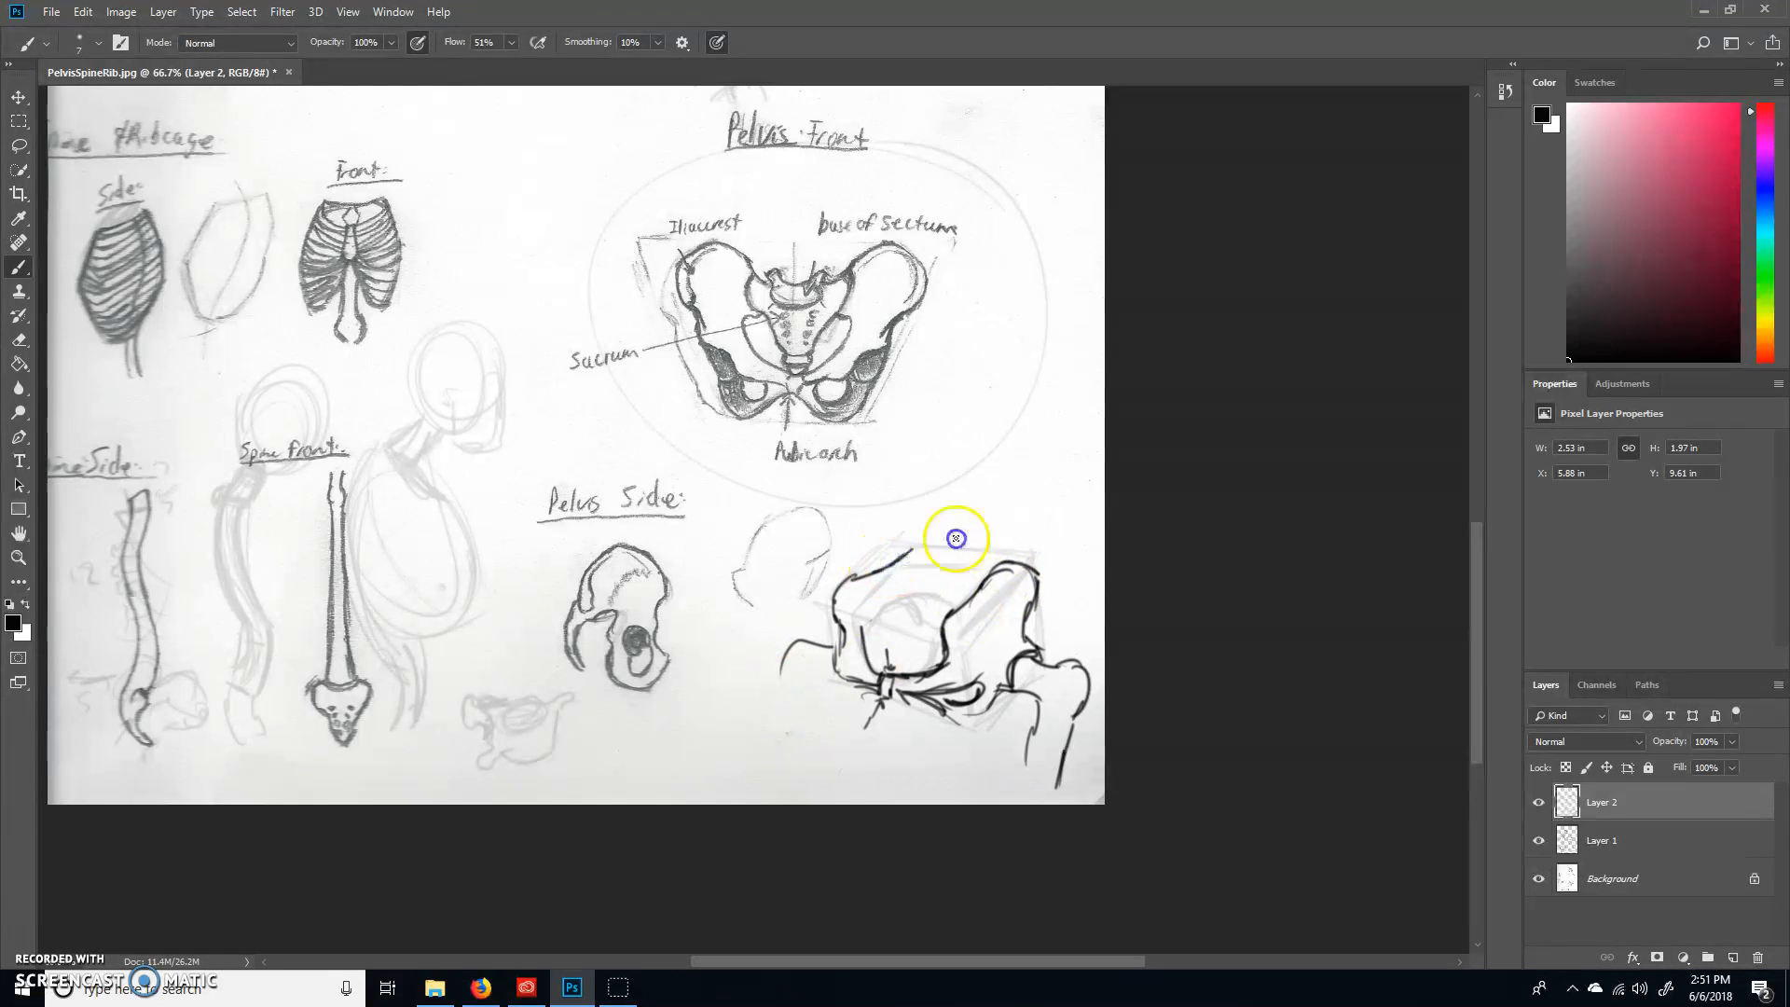
# Step: Strengthen the pelvis top contour and add inner detail and shading strokes
pyautogui.moveTo(956, 538); pyautogui.dragTo(991, 560)
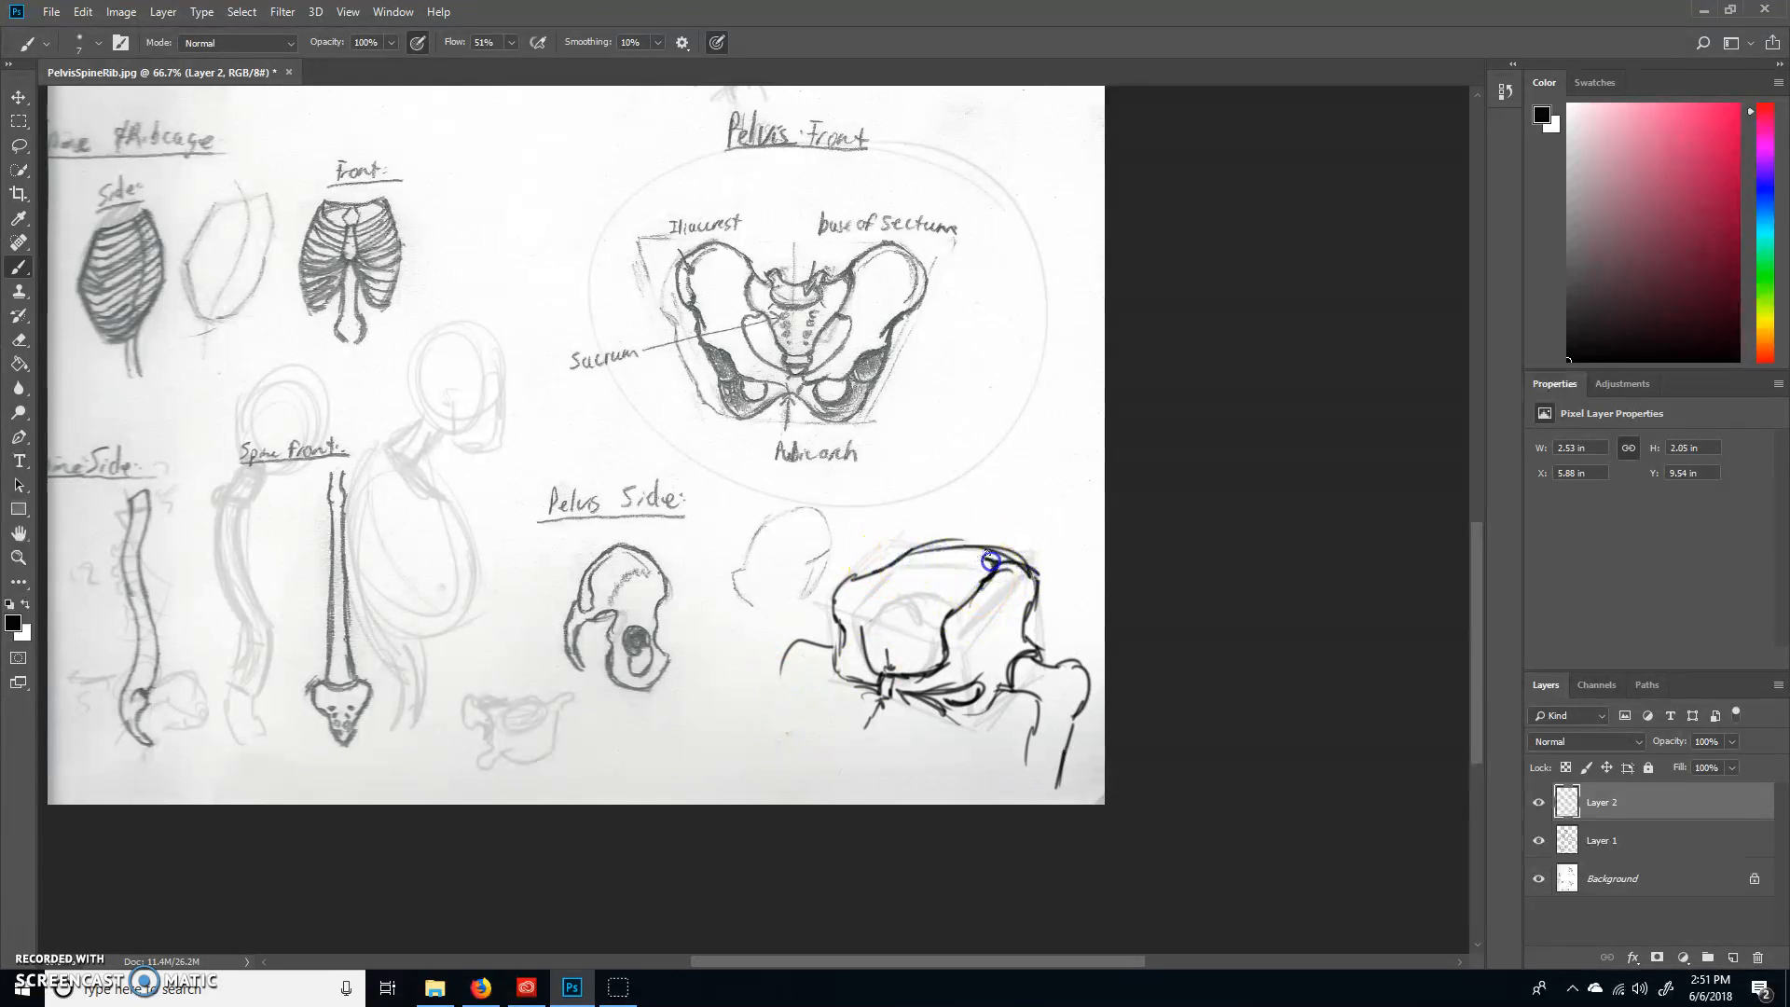
pyautogui.moveTo(993, 559); pyautogui.dragTo(1063, 621)
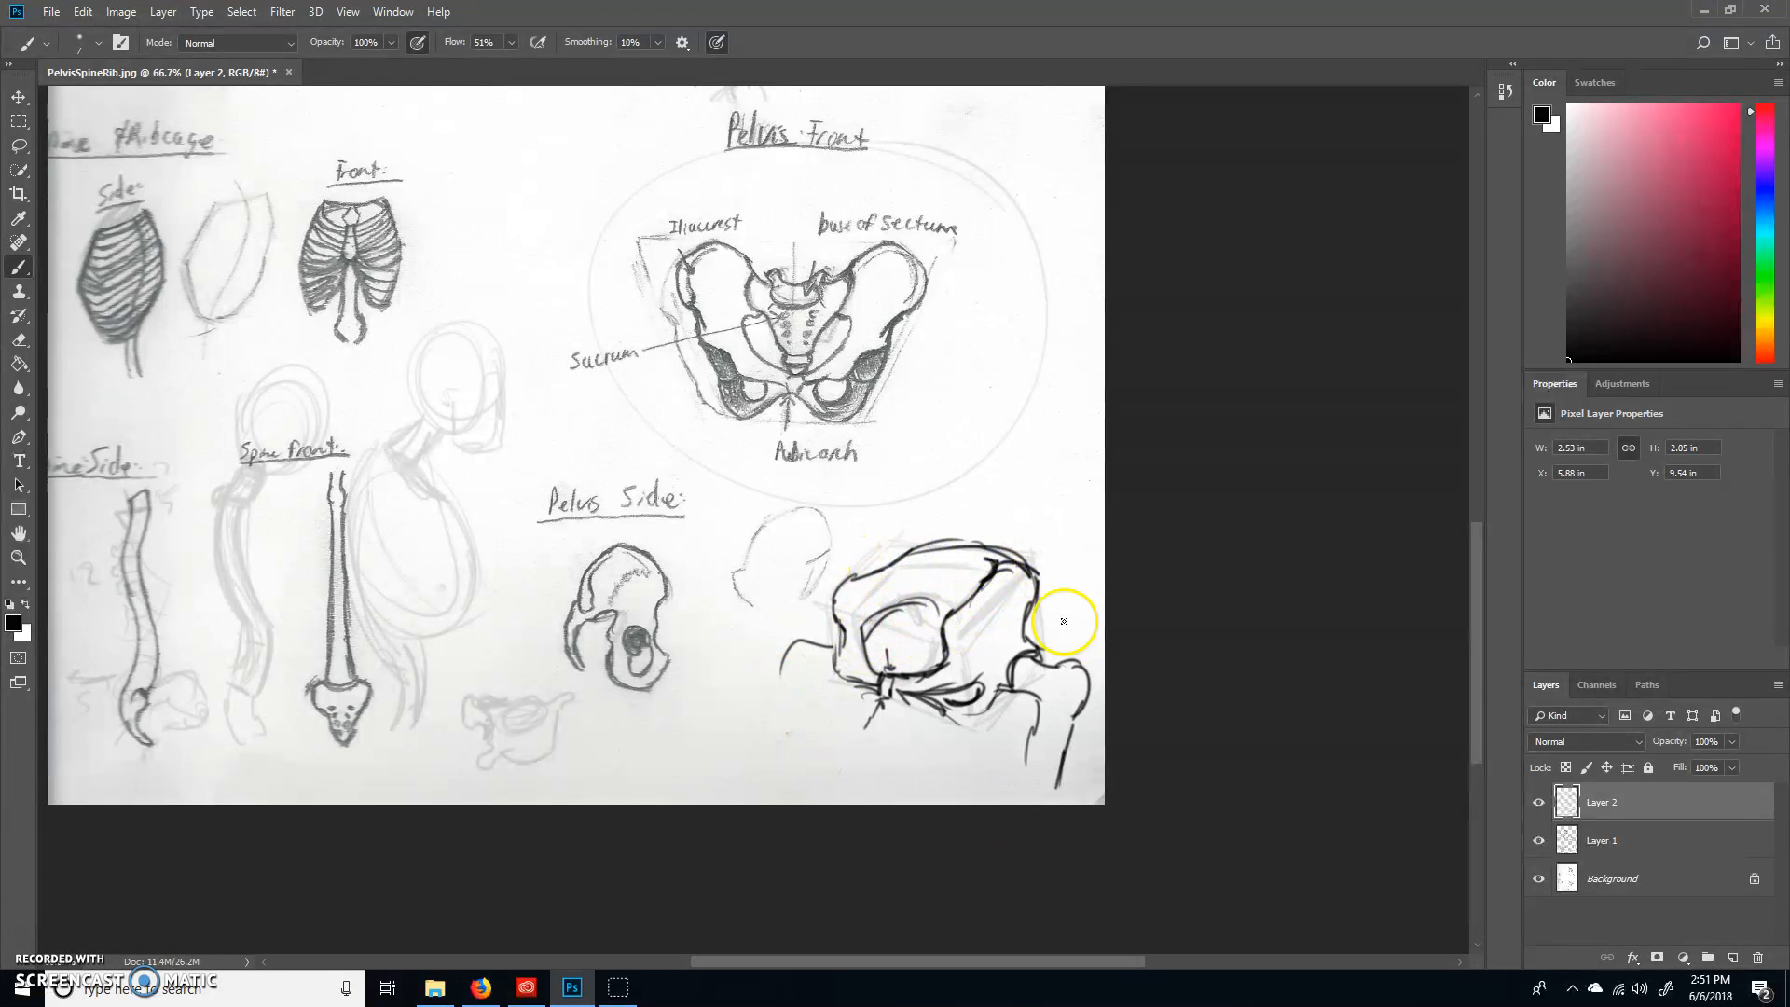
pyautogui.moveTo(1062, 622); pyautogui.dragTo(941, 708)
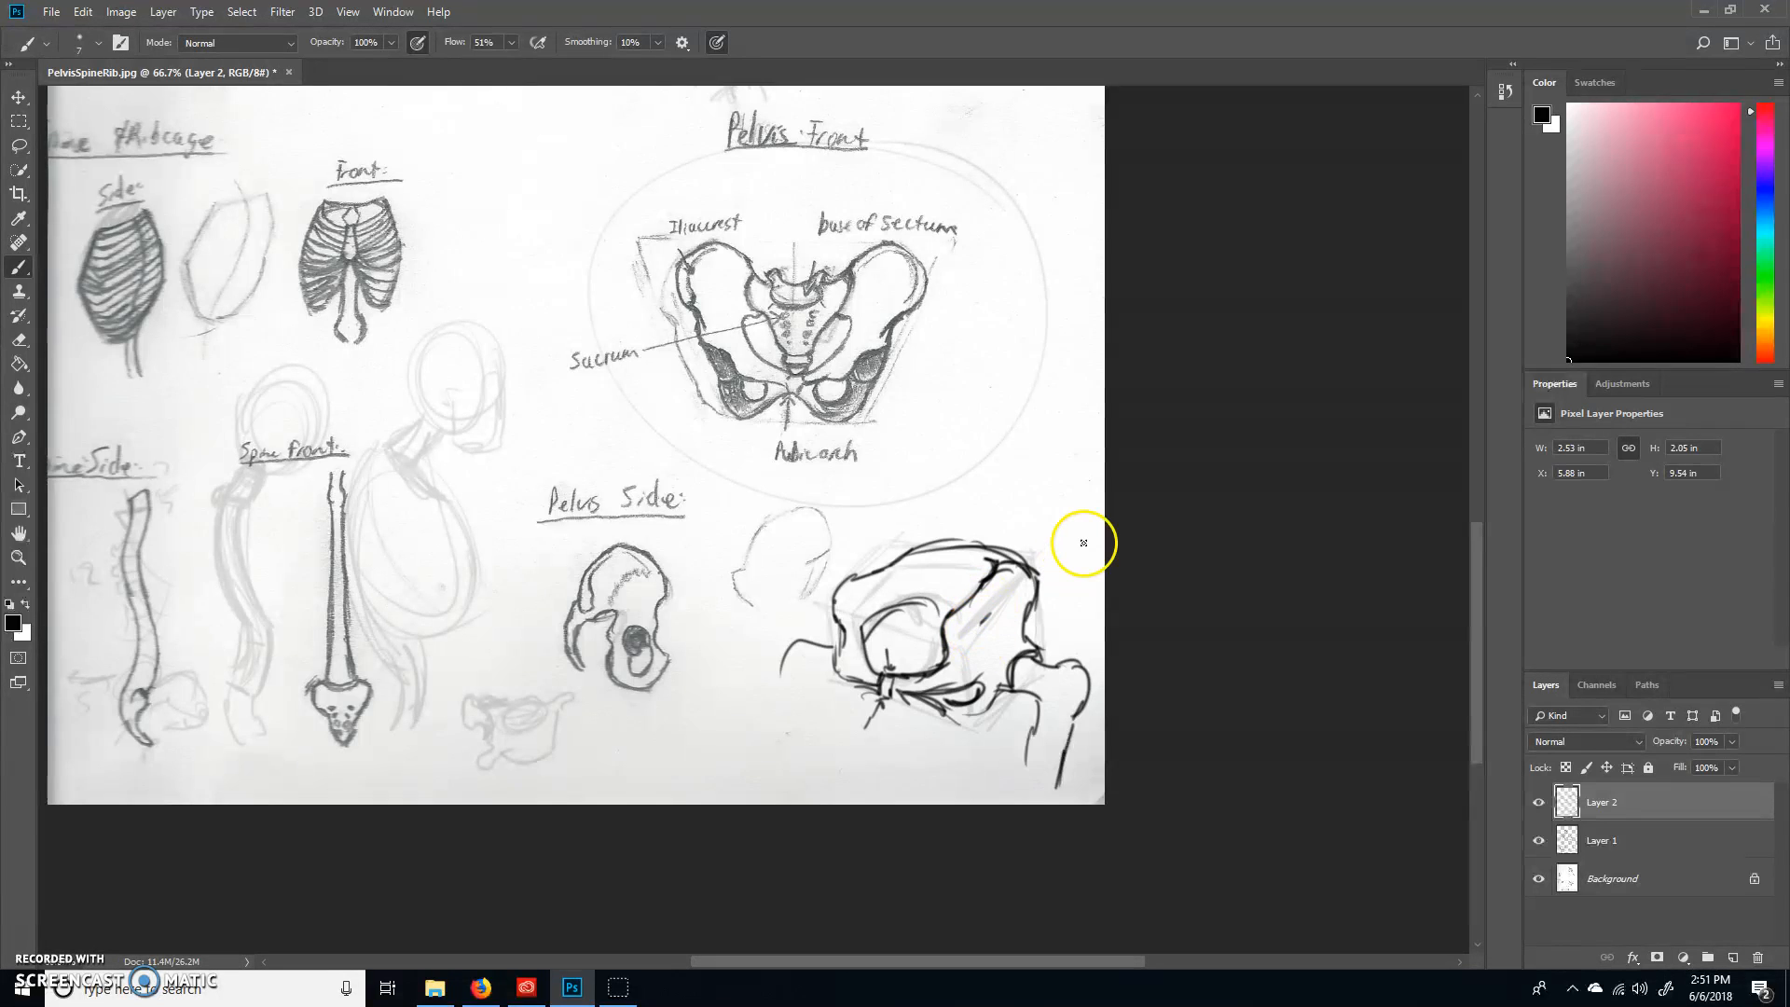
# Step: Draw ovals around the organ and rib cage sketches higher on the page, returning to the pelvis view
pyautogui.moveTo(1083, 544); pyautogui.dragTo(919, 696)
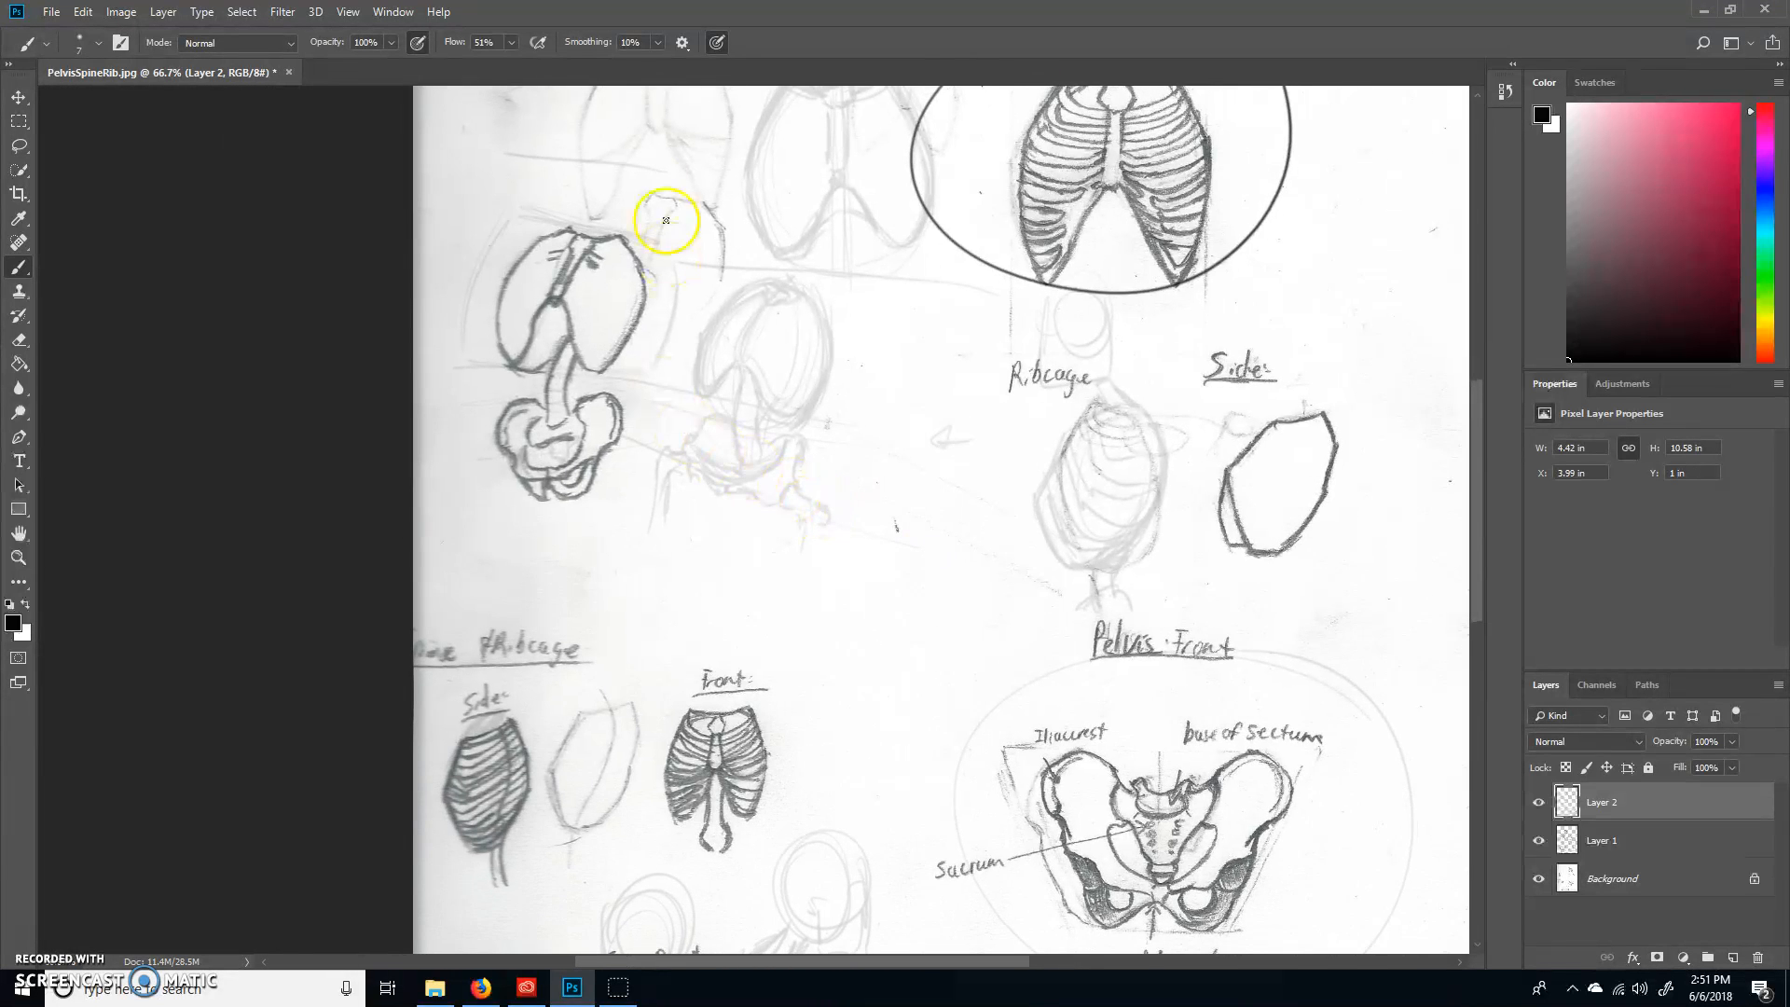
pyautogui.moveTo(666, 220); pyautogui.dragTo(469, 371)
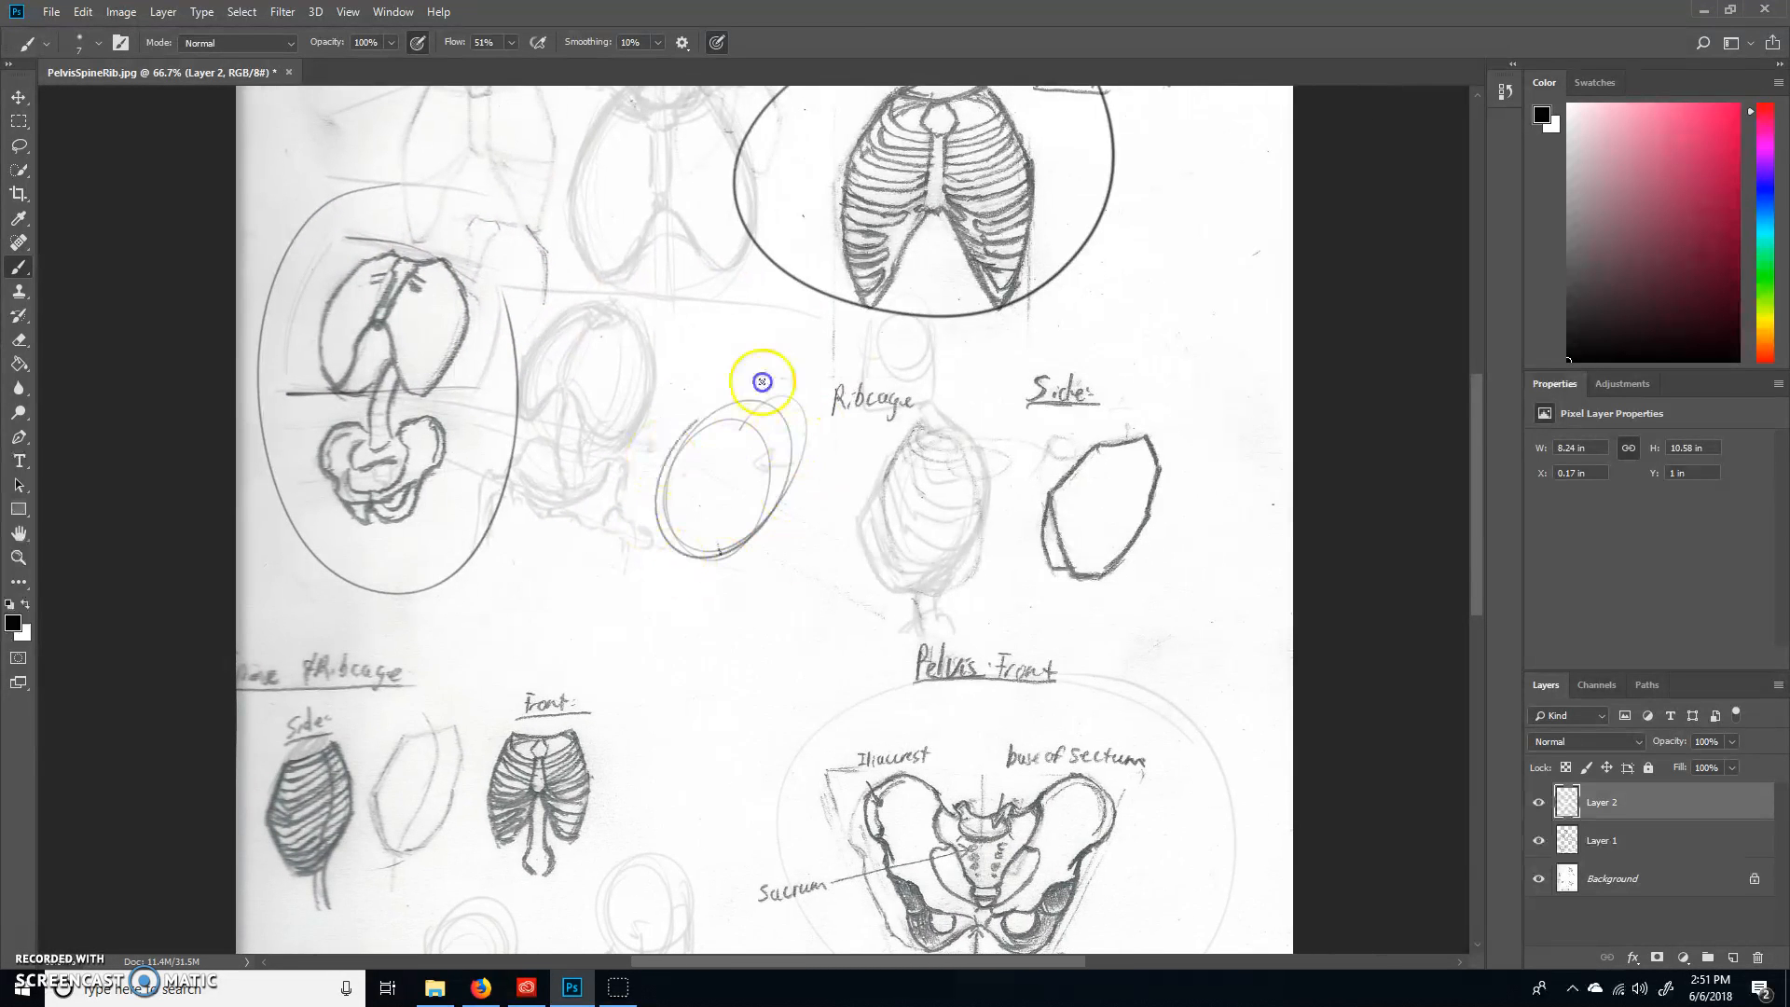
pyautogui.moveTo(762, 382); pyautogui.dragTo(816, 519)
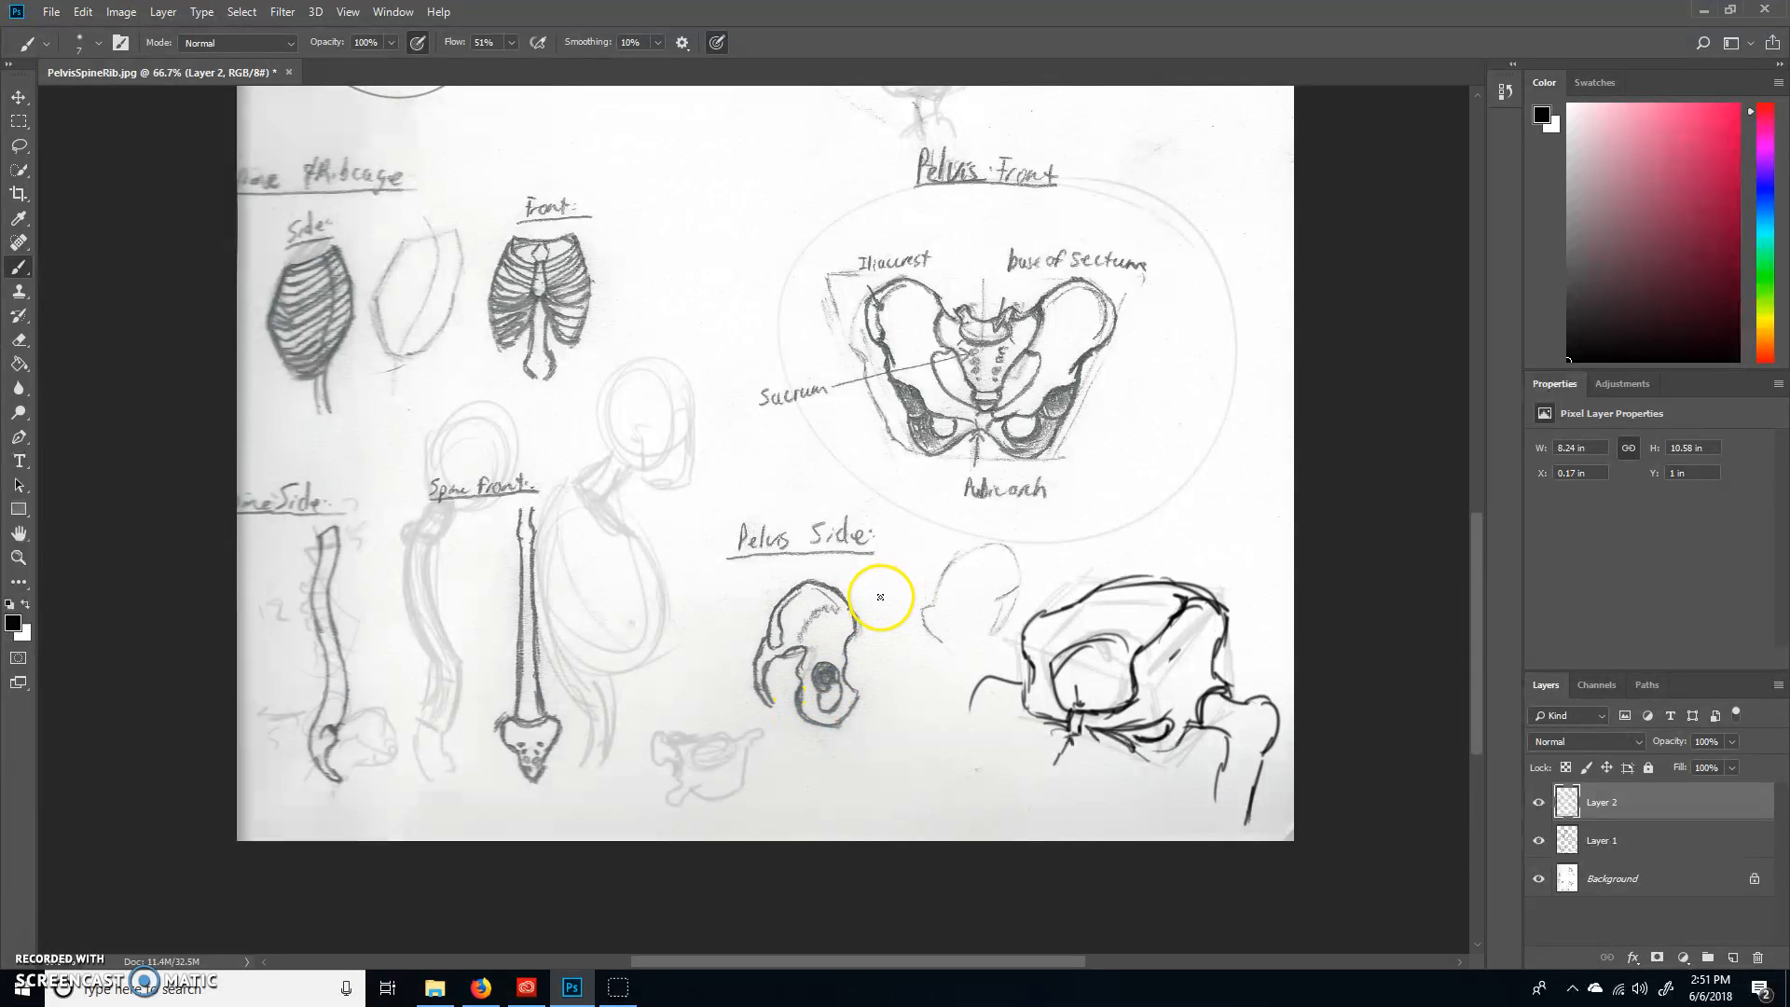
pyautogui.moveTo(865, 615)
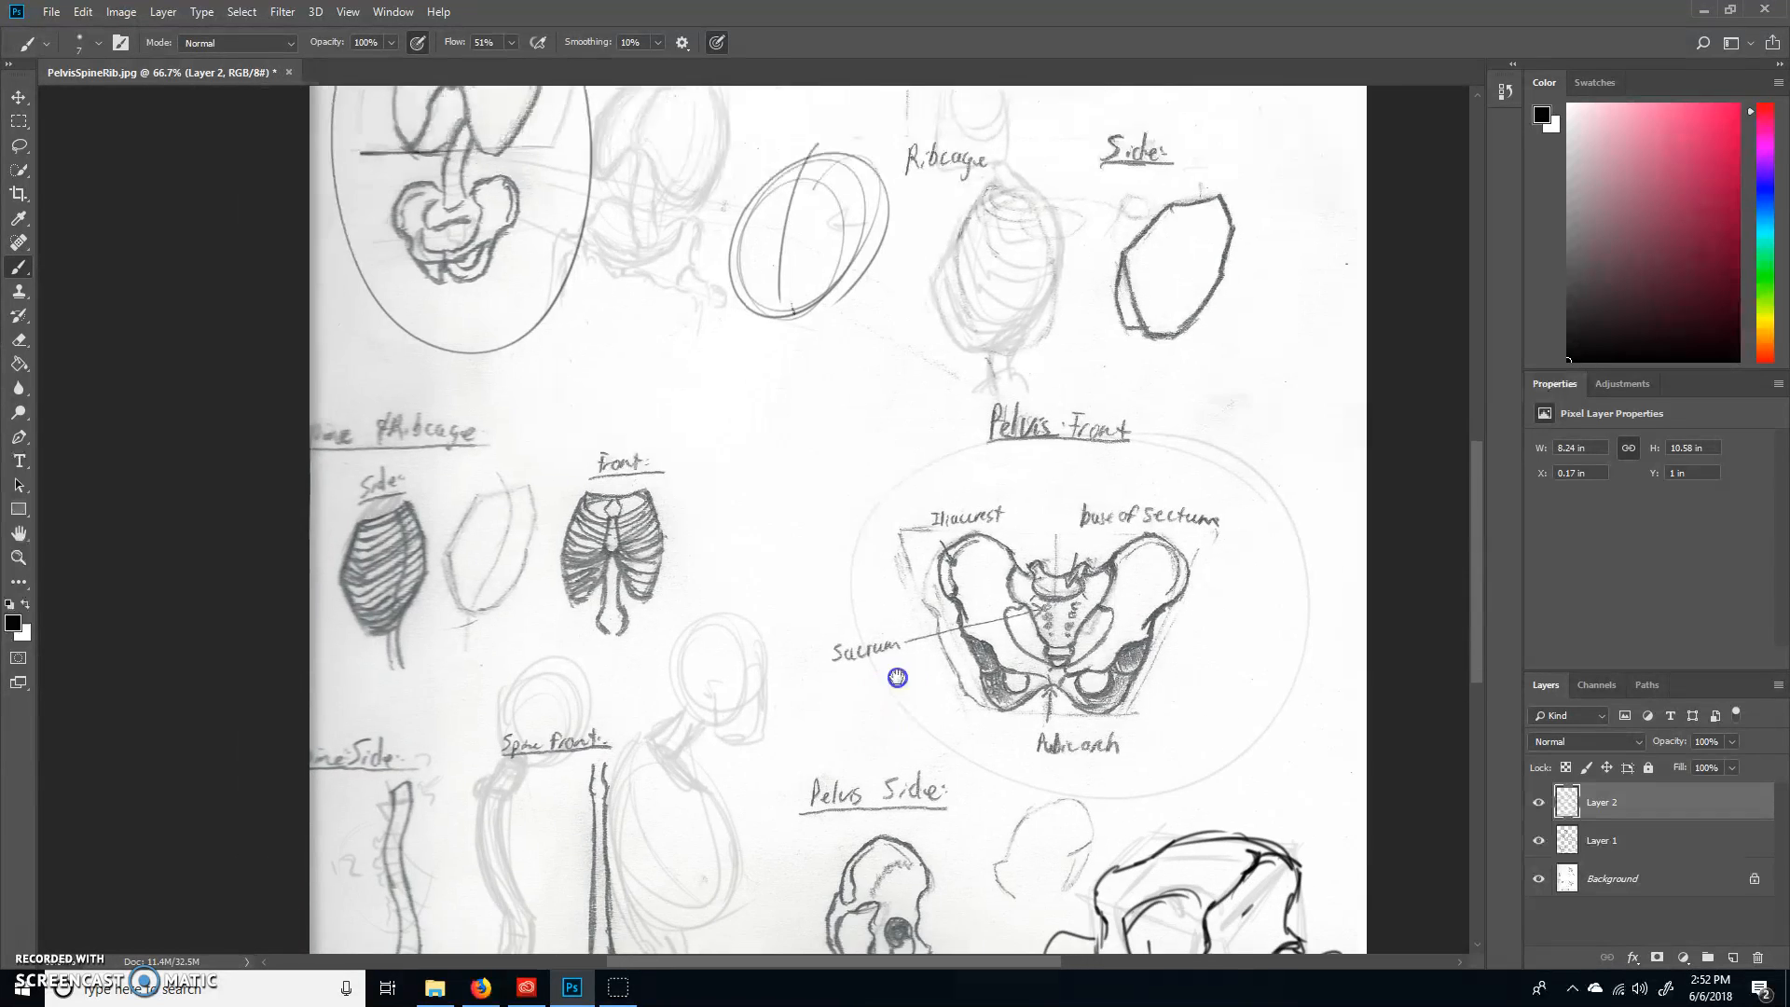
# Step: Sketch a standing skeleton's skull, spine, shoulders, arm and upper leg bones, with axis lines across the front pelvis
pyautogui.moveTo(897, 677); pyautogui.dragTo(814, 570)
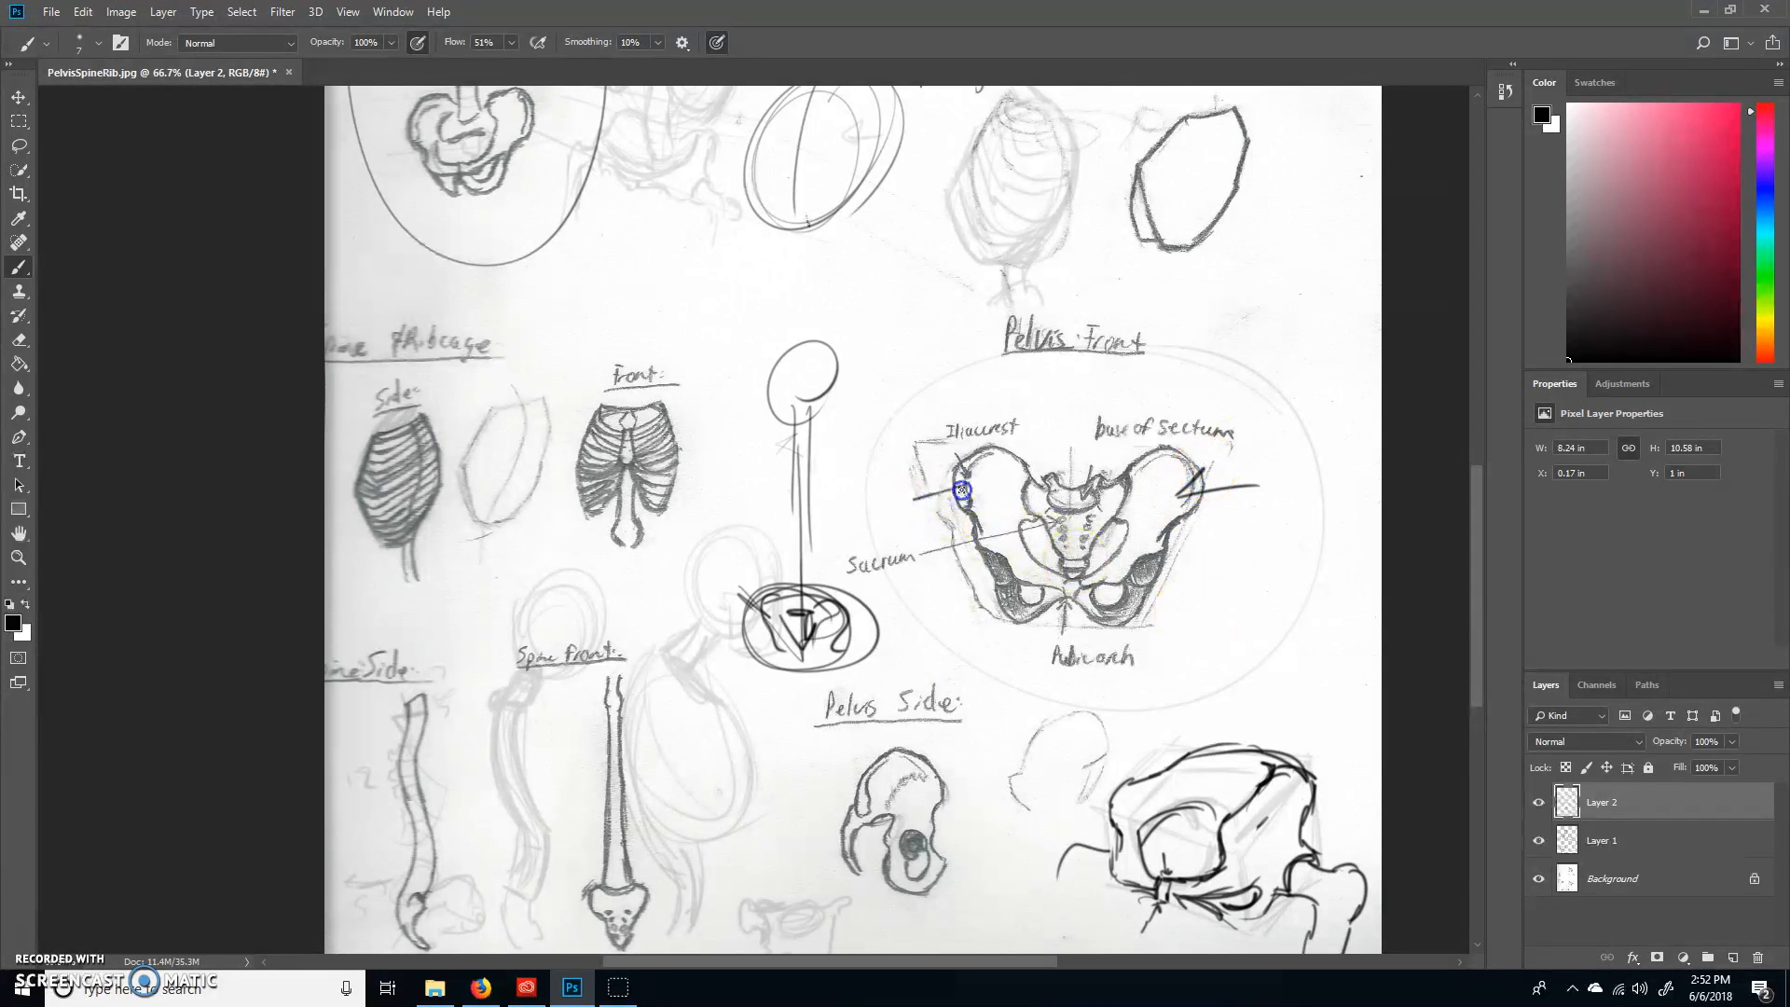
pyautogui.moveTo(963, 491); pyautogui.dragTo(1214, 488)
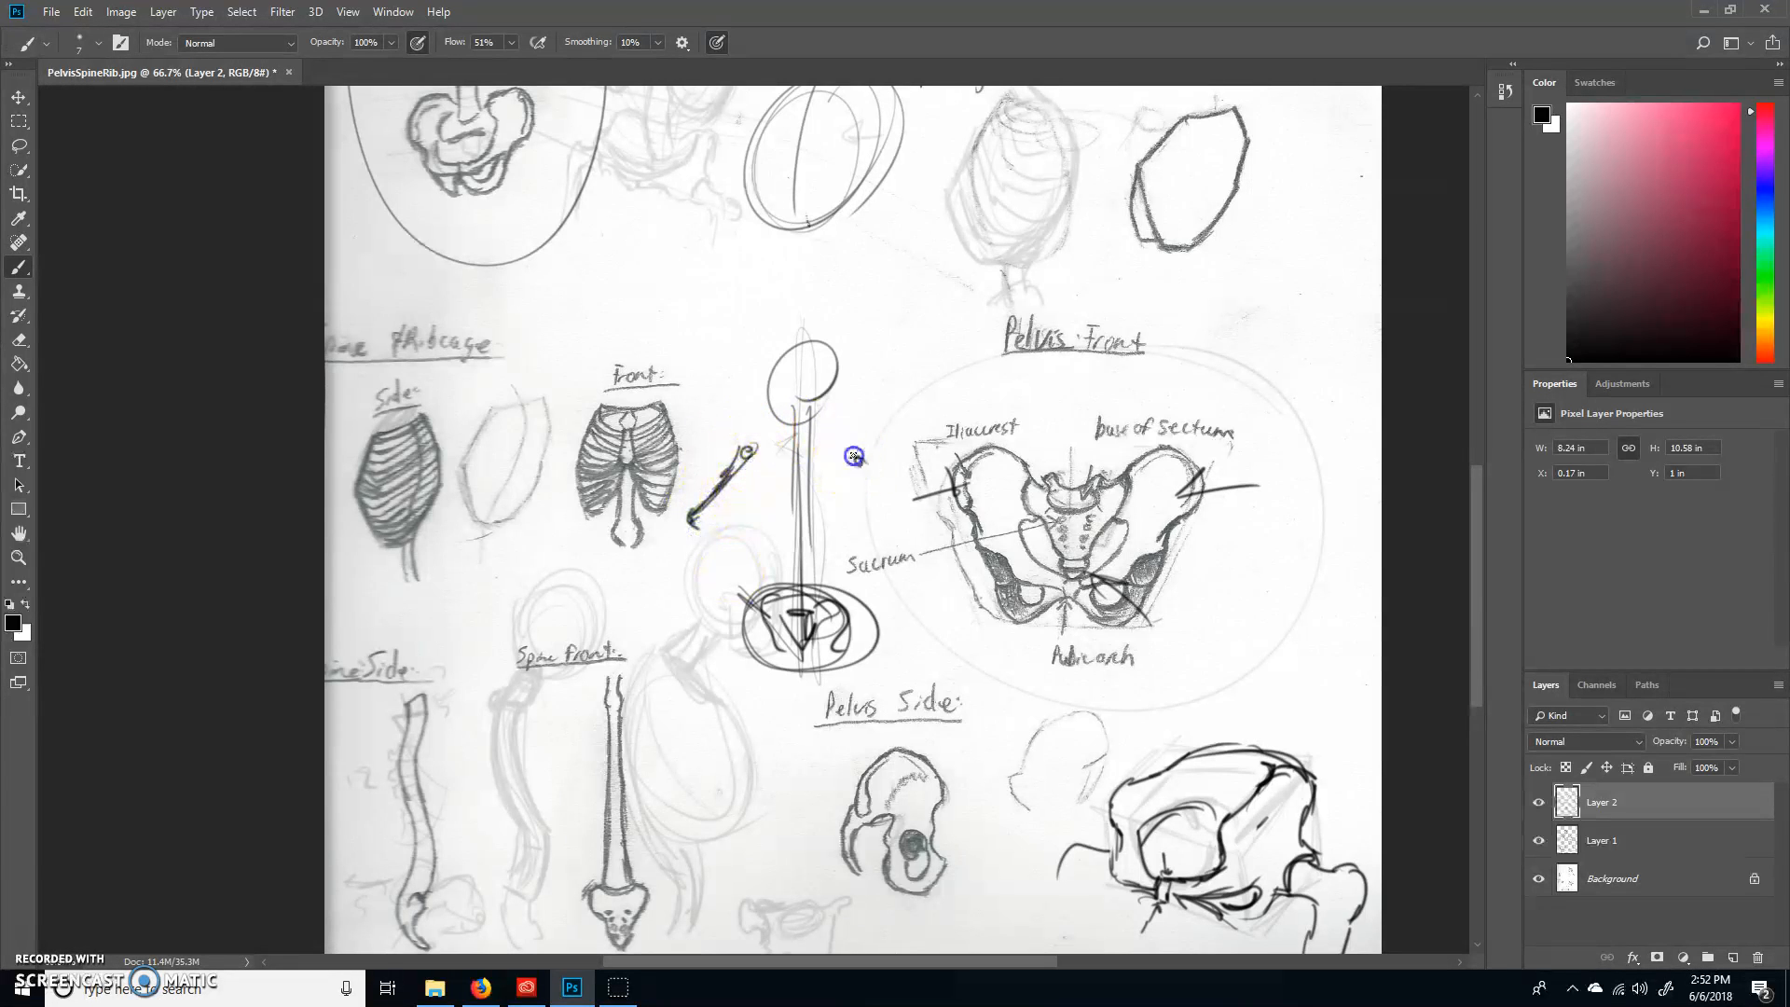
pyautogui.moveTo(854, 456); pyautogui.dragTo(684, 538)
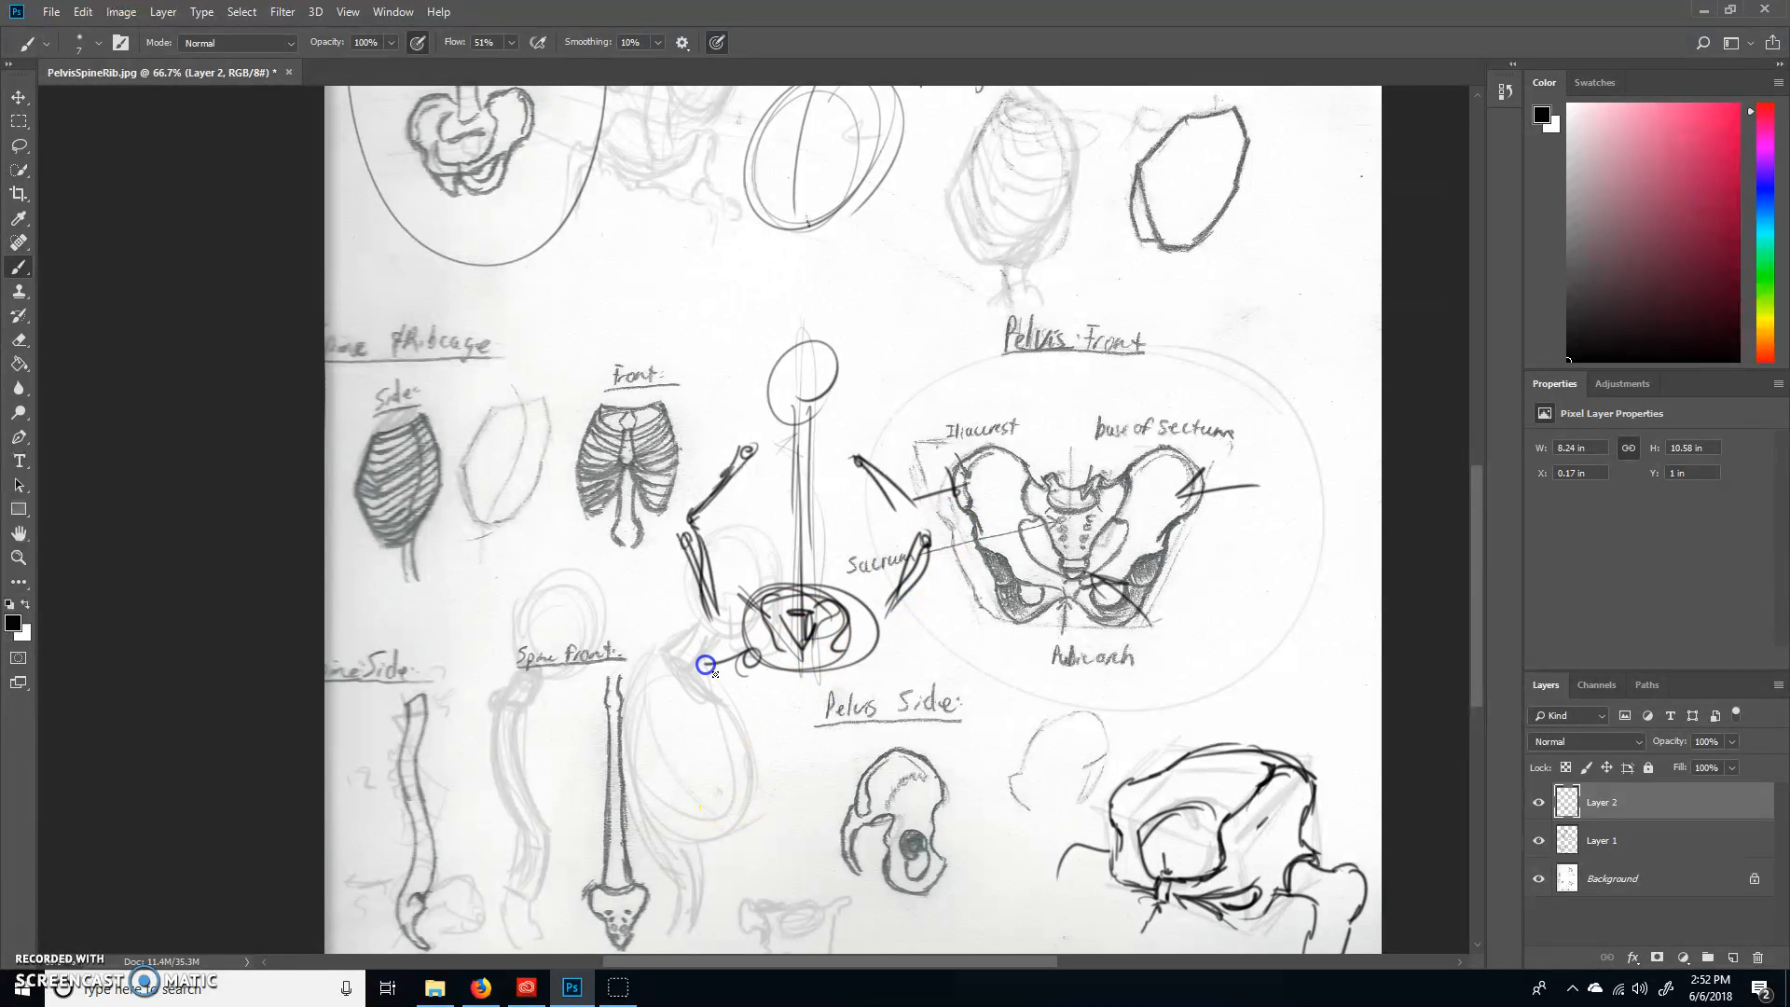
pyautogui.moveTo(705, 665); pyautogui.dragTo(879, 651)
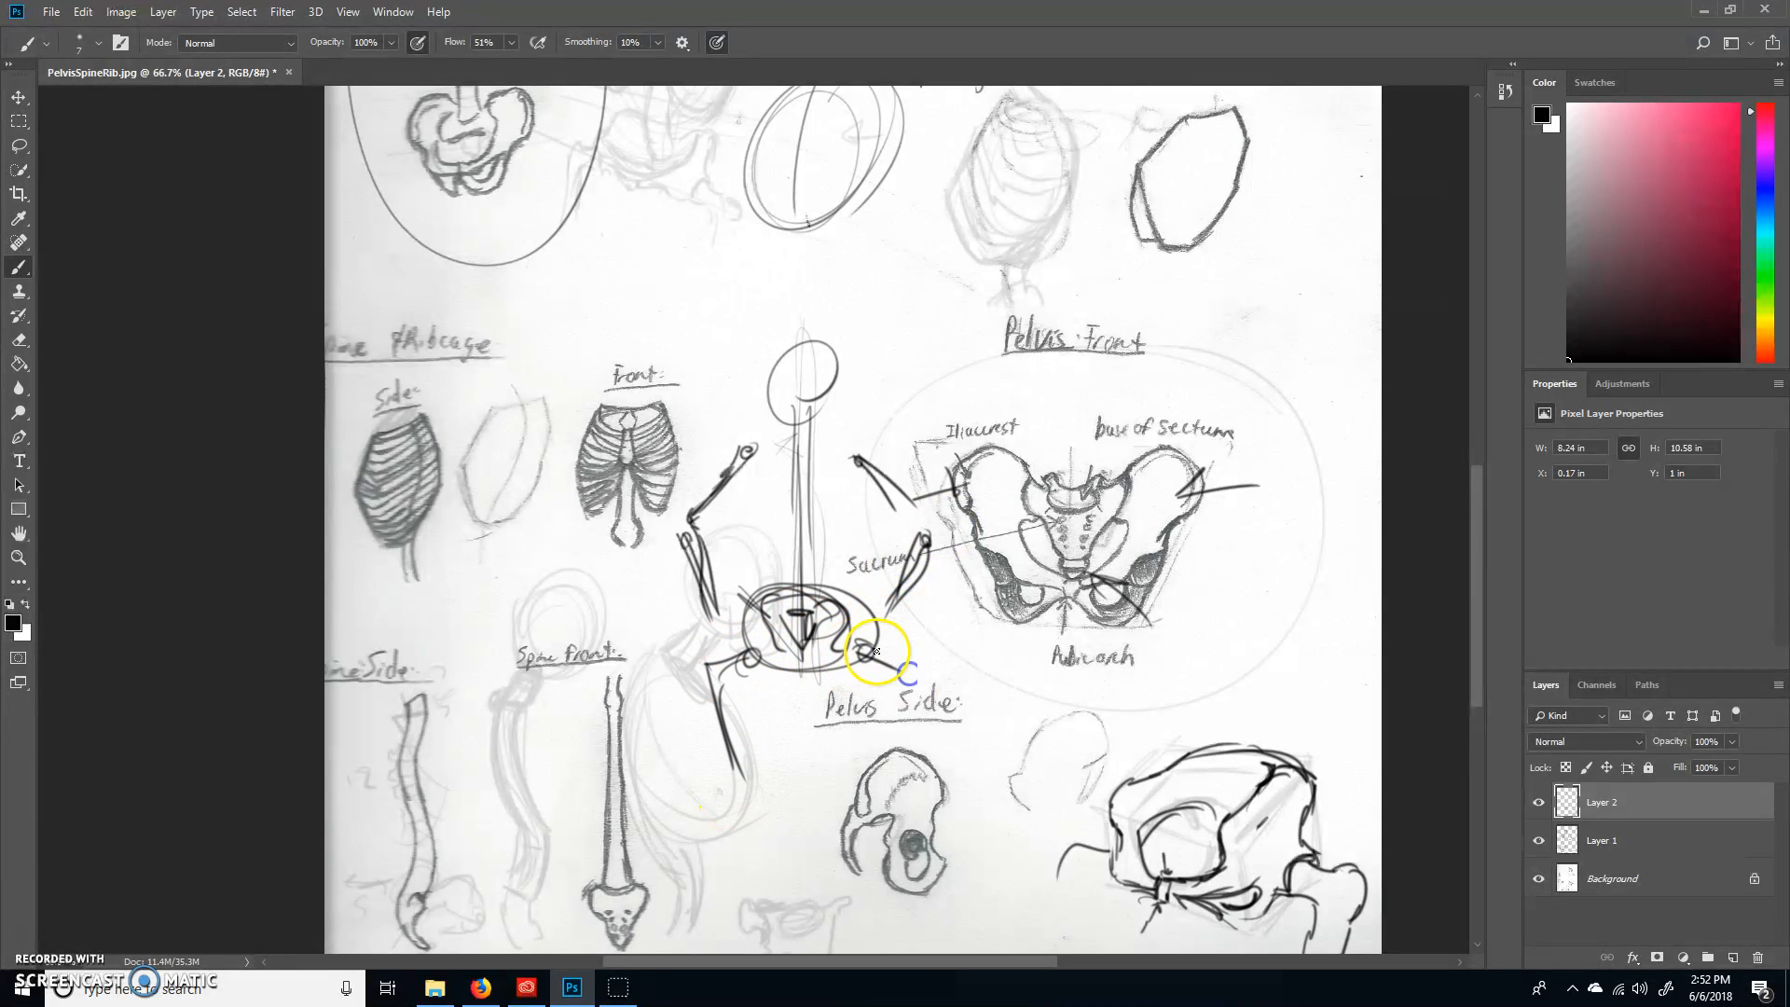
pyautogui.moveTo(879, 645); pyautogui.dragTo(732, 825)
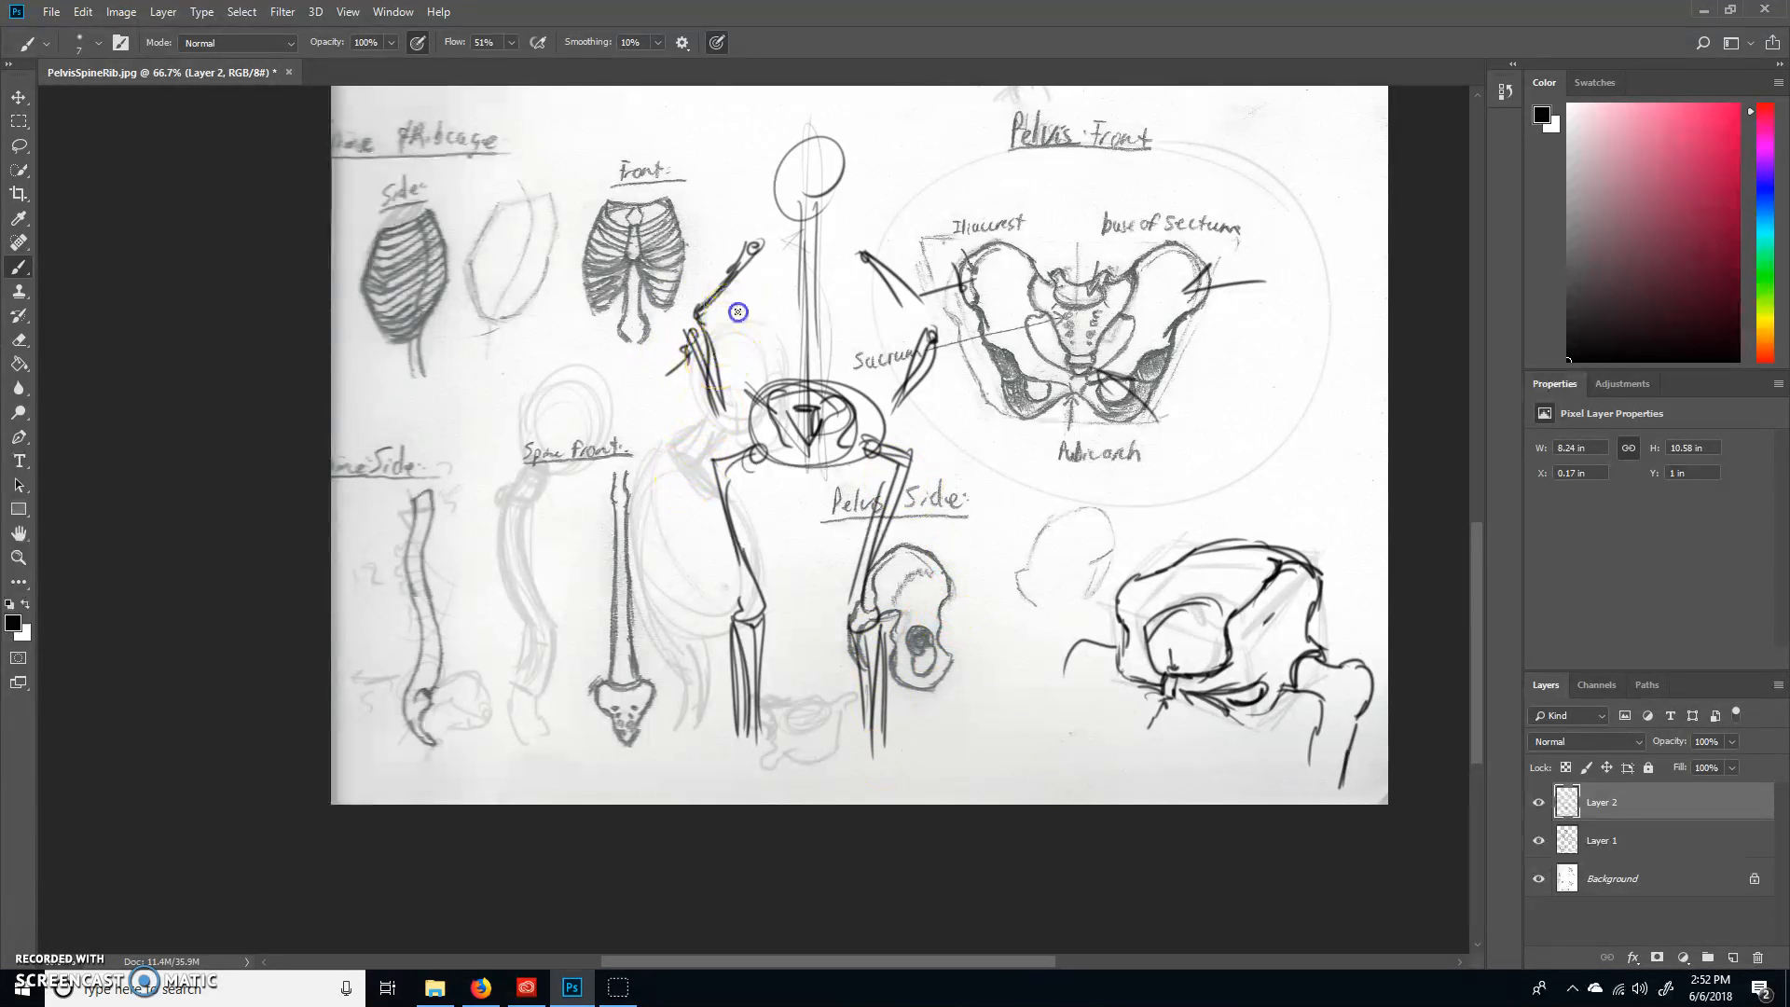
# Step: Refine the skeleton's shoulder bone and add ball joints at the hips, then bring the upper page into view
pyautogui.moveTo(738, 312); pyautogui.dragTo(713, 393)
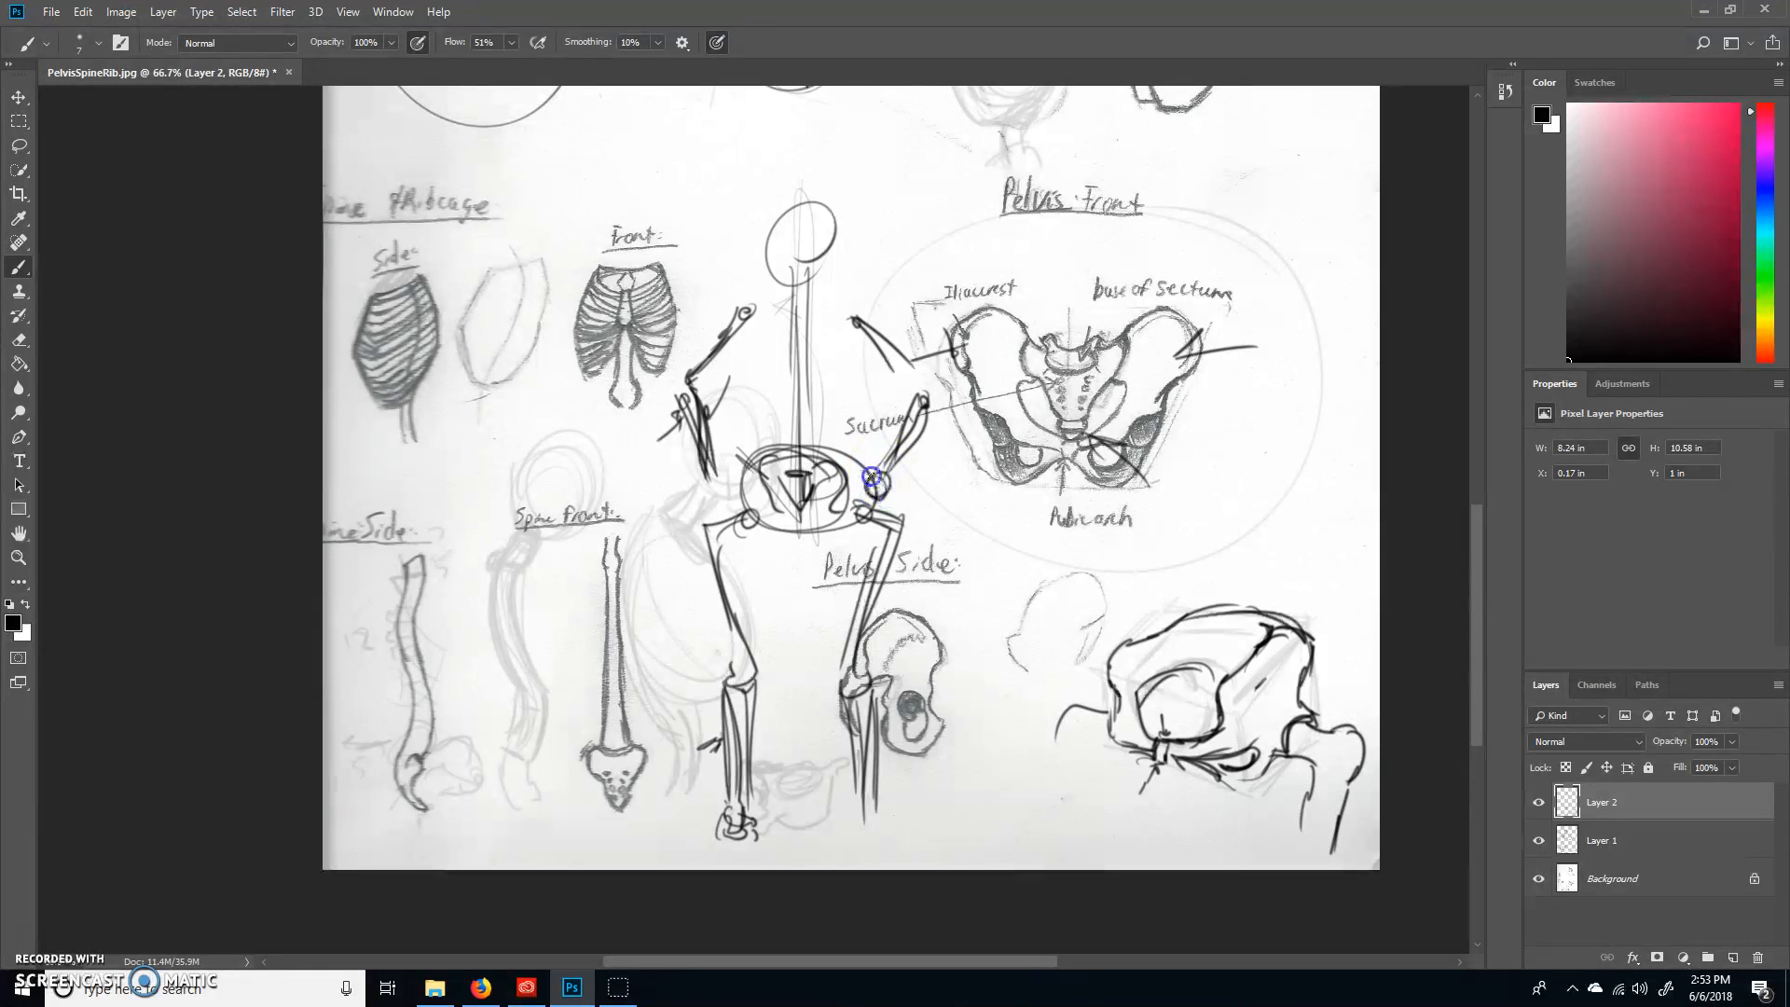
pyautogui.moveTo(874, 479); pyautogui.dragTo(925, 428)
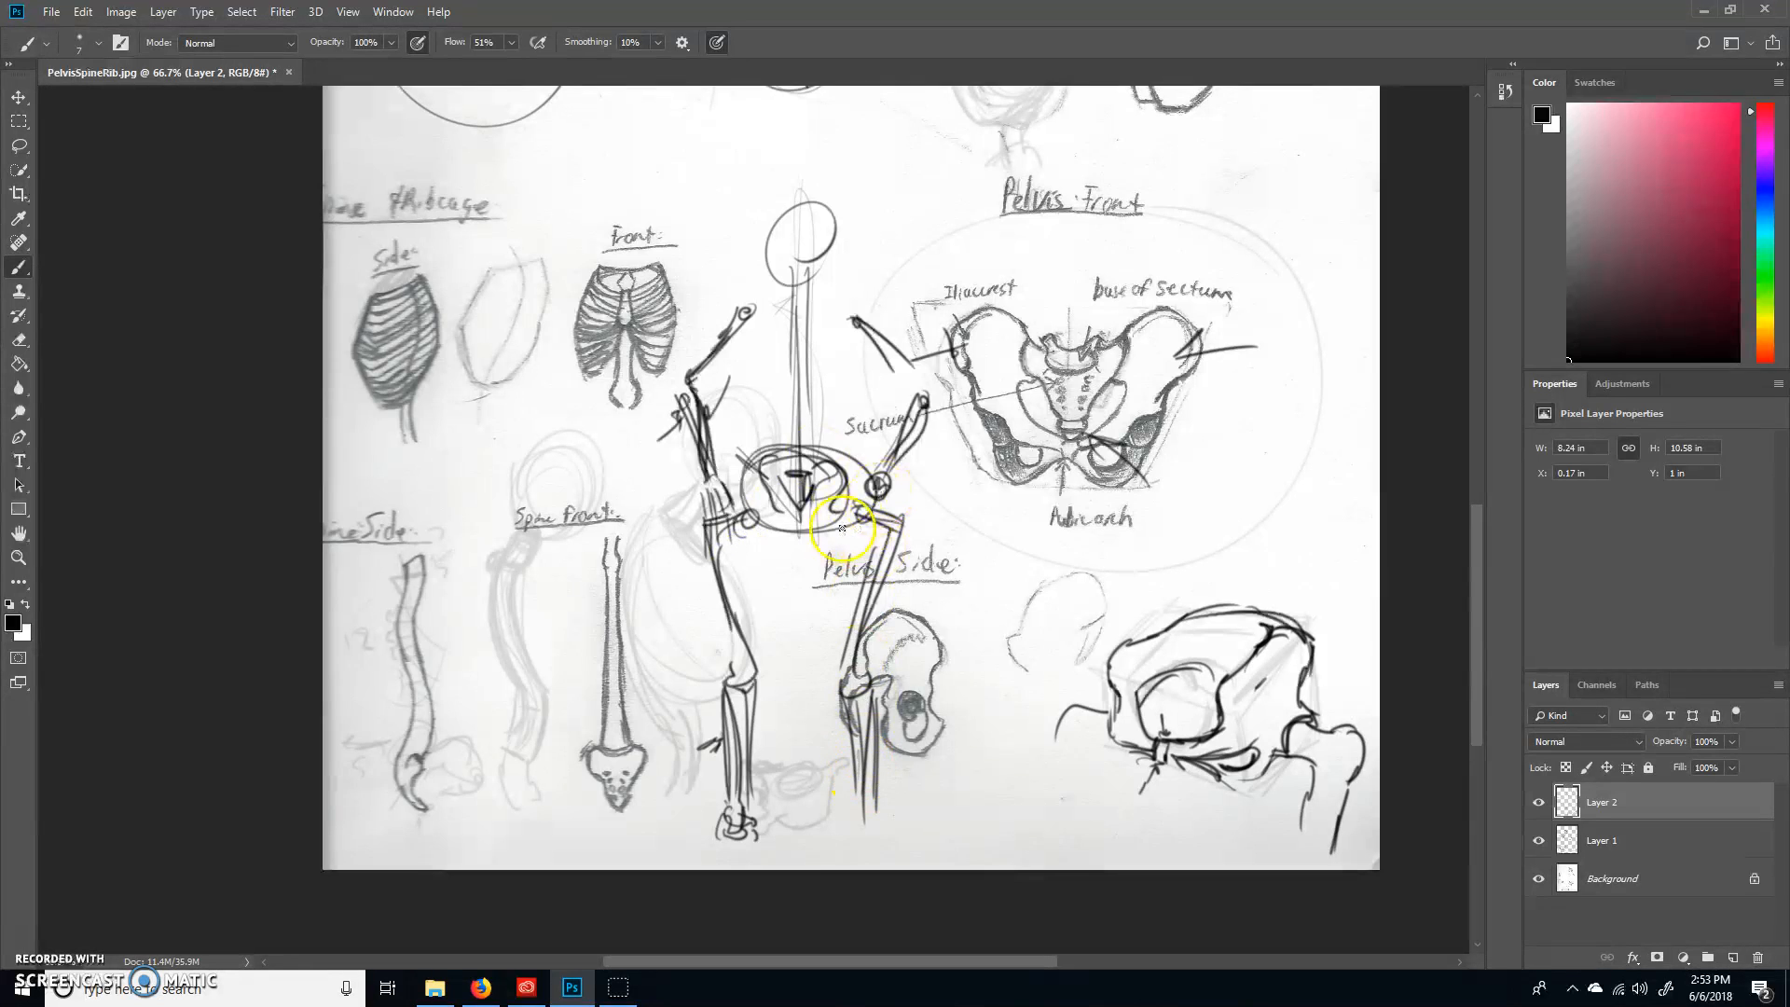
pyautogui.scroll(-3)
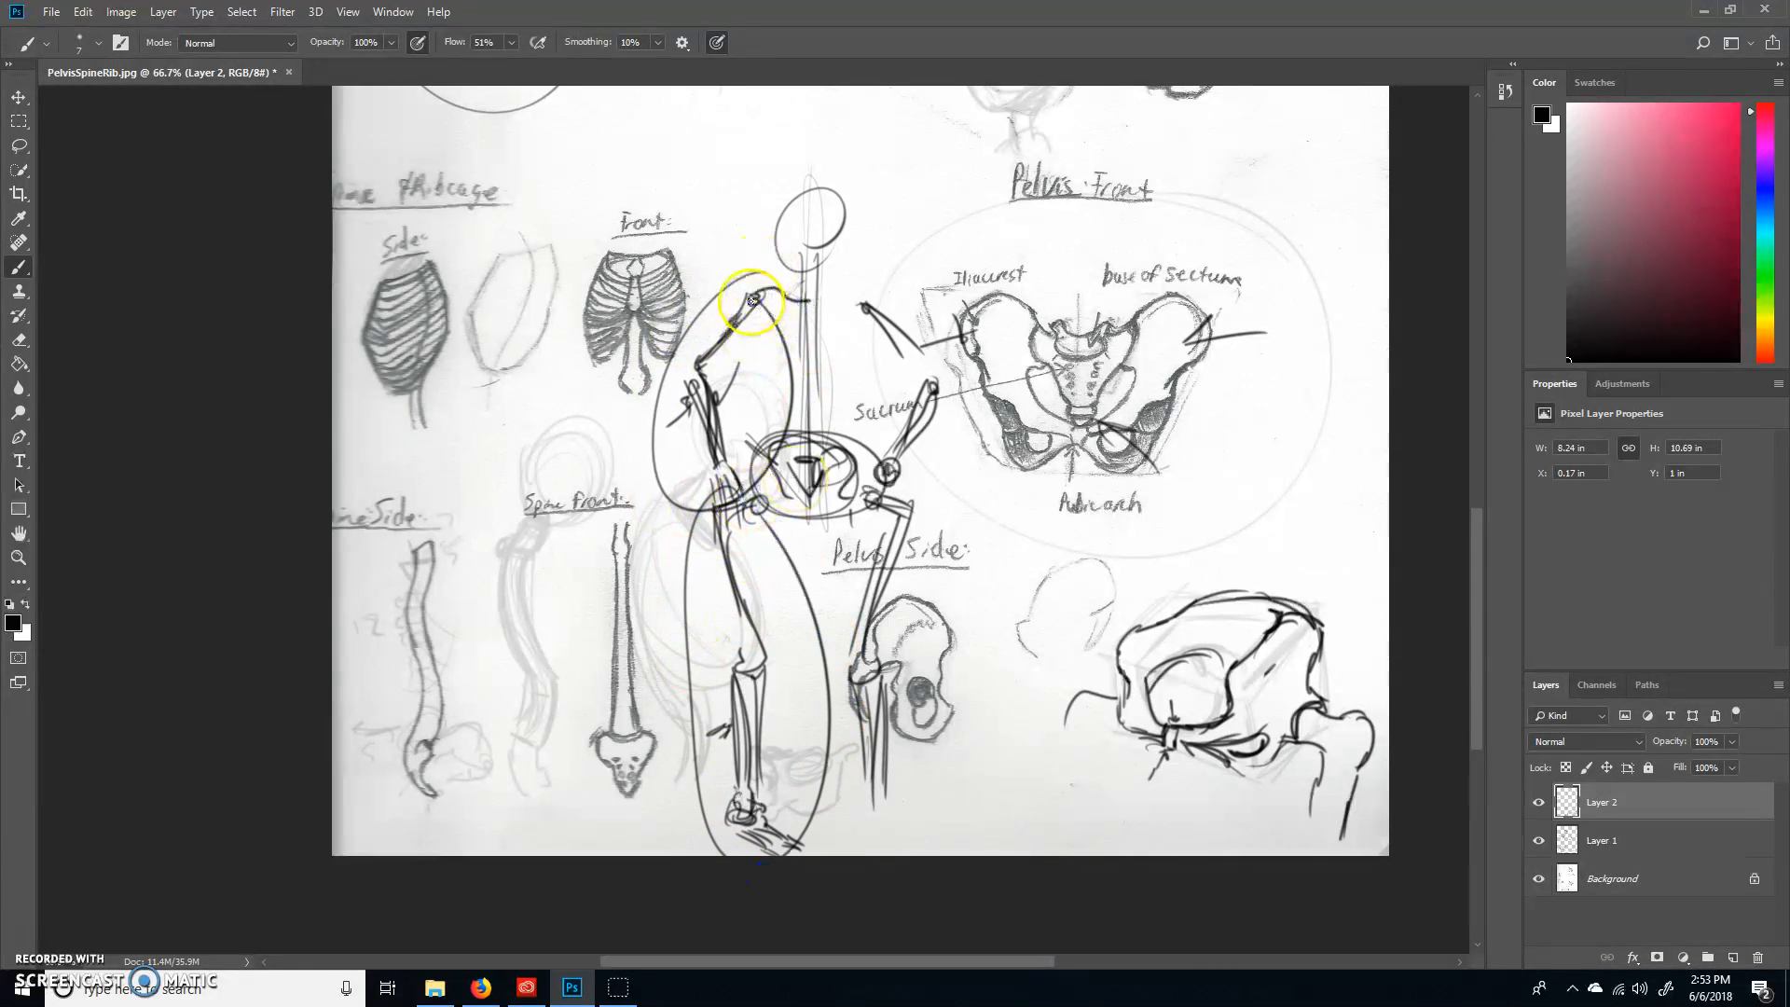
pyautogui.moveTo(752, 300); pyautogui.dragTo(873, 305)
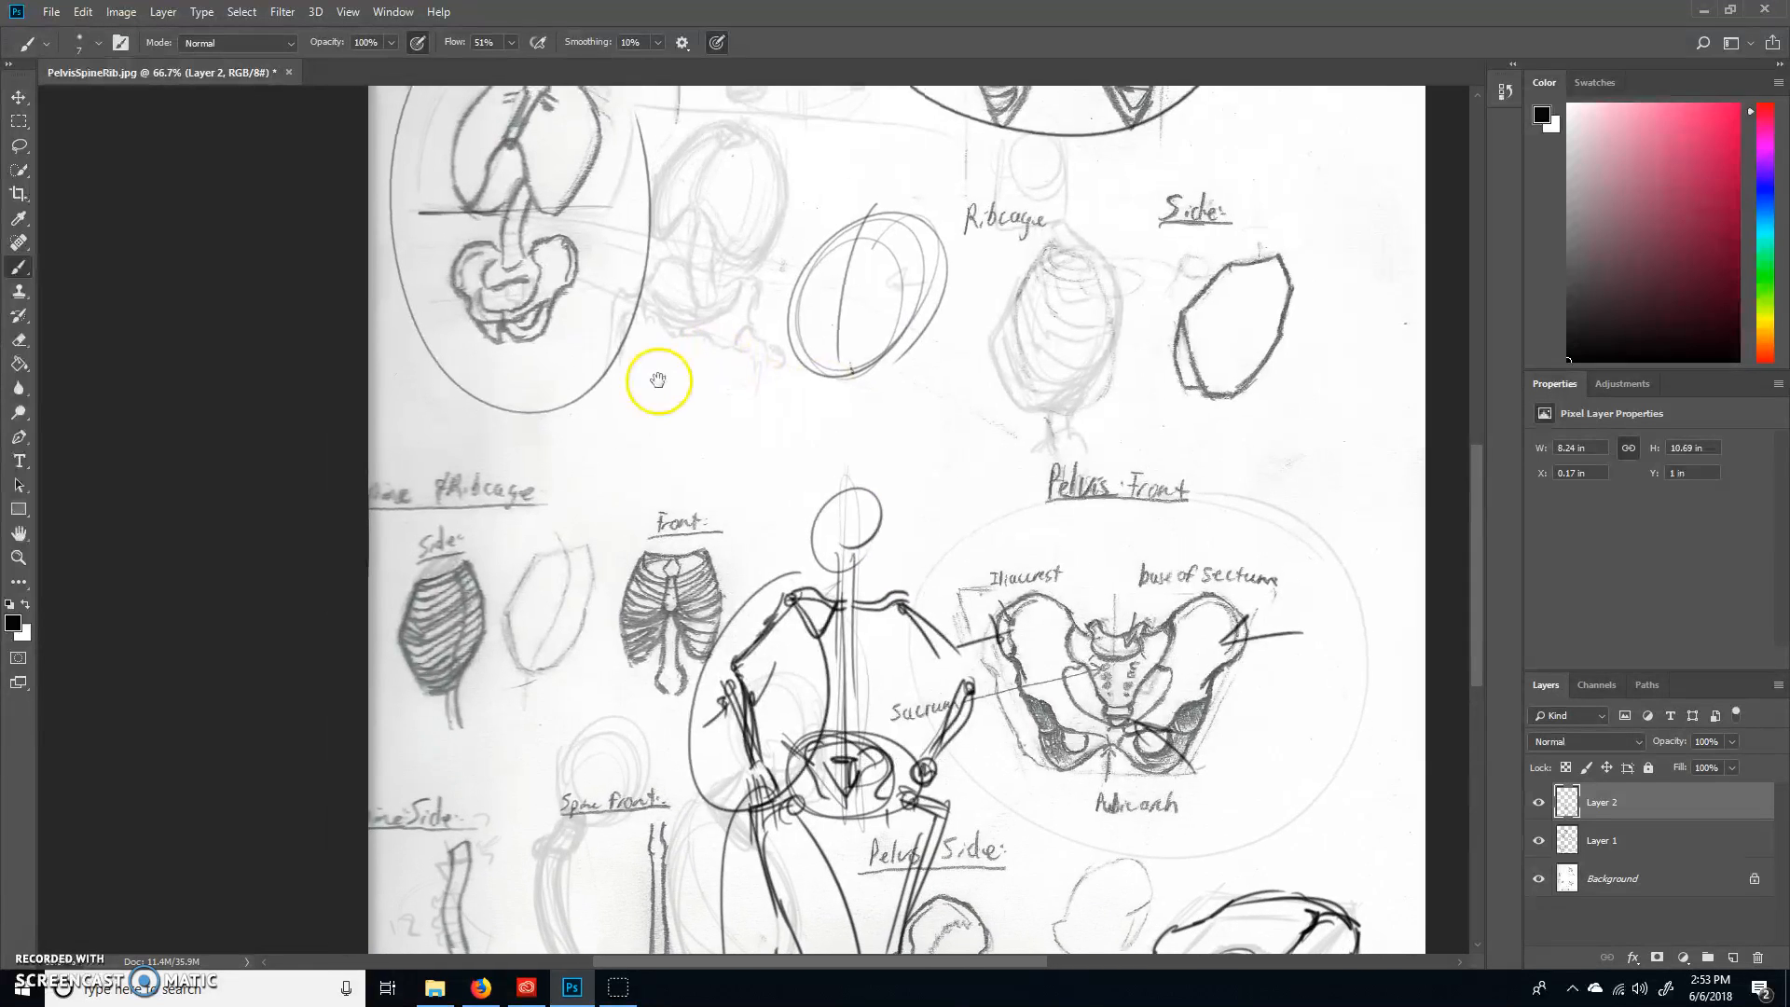
# Step: Draw a shoulder girdle study: shoulder blade with socket, solid collarbone and upper arm bone, with shading
pyautogui.moveTo(685, 377); pyautogui.dragTo(707, 491)
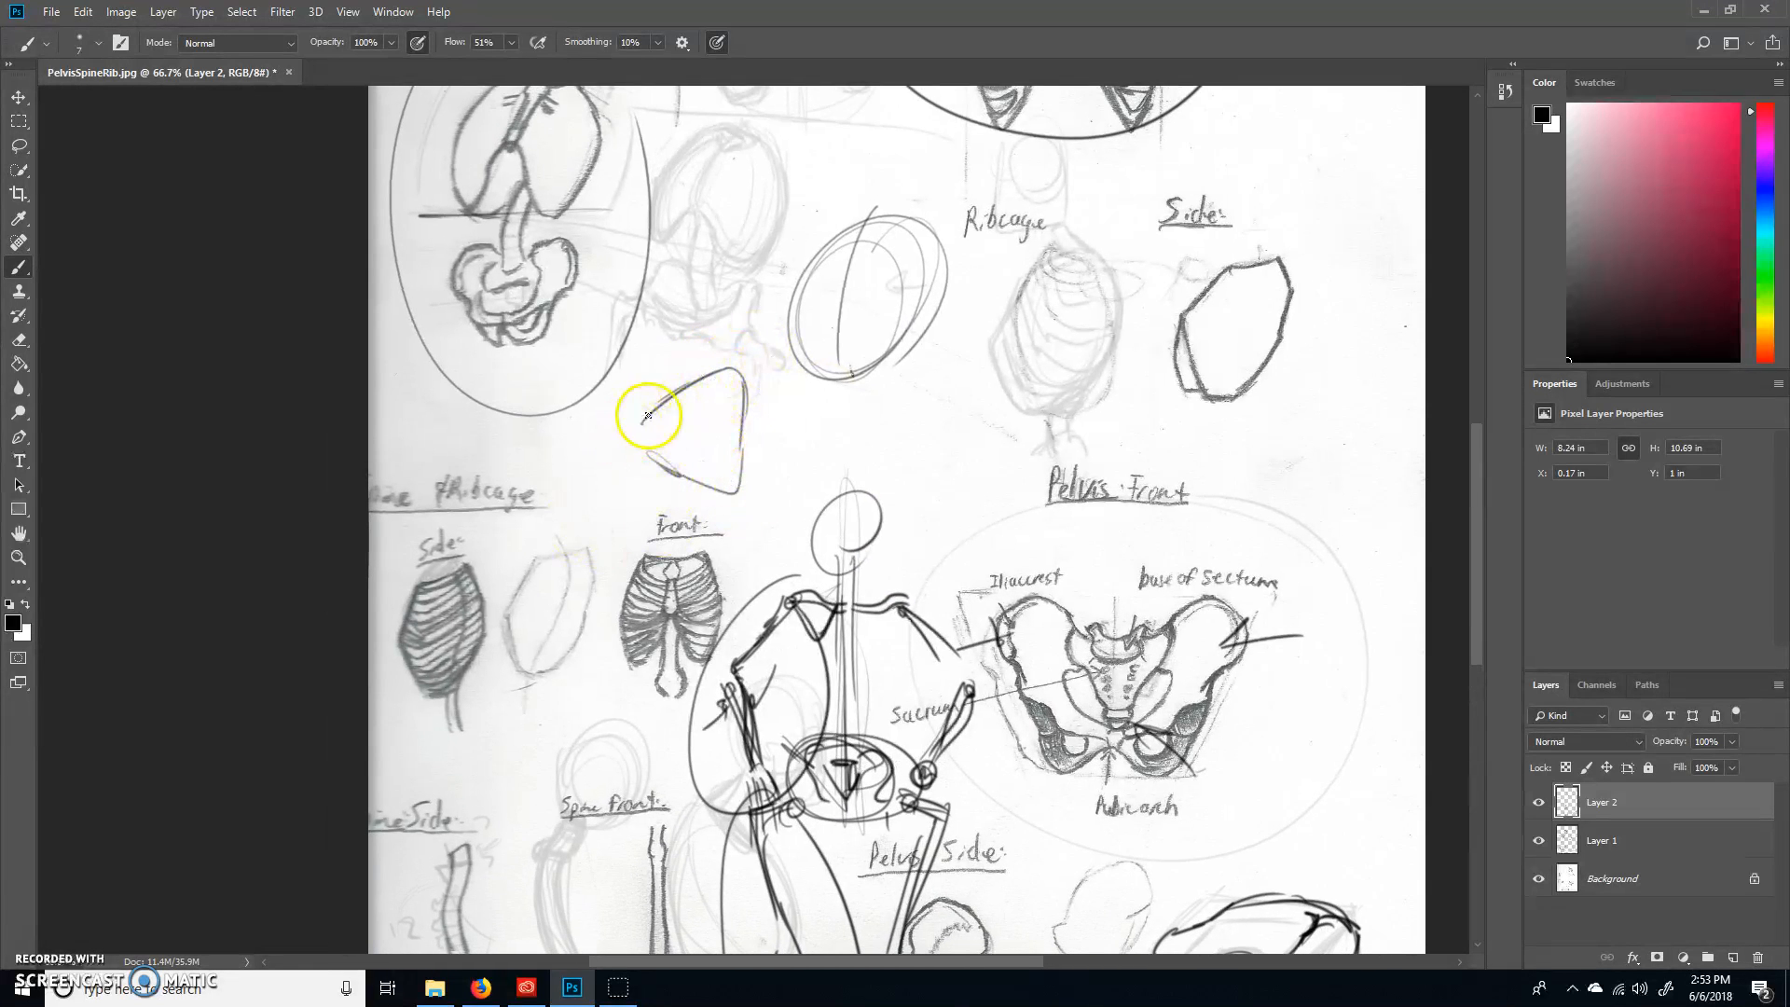
pyautogui.moveTo(649, 414); pyautogui.dragTo(603, 457)
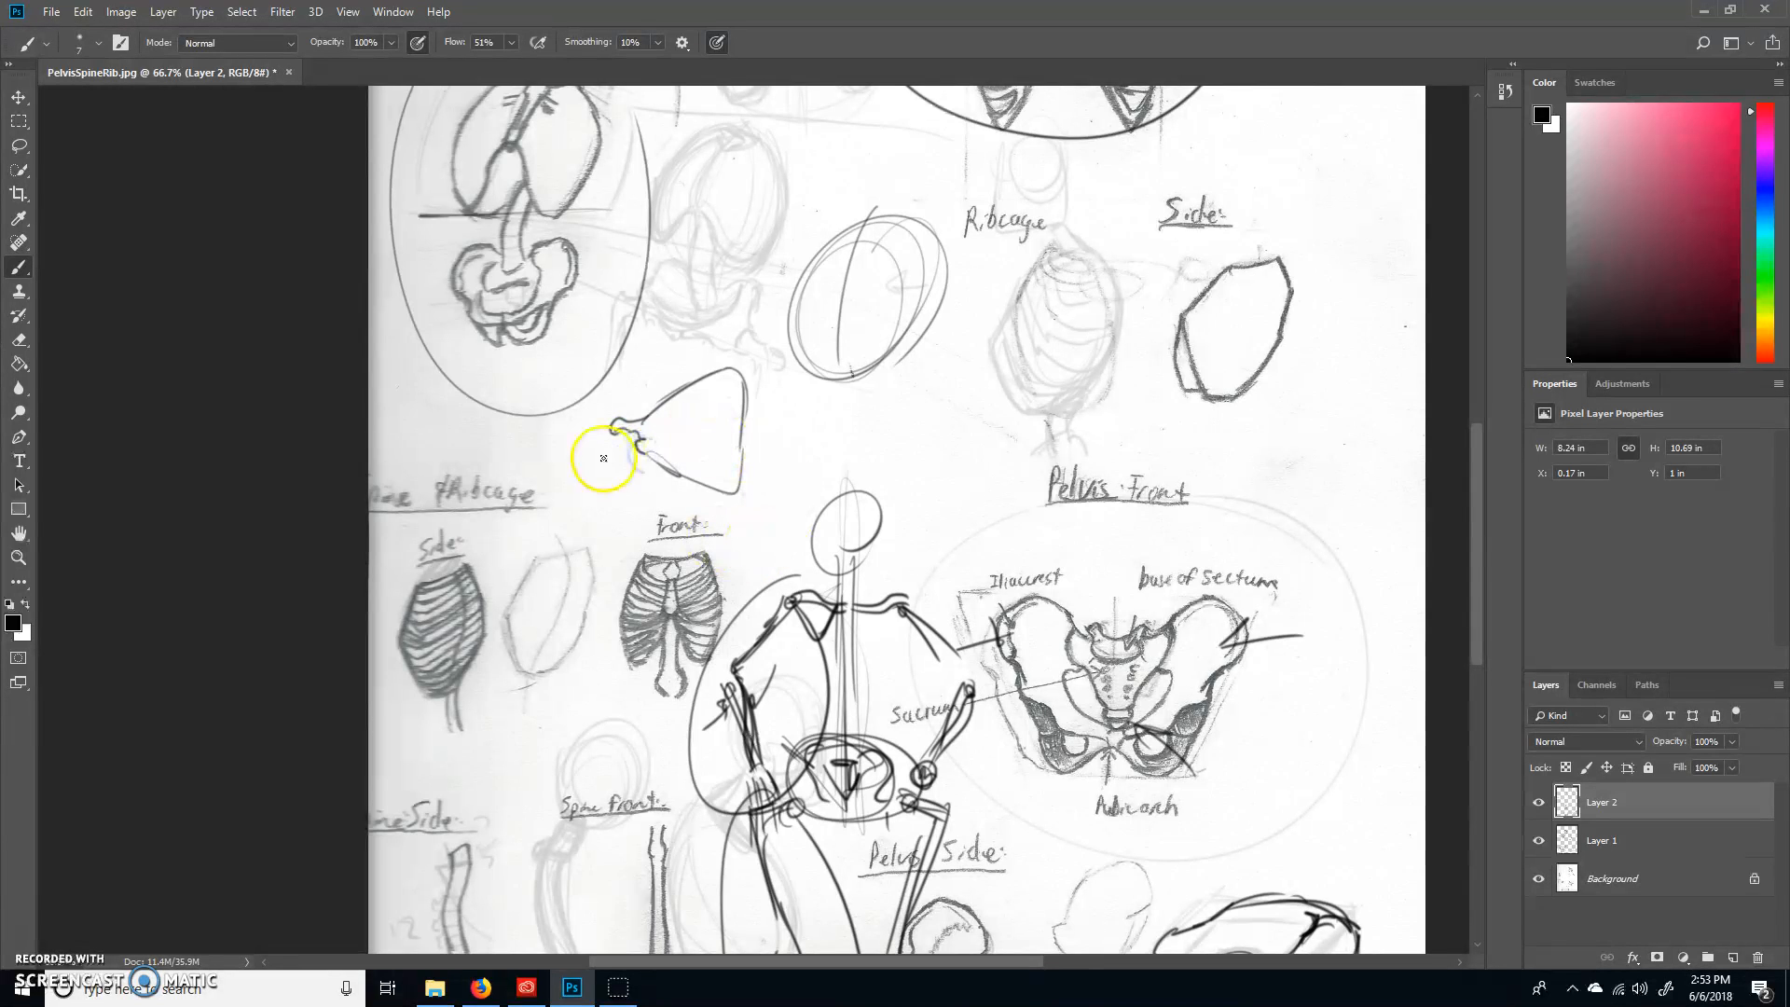
pyautogui.moveTo(610, 451); pyautogui.dragTo(839, 442)
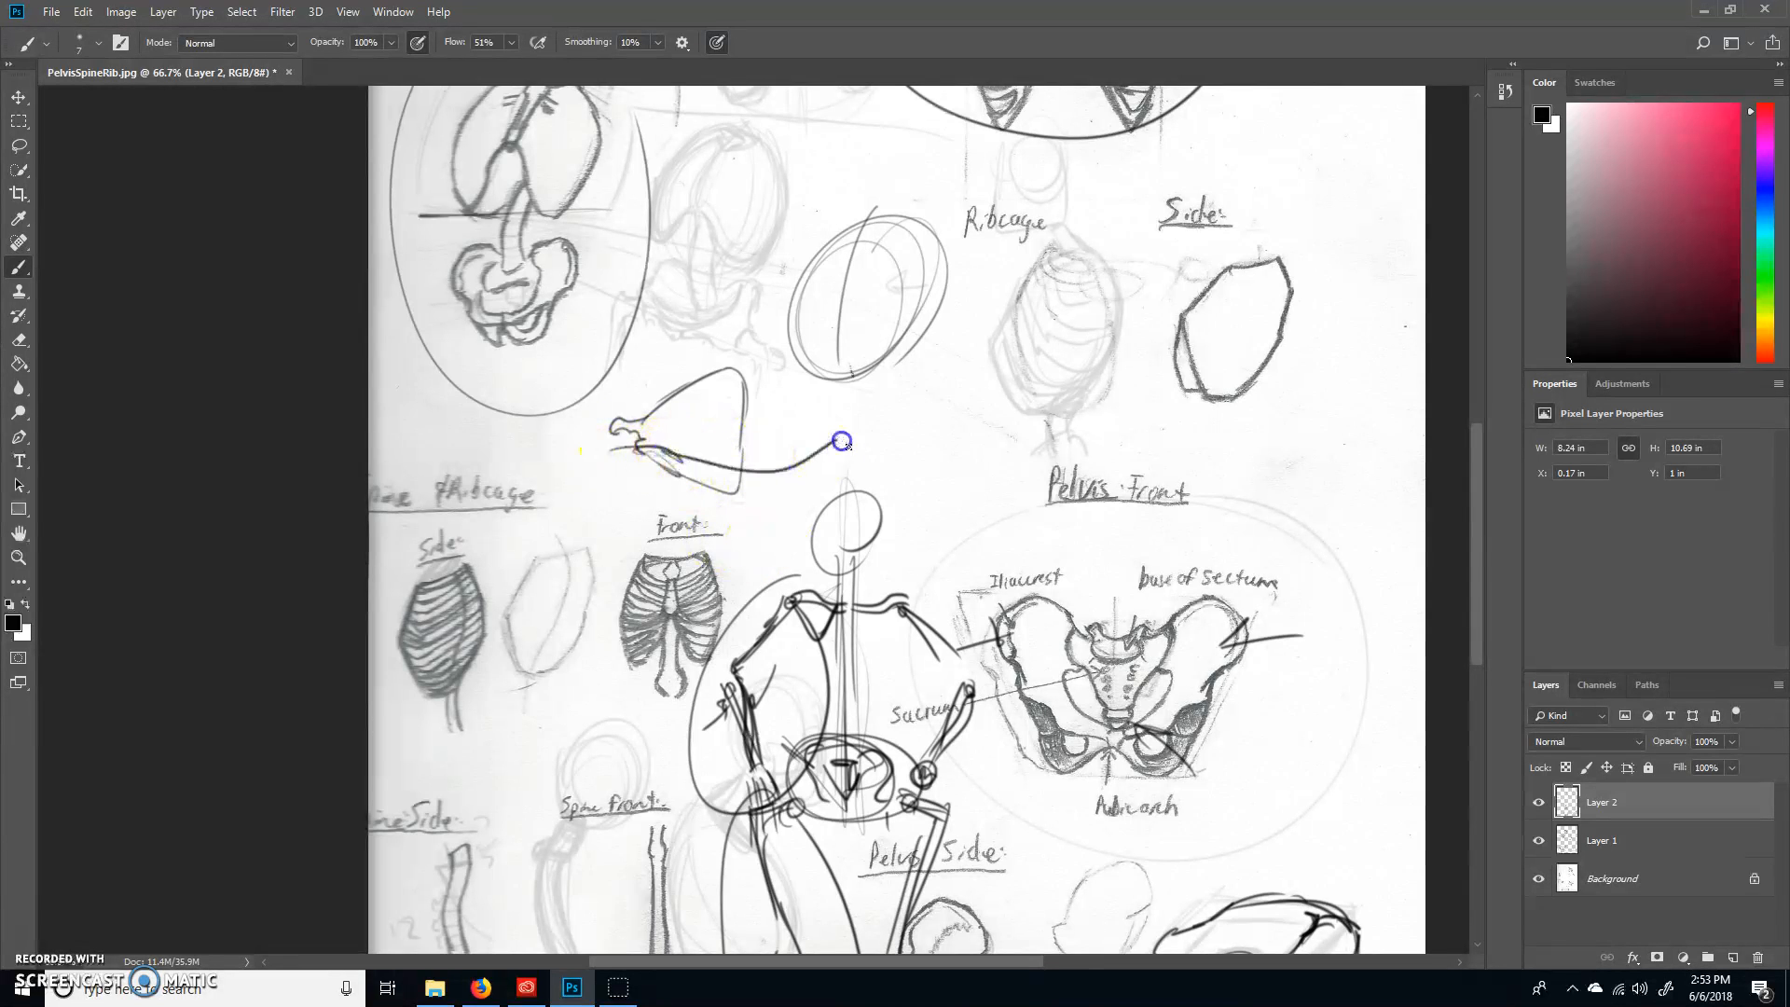
pyautogui.moveTo(843, 442); pyautogui.dragTo(641, 447)
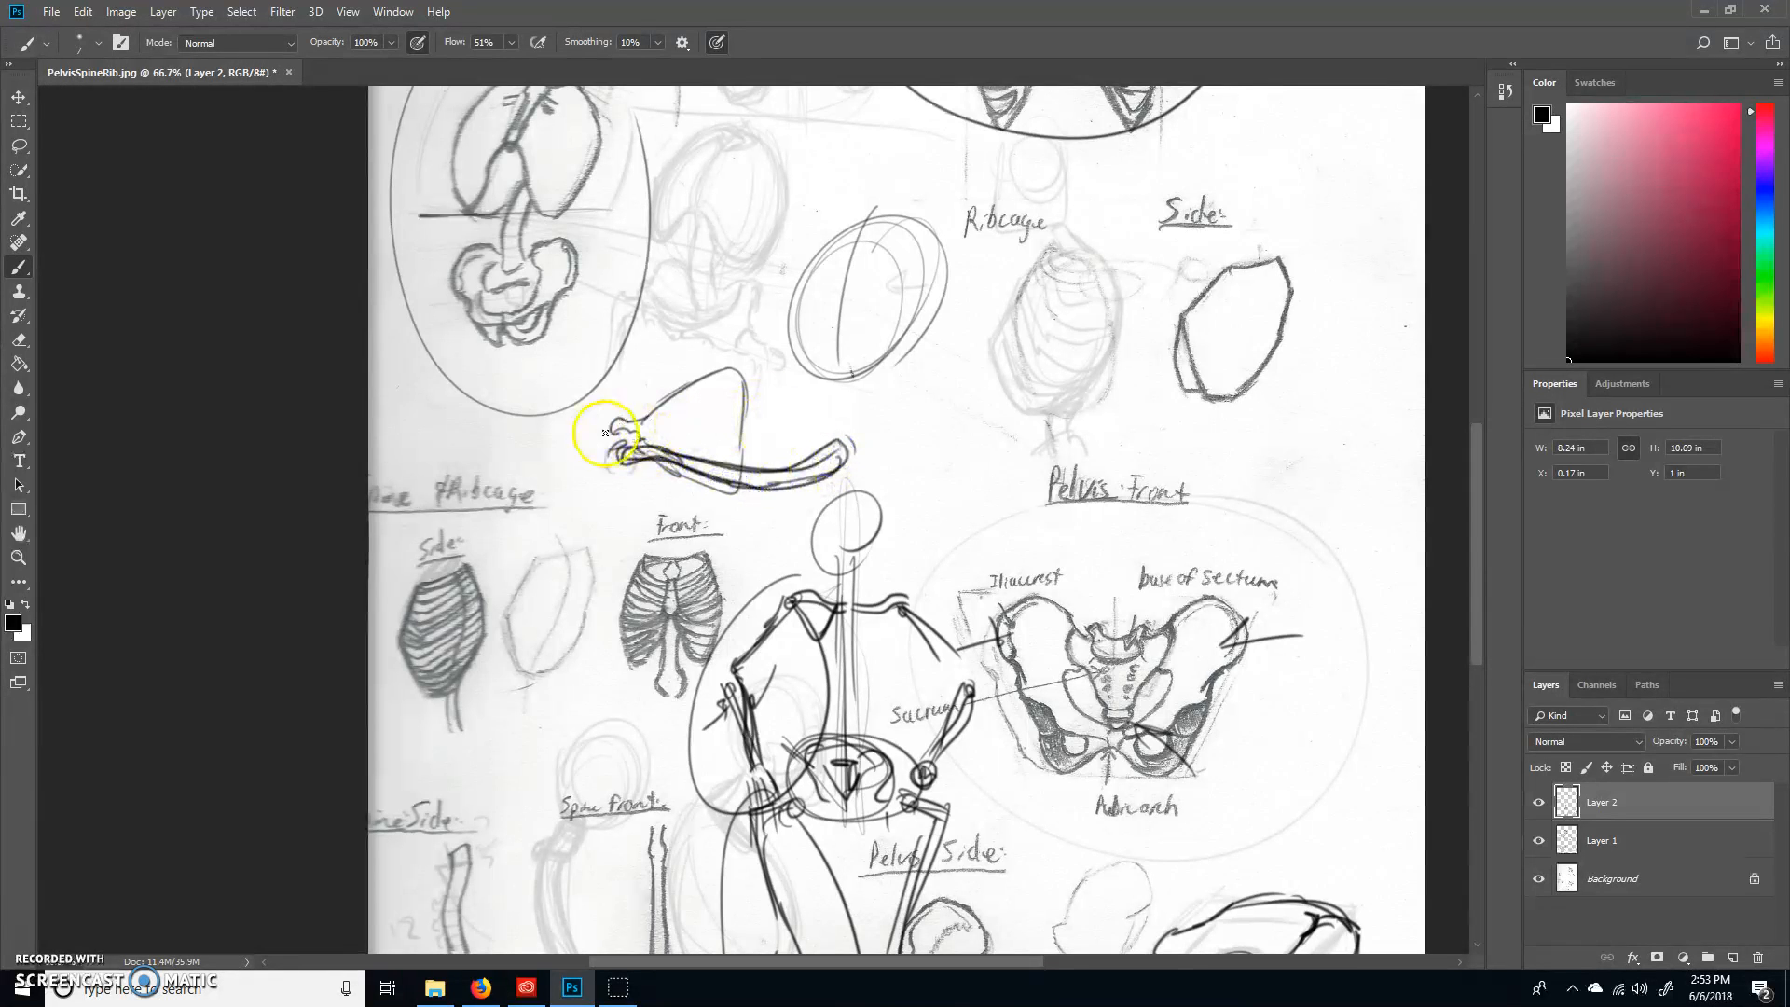
pyautogui.moveTo(634, 439); pyautogui.dragTo(736, 409)
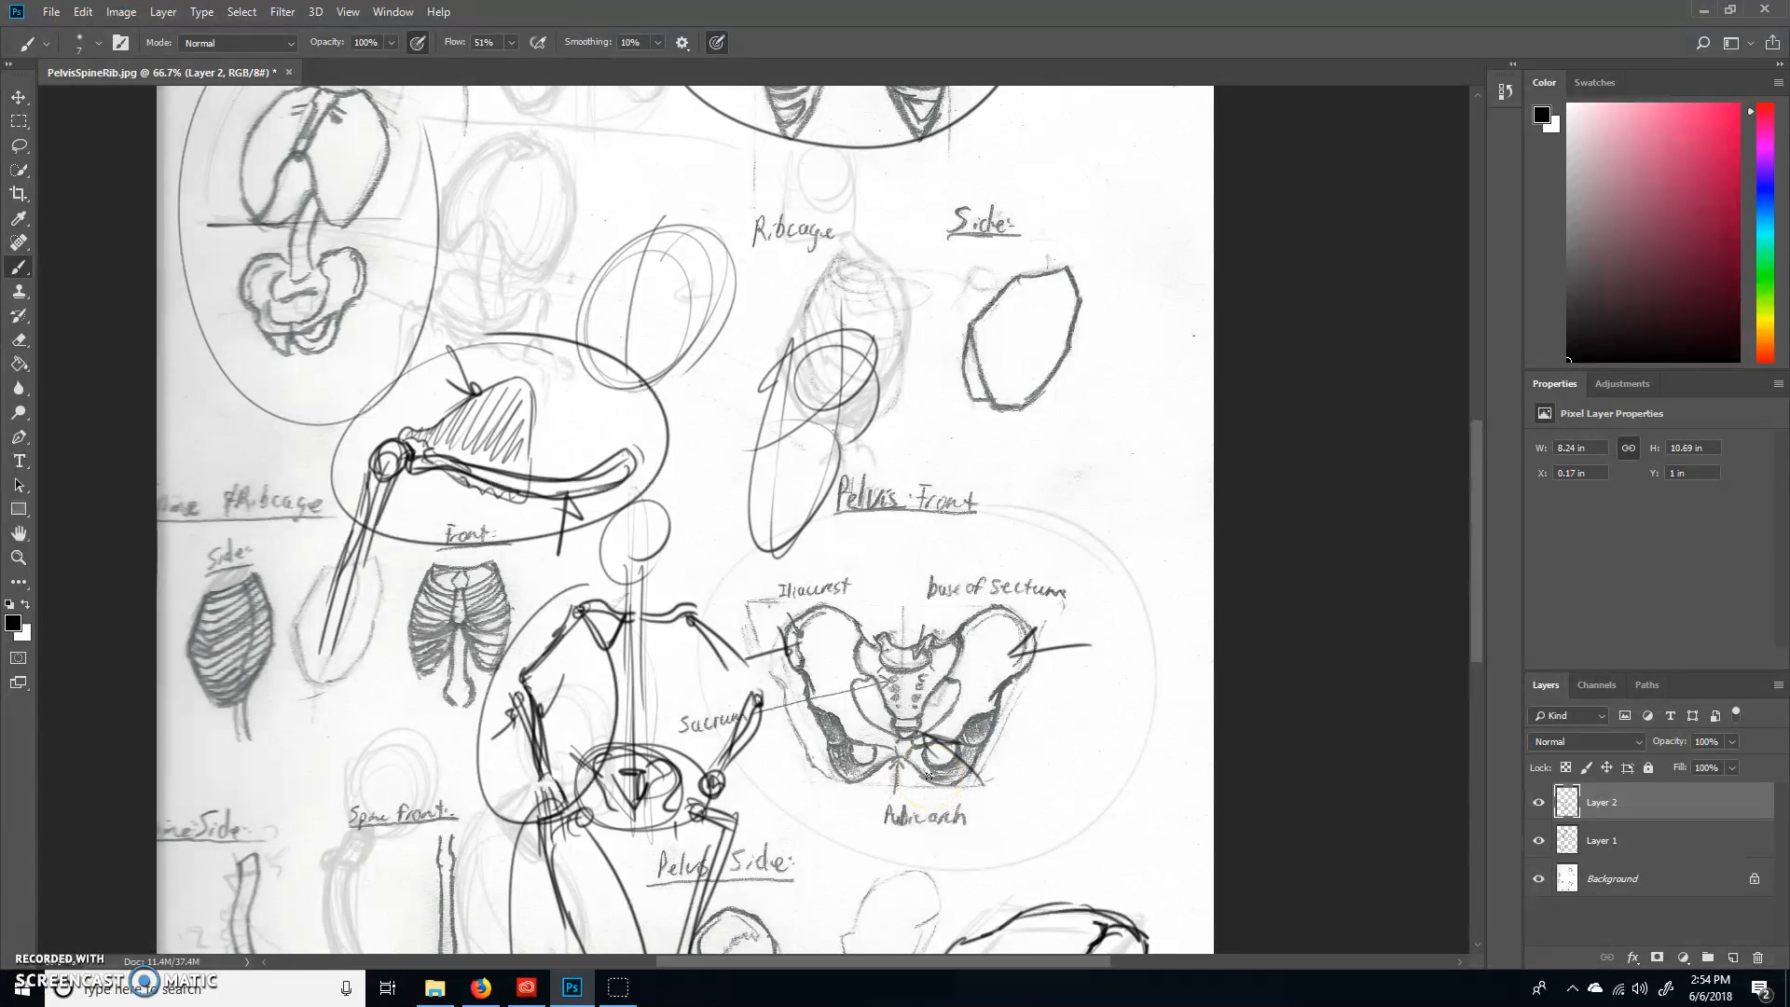
# Step: Select the old sketch layers with the background and cover the page with a new white layer
pyautogui.click(1612, 878)
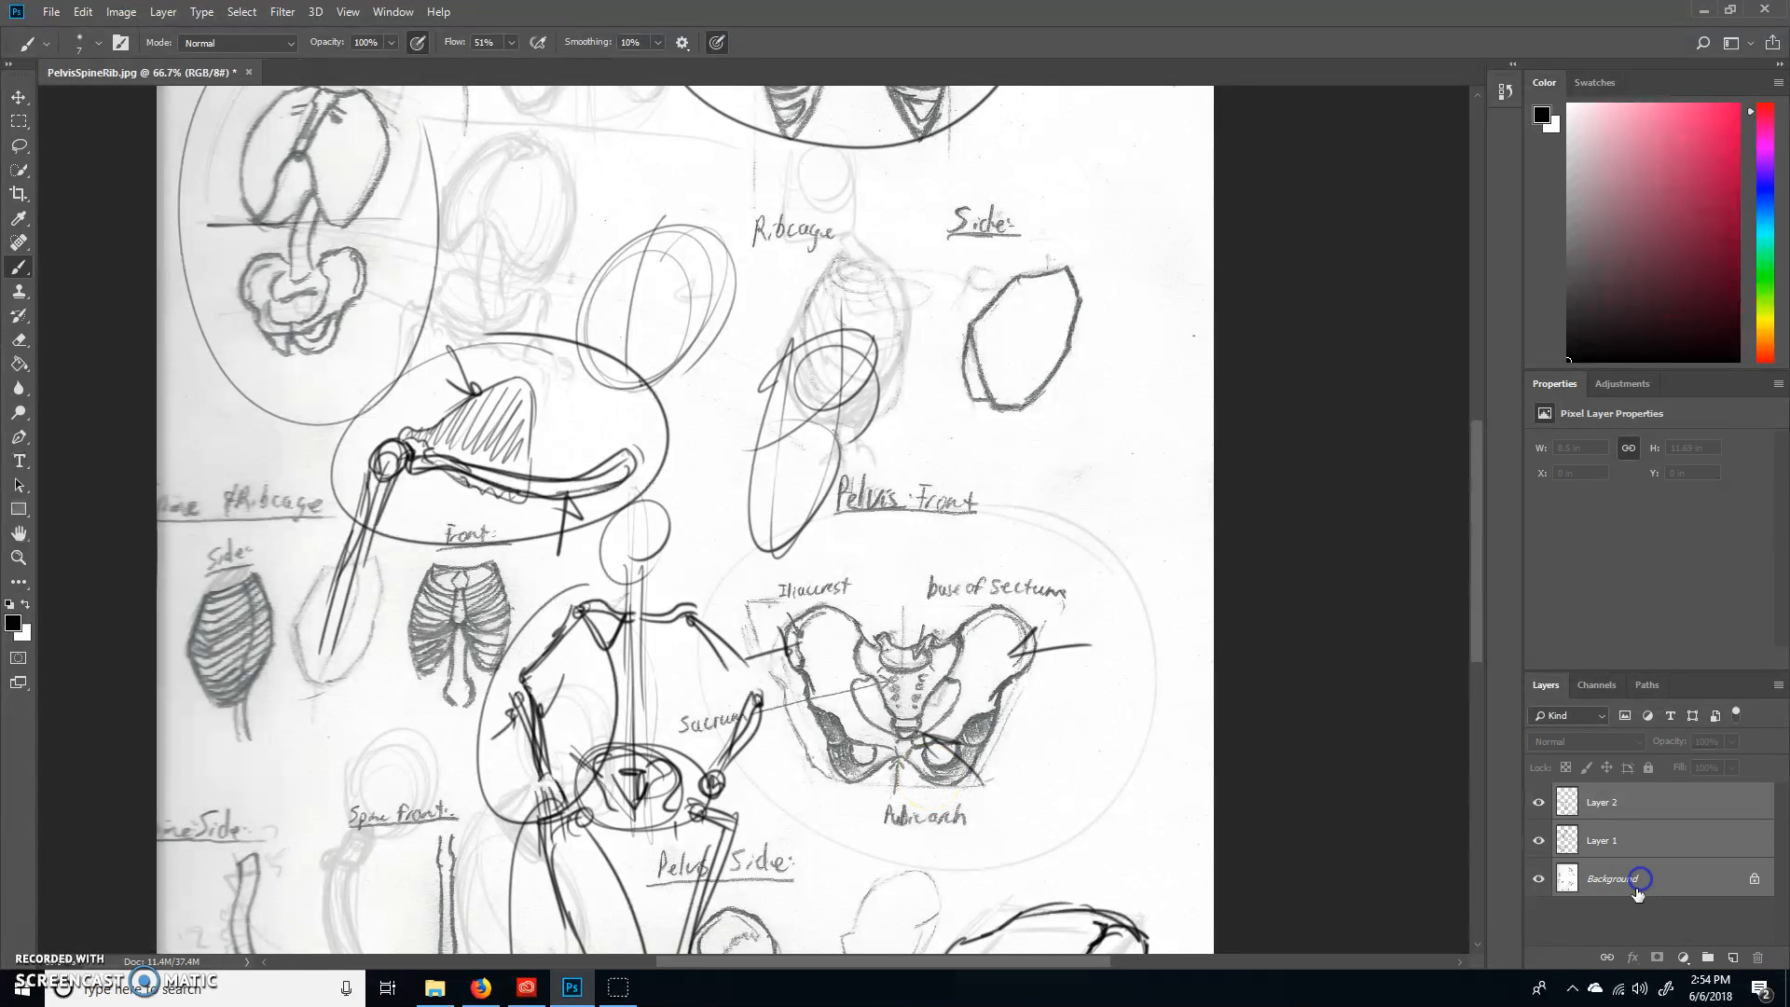
pyautogui.click(1537, 878)
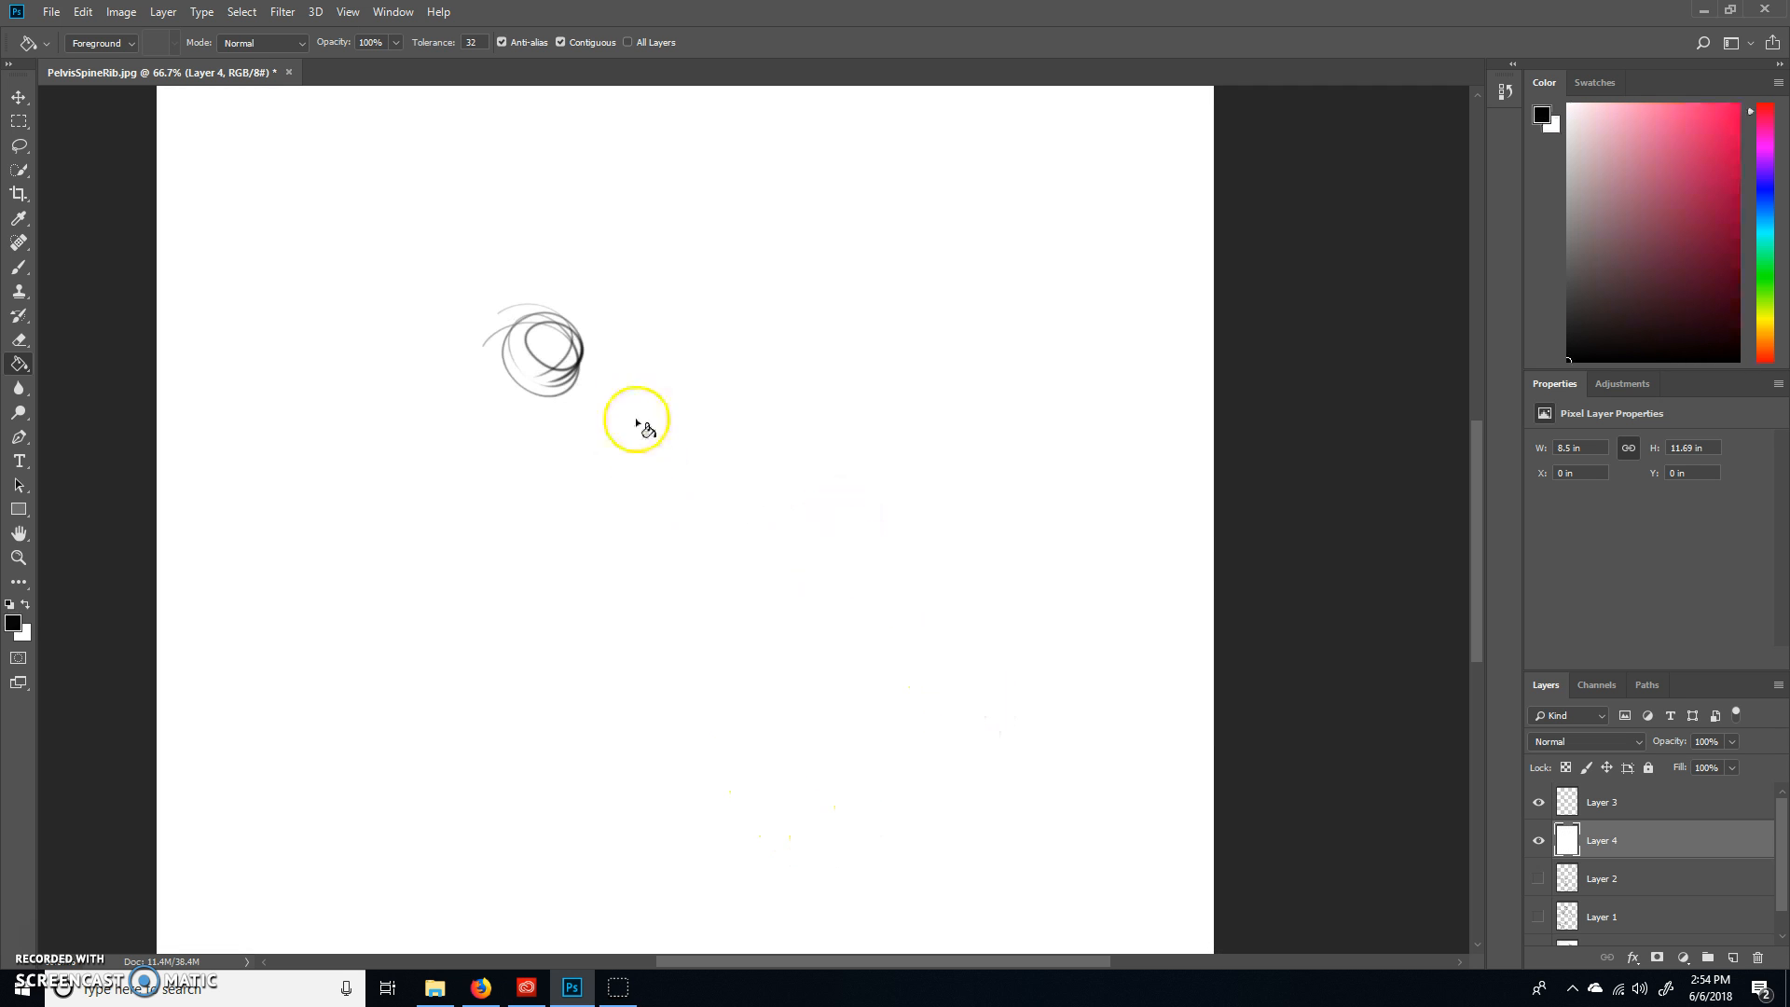
pyautogui.click(1600, 802)
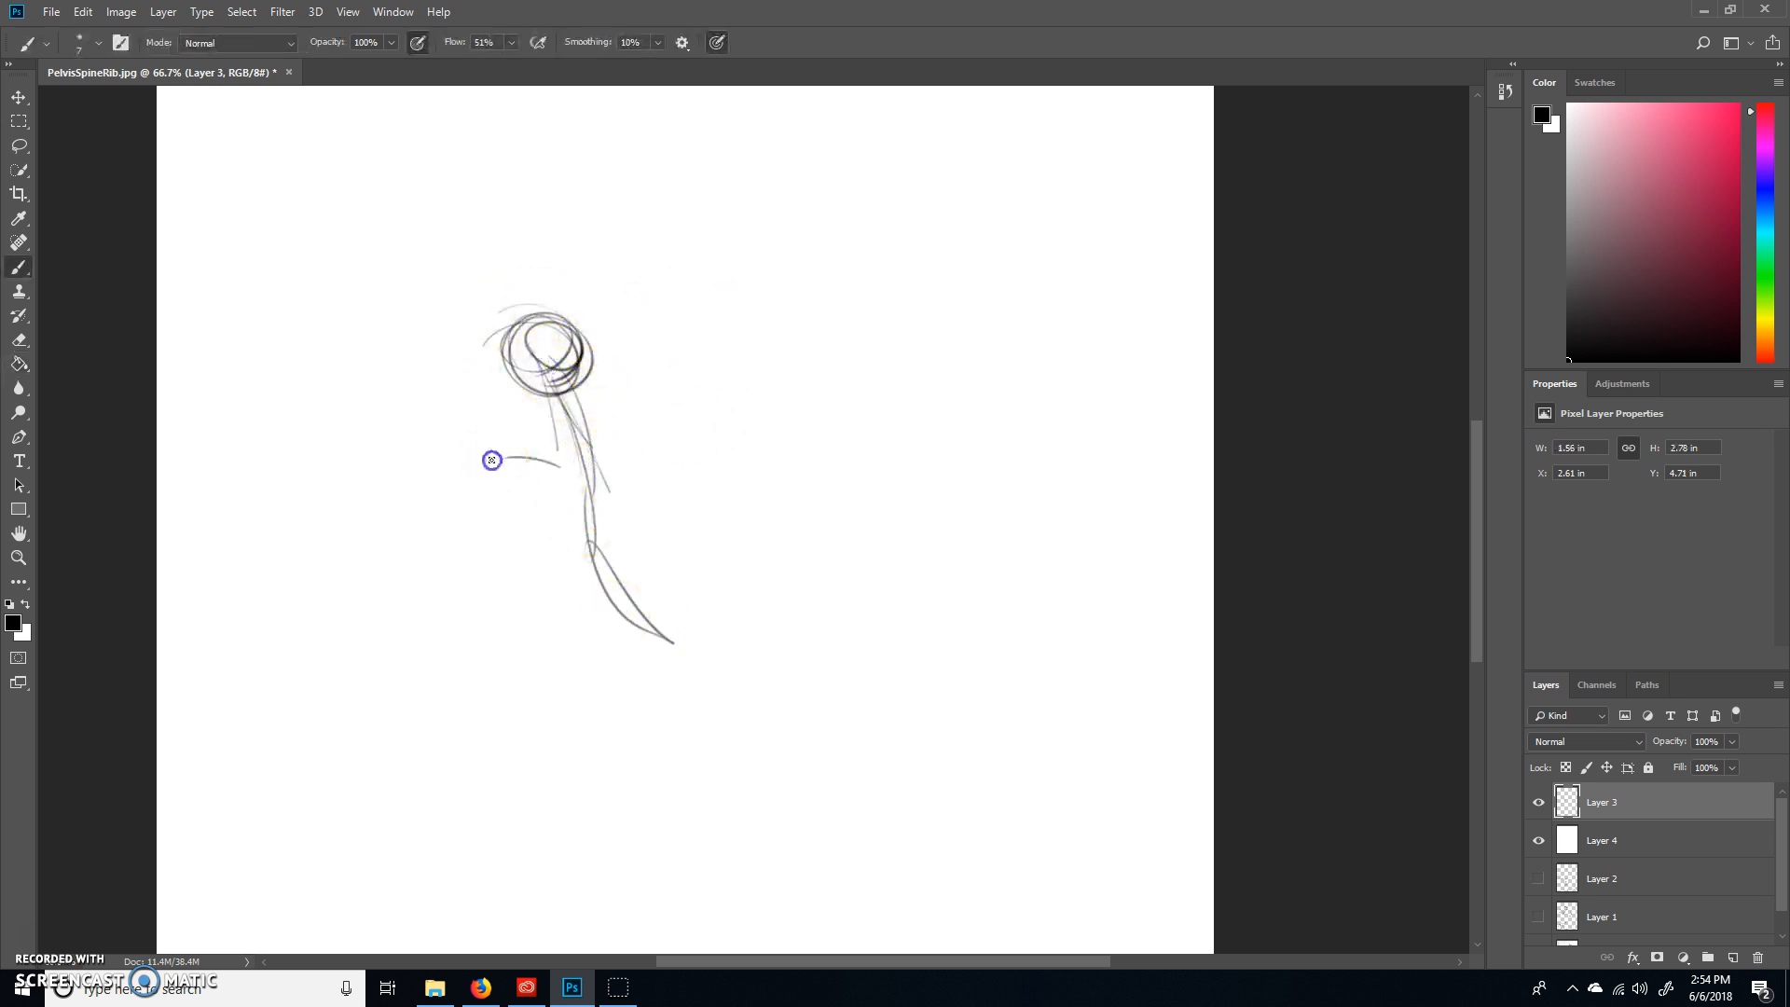
# Step: Block in the lunging figure's shoulder line, arms, spread legs and a sweeping line through the head
pyautogui.moveTo(493, 460); pyautogui.dragTo(419, 543)
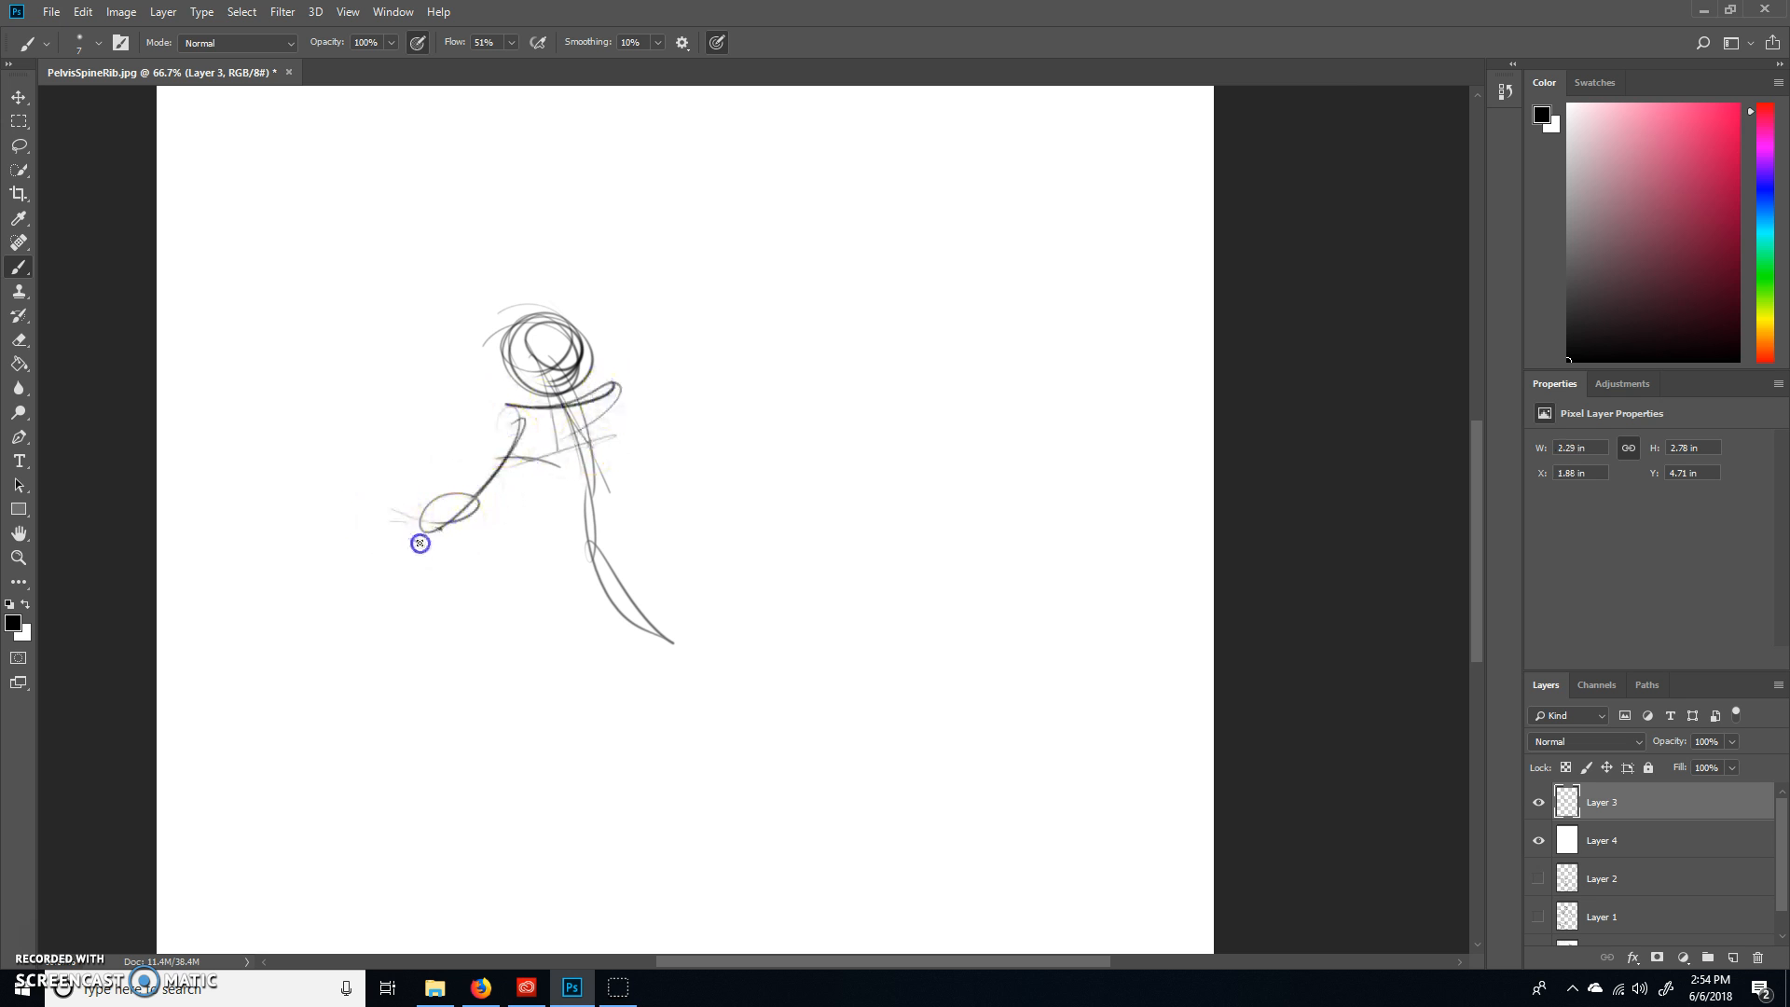
pyautogui.moveTo(418, 542); pyautogui.dragTo(563, 573)
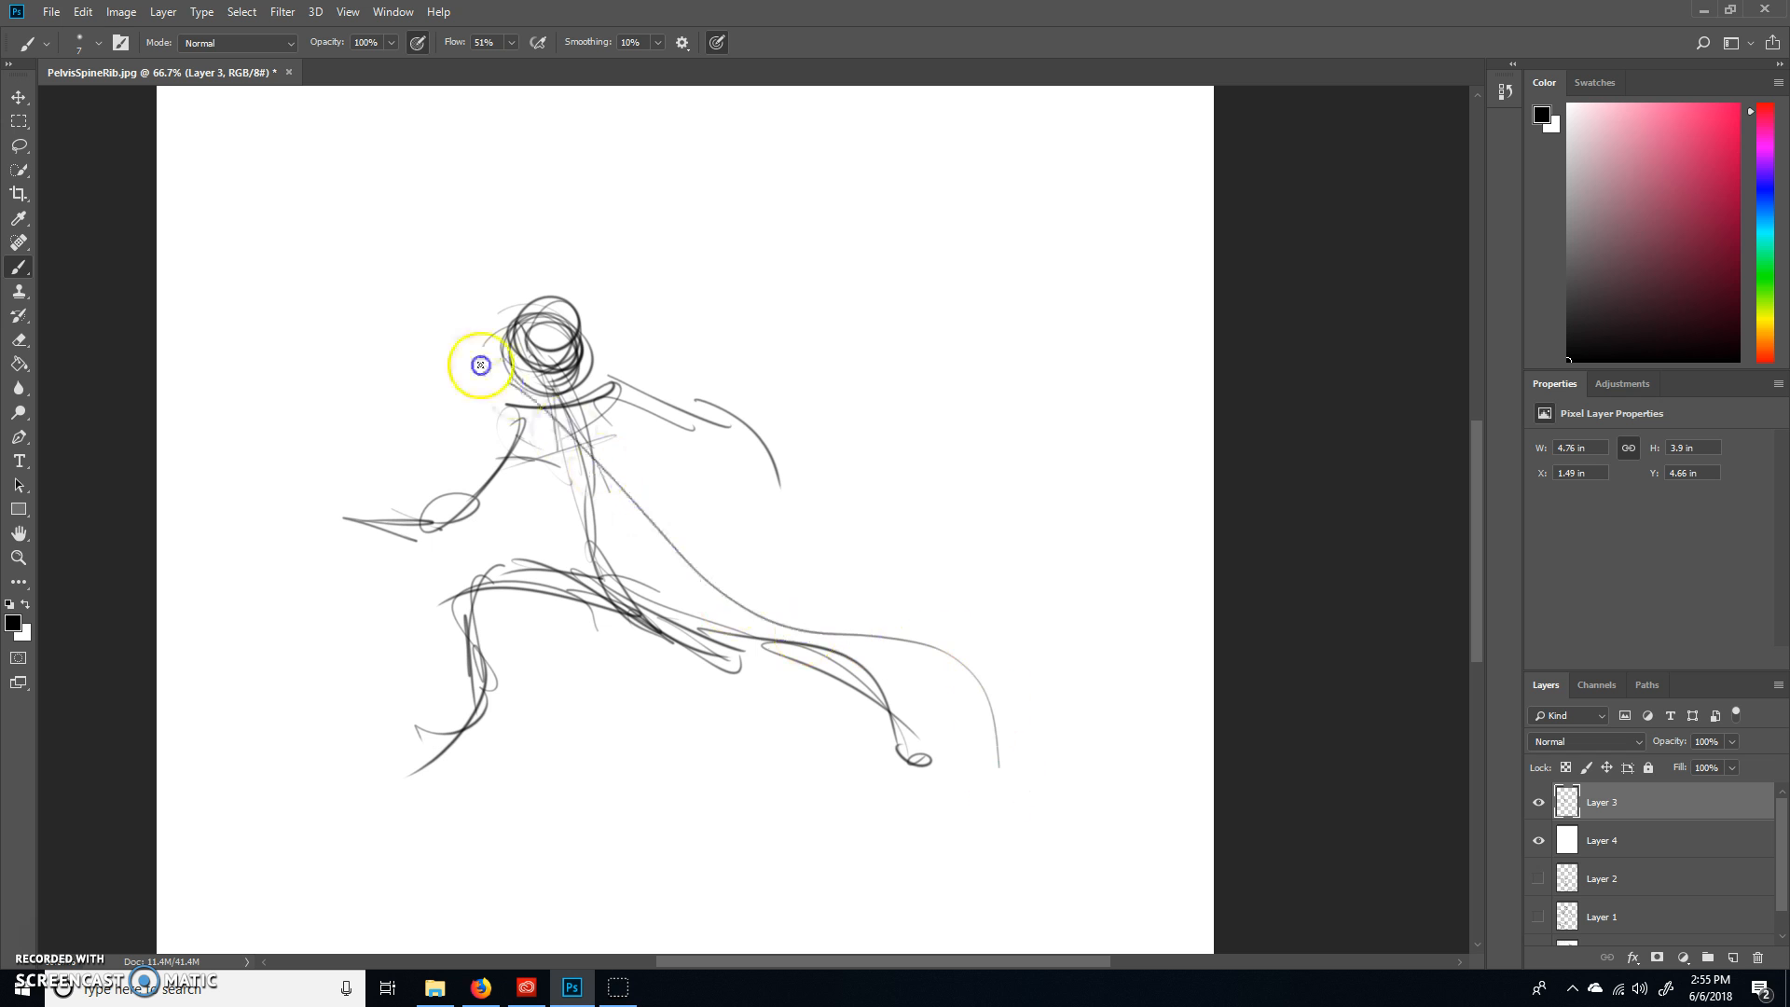
pyautogui.moveTo(479, 366); pyautogui.dragTo(571, 316)
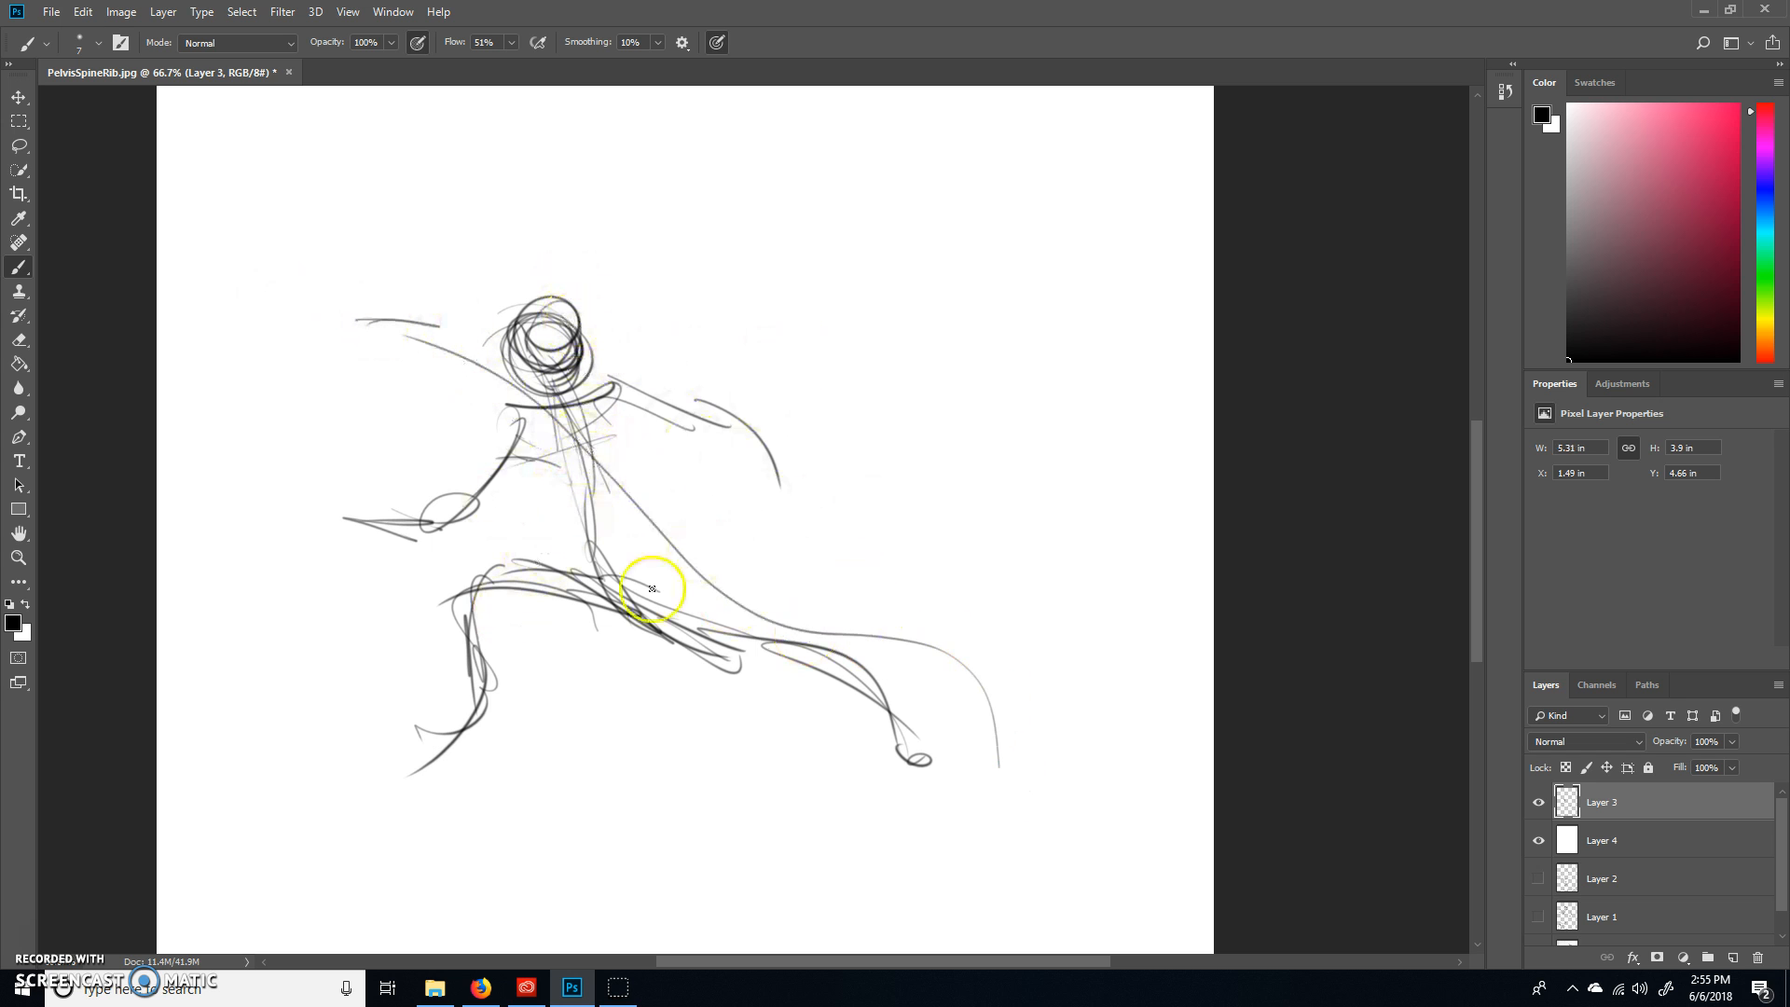
pyautogui.moveTo(654, 588); pyautogui.dragTo(543, 456)
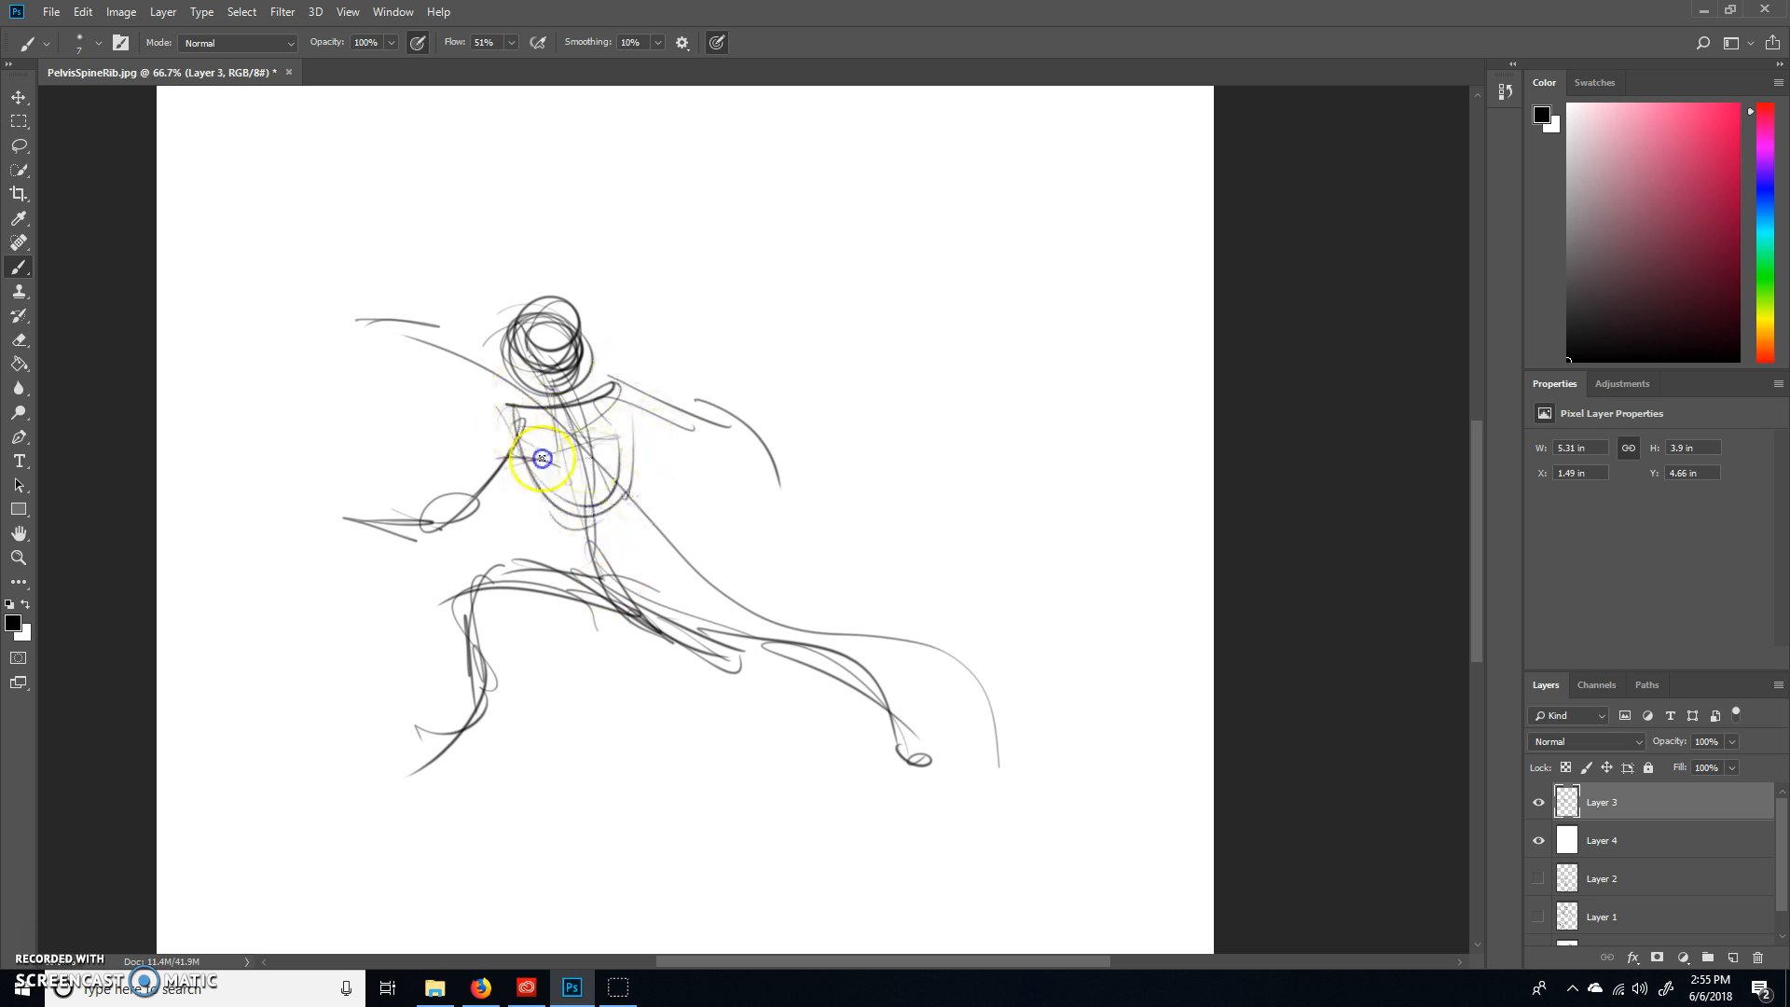
# Step: Shape the torso, ribcage and bent front leg and add a tennis racket to the outstretched hand
pyautogui.moveTo(542, 457); pyautogui.dragTo(537, 551)
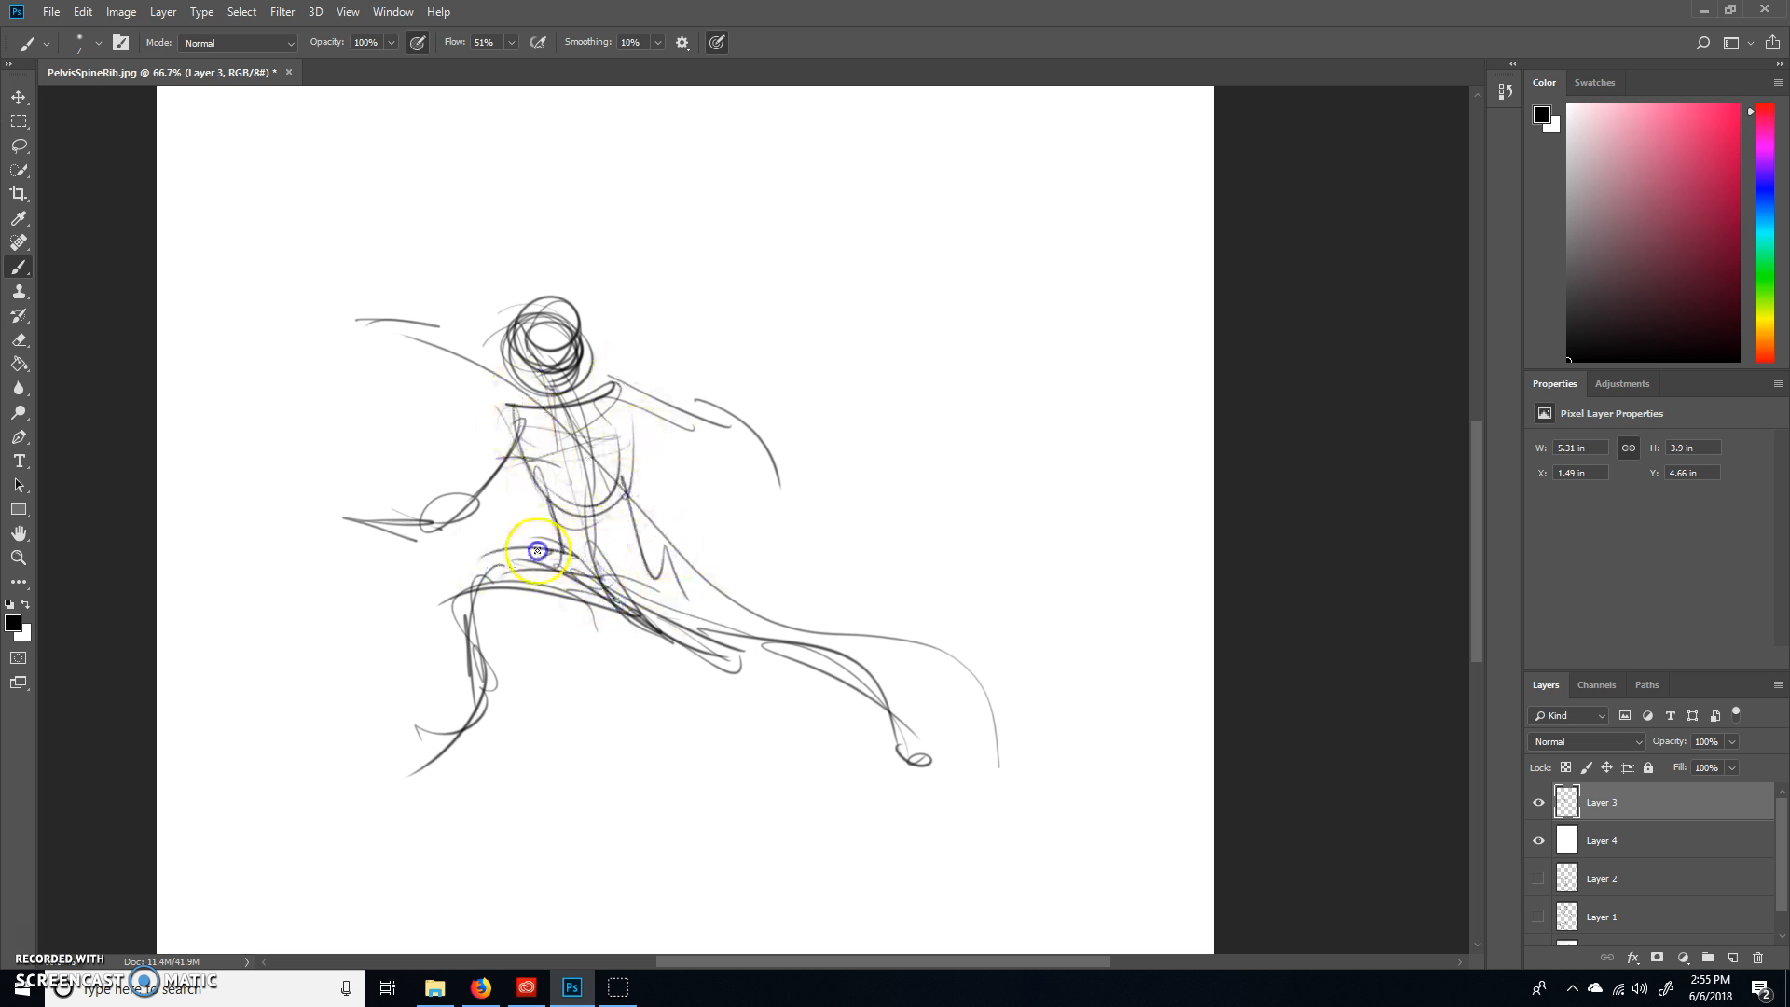
pyautogui.moveTo(537, 550); pyautogui.dragTo(559, 626)
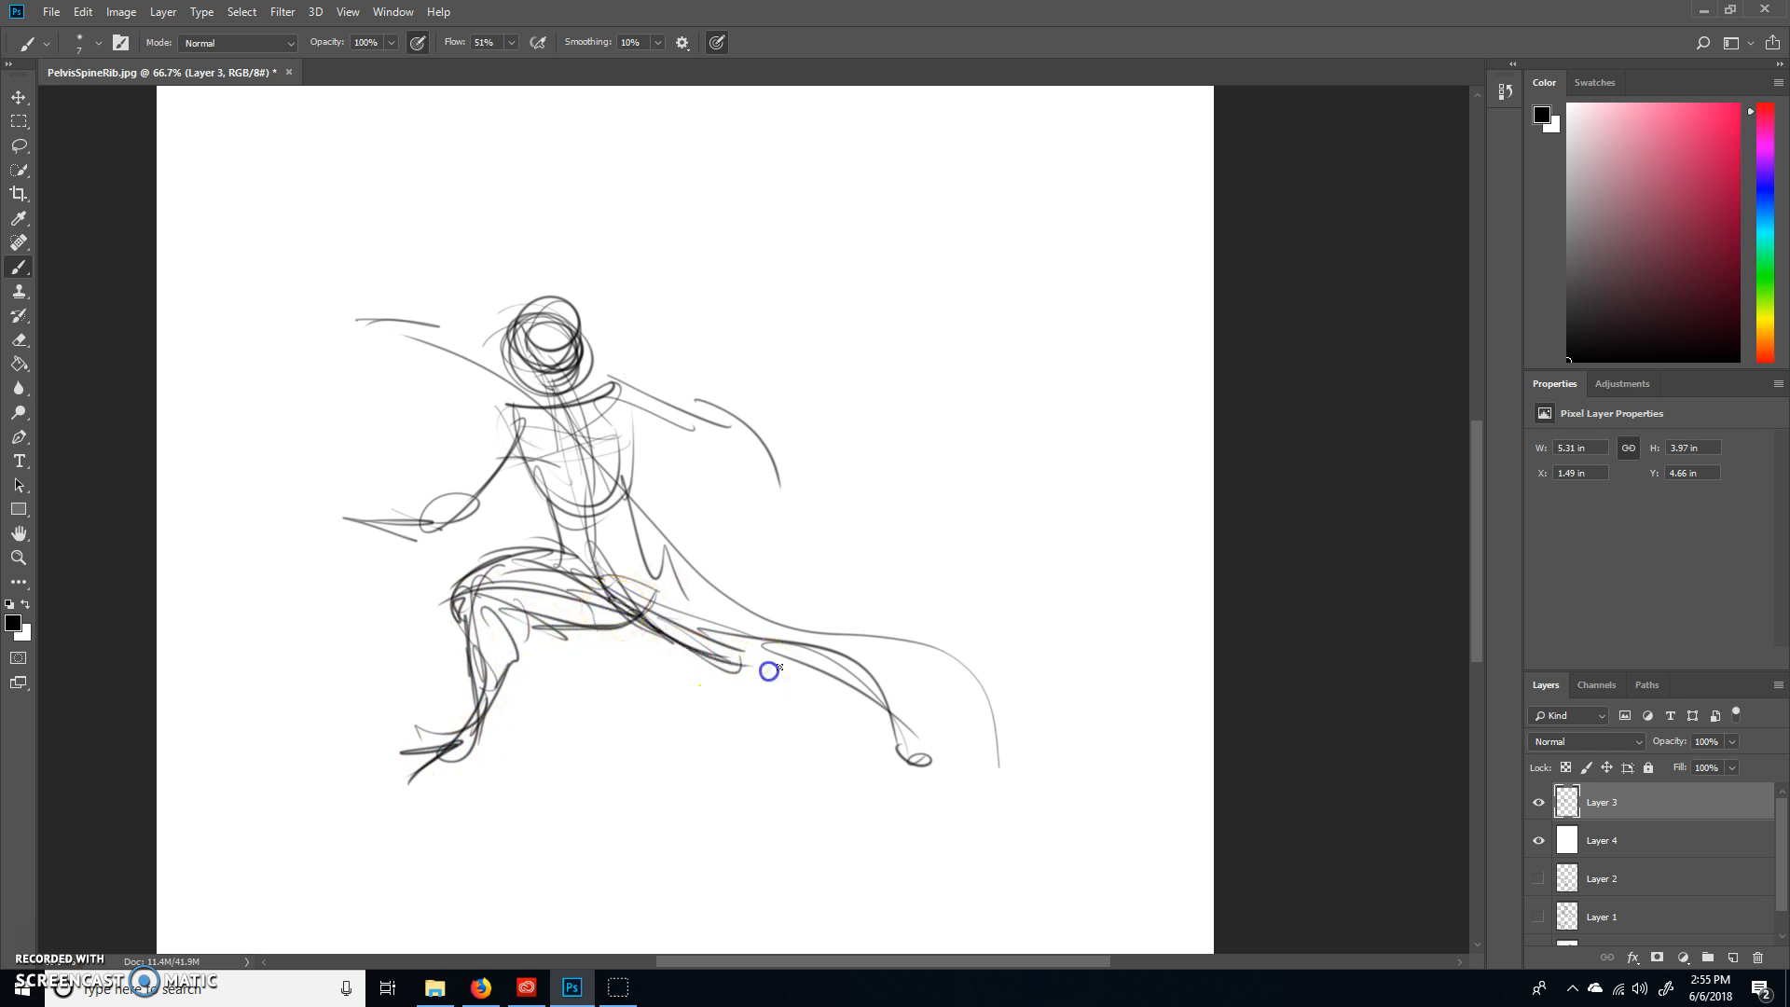
pyautogui.moveTo(769, 670); pyautogui.dragTo(953, 744)
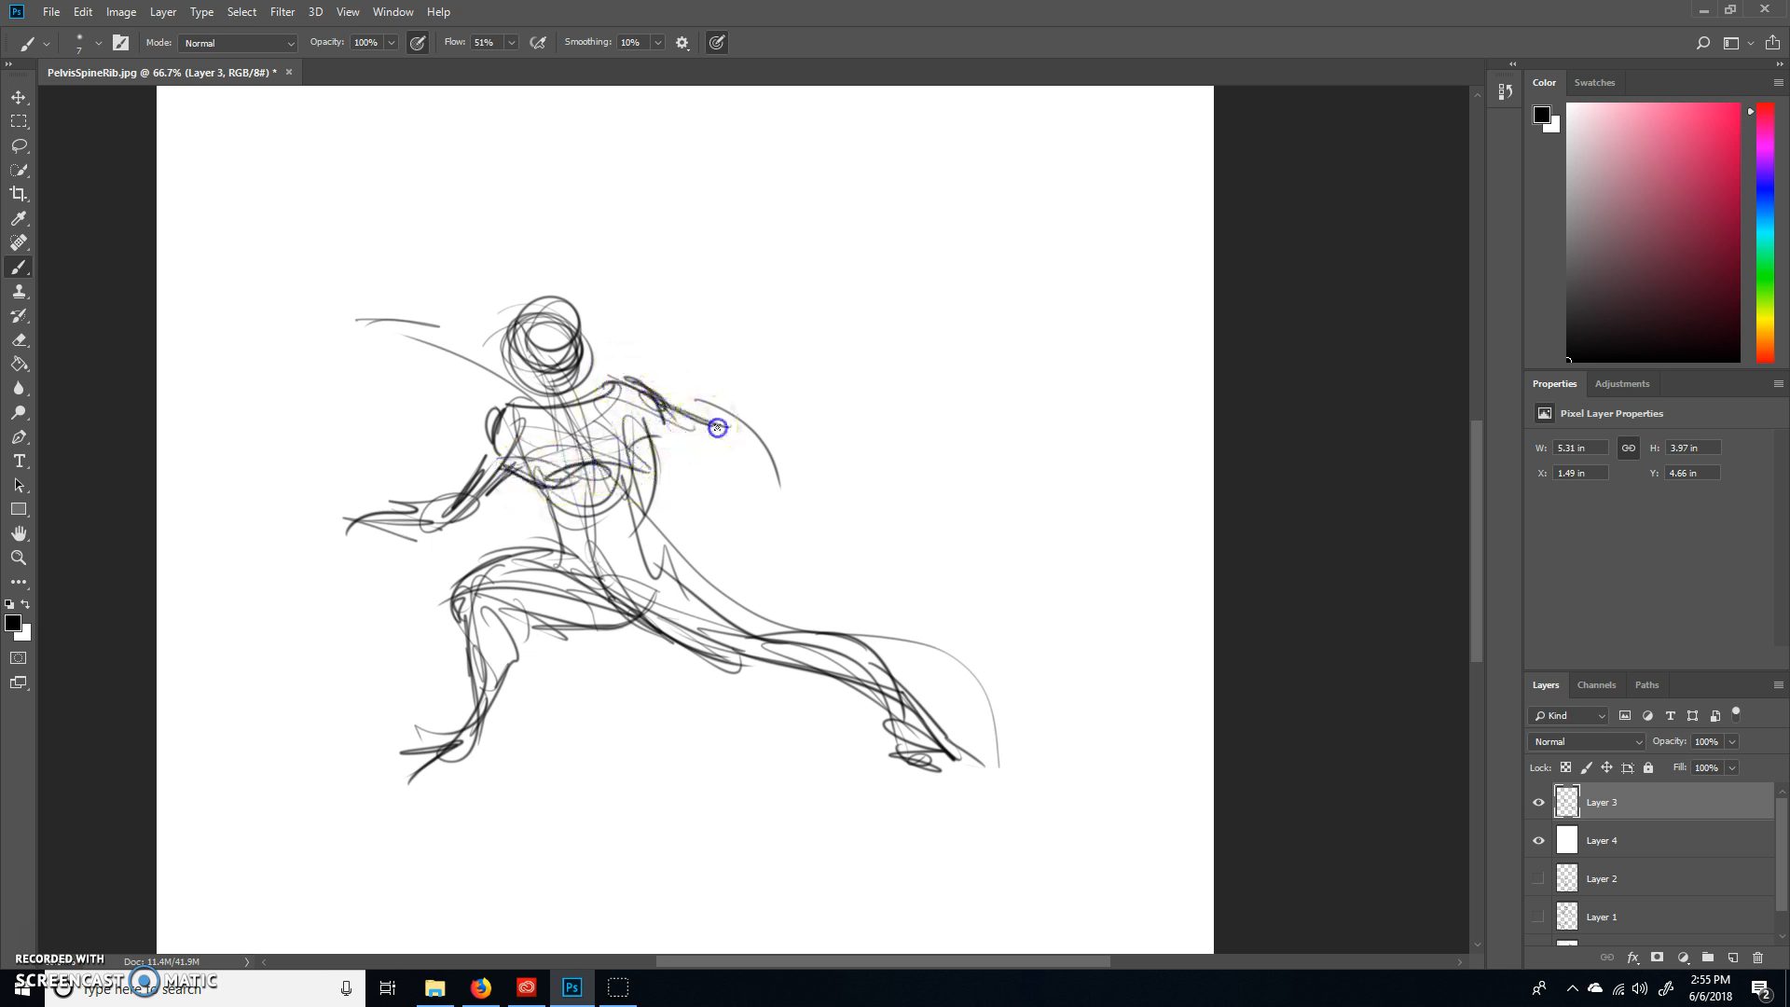
pyautogui.moveTo(717, 428); pyautogui.dragTo(753, 465)
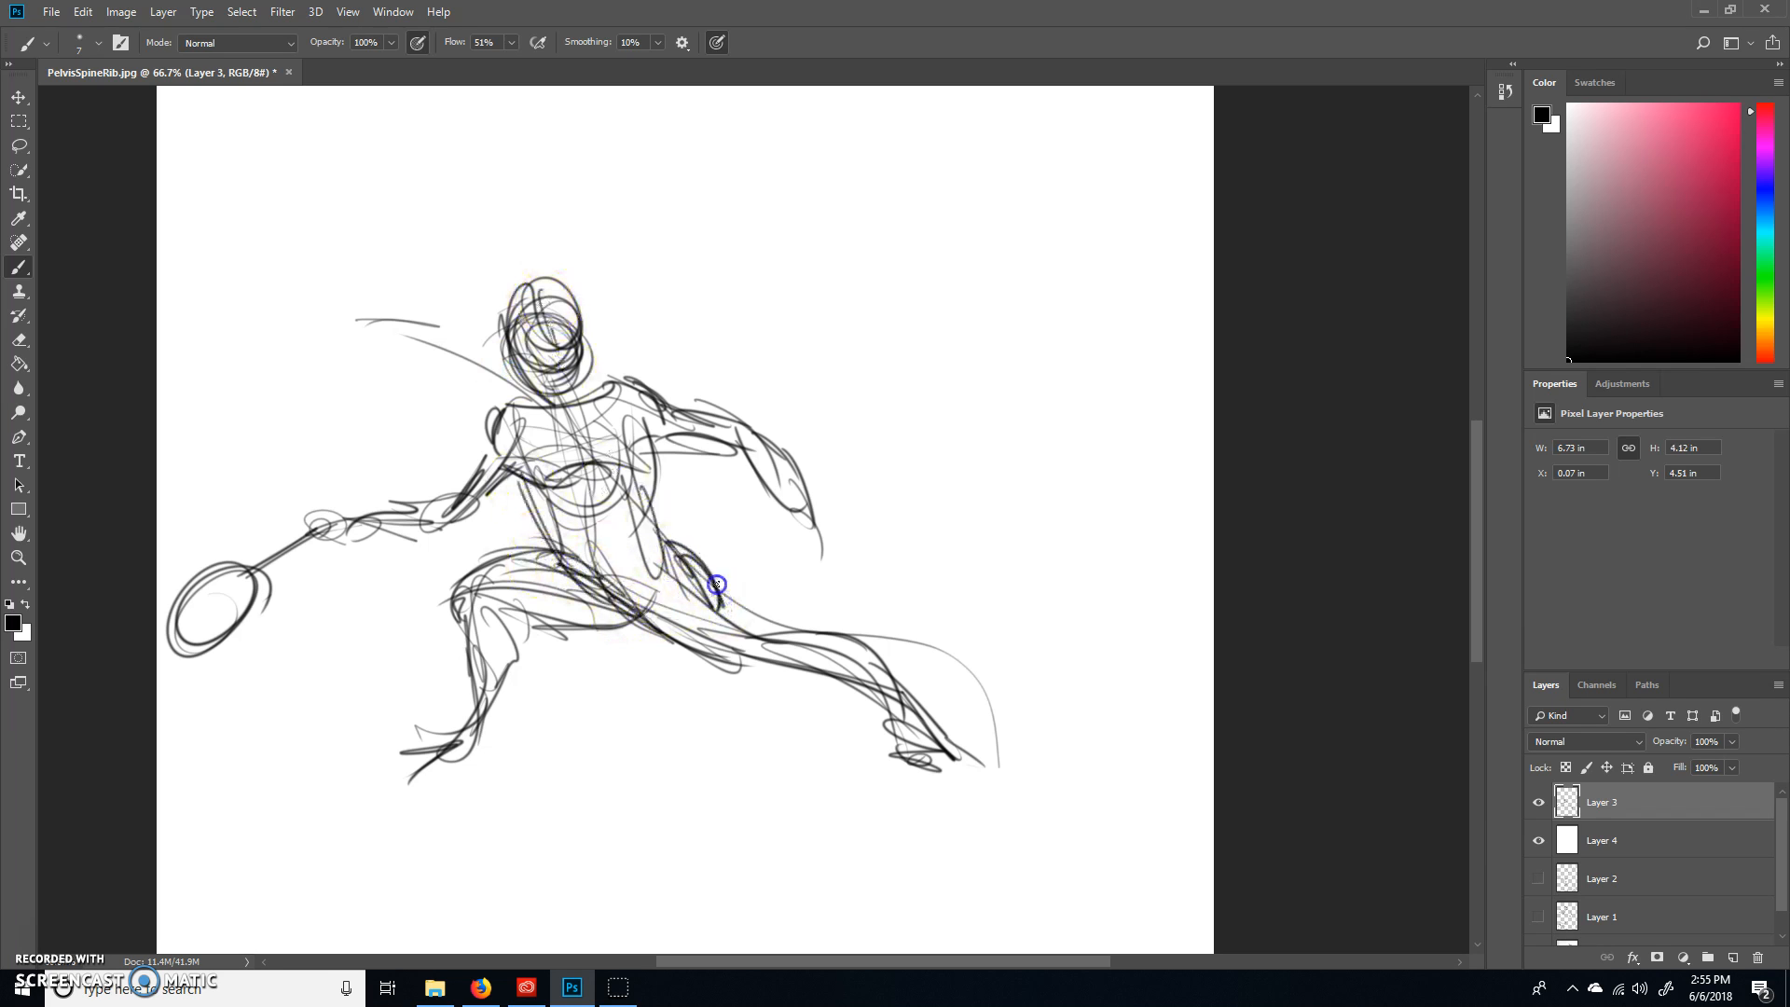
# Step: Darken the back and front legs and strengthen the spine with a downward arrow
pyautogui.moveTo(717, 584); pyautogui.dragTo(957, 682)
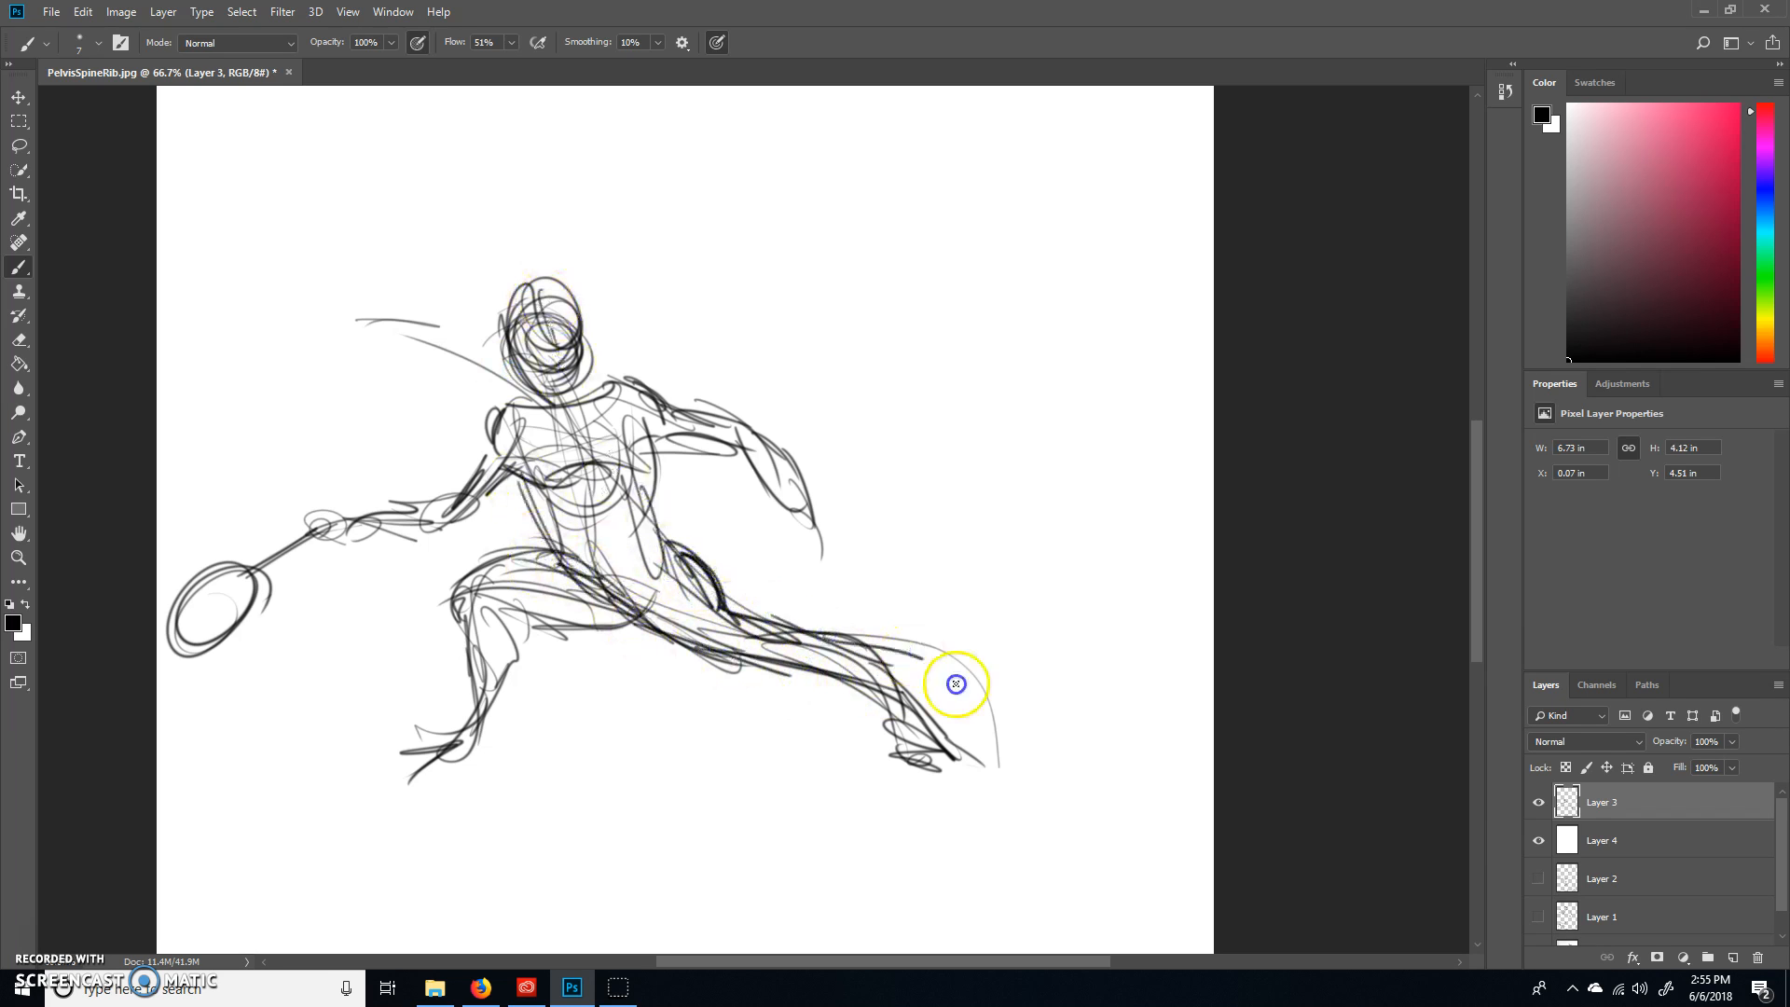
pyautogui.moveTo(957, 683); pyautogui.dragTo(656, 636)
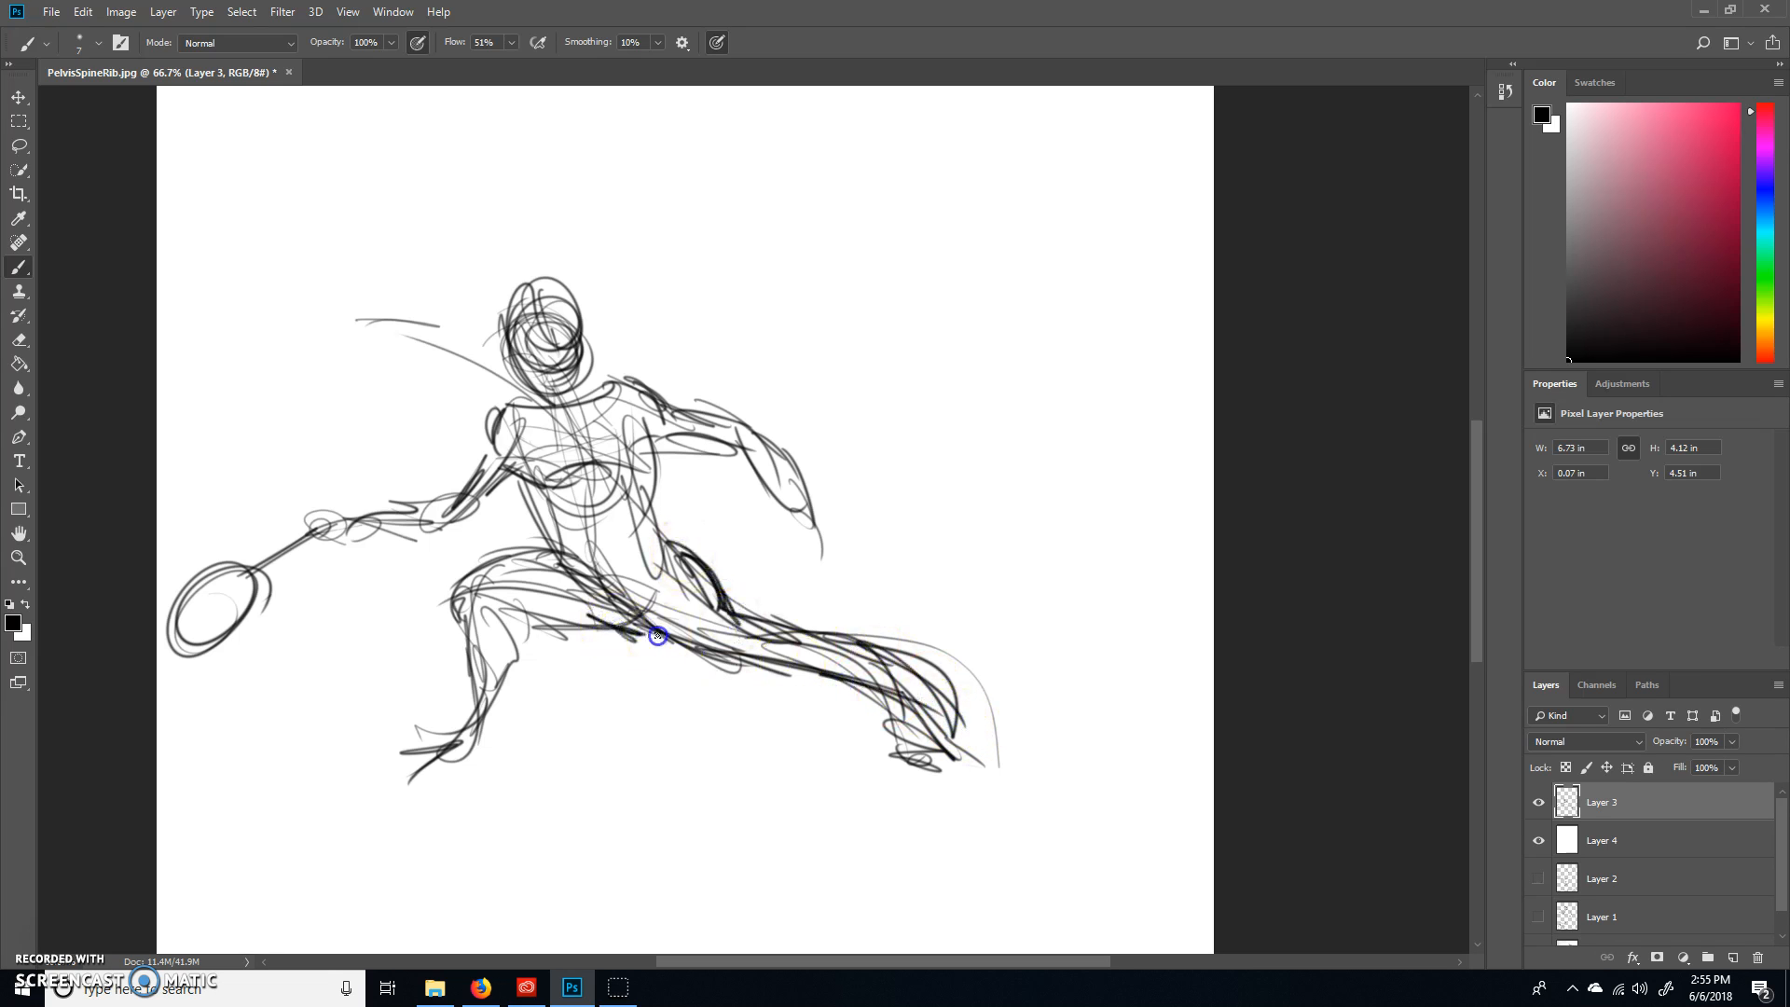
pyautogui.moveTo(657, 635); pyautogui.dragTo(492, 596)
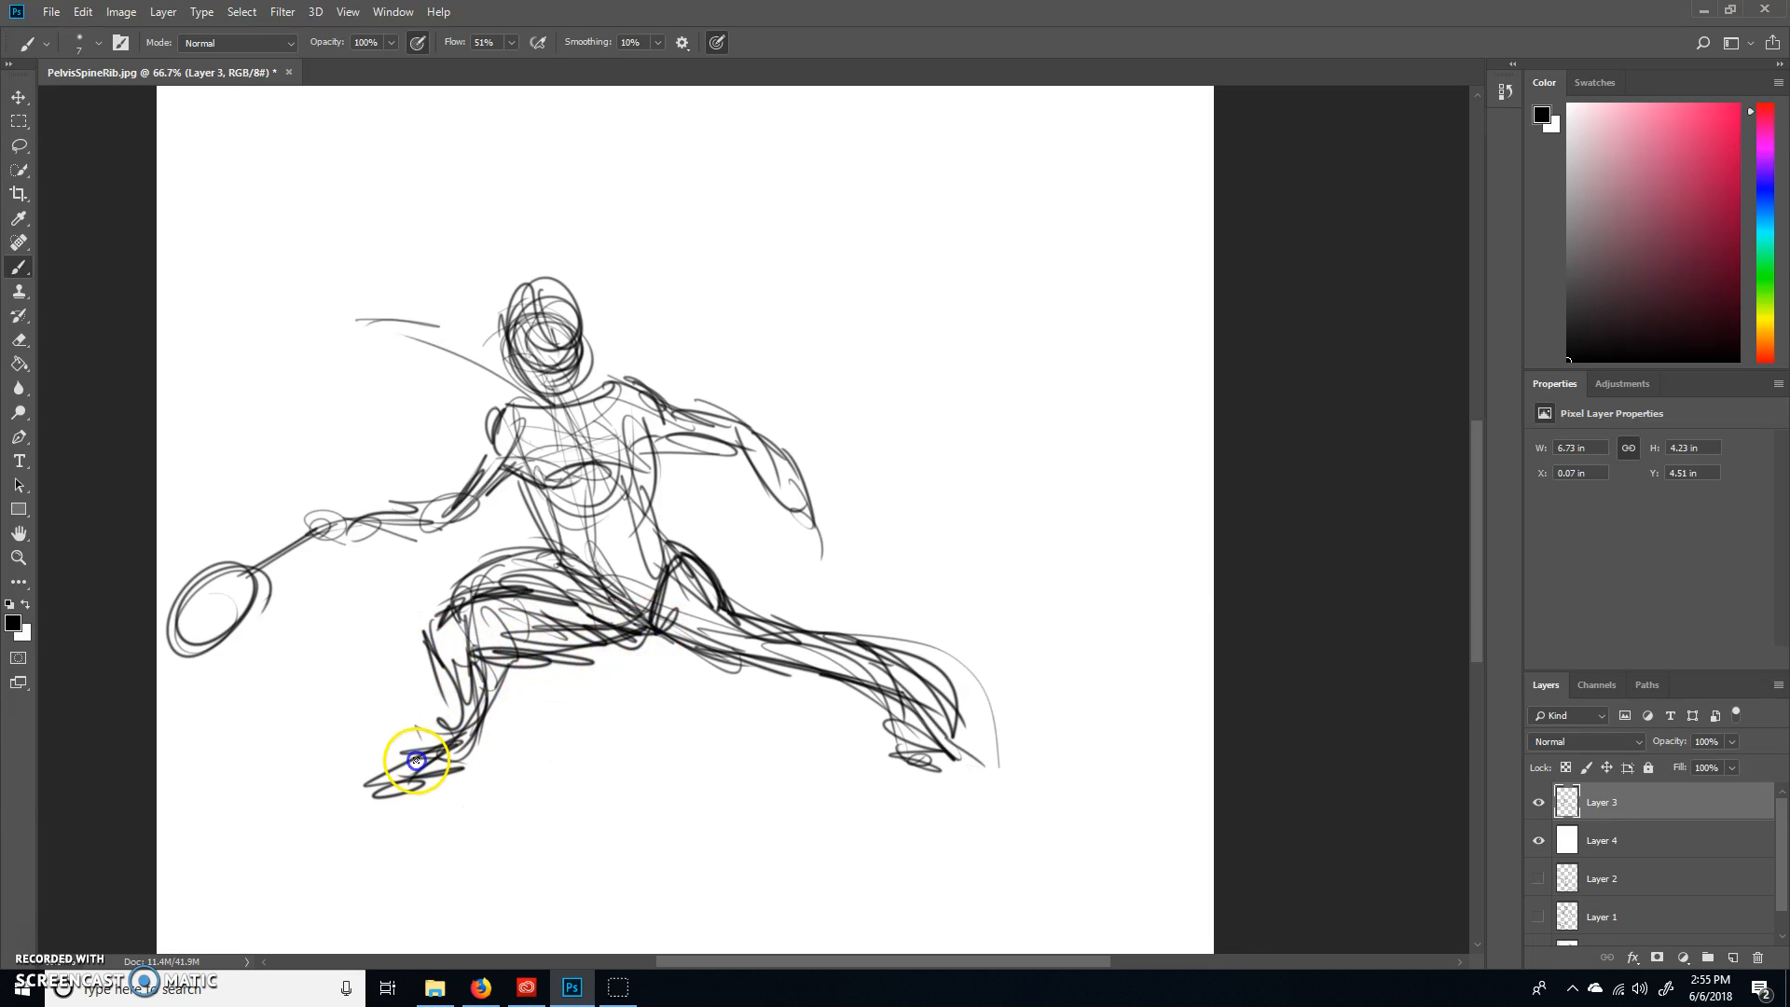
pyautogui.moveTo(417, 759); pyautogui.dragTo(589, 406)
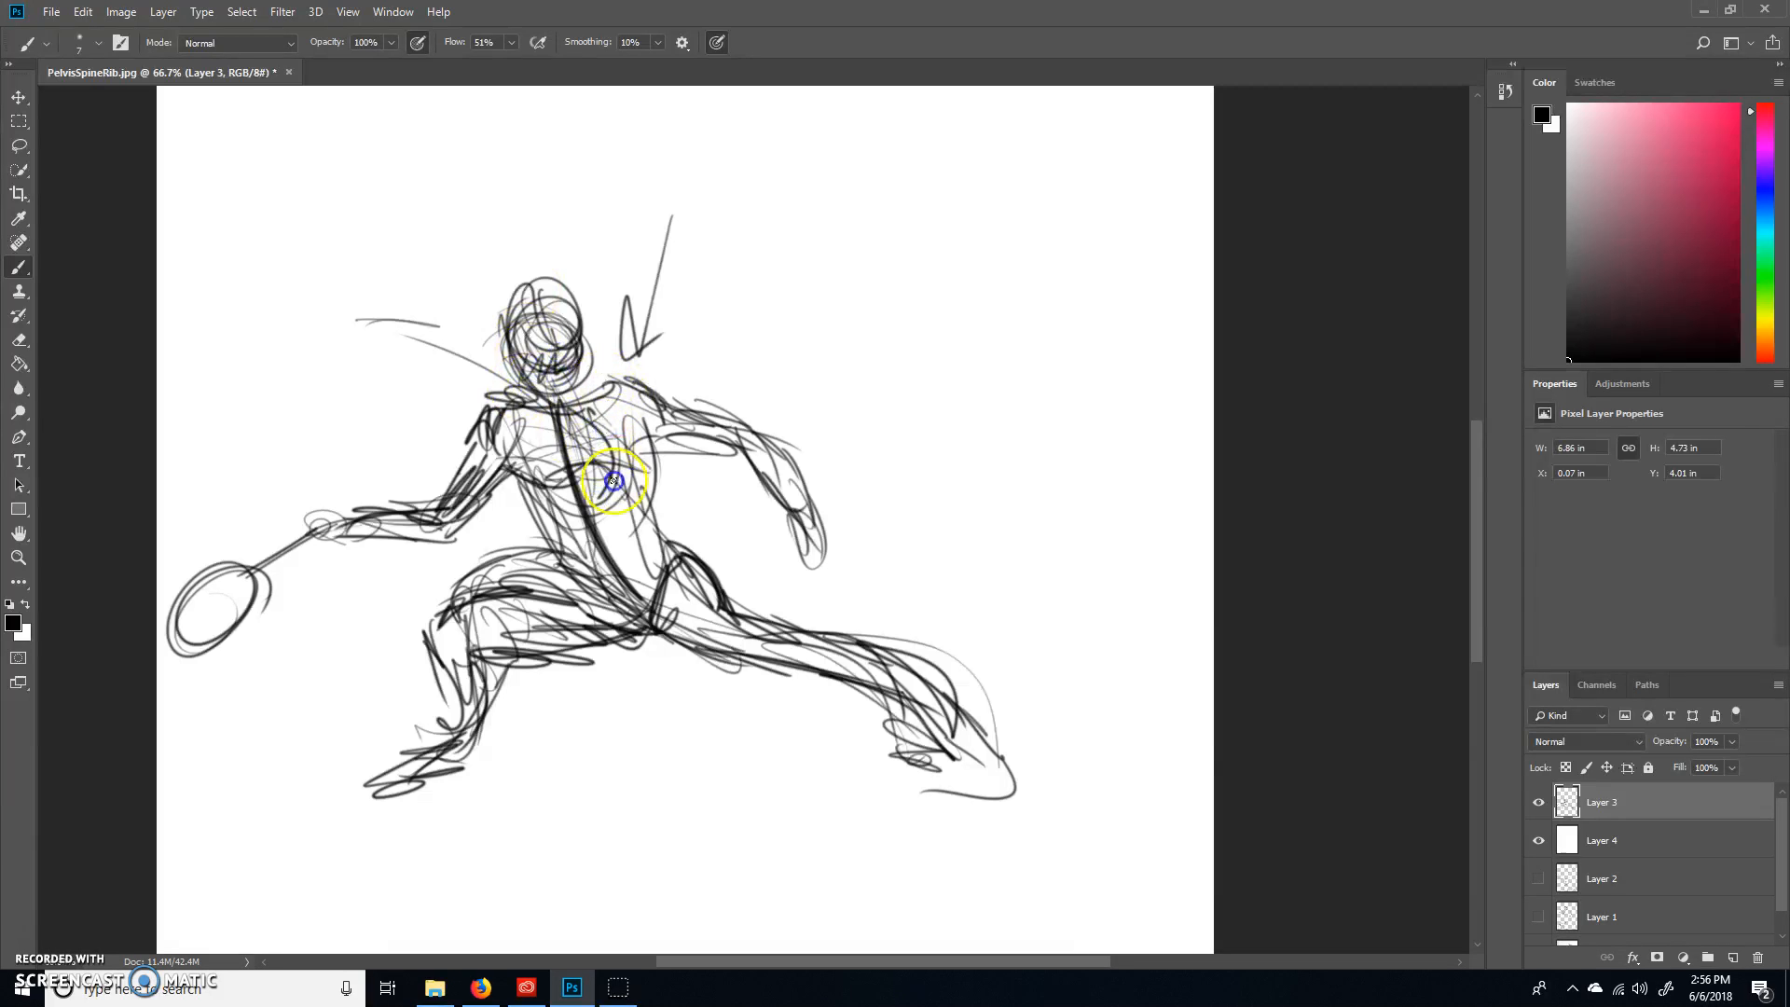
# Step: Refine the chest and back arm, add motion marks and enclose the whole figure in a large circle
pyautogui.moveTo(615, 479); pyautogui.dragTo(662, 582)
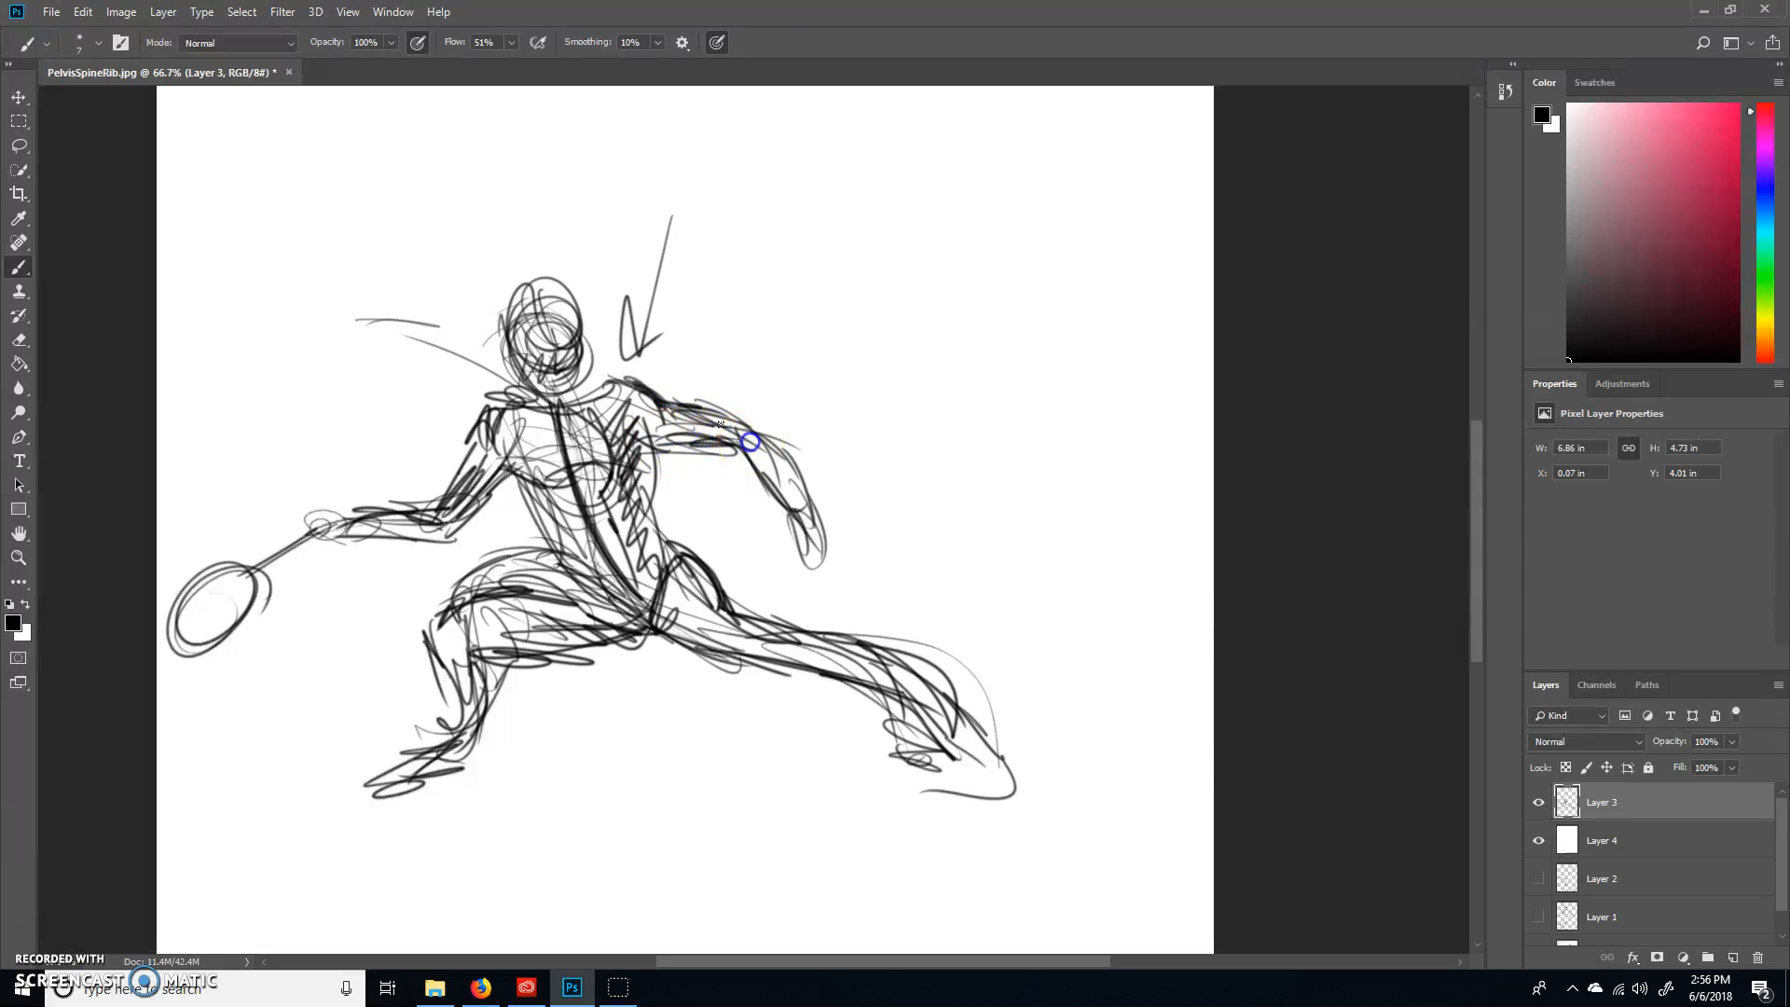
pyautogui.moveTo(748, 443); pyautogui.dragTo(914, 691)
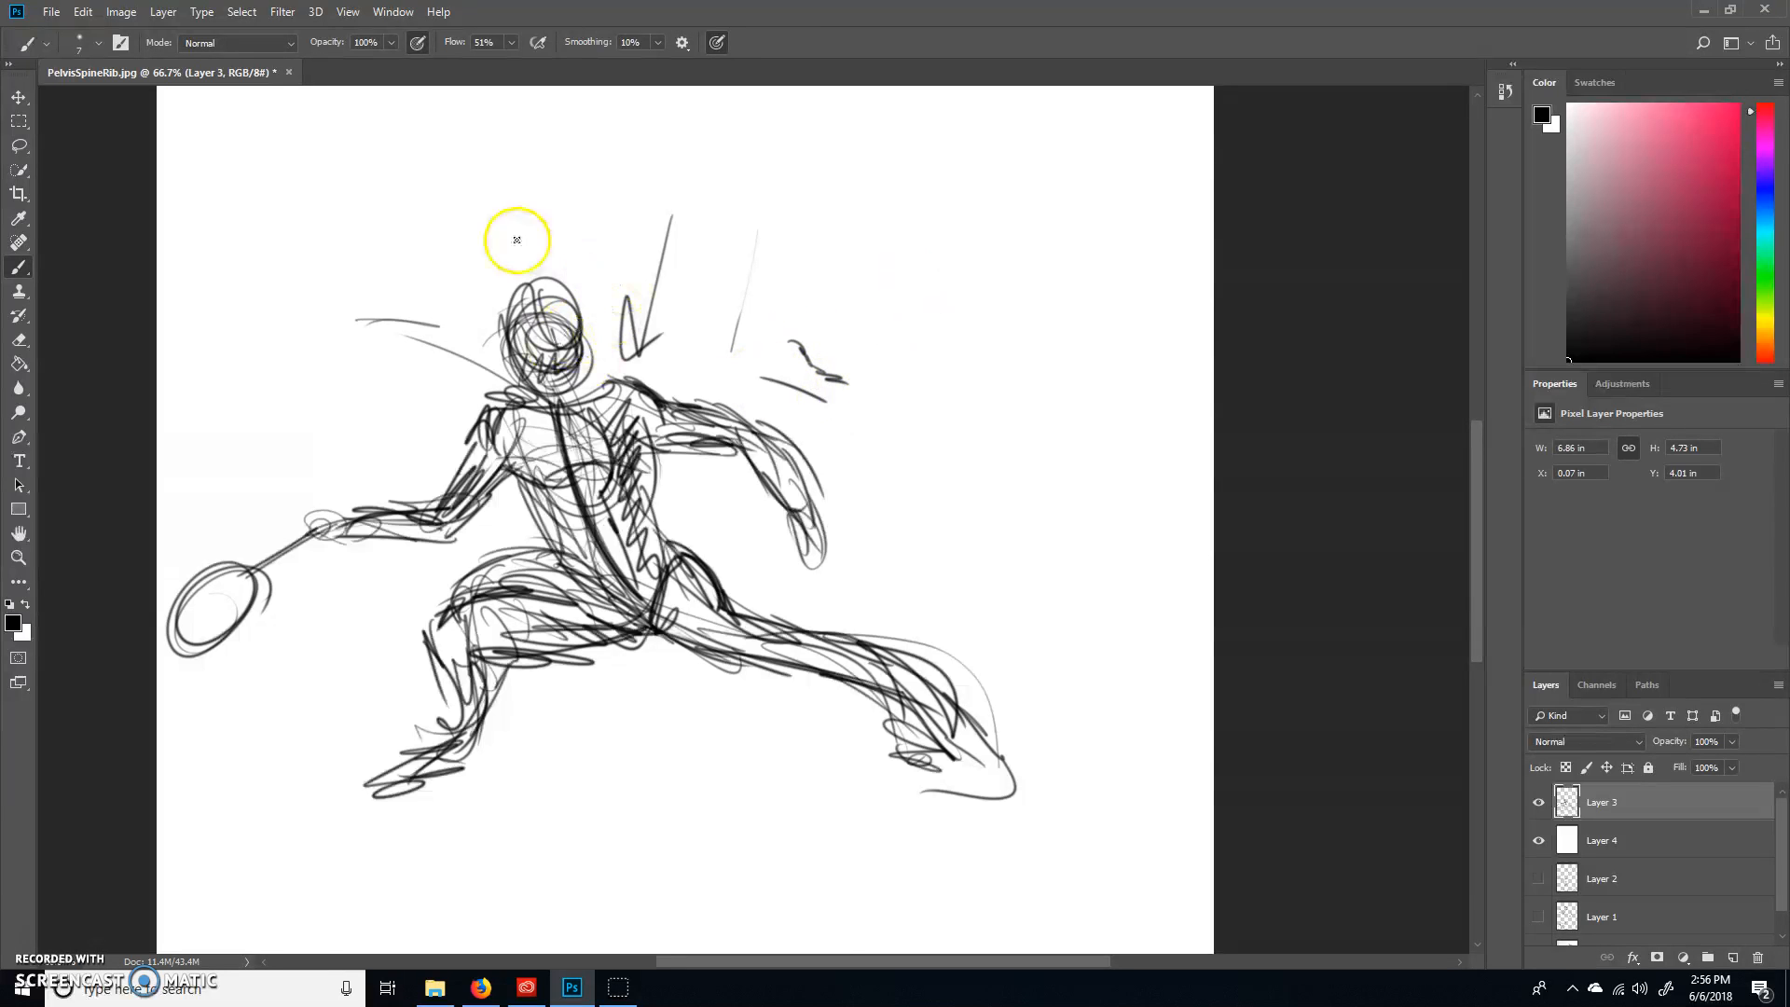
pyautogui.moveTo(516, 240); pyautogui.dragTo(978, 474)
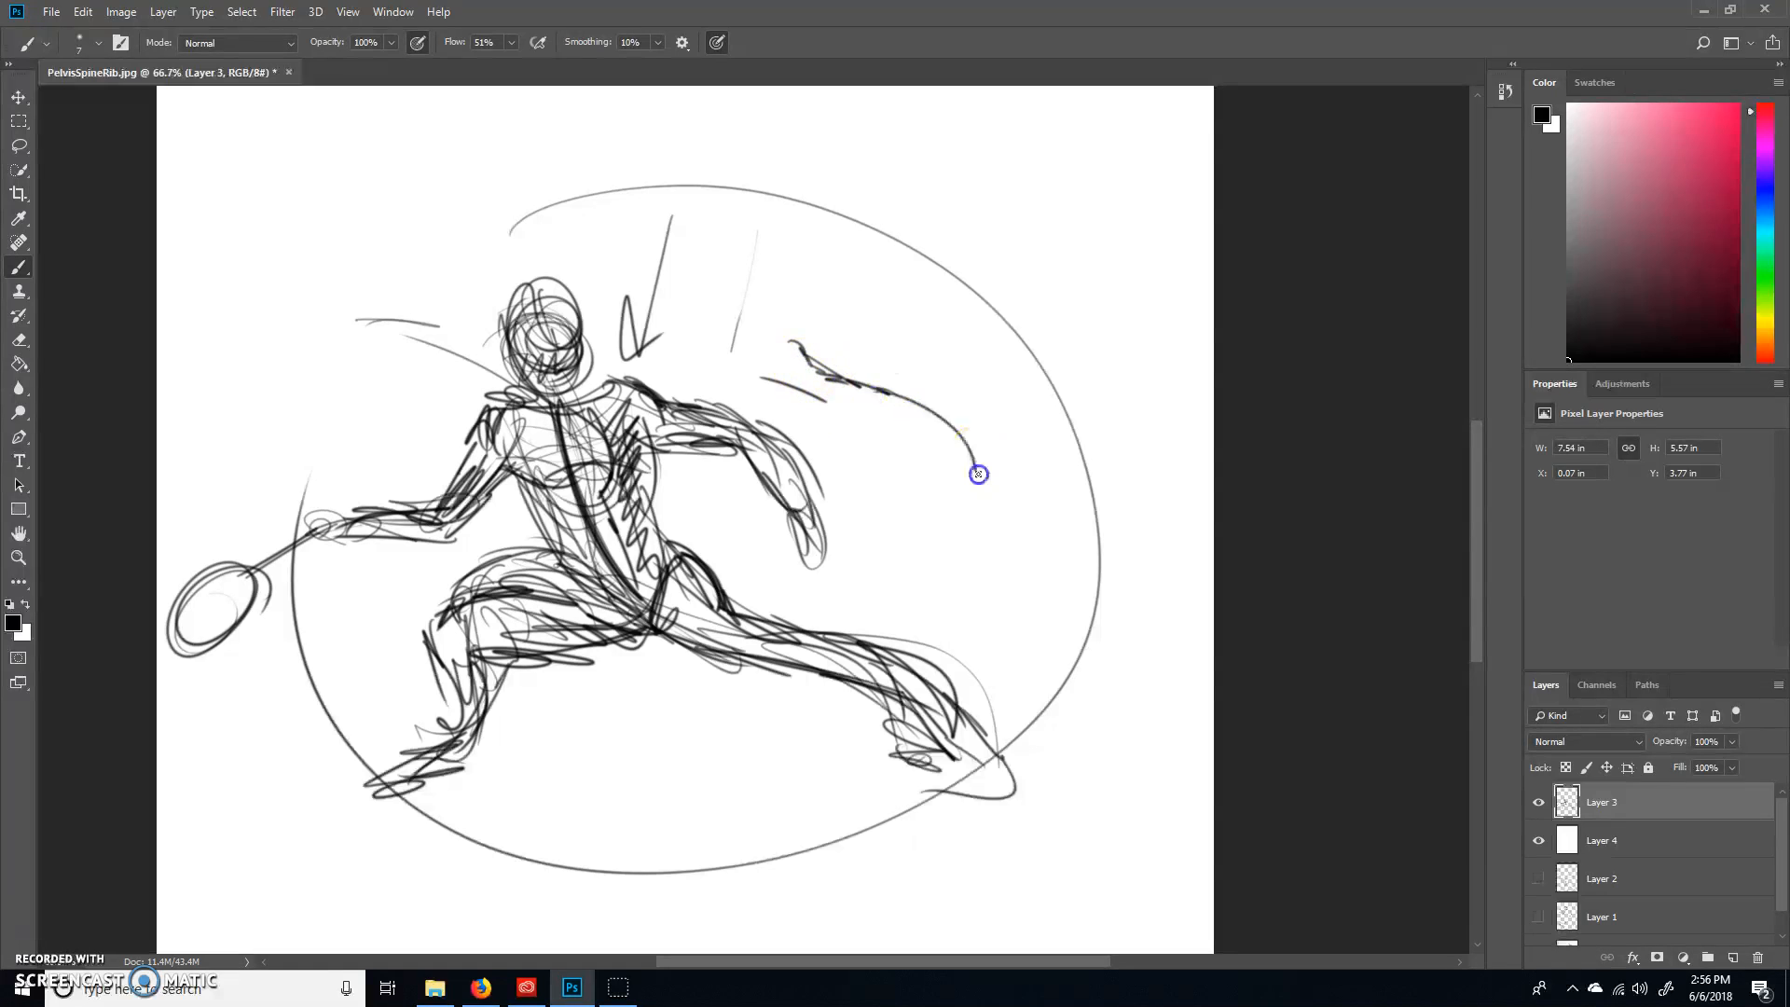